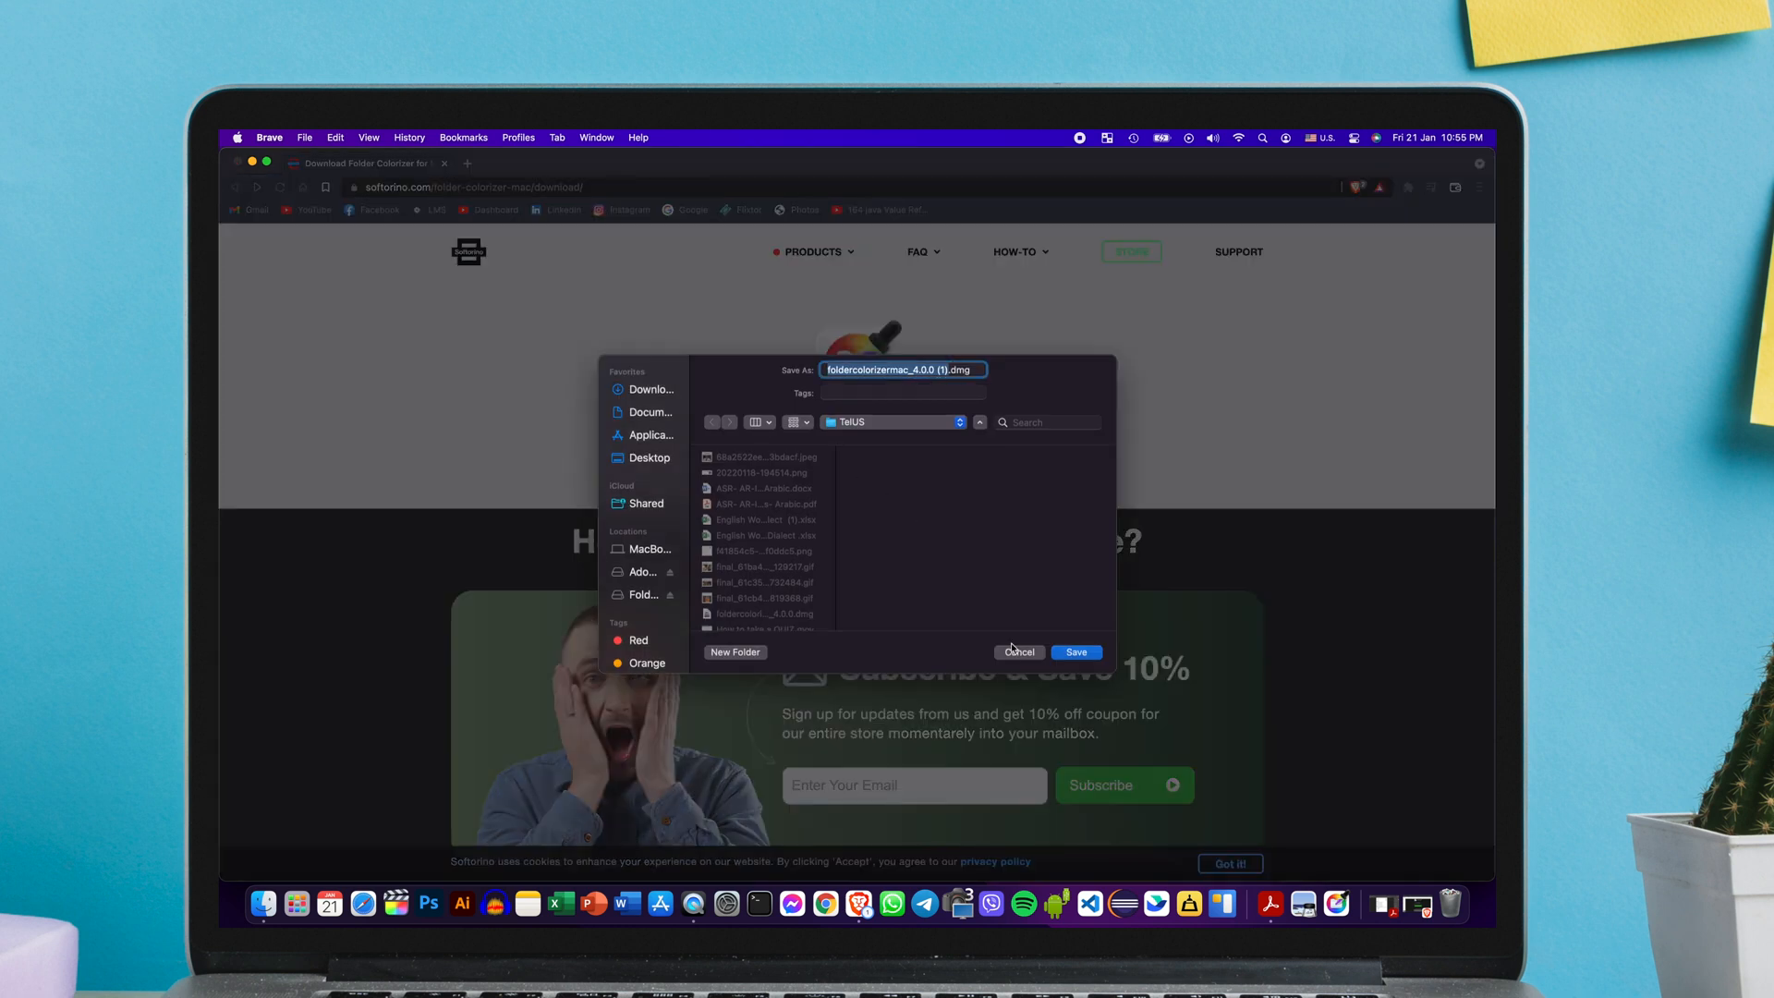
- Download and save the Folder Colorizer for Mac disk image from softorino.com in Brave
{"action": "left_click", "coordinate": [1018, 652]}
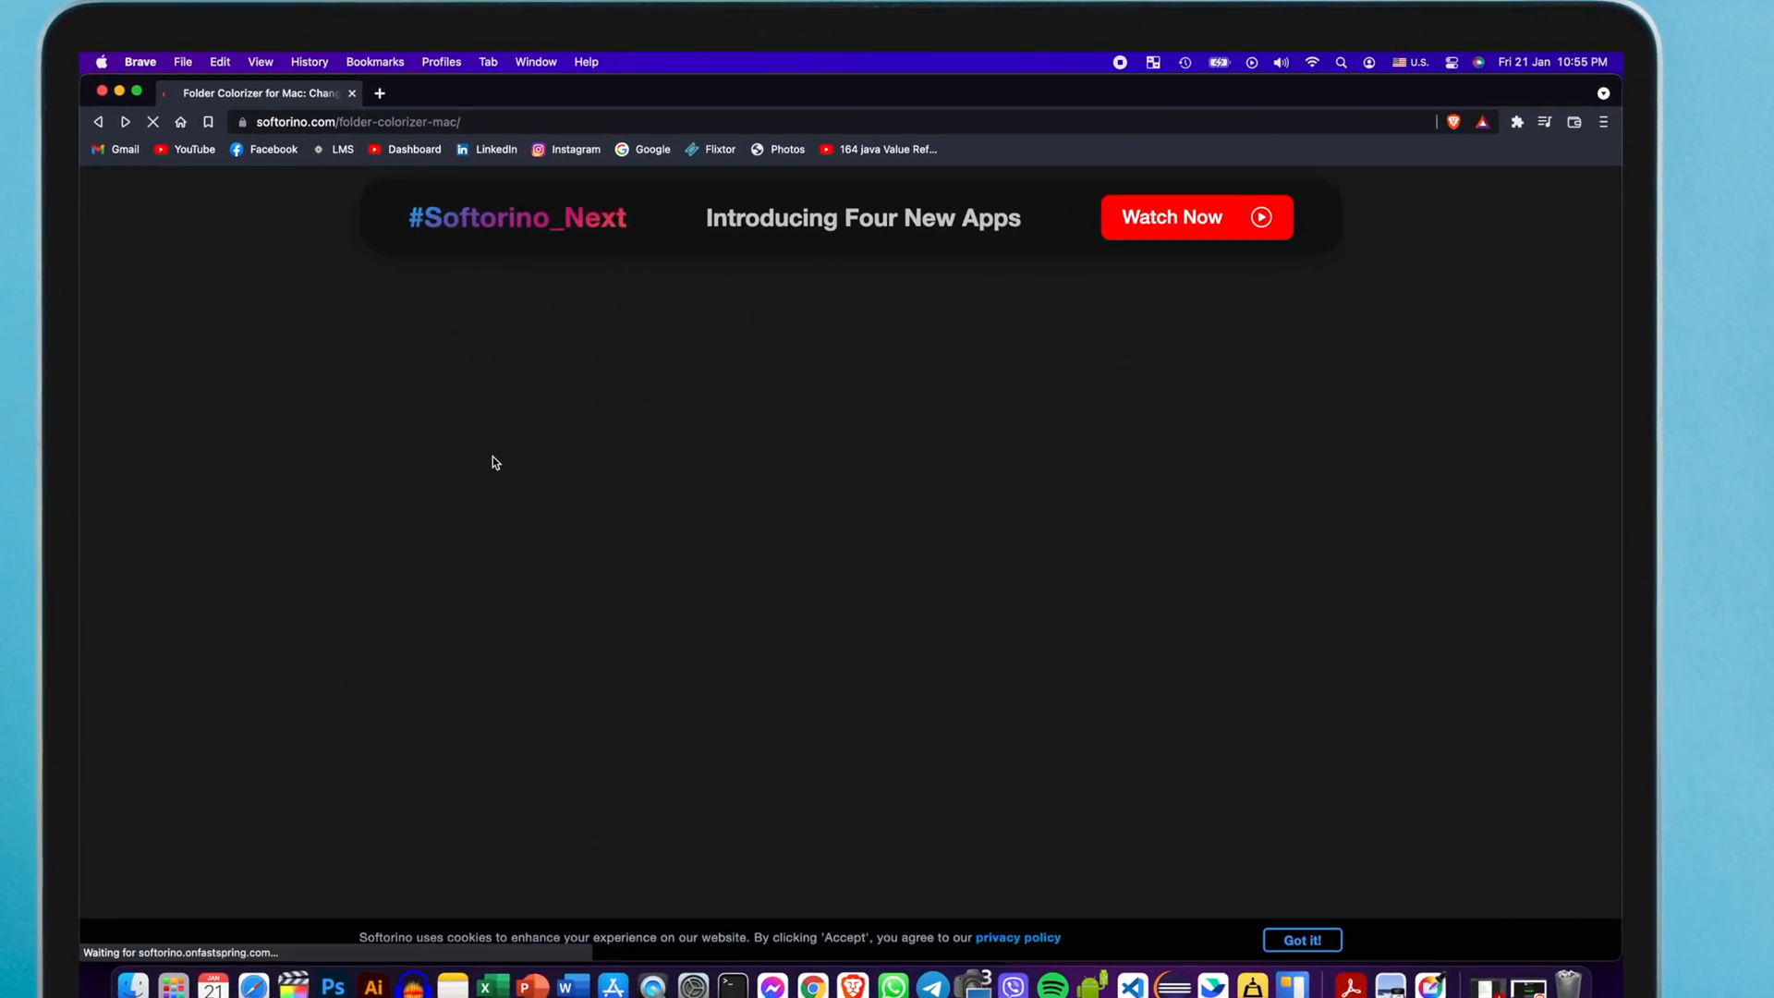
{"action": "scroll", "scroll_direction": "down", "scroll_amount": 3}
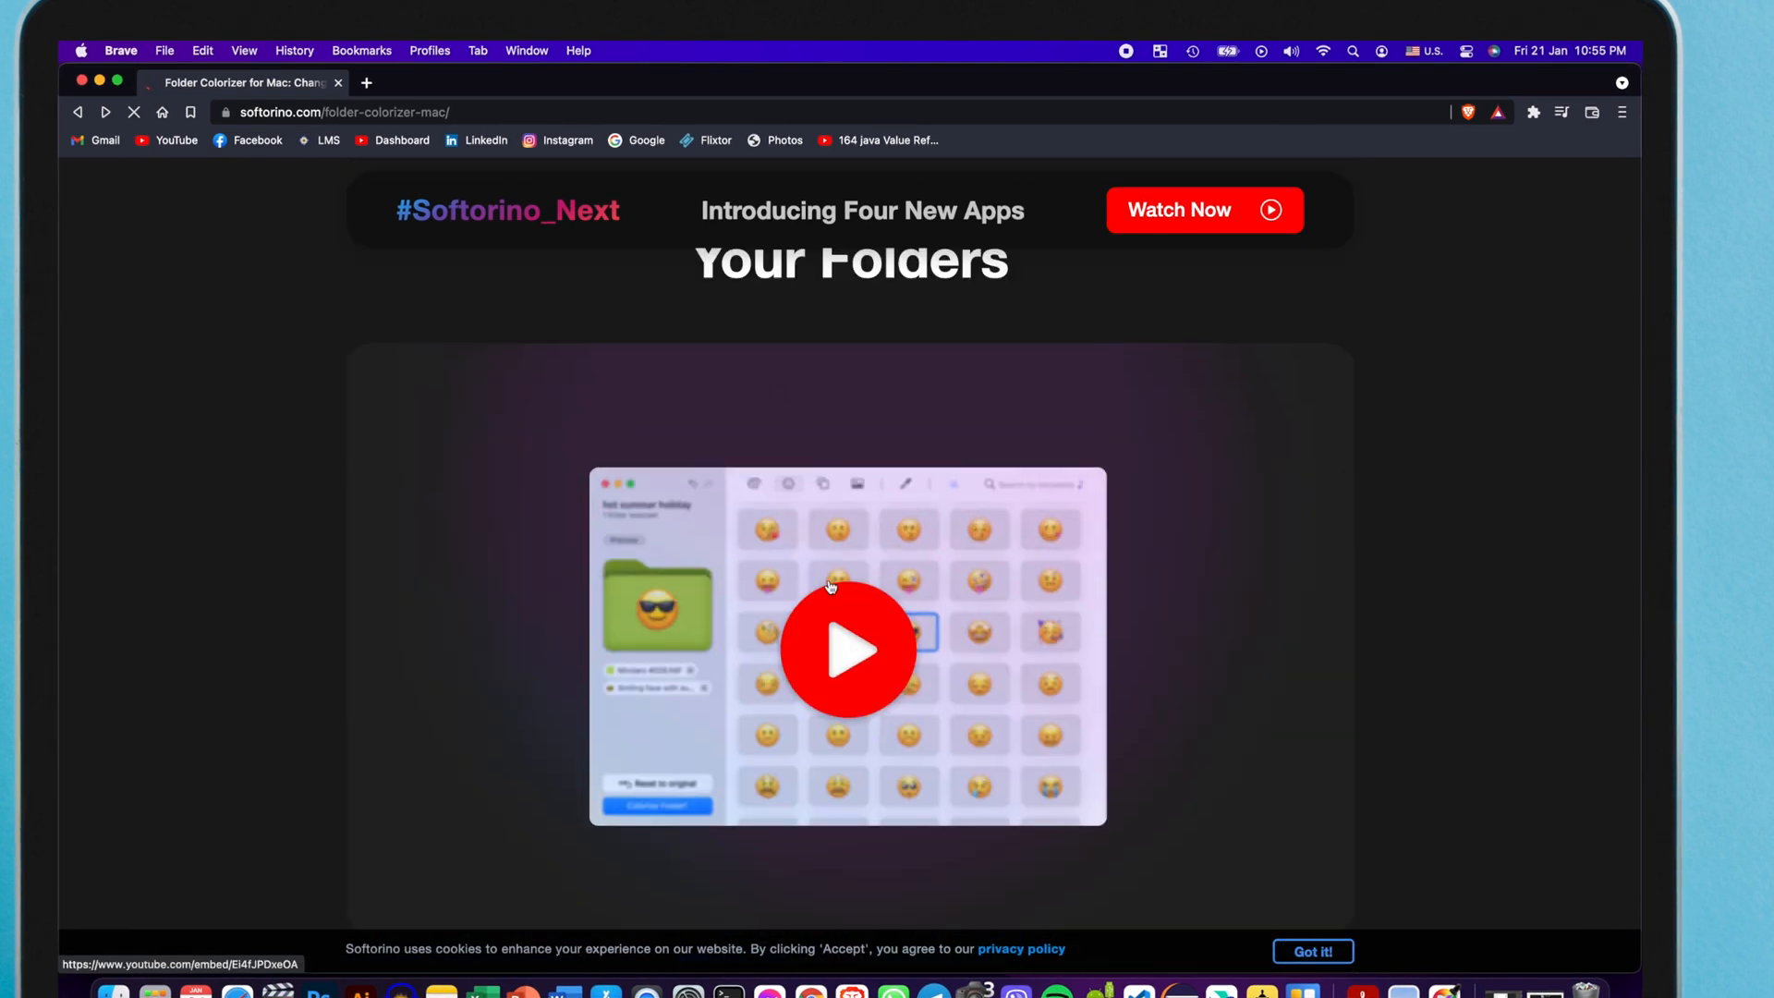
{"action": "left_click", "coordinate": [849, 650]}
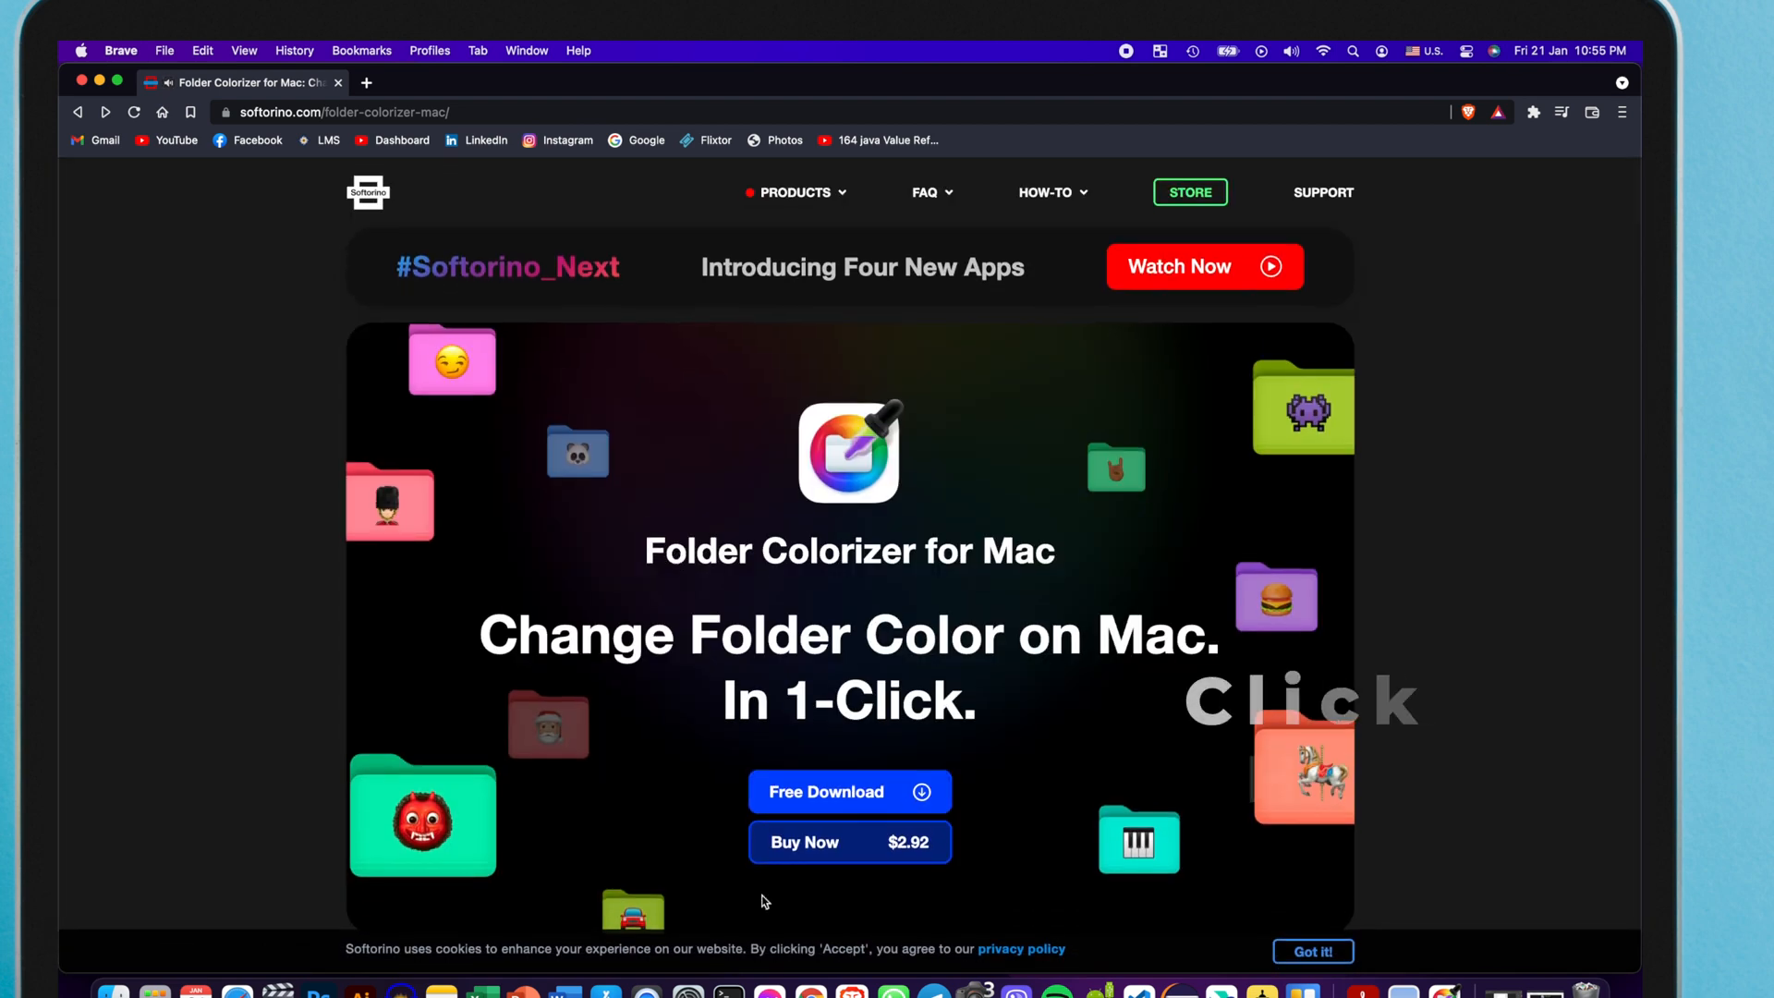
{"action": "left_click", "coordinate": [850, 791]}
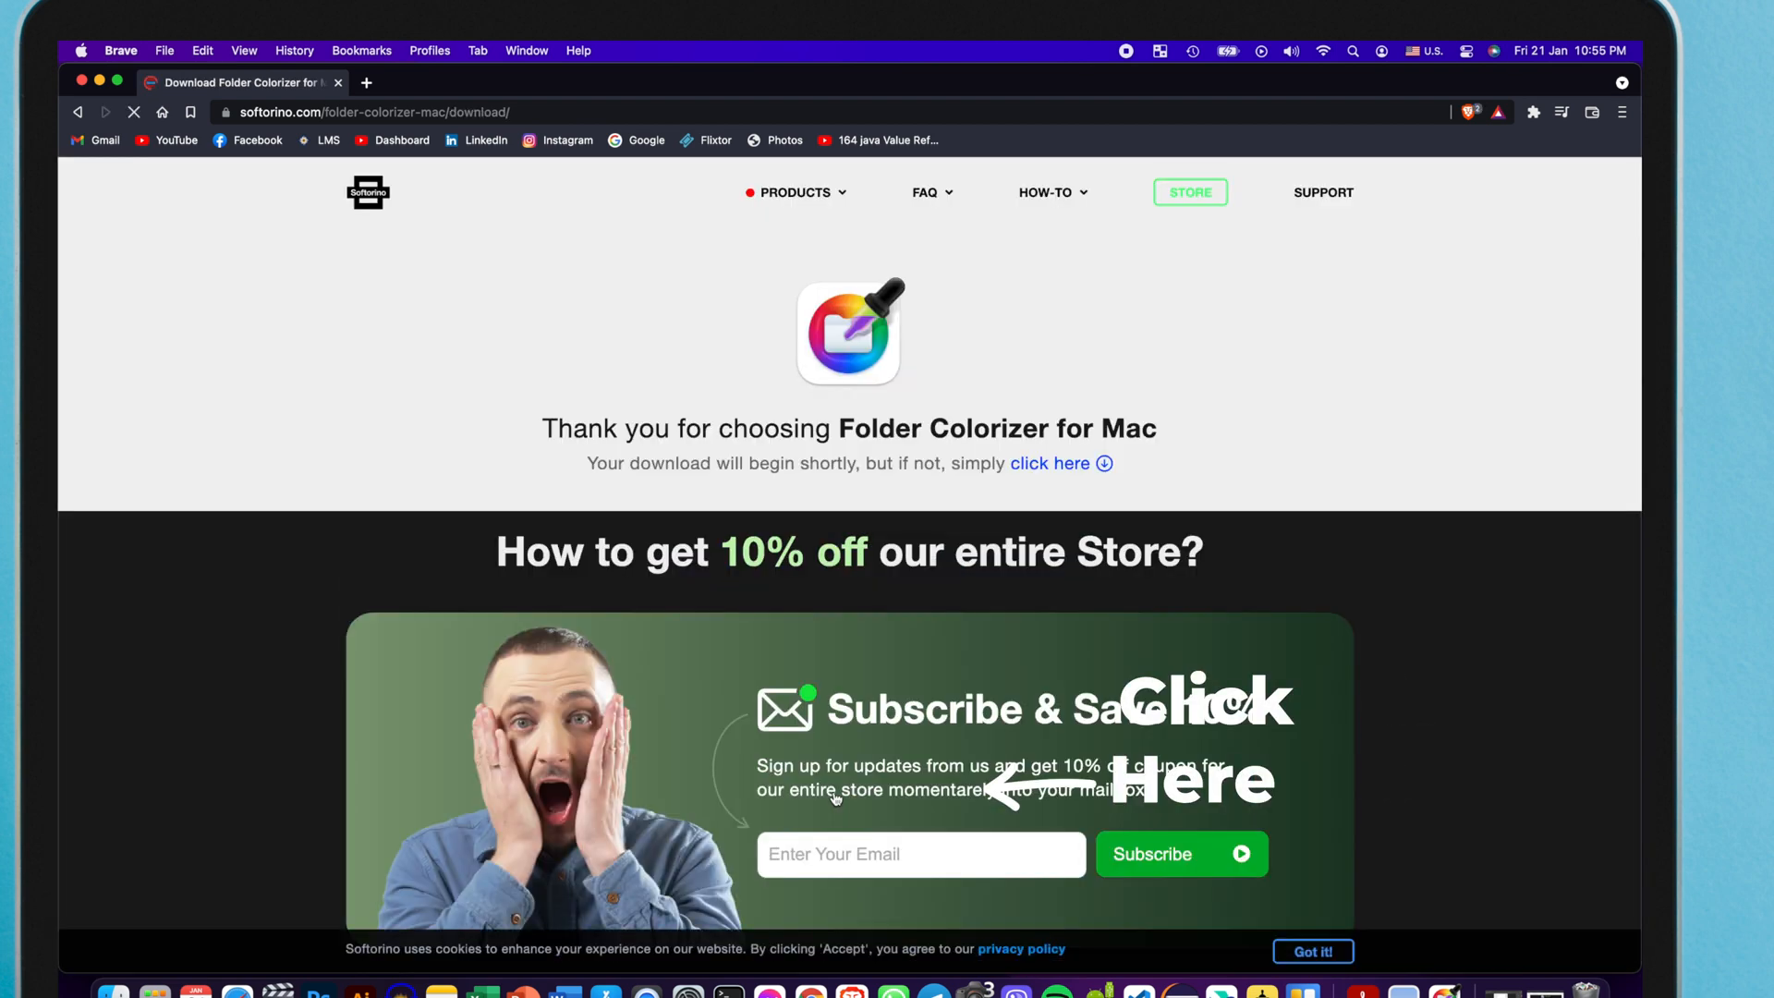
{"action": "left_click", "coordinate": [1050, 463]}
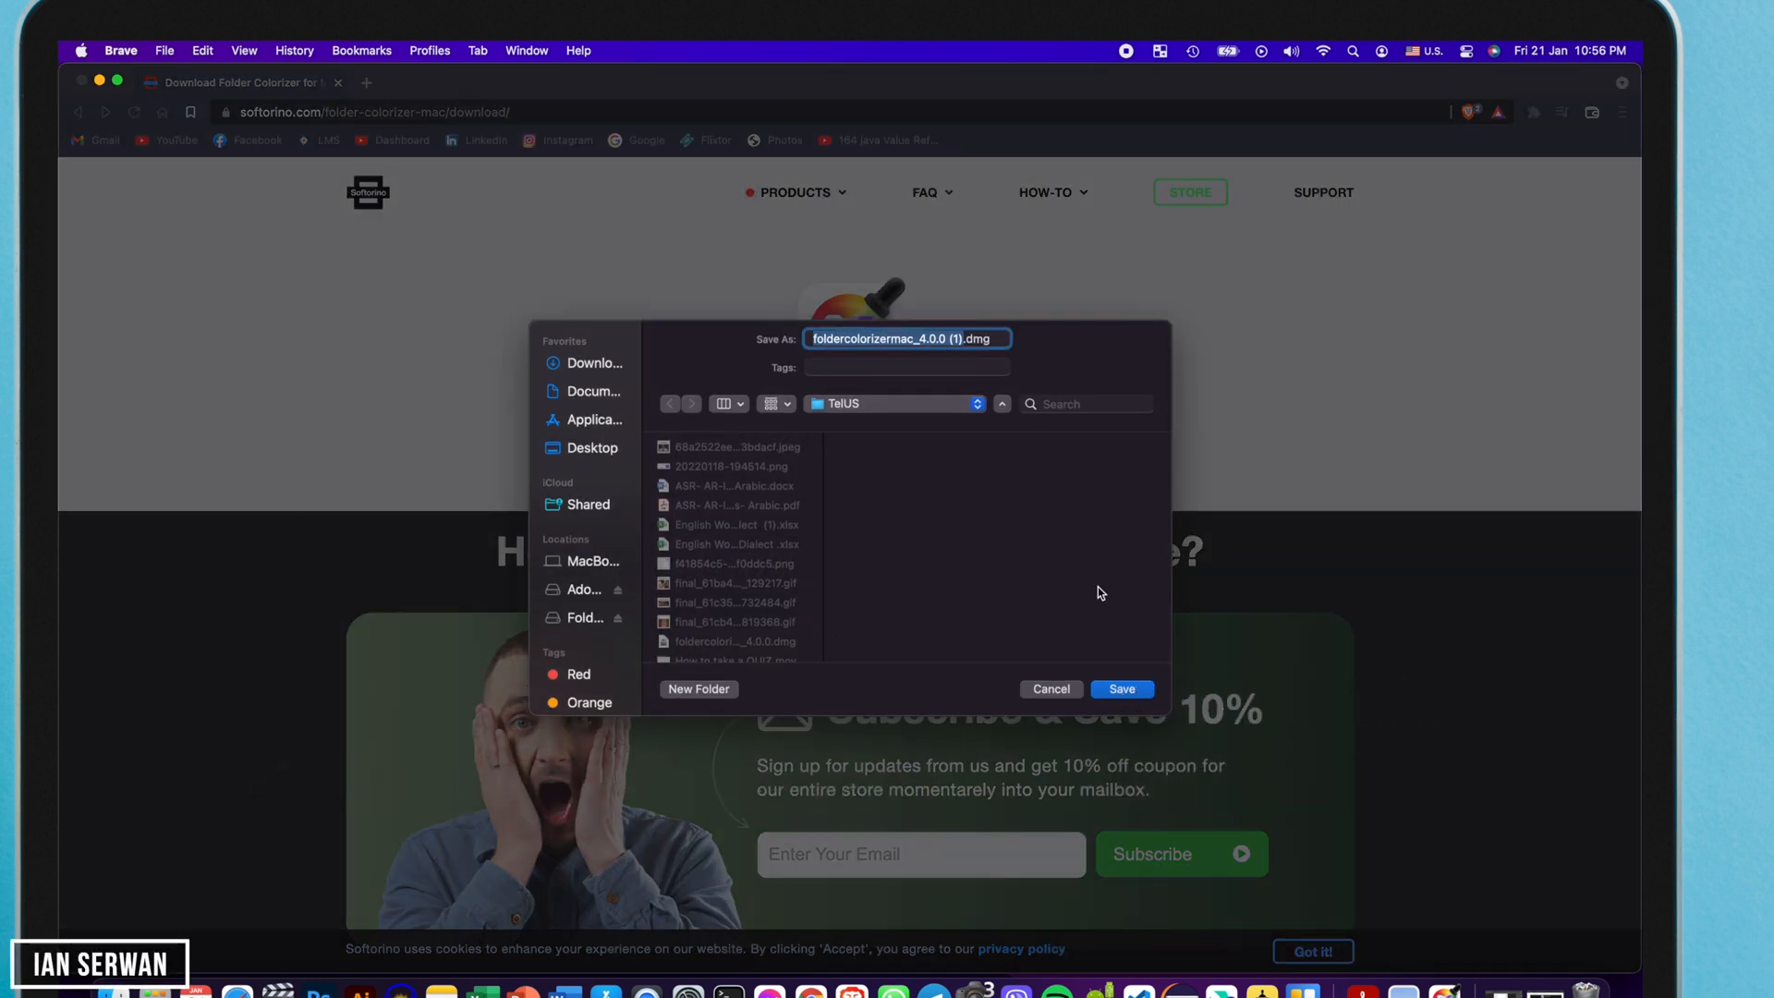
{"action": "left_click", "coordinate": [1122, 690]}
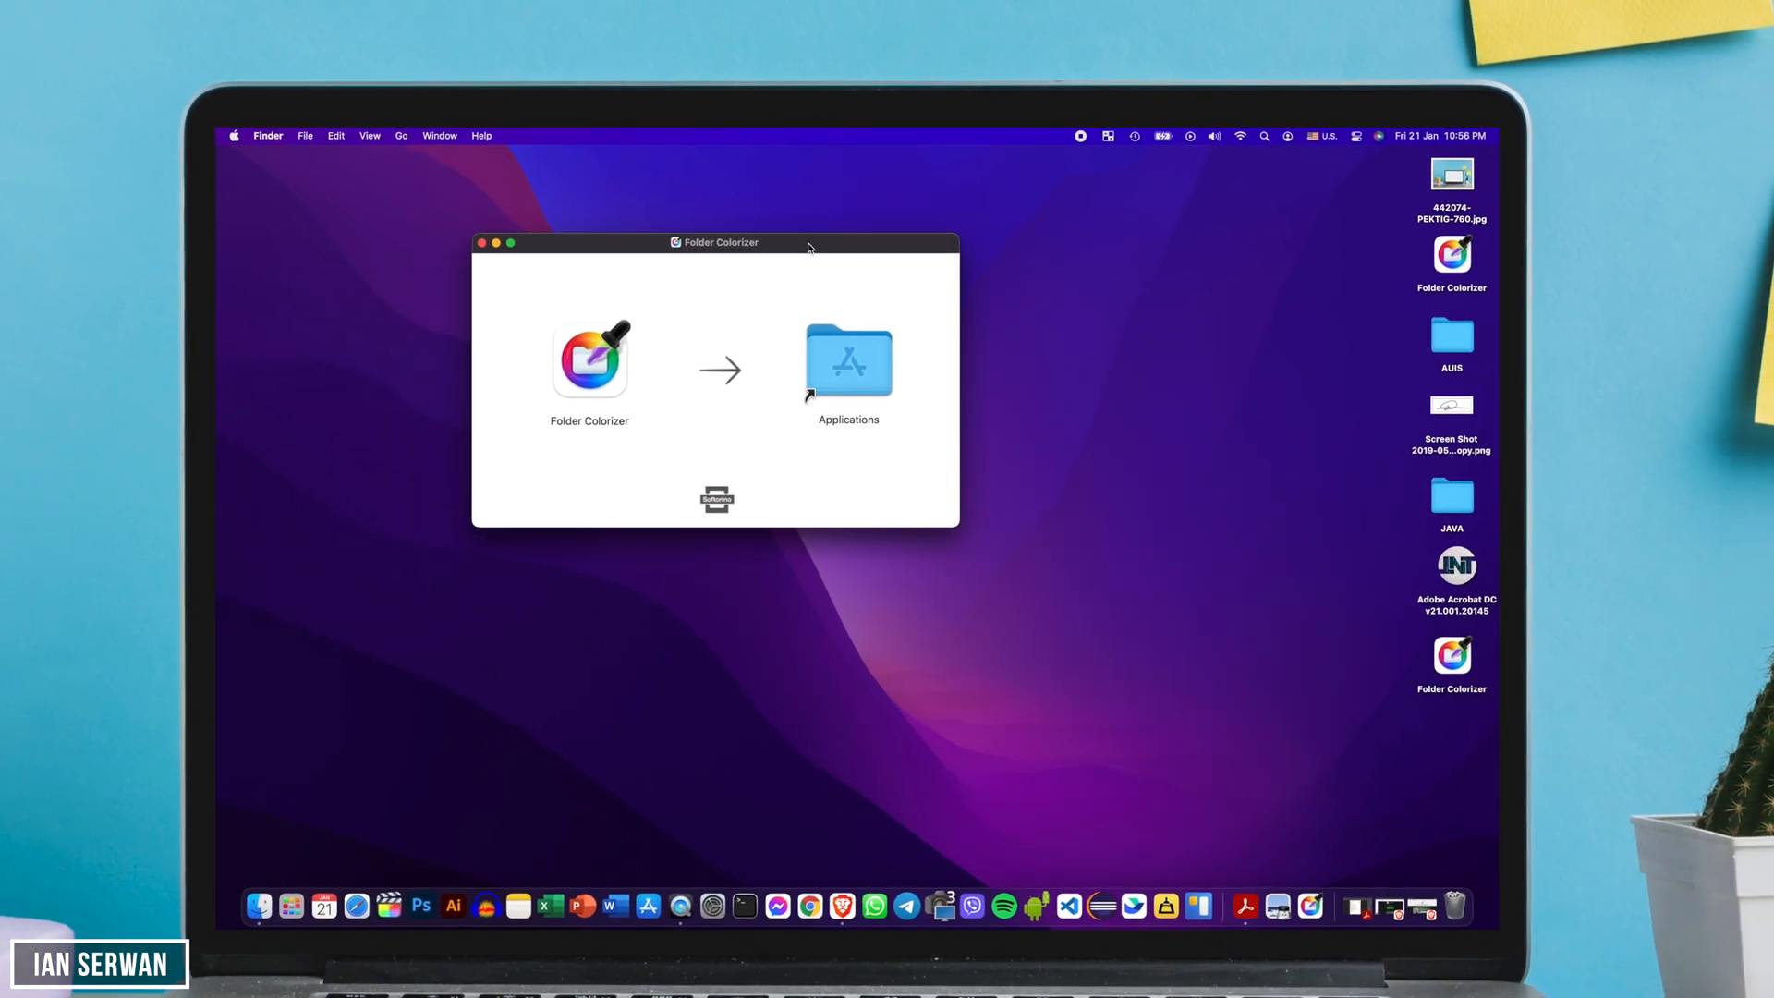
- Copy Folder Colorizer into Applications, replacing the old copy, and remove its desktop shortcut
{"action": "left_click_drag", "start_coordinate": [589, 359], "coordinate": [848, 360]}
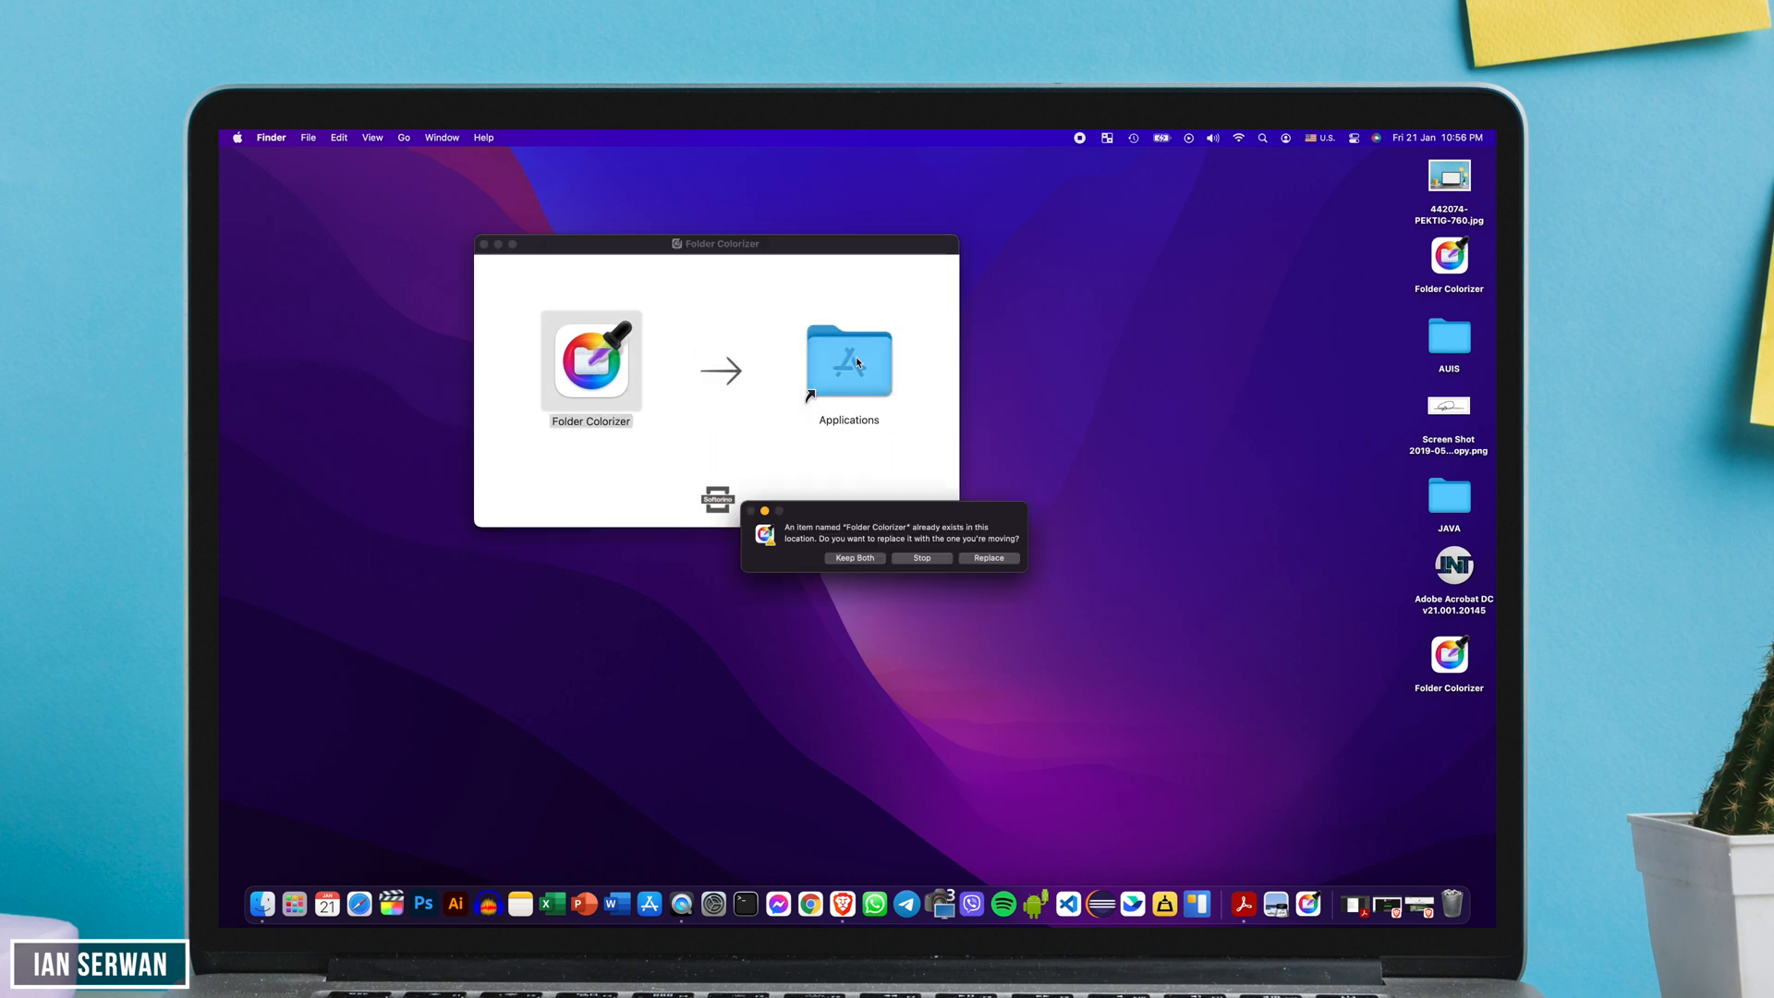
{"action": "left_click", "coordinate": [988, 558]}
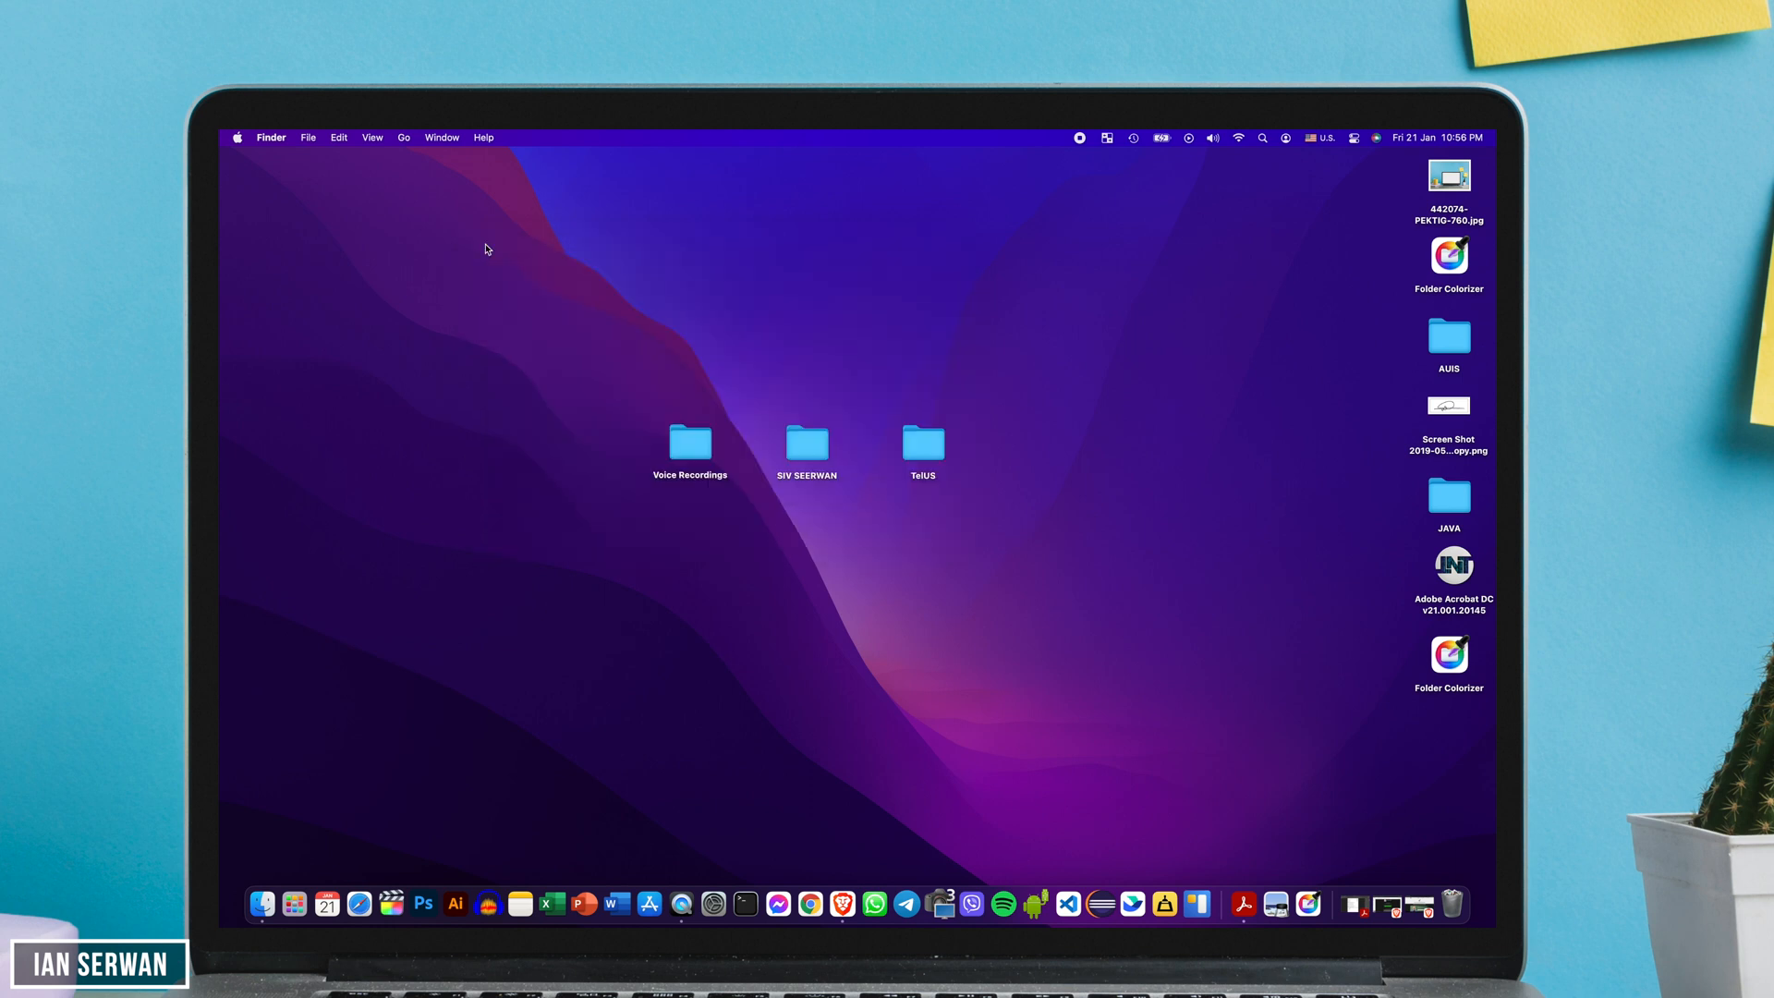
{"action": "left_click", "coordinate": [1449, 256]}
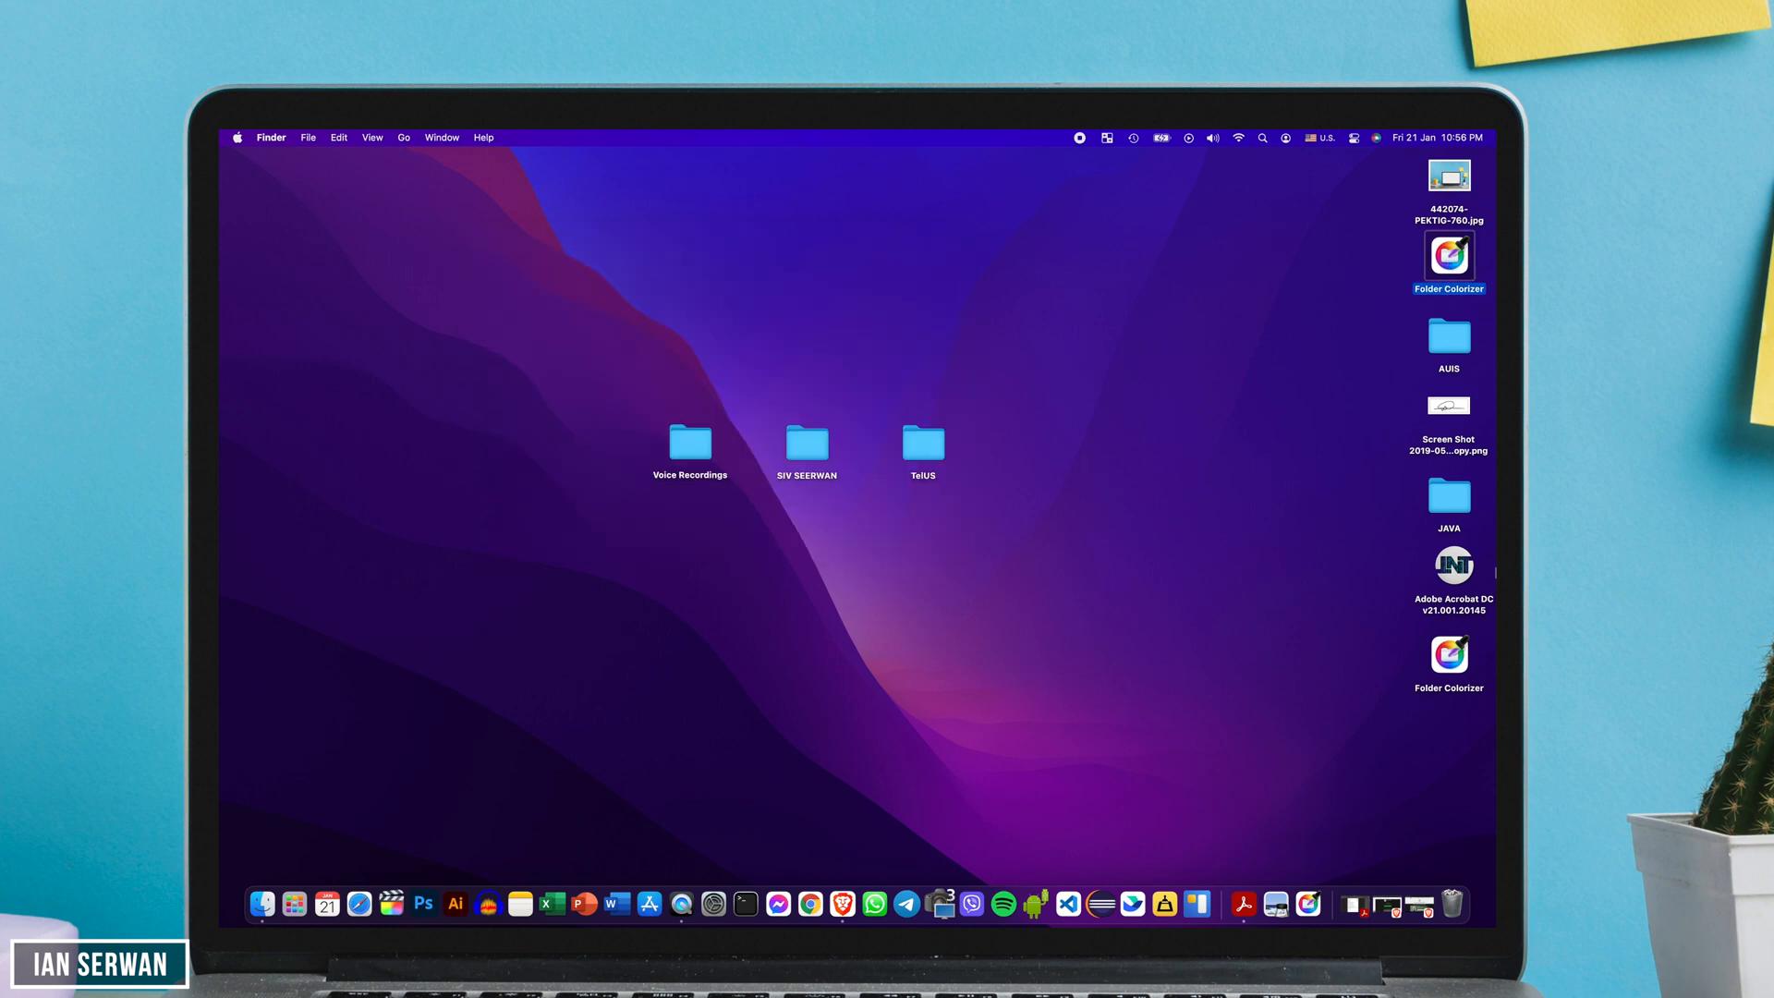
{"action": "right_click", "coordinate": [1448, 653]}
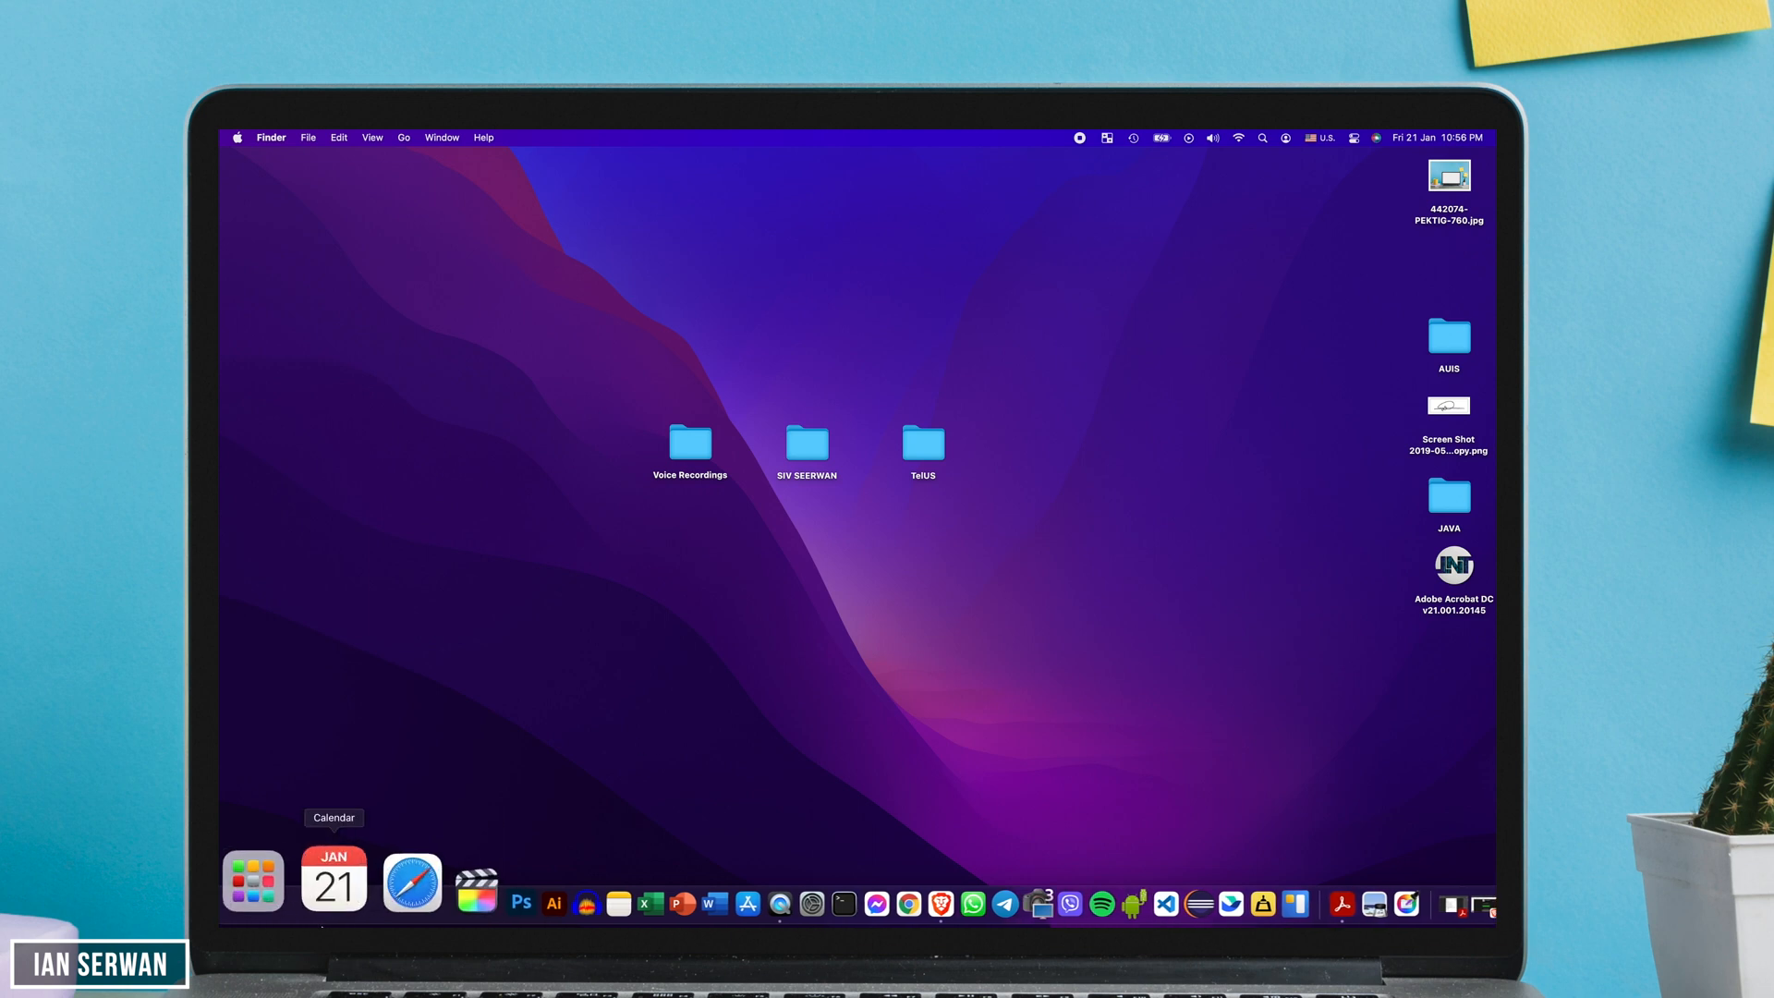
- Launch Folder Colorizer from Launchpad and confirm opening the internet-downloaded app
{"action": "left_click", "coordinate": [255, 884]}
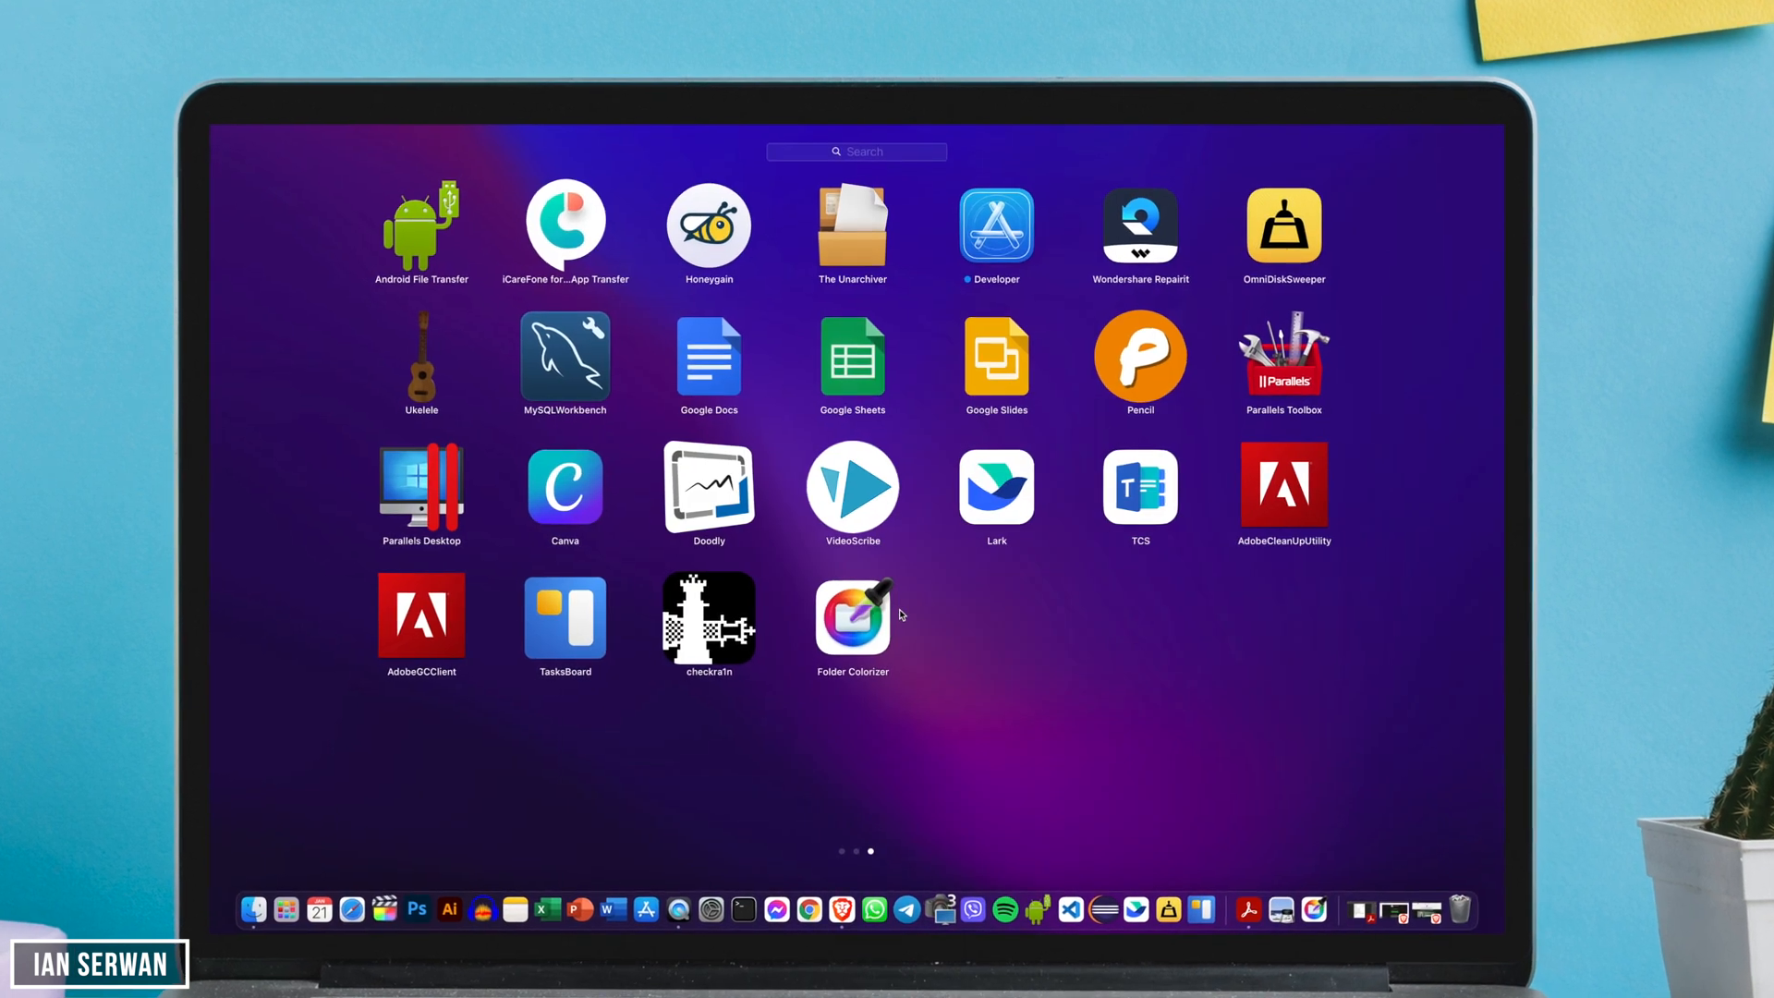
{"action": "left_click", "coordinate": [853, 618]}
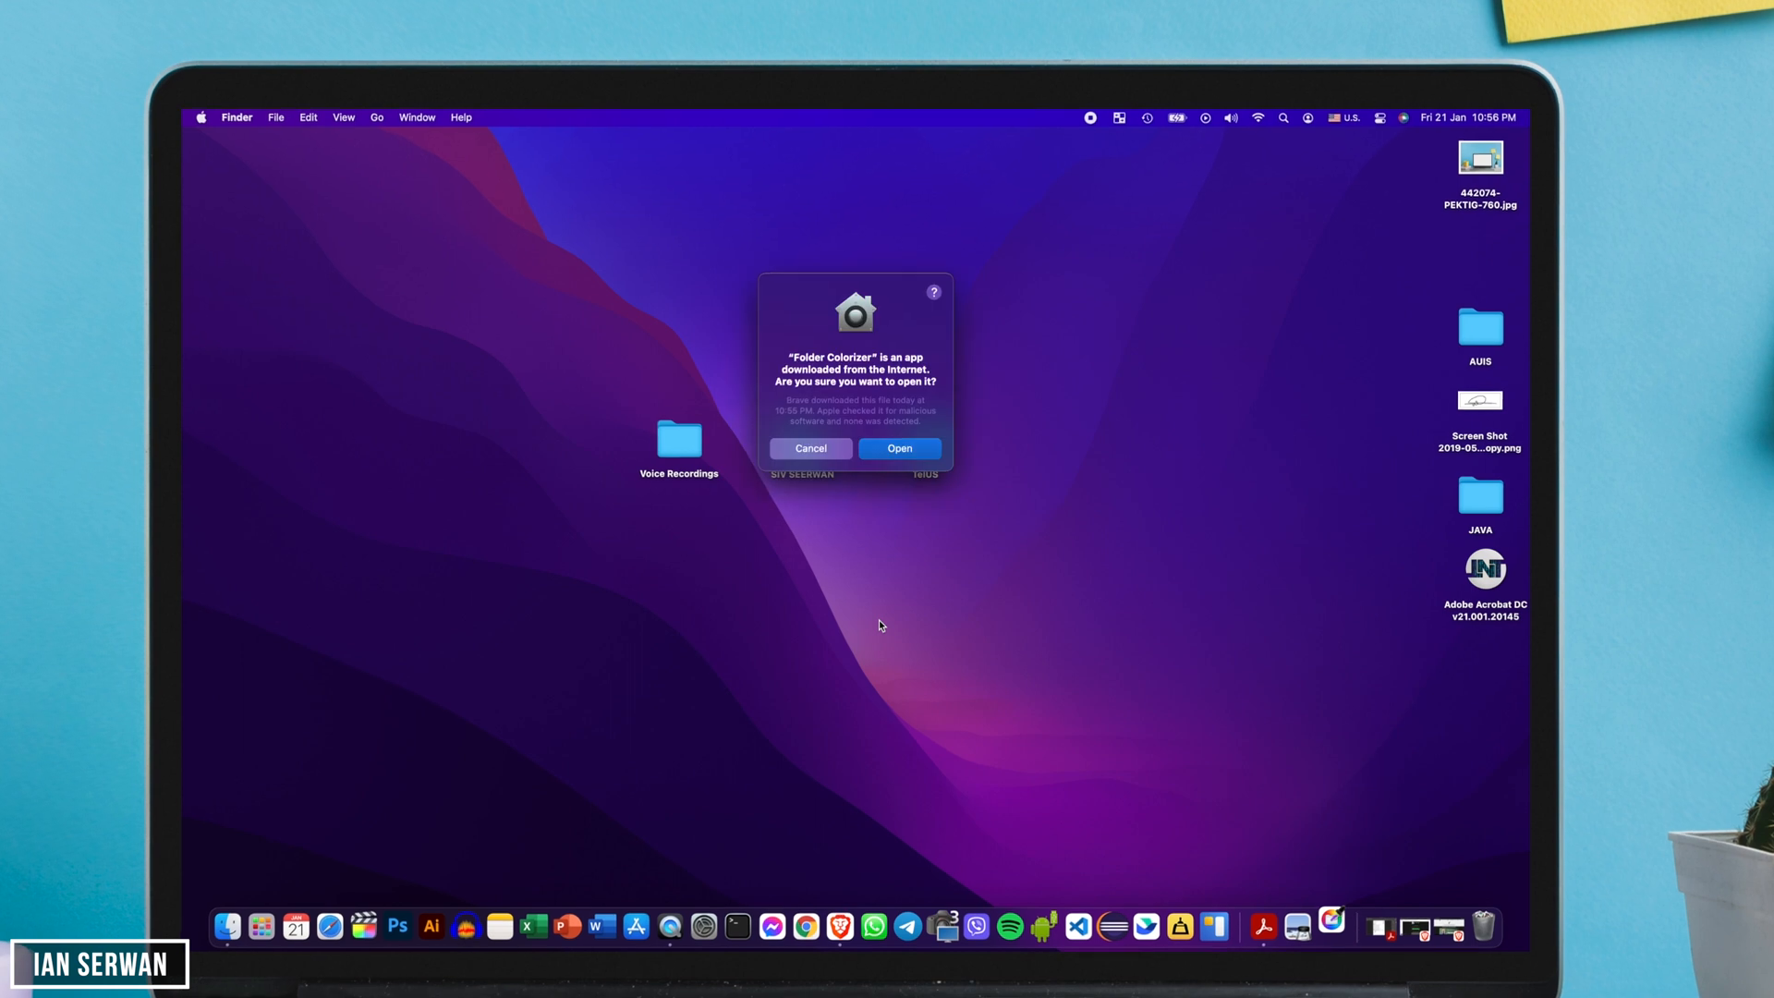
{"action": "left_click", "coordinate": [899, 448]}
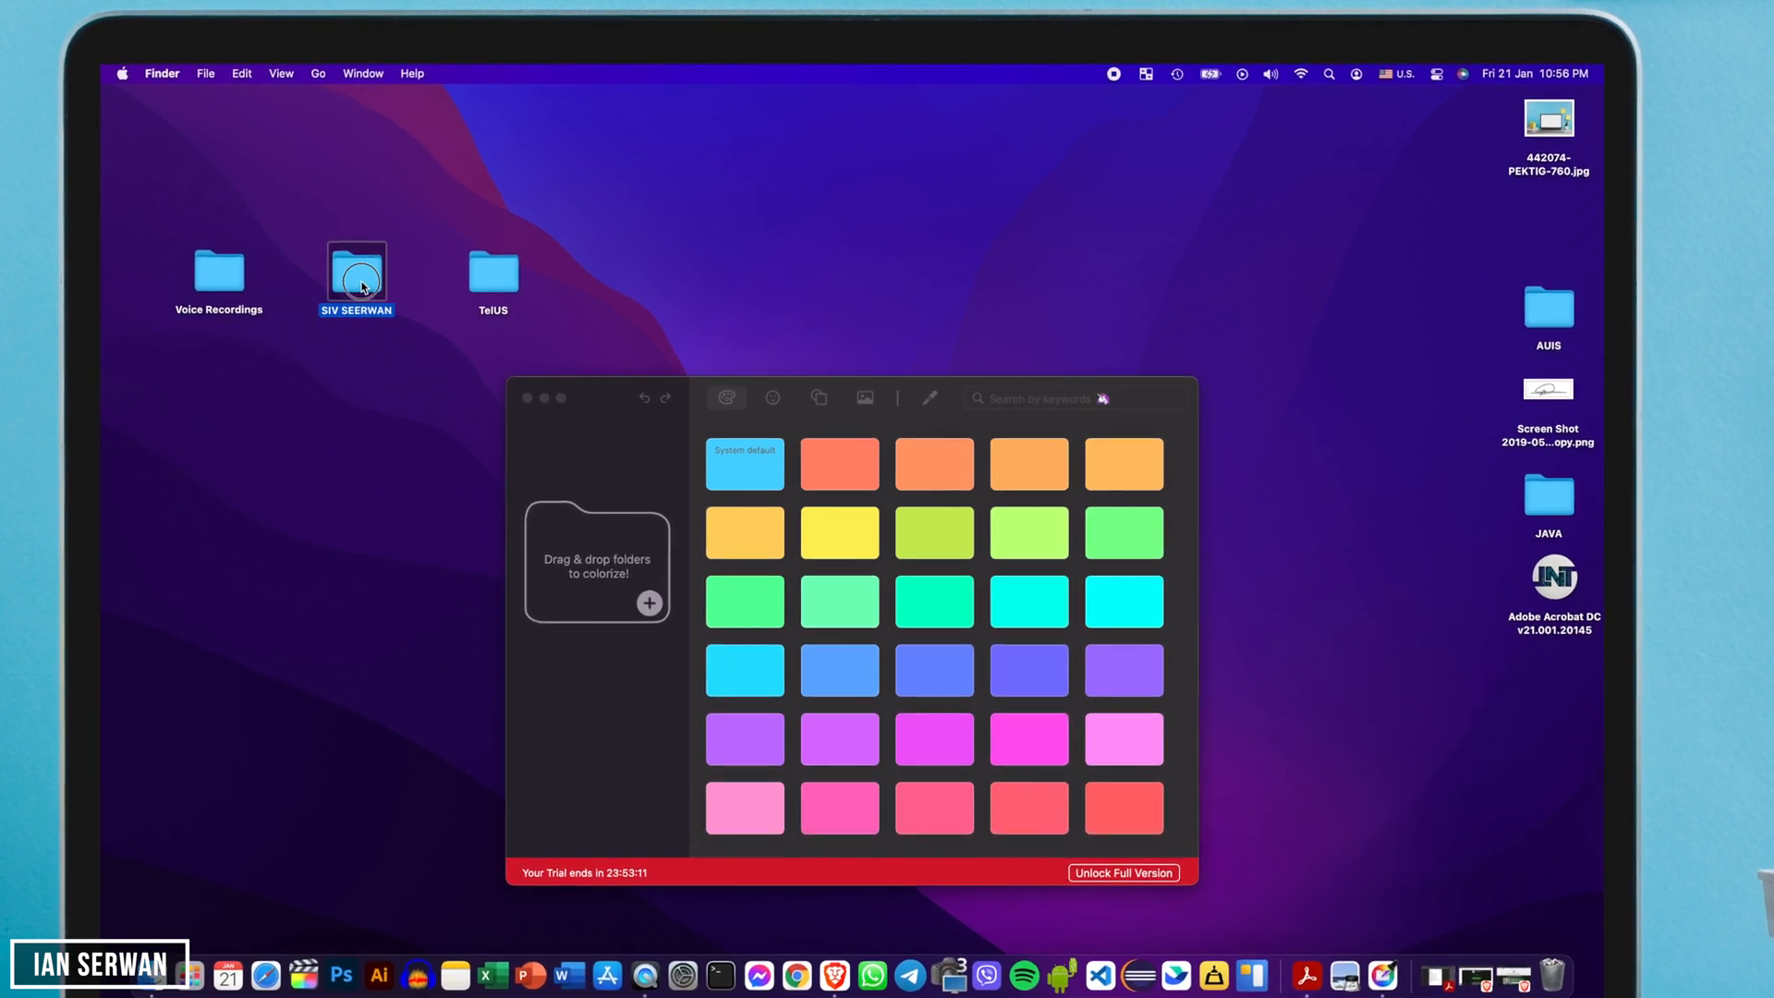
- Tidy the desktop folders and drop Voice Recordings into Folder Colorizer
{"action": "left_click_drag", "start_coordinate": [356, 272], "coordinate": [211, 422]}
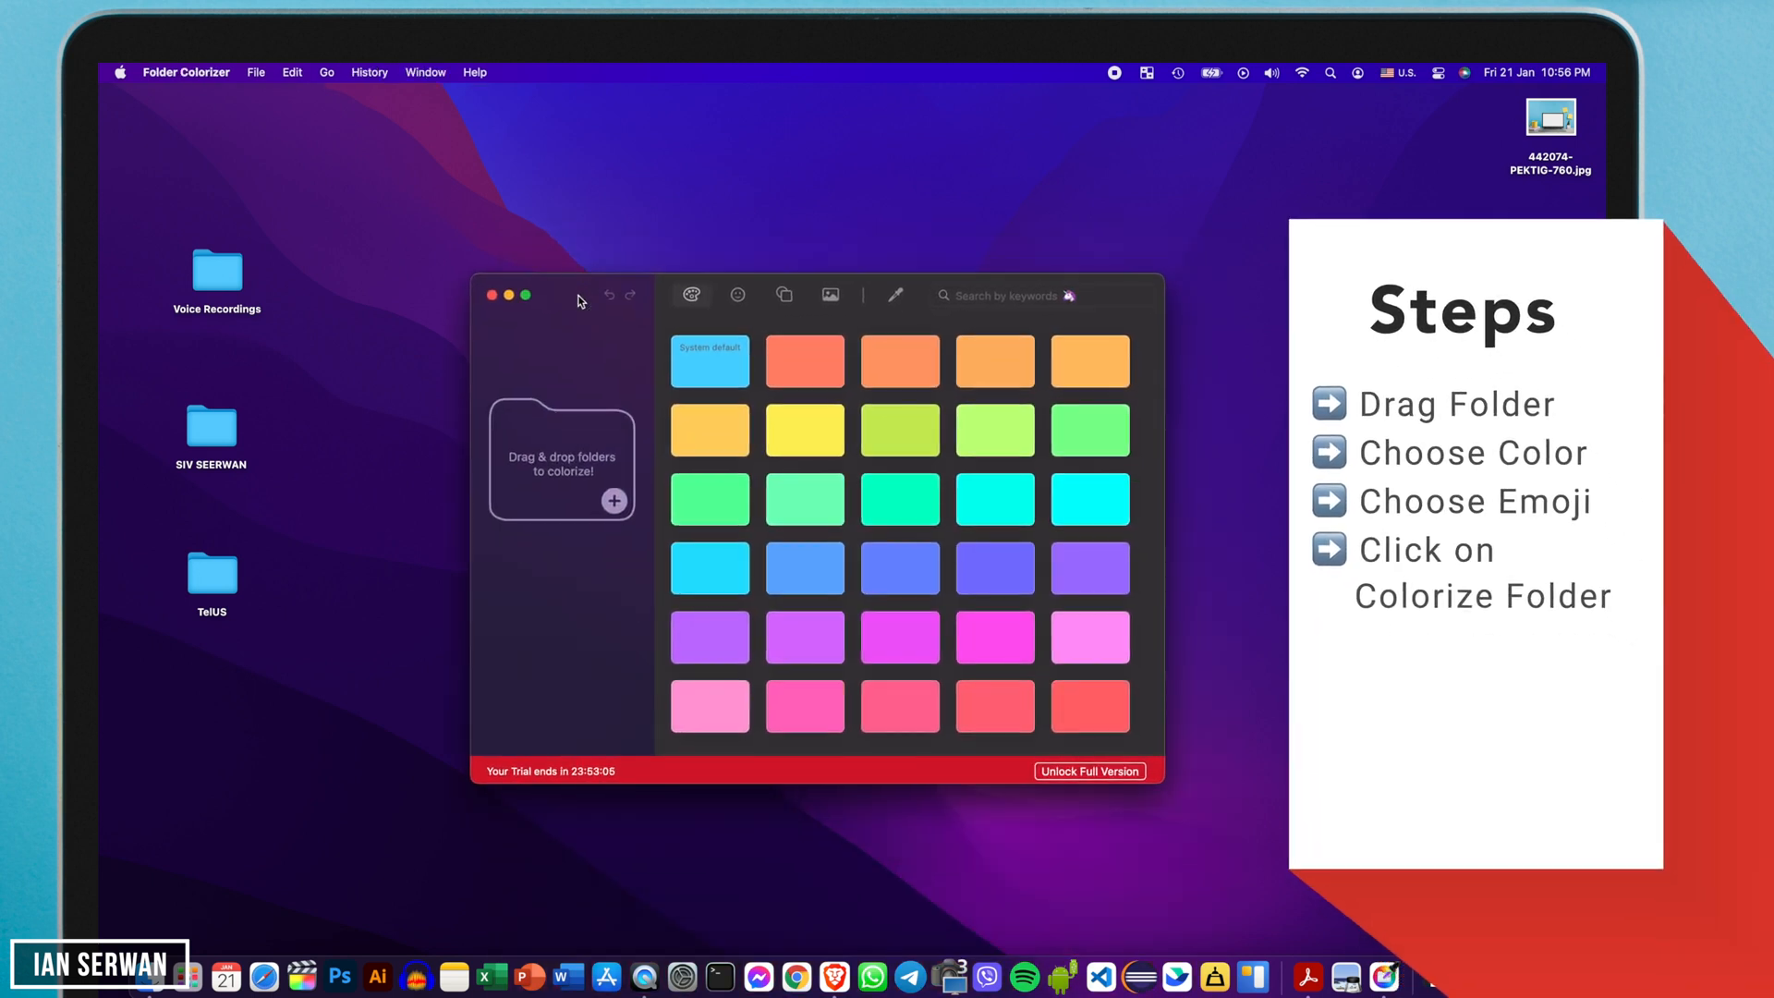
{"action": "mouse_move", "coordinate": [209, 376]}
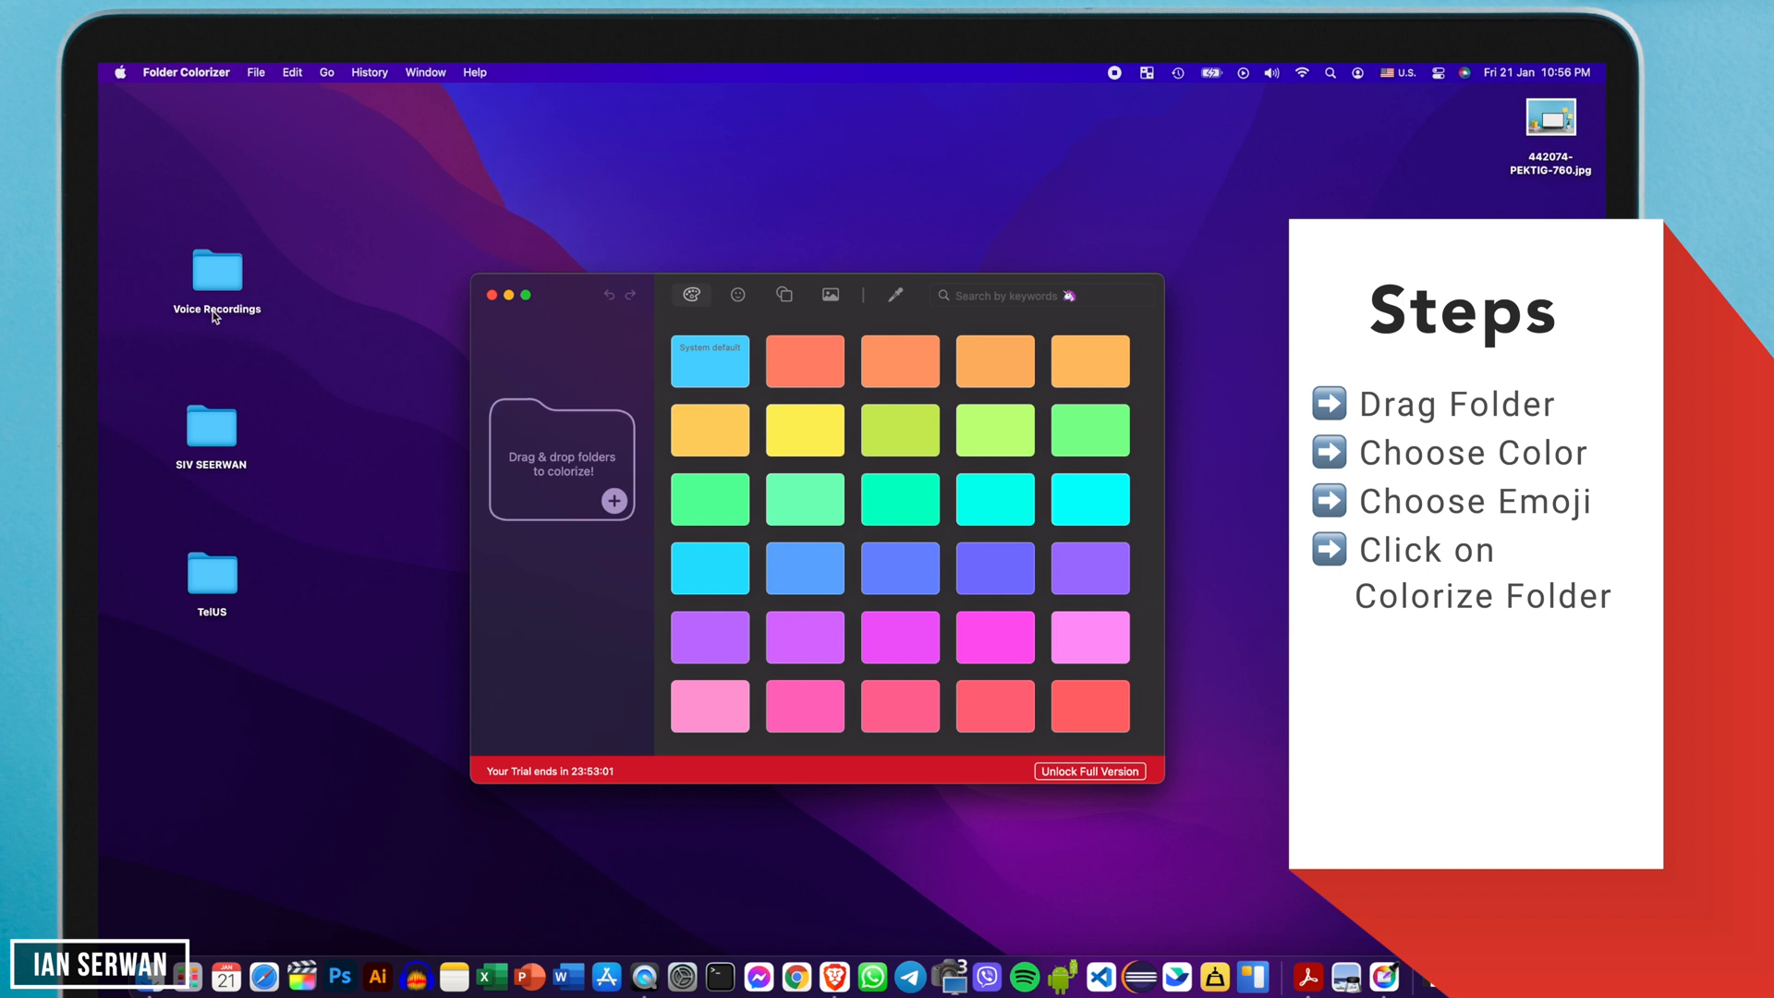
{"action": "left_click_drag", "start_coordinate": [216, 268], "coordinate": [561, 459]}
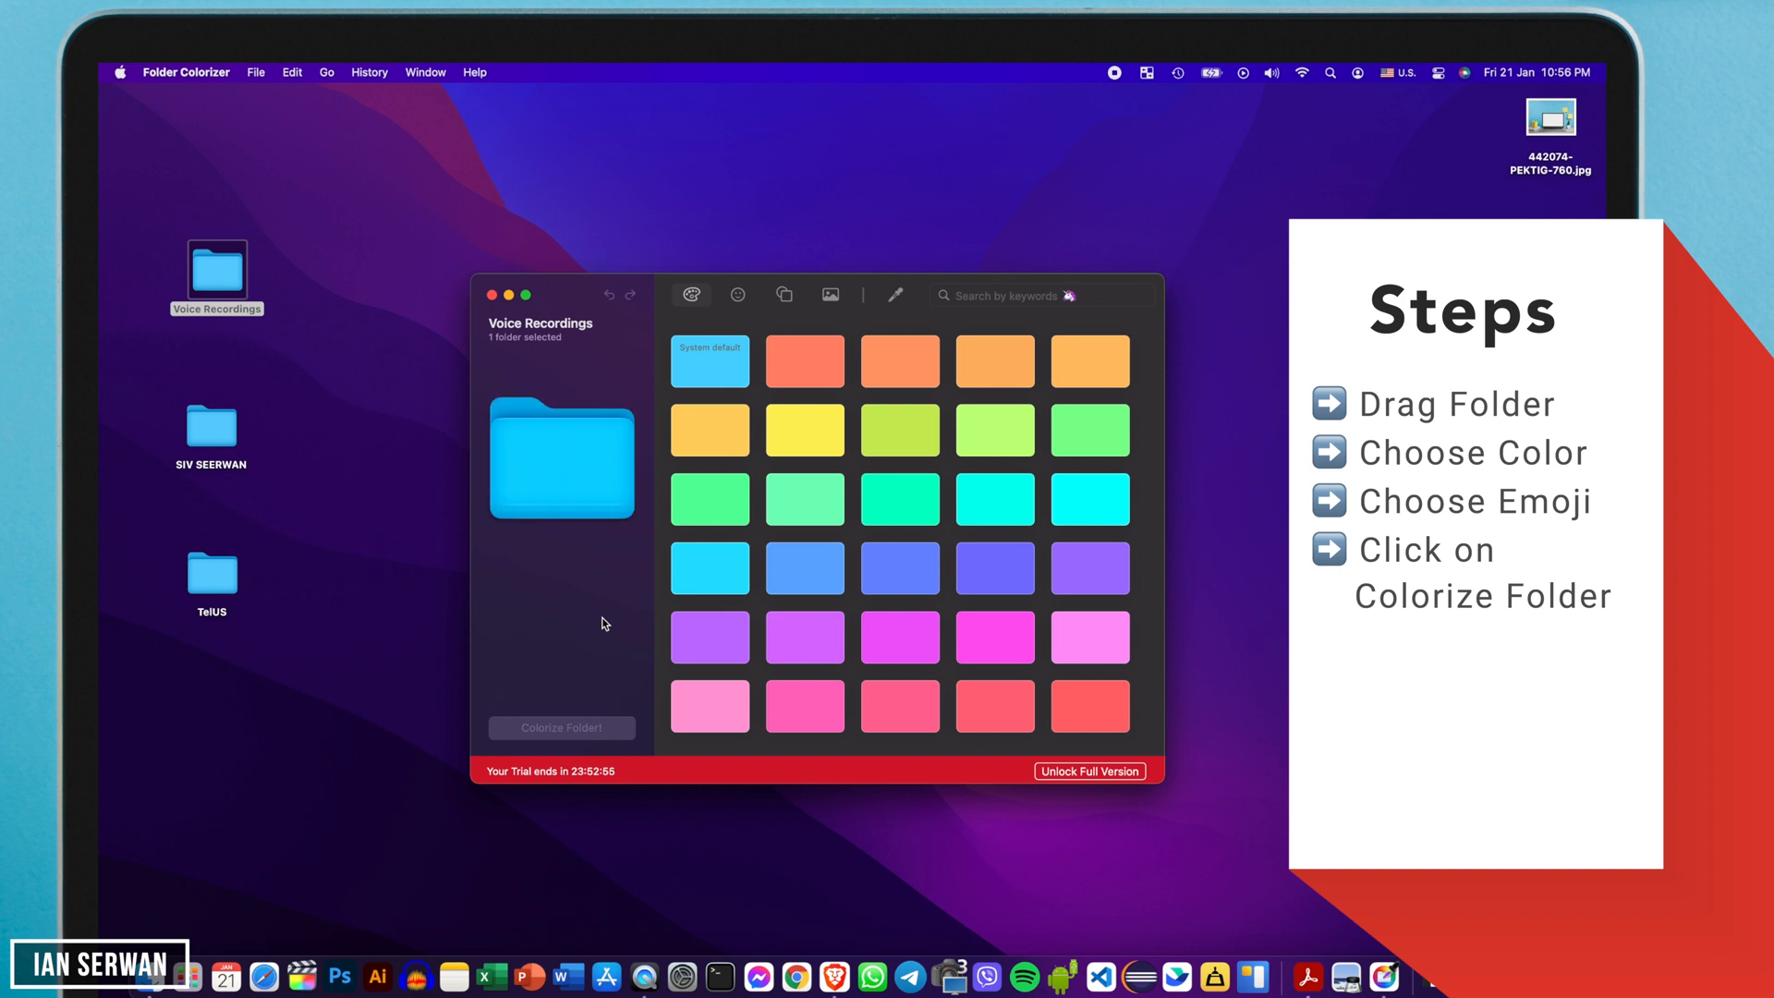
- Give Voice Recordings the Mindaro green colour and the low-volume speaker emoji
{"action": "left_click", "coordinate": [900, 429]}
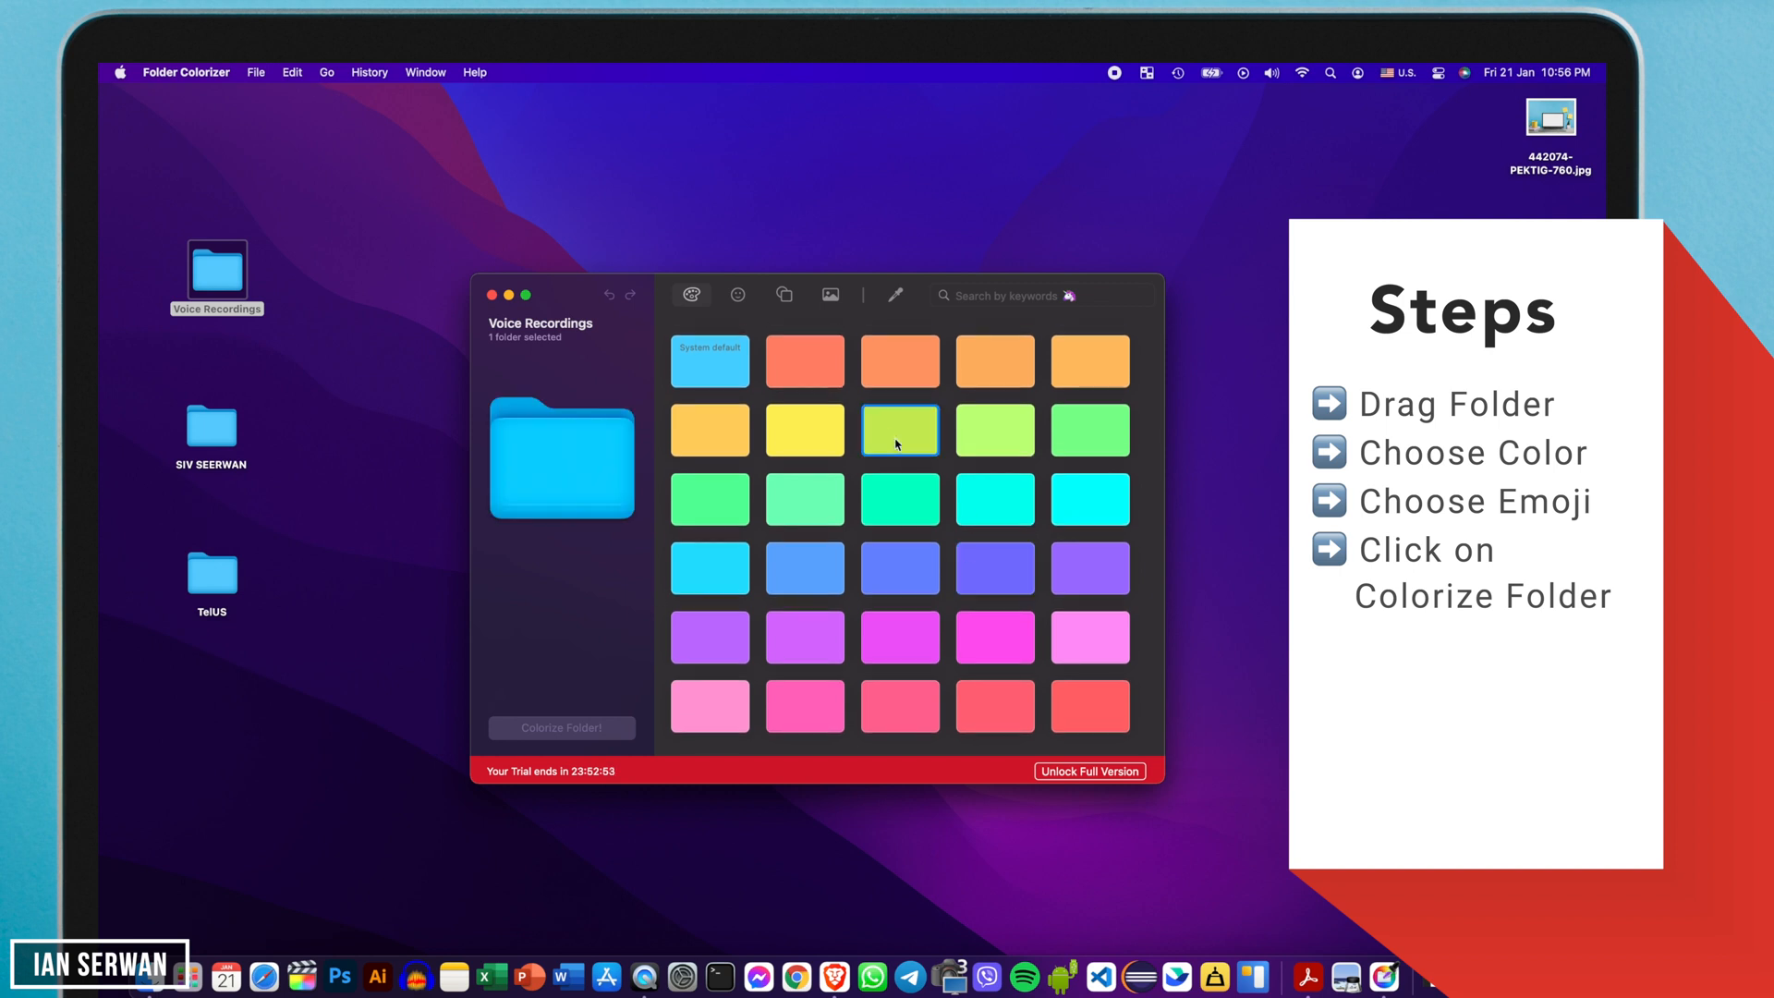
{"action": "left_click", "coordinate": [900, 430]}
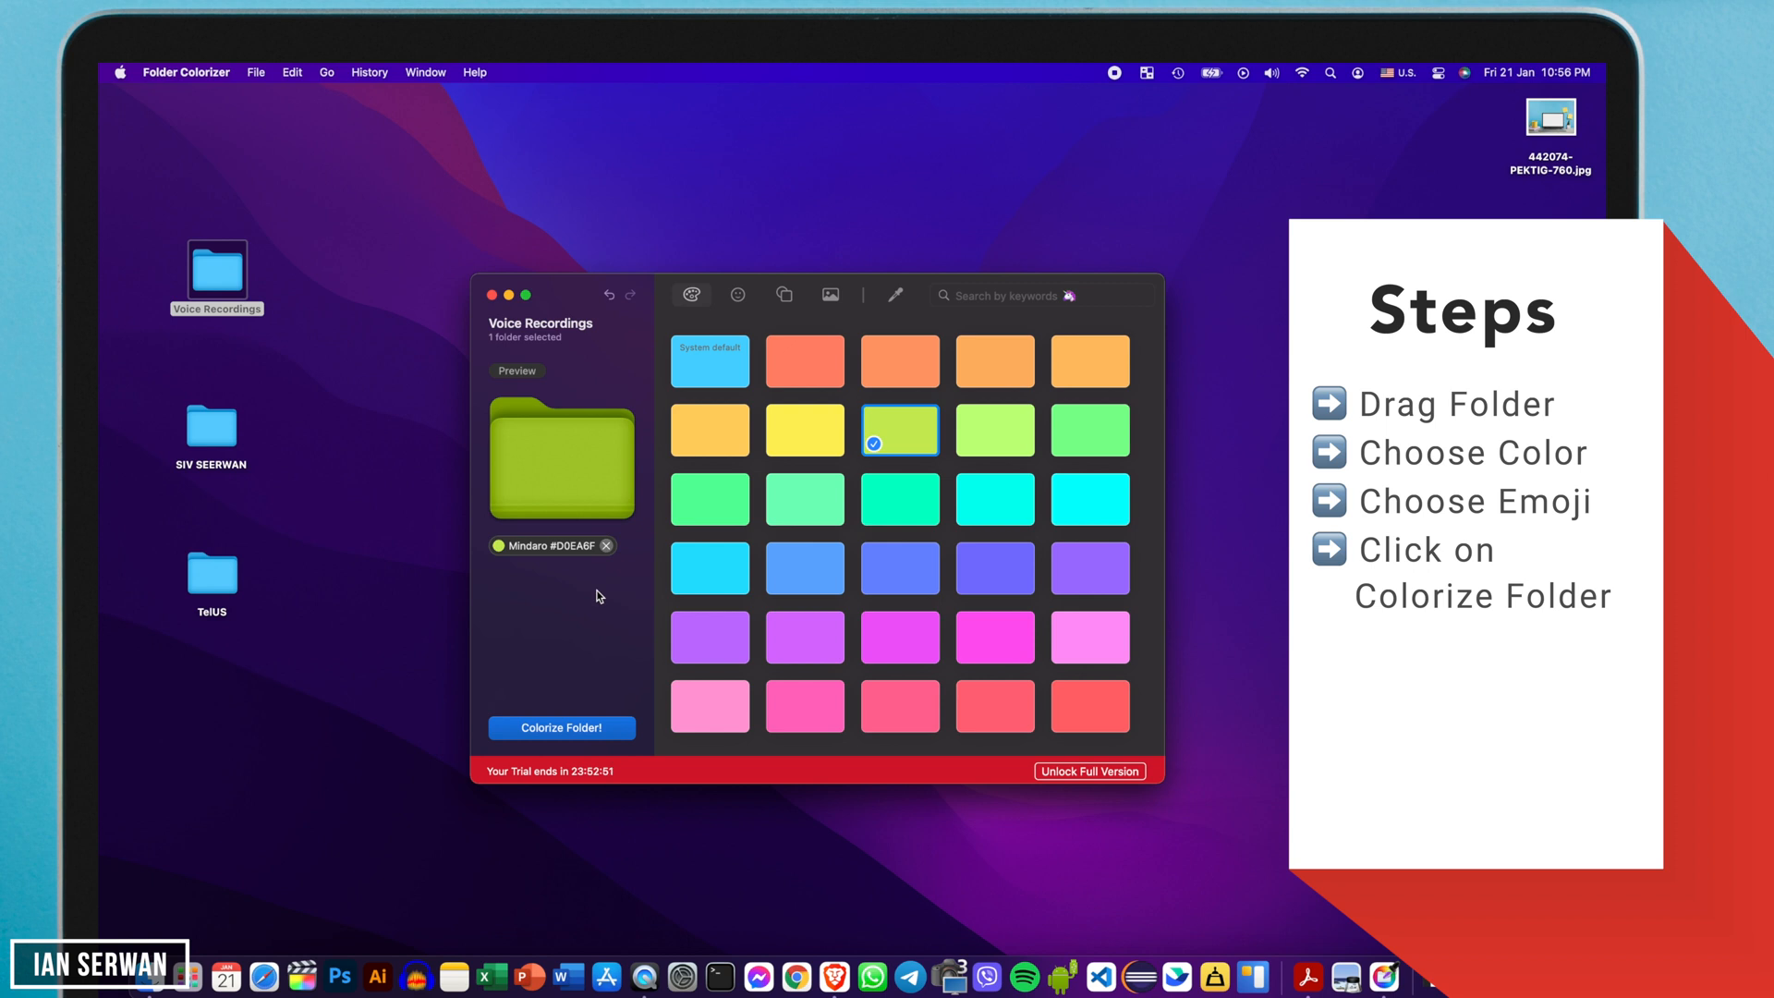
{"action": "left_click", "coordinate": [737, 295]}
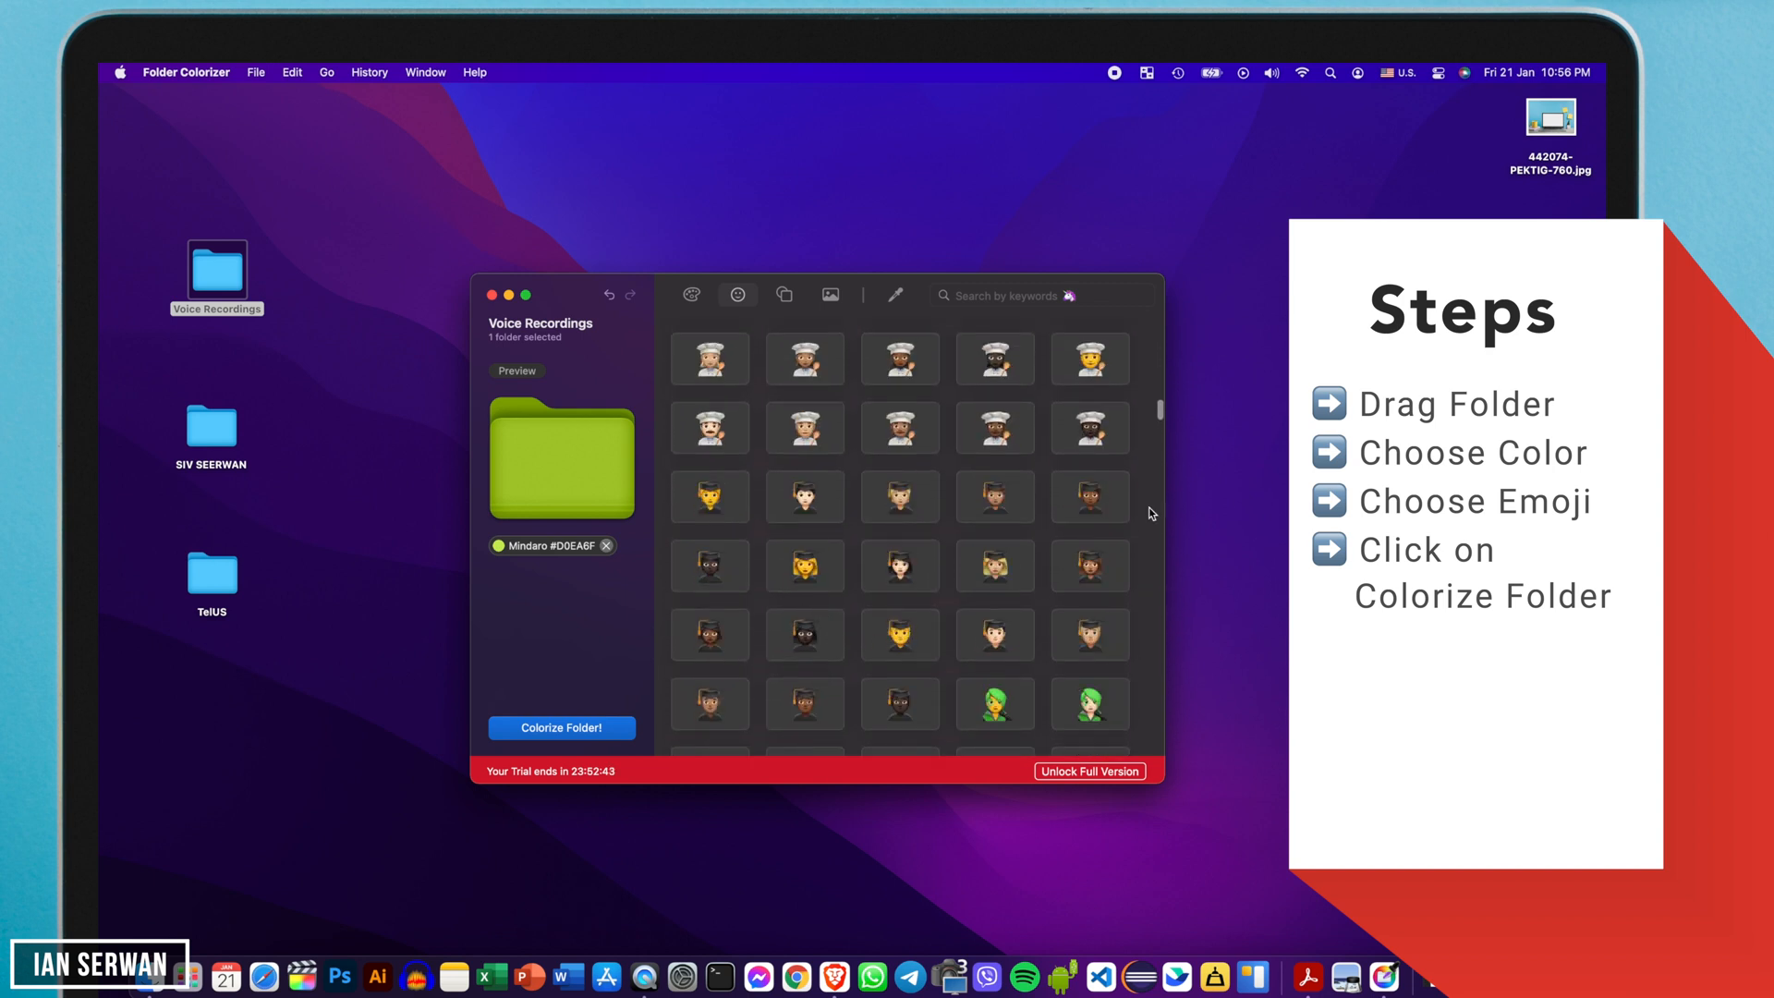
{"action": "scroll", "scroll_direction": "down", "scroll_amount": 3}
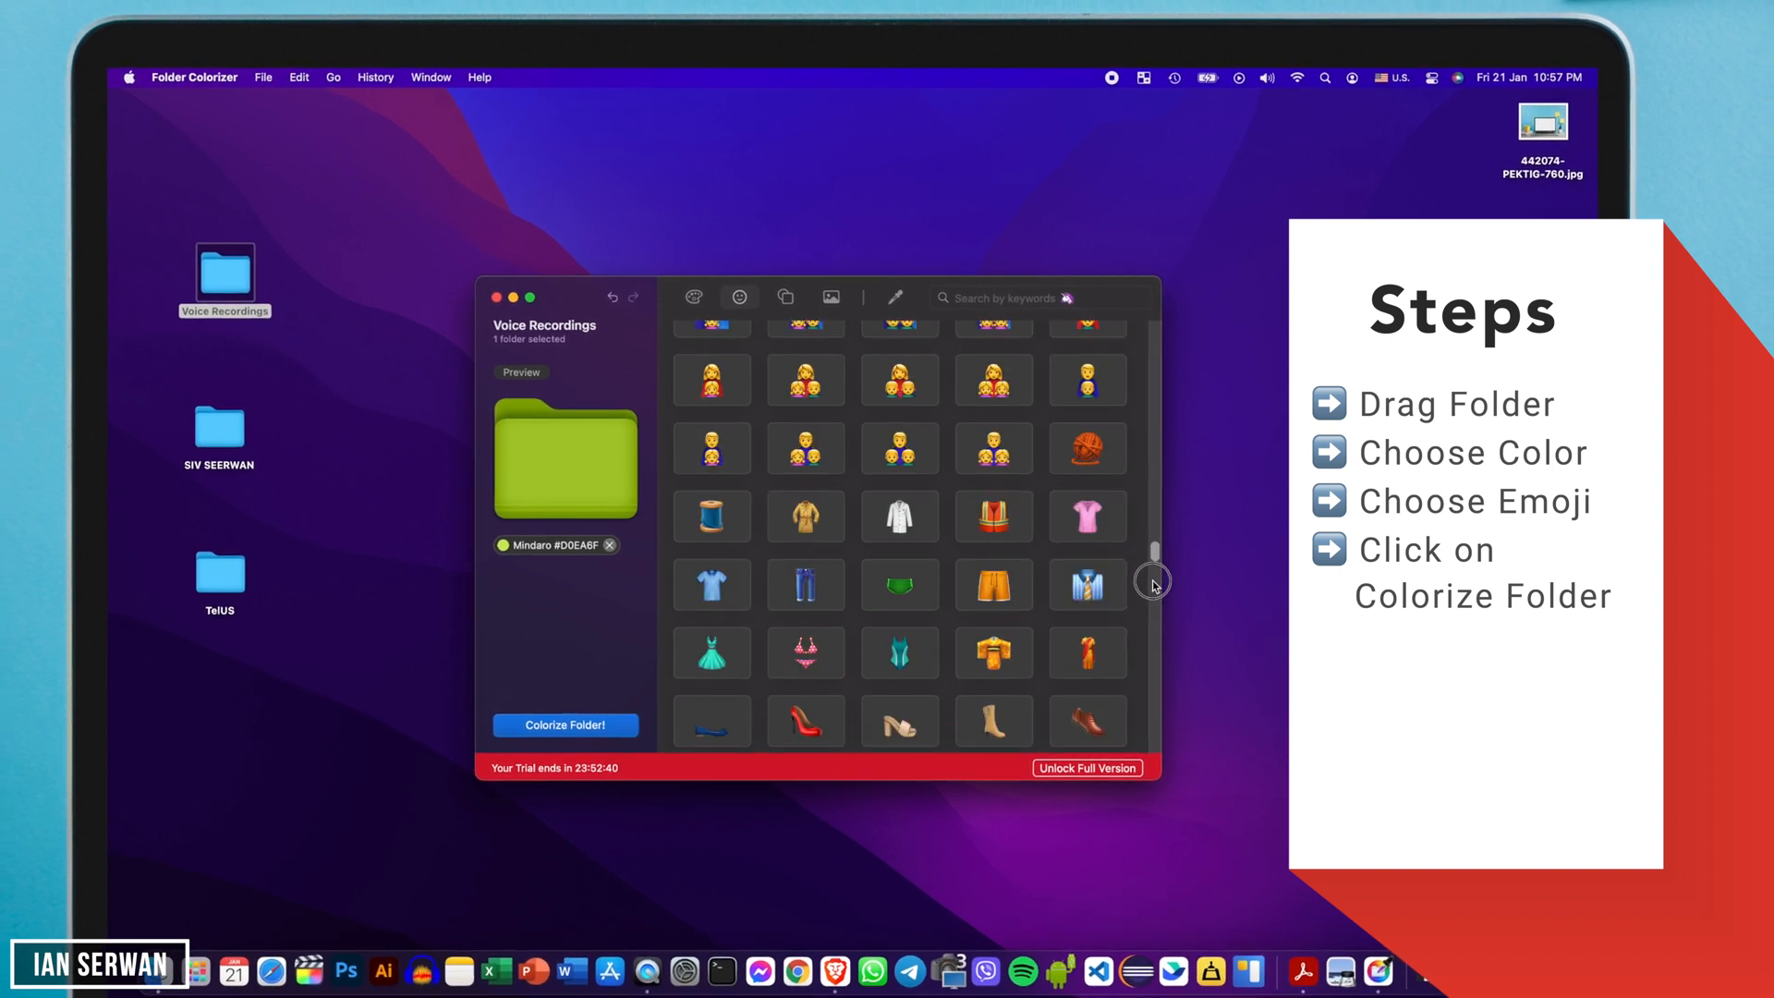
{"action": "scroll", "scroll_direction": "down", "scroll_amount": 3}
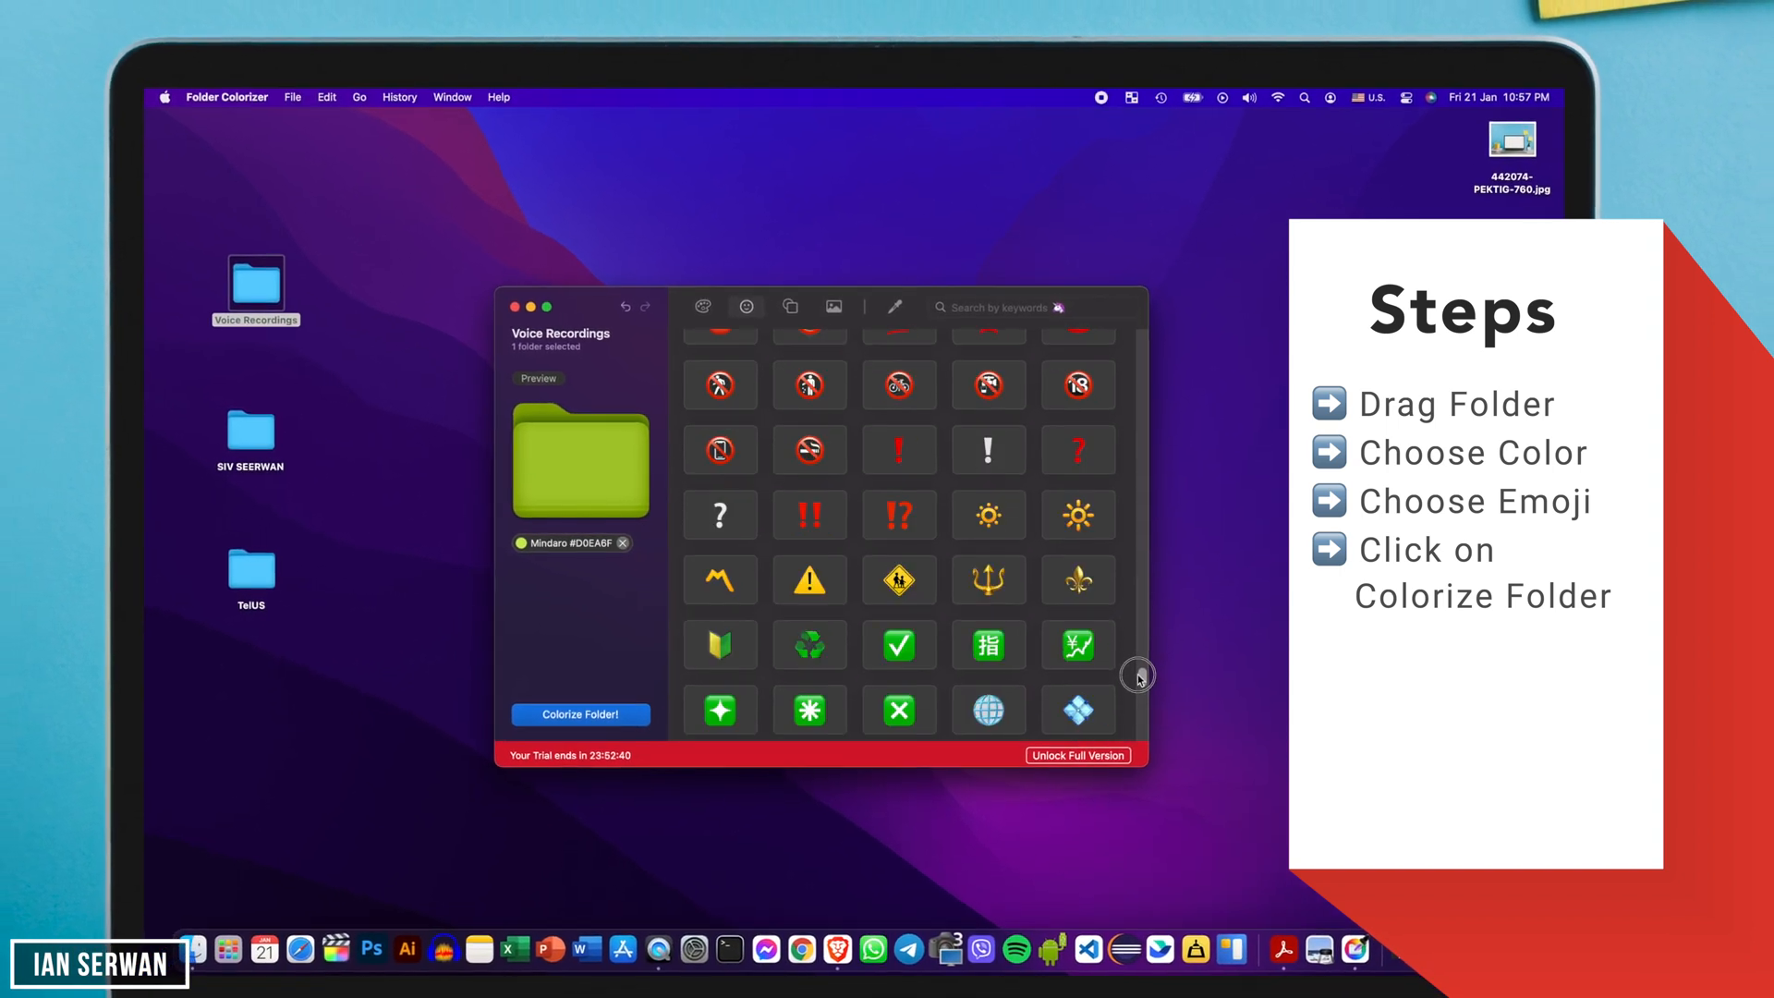
{"action": "scroll", "scroll_direction": "down", "scroll_amount": 3}
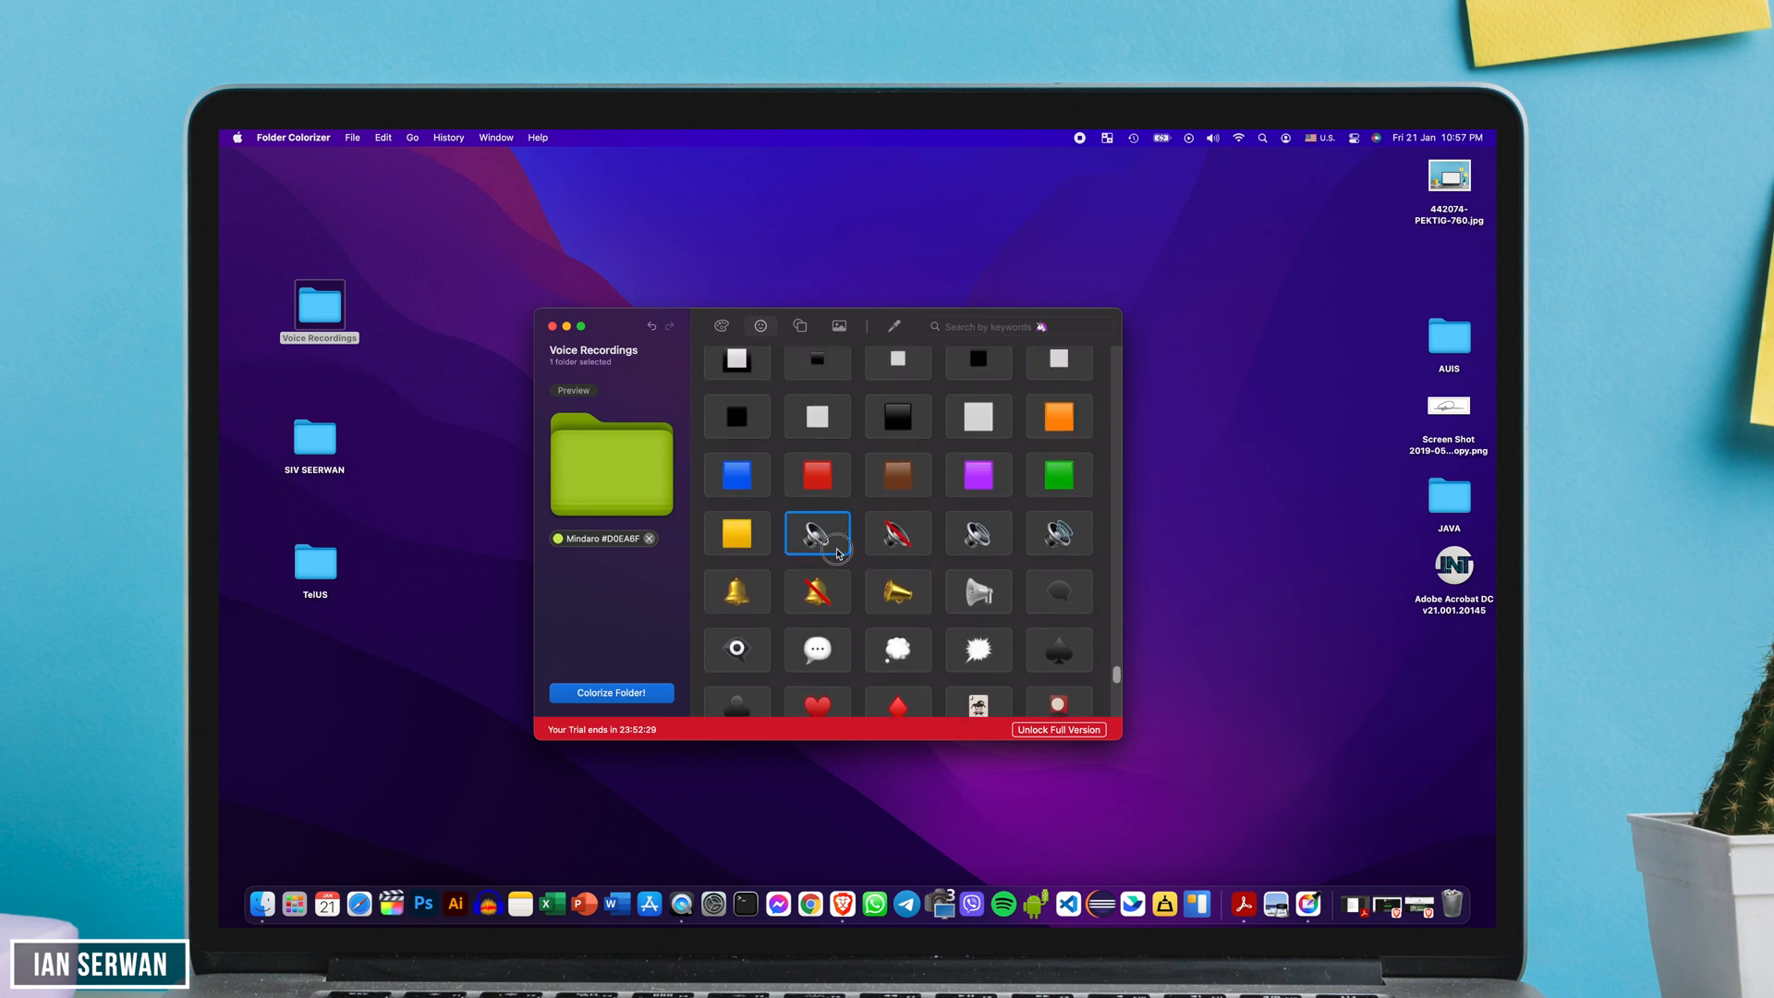
{"action": "left_click", "coordinate": [817, 534]}
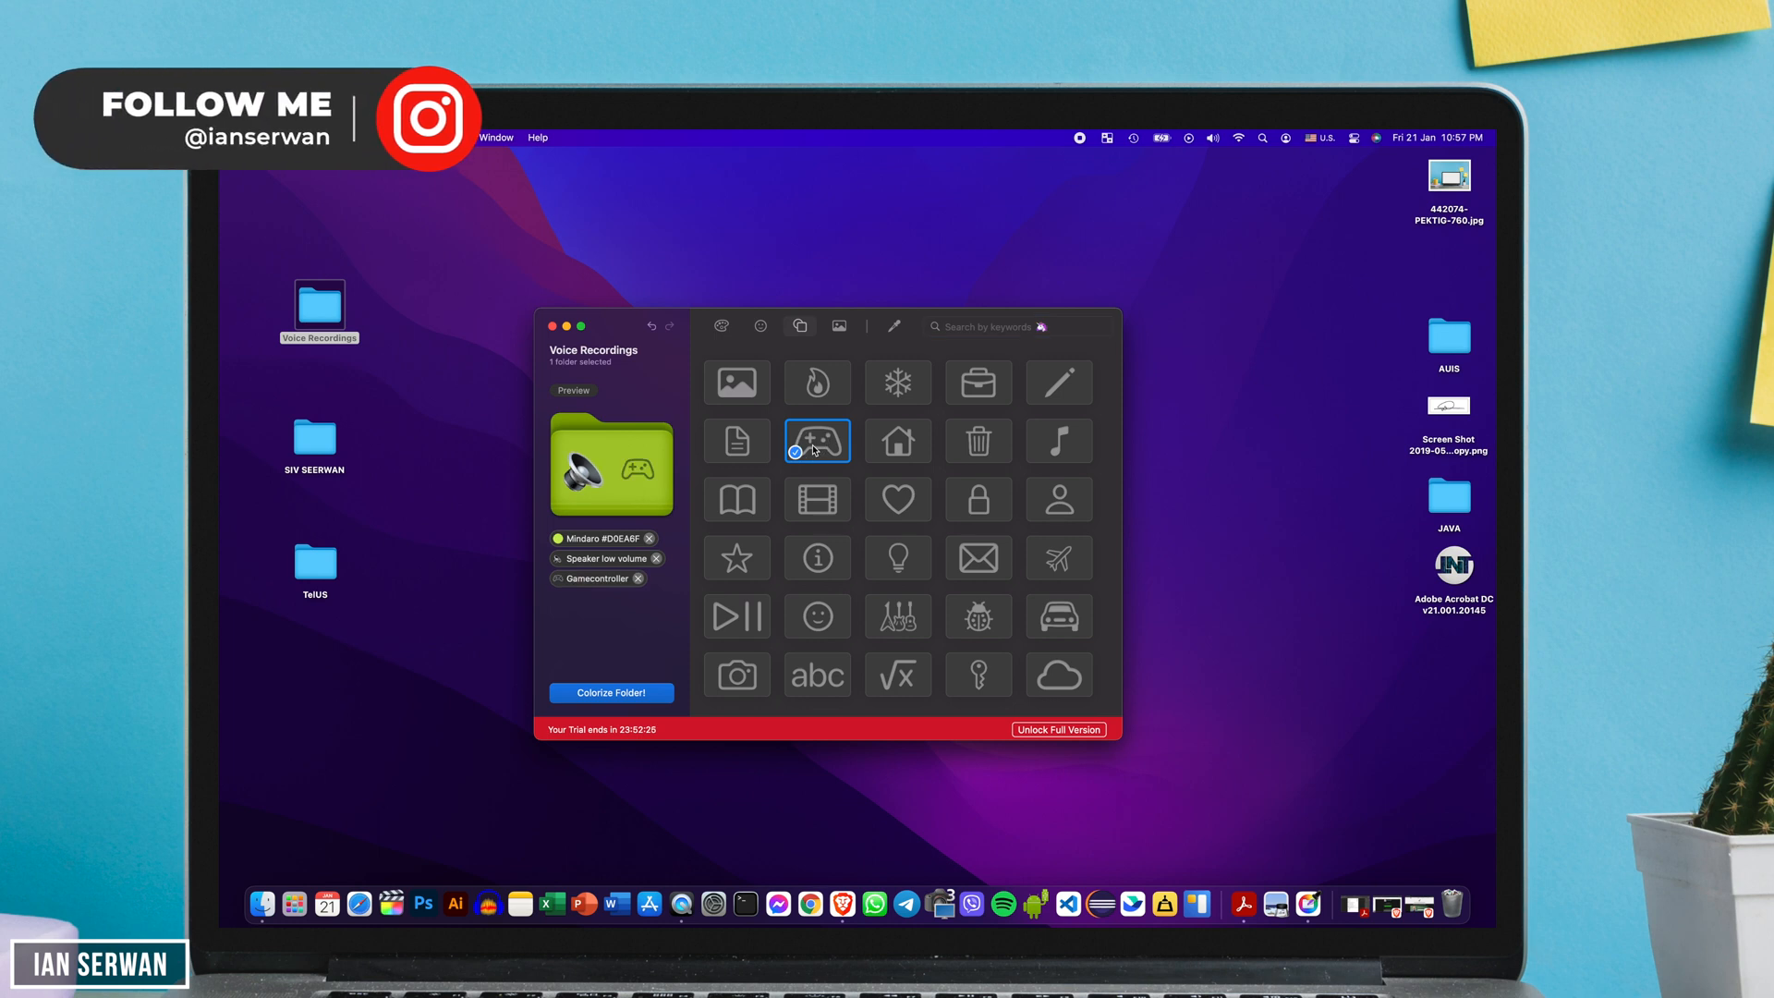
- Add the camera icon, set the pink-red gradient background, and colorize Voice Recordings
{"action": "left_click", "coordinate": [816, 499]}
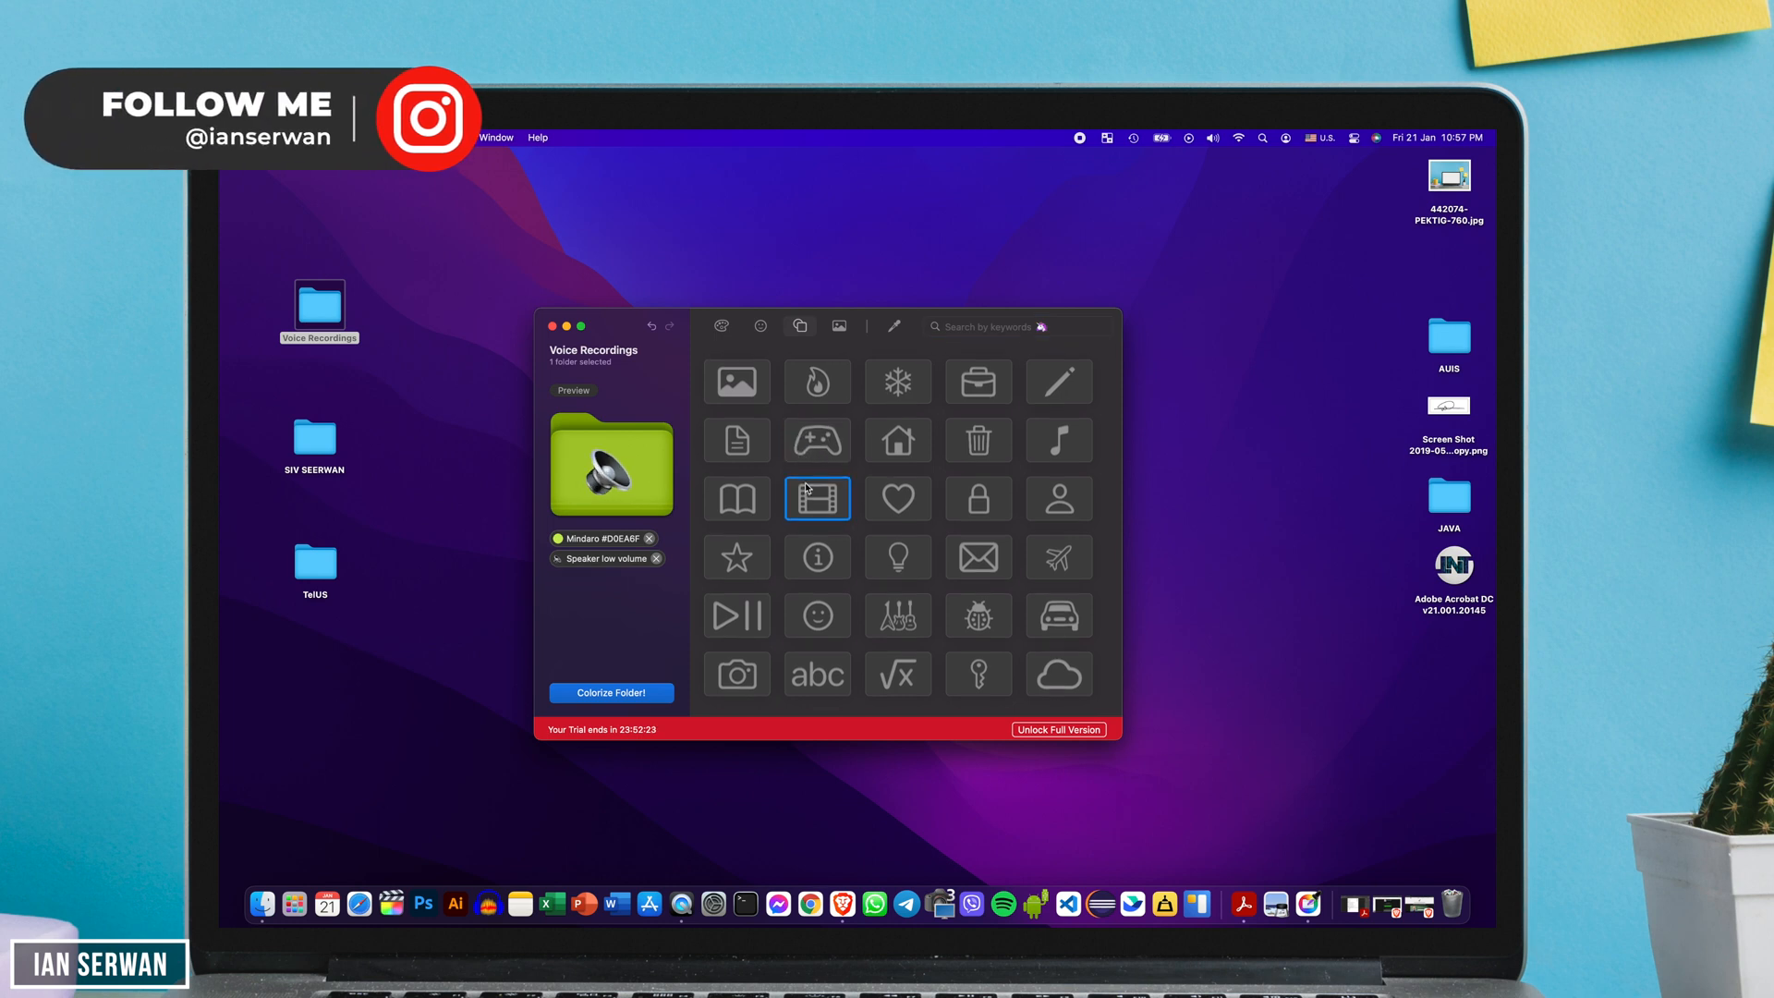
{"action": "left_click", "coordinate": [737, 675]}
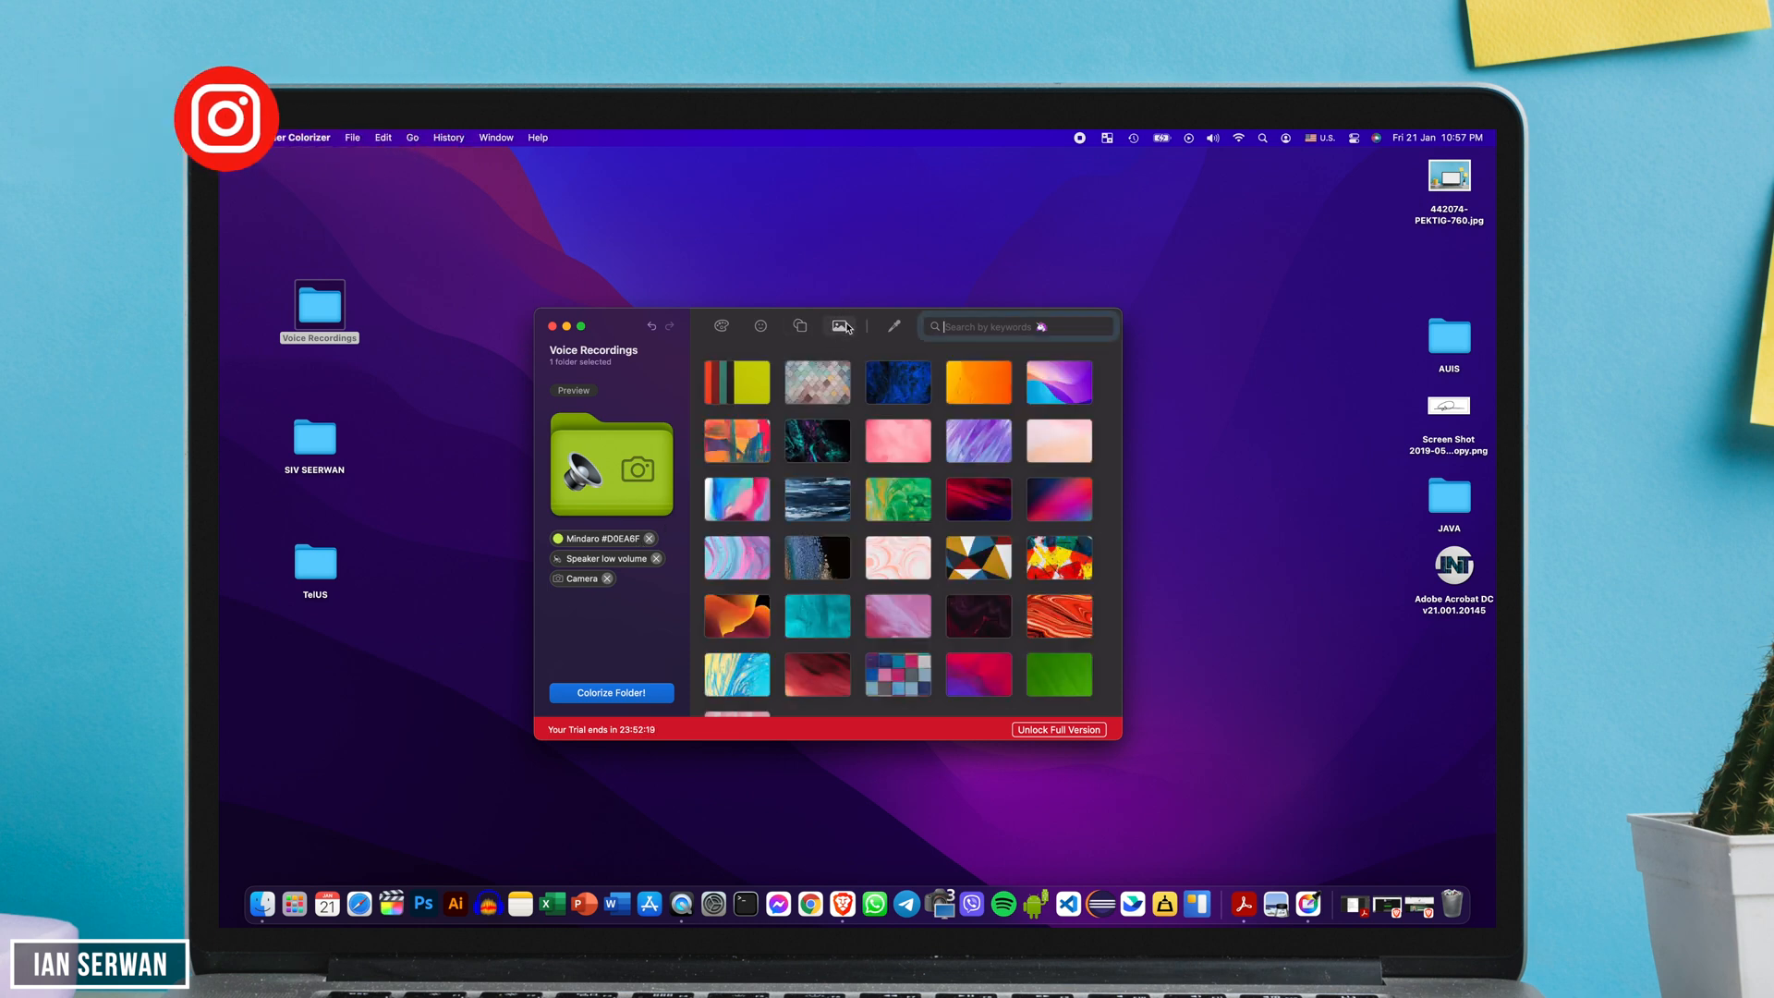
{"action": "left_click", "coordinate": [736, 382]}
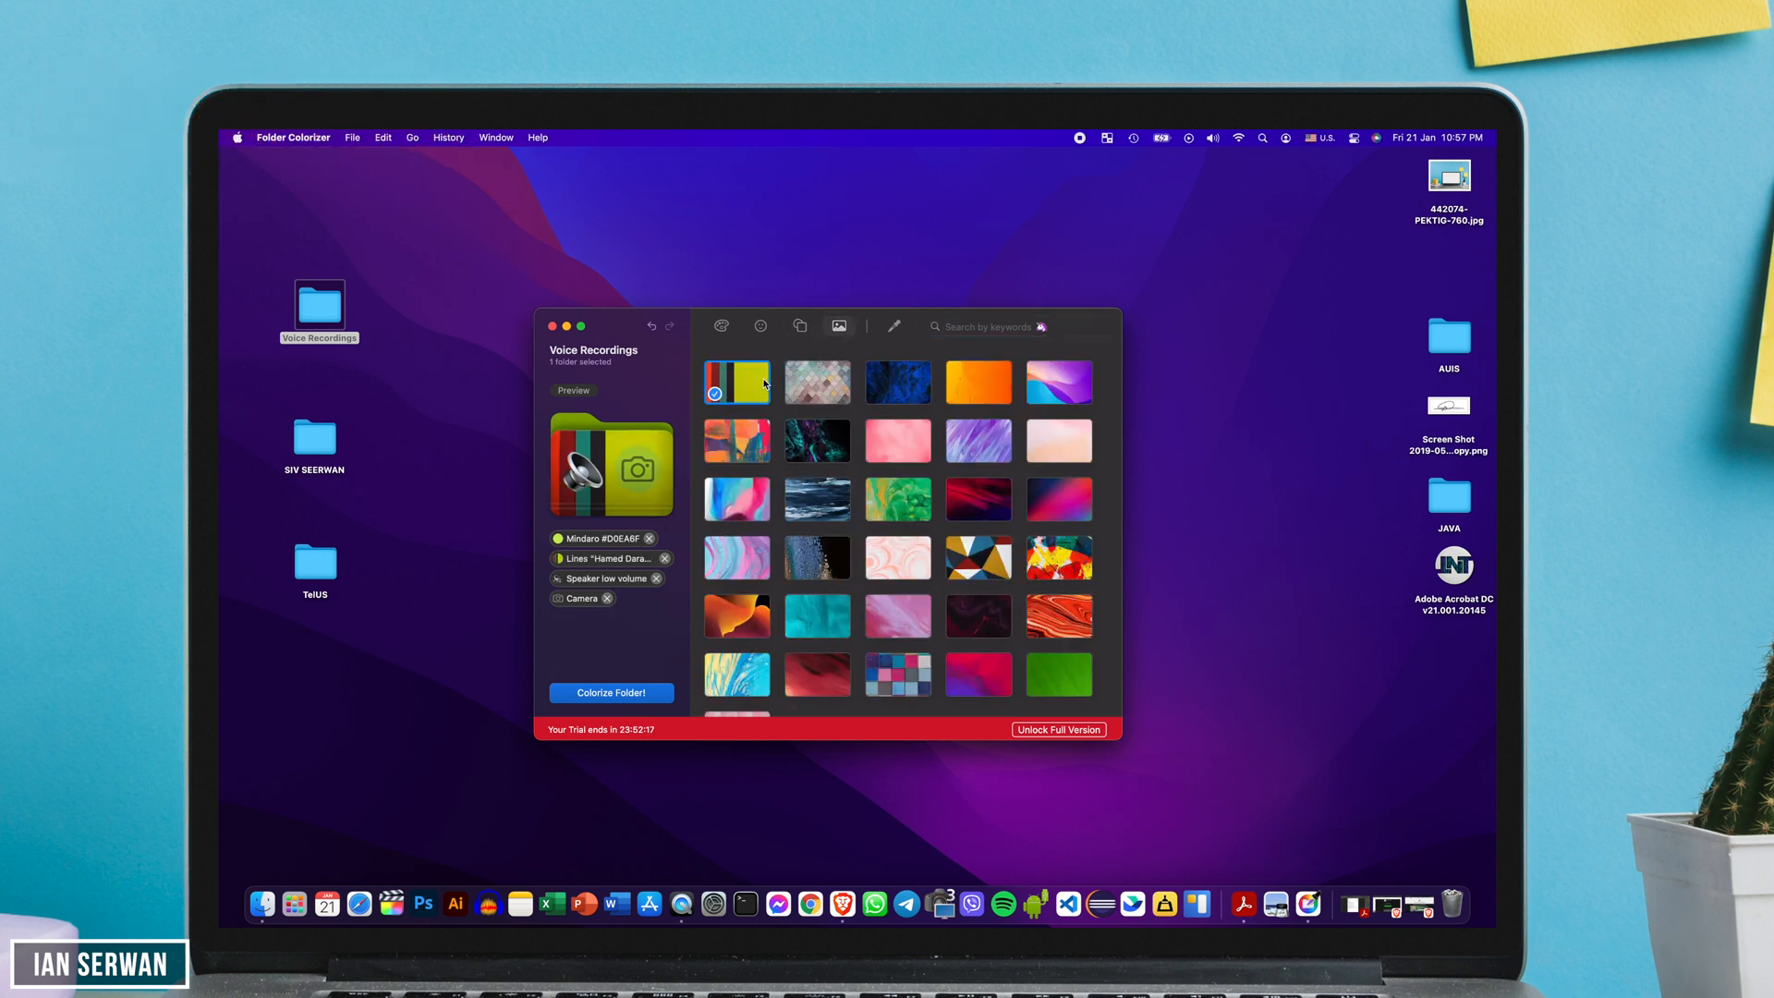
{"action": "scroll", "scroll_direction": "down", "scroll_amount": 3}
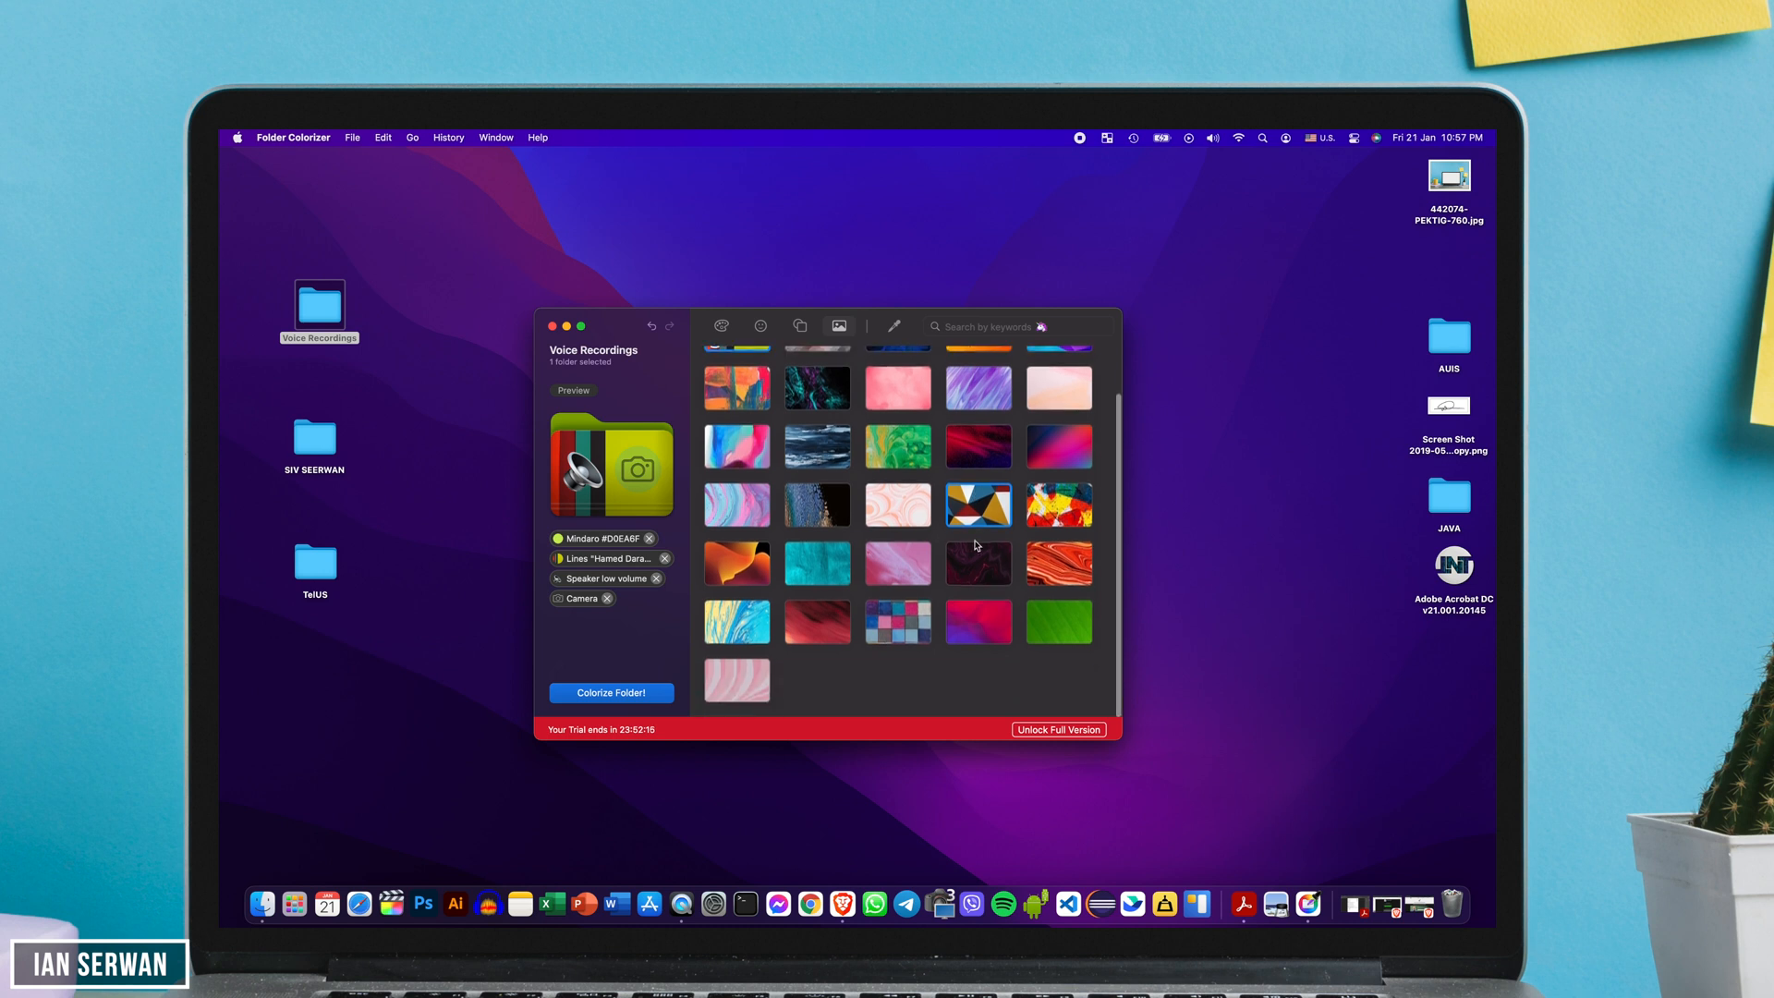
{"action": "left_click", "coordinate": [977, 674]}
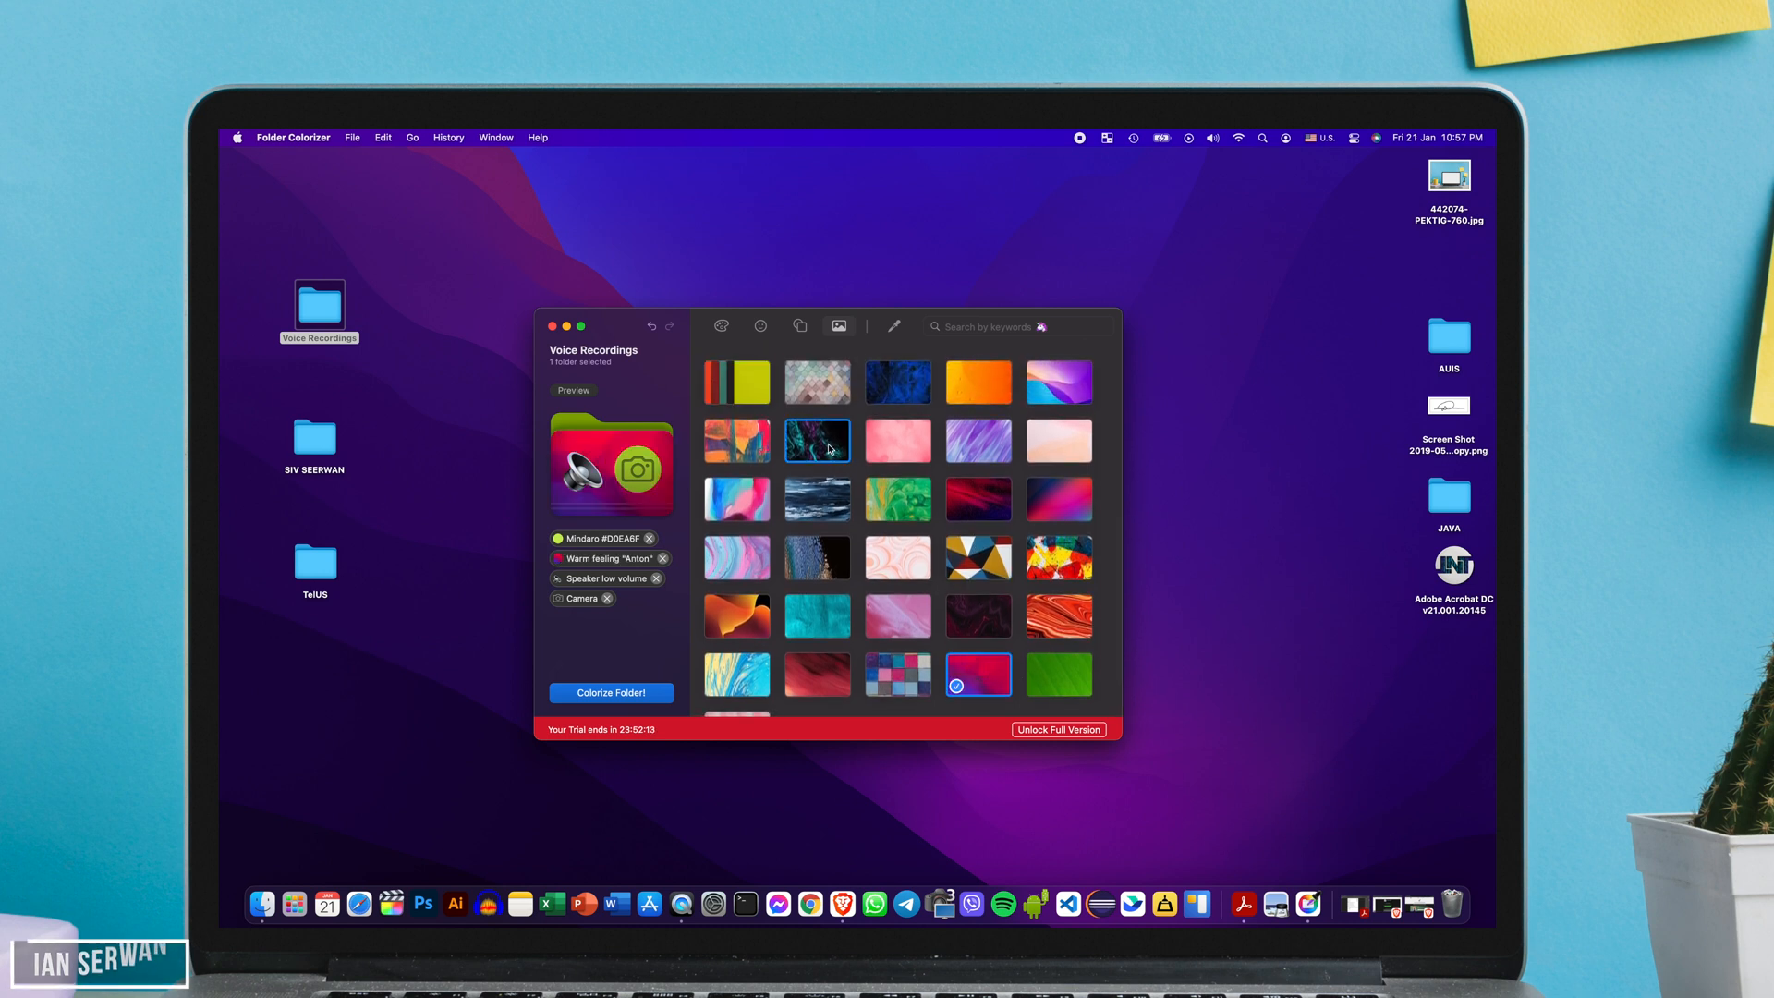
{"action": "left_click", "coordinate": [626, 692]}
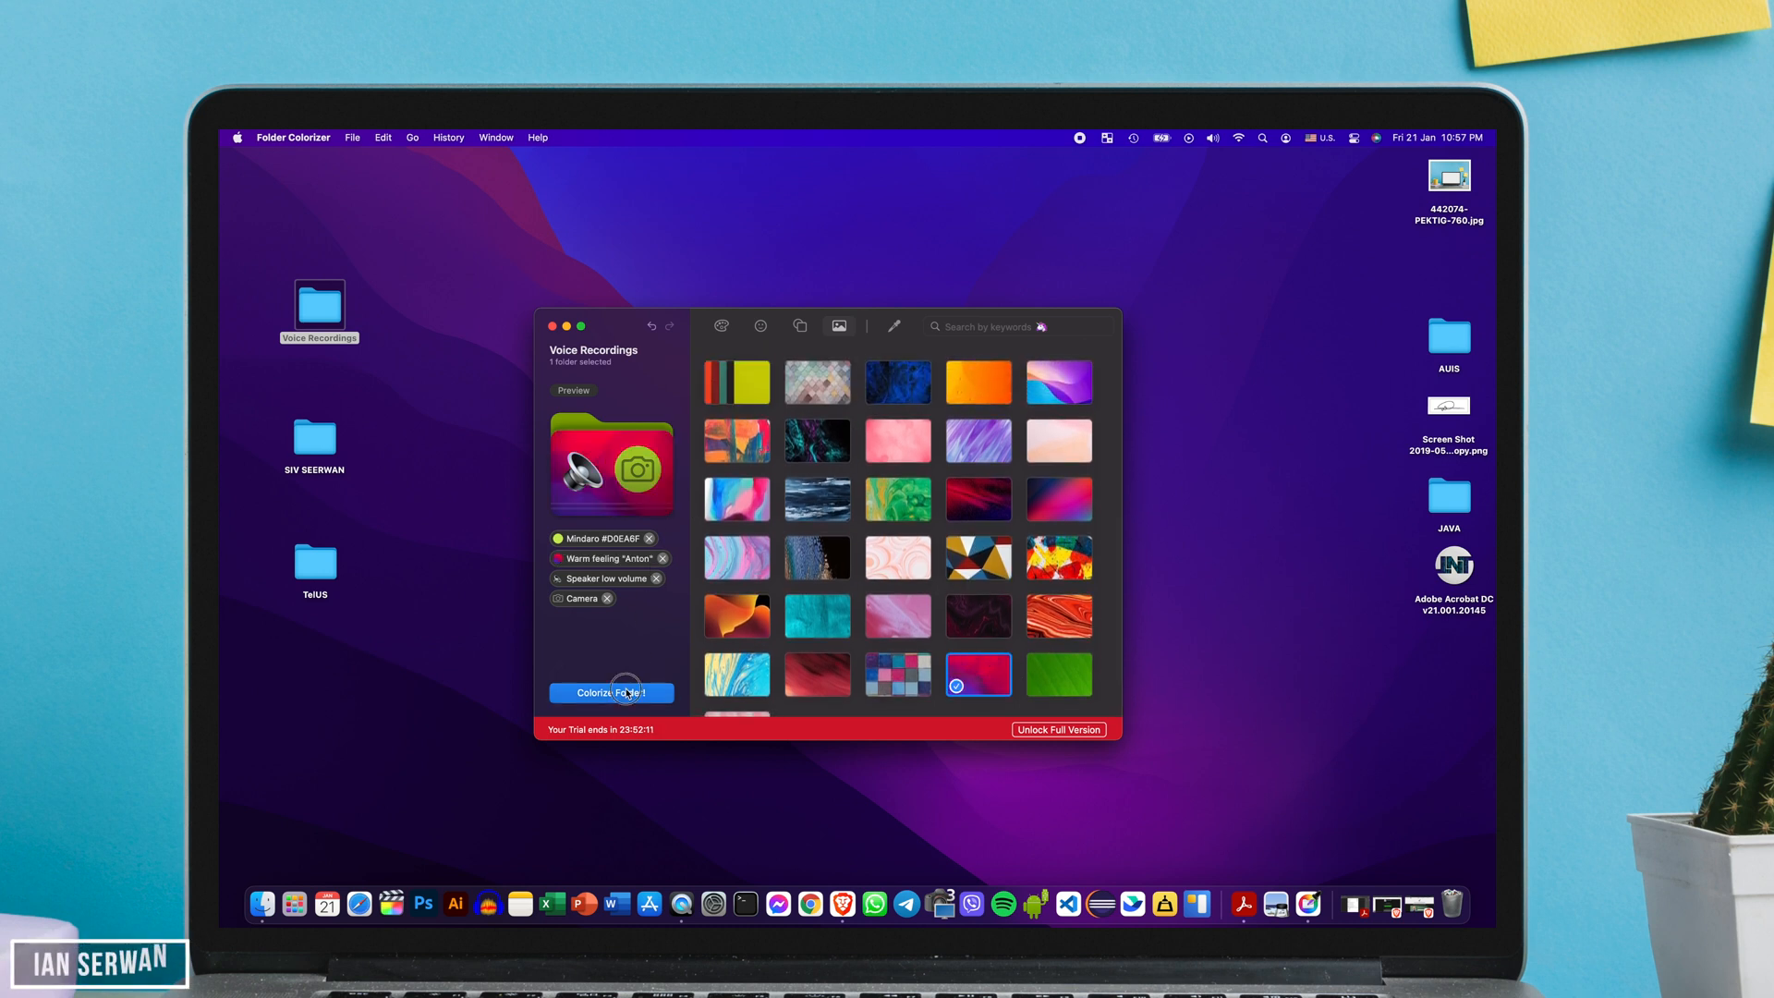
{"action": "left_click", "coordinate": [610, 692]}
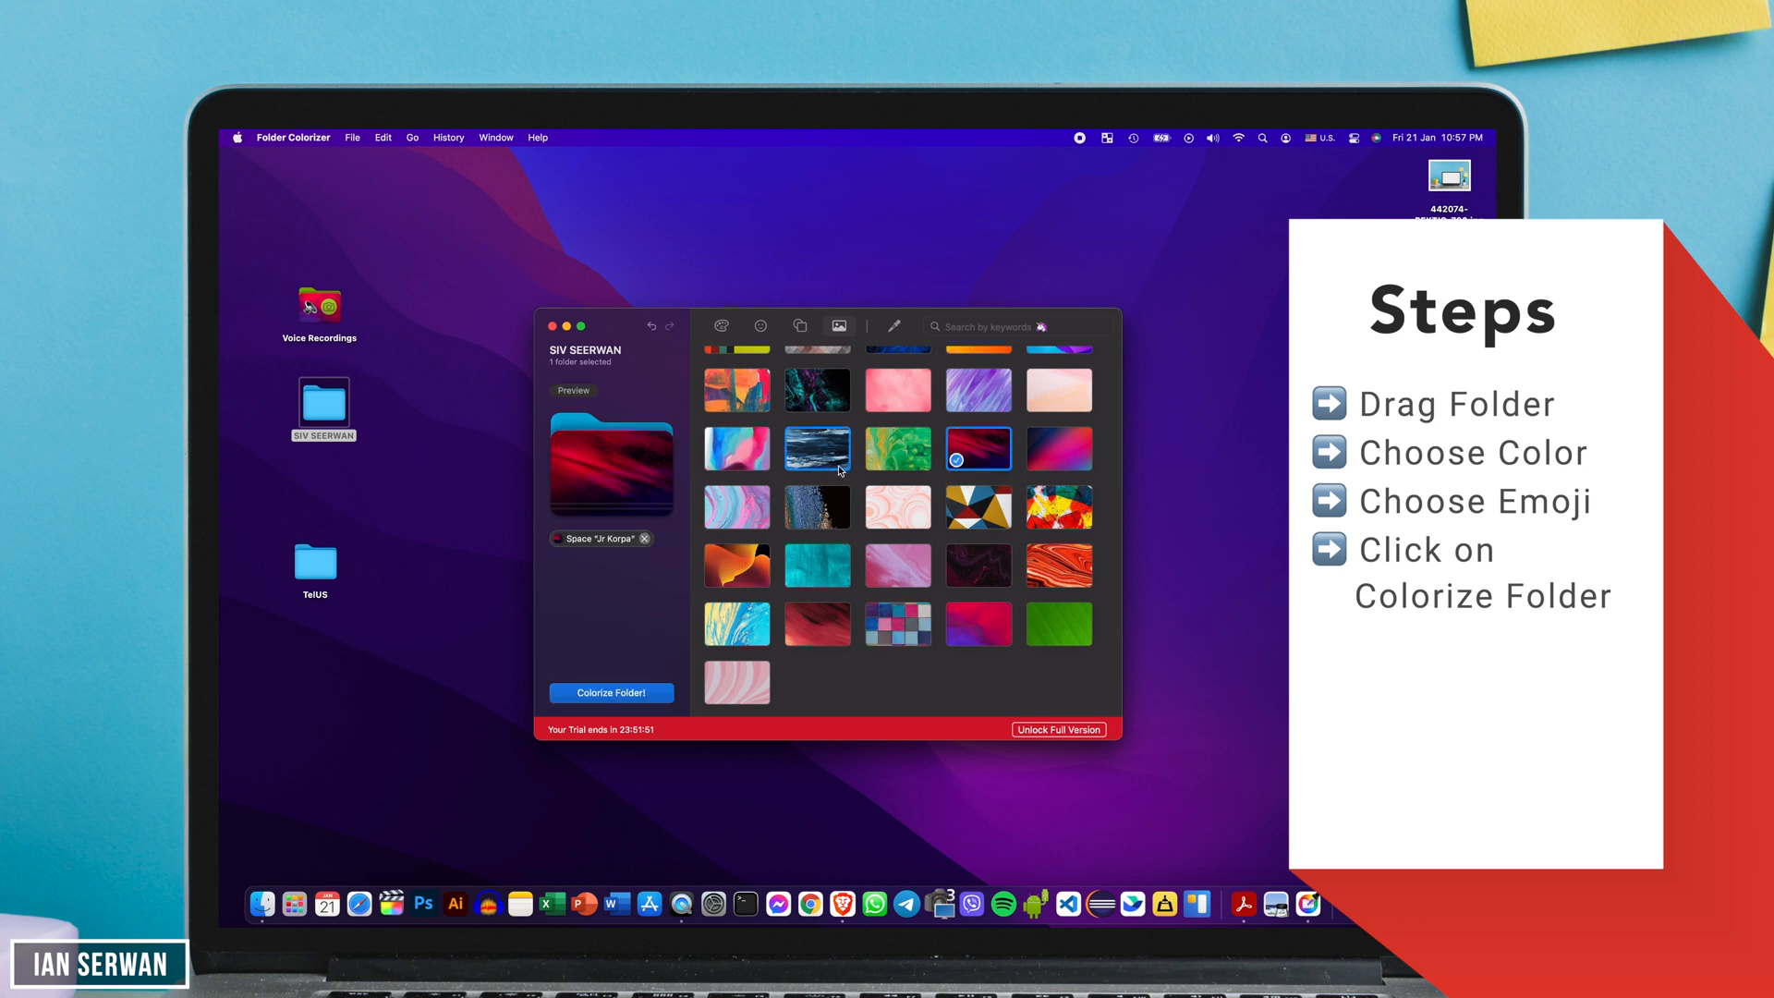
- Add the plane icon and the Small airplane emoji to SIV SEERWAN and colorize it
{"action": "left_click", "coordinate": [799, 325]}
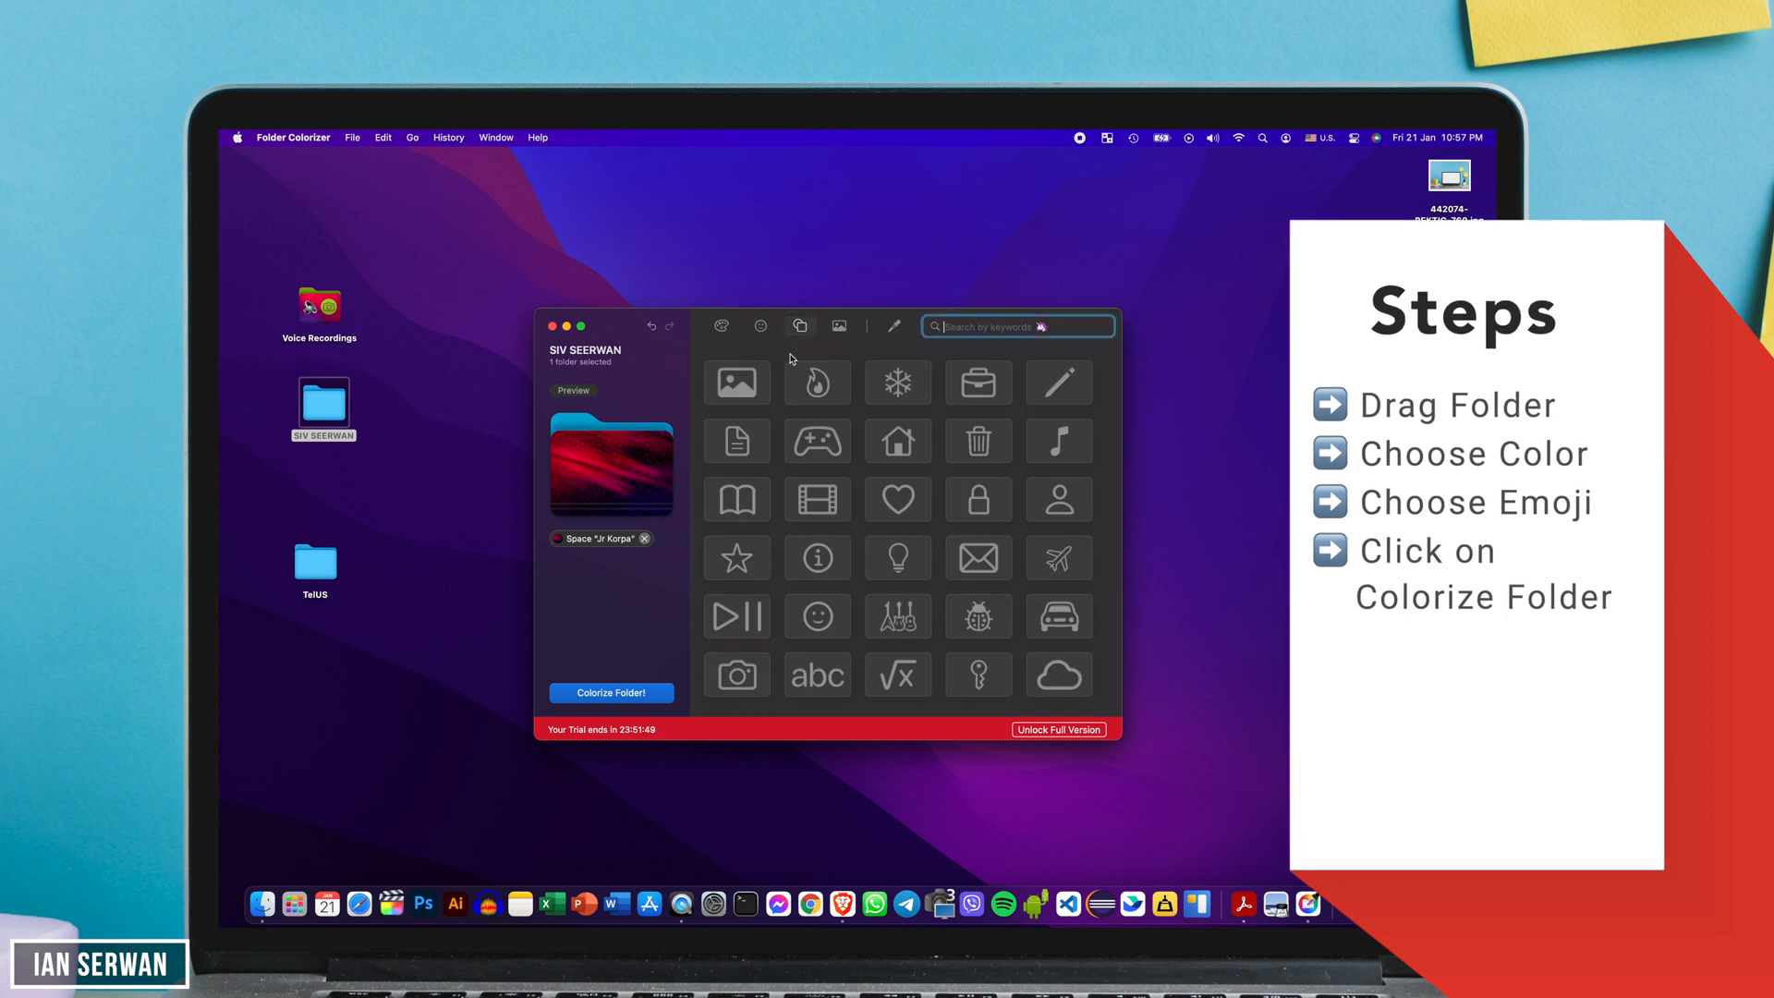
{"action": "left_click", "coordinate": [1059, 558]}
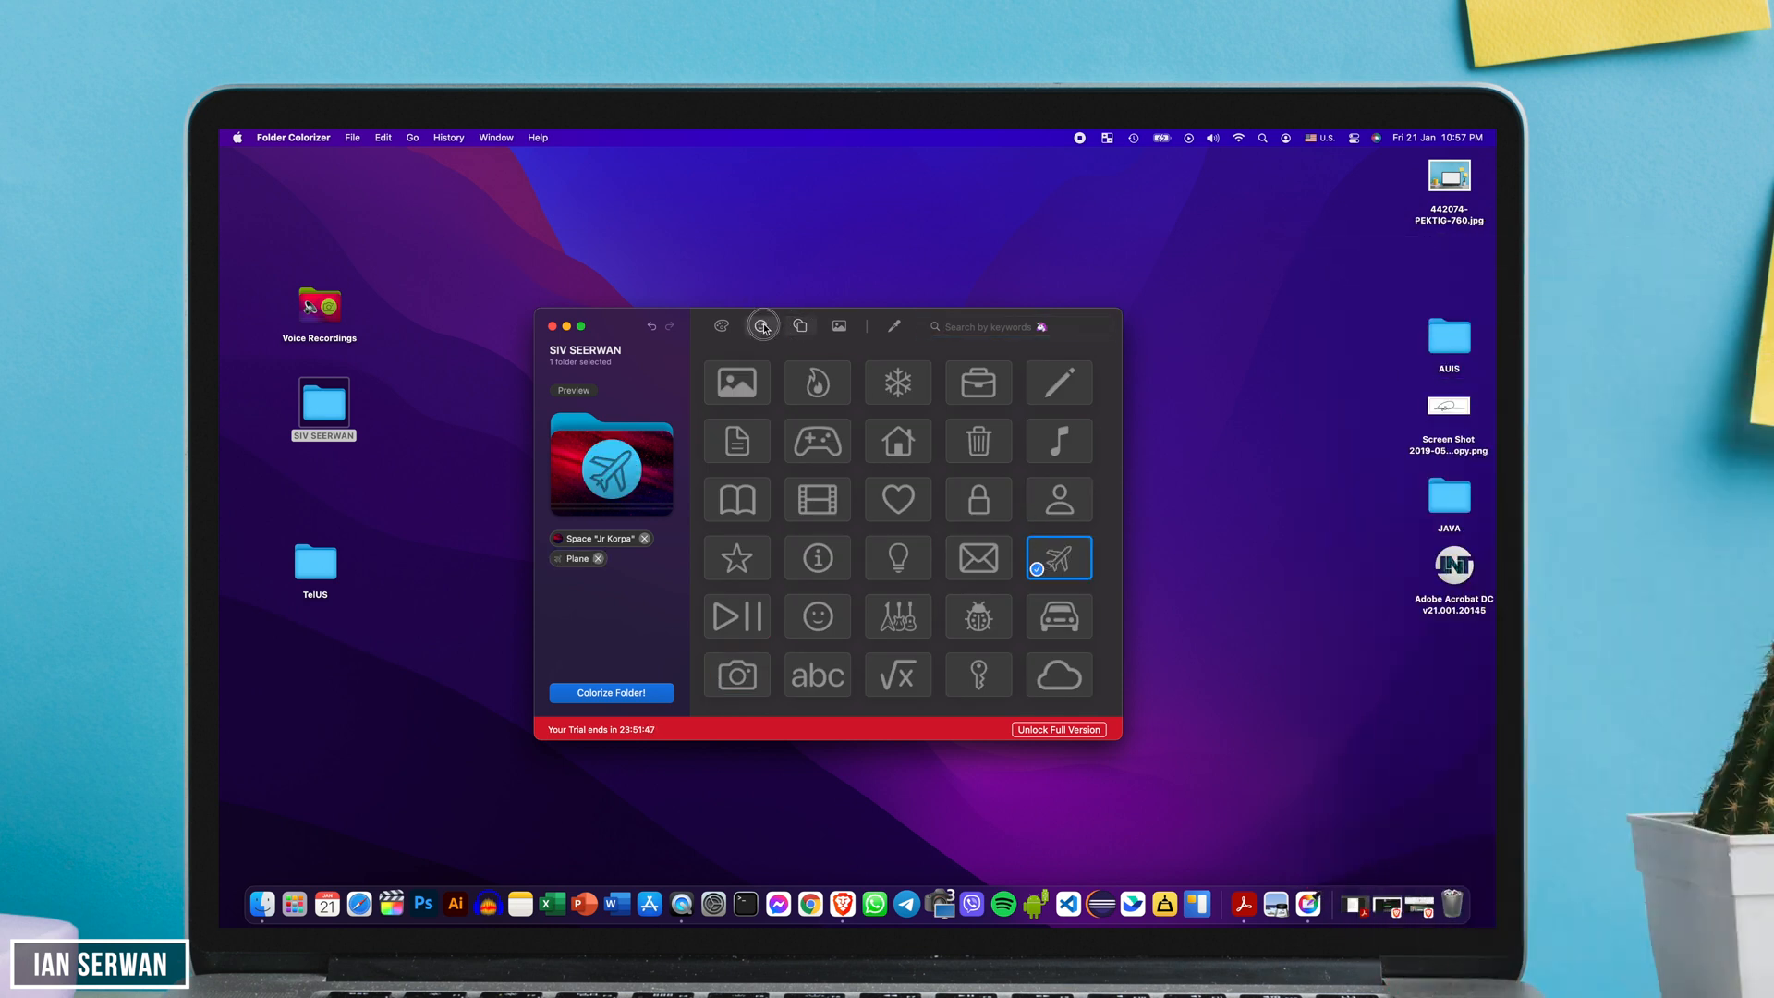
{"action": "left_click", "coordinate": [760, 326]}
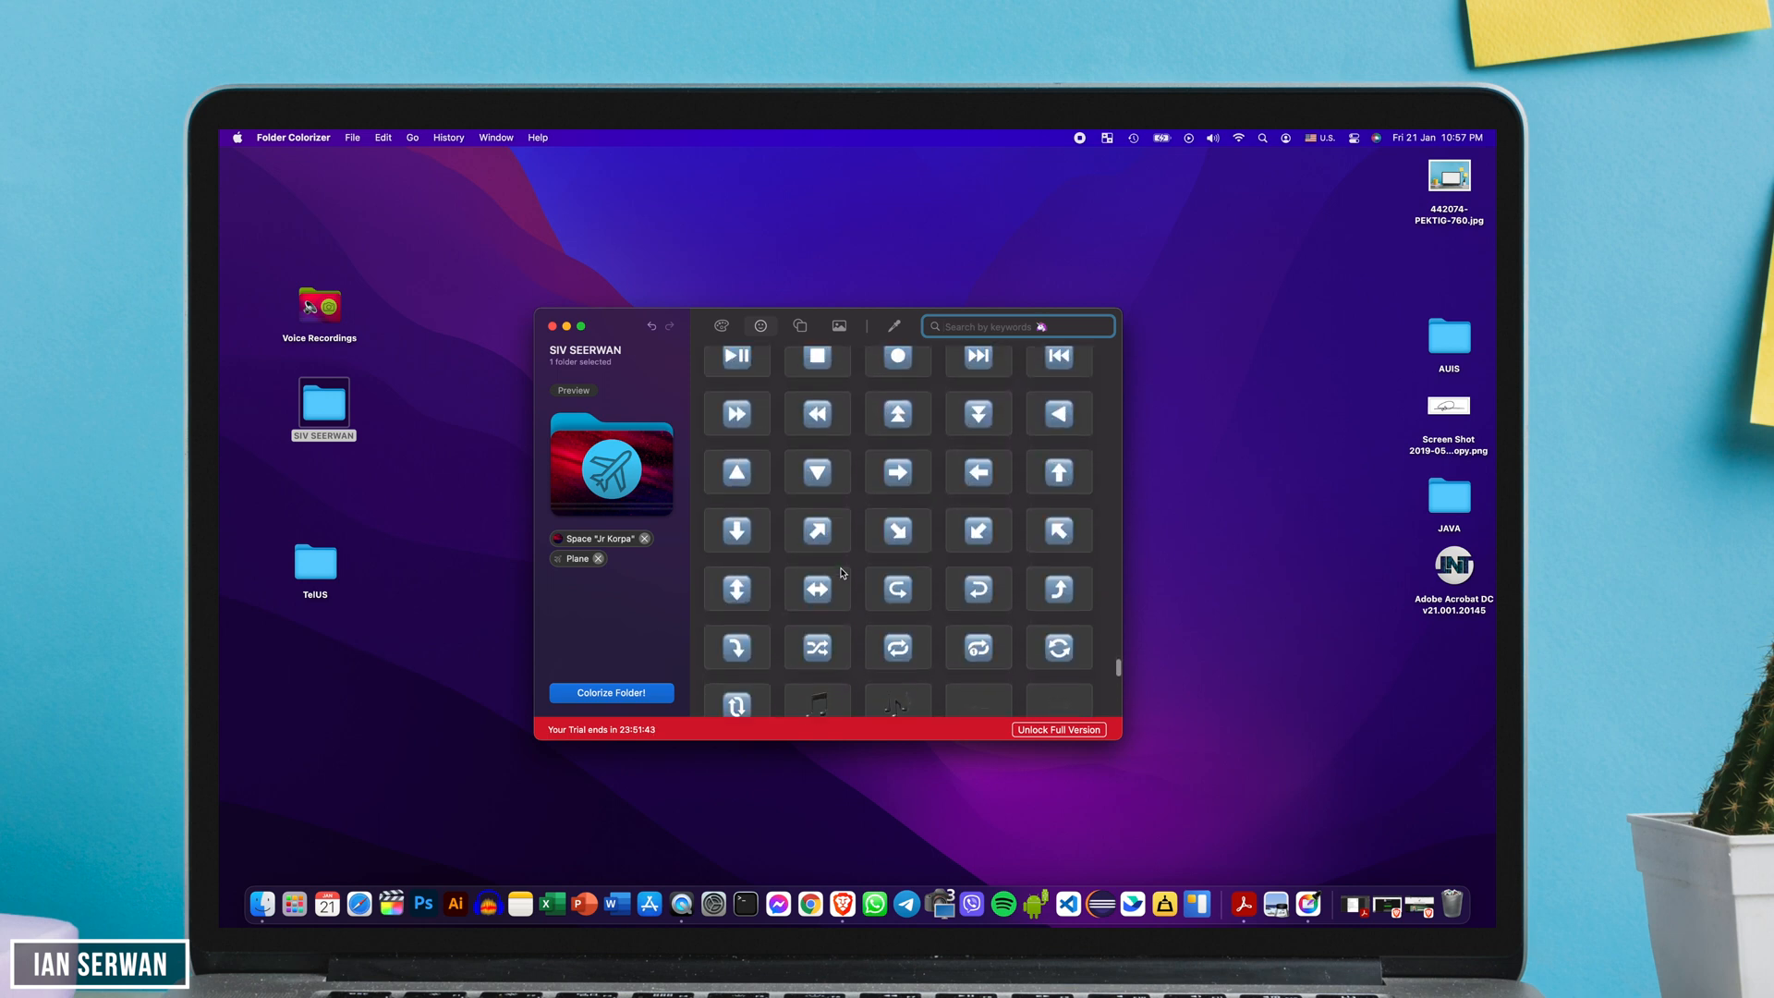
{"action": "scroll", "scroll_direction": "down", "scroll_amount": 3}
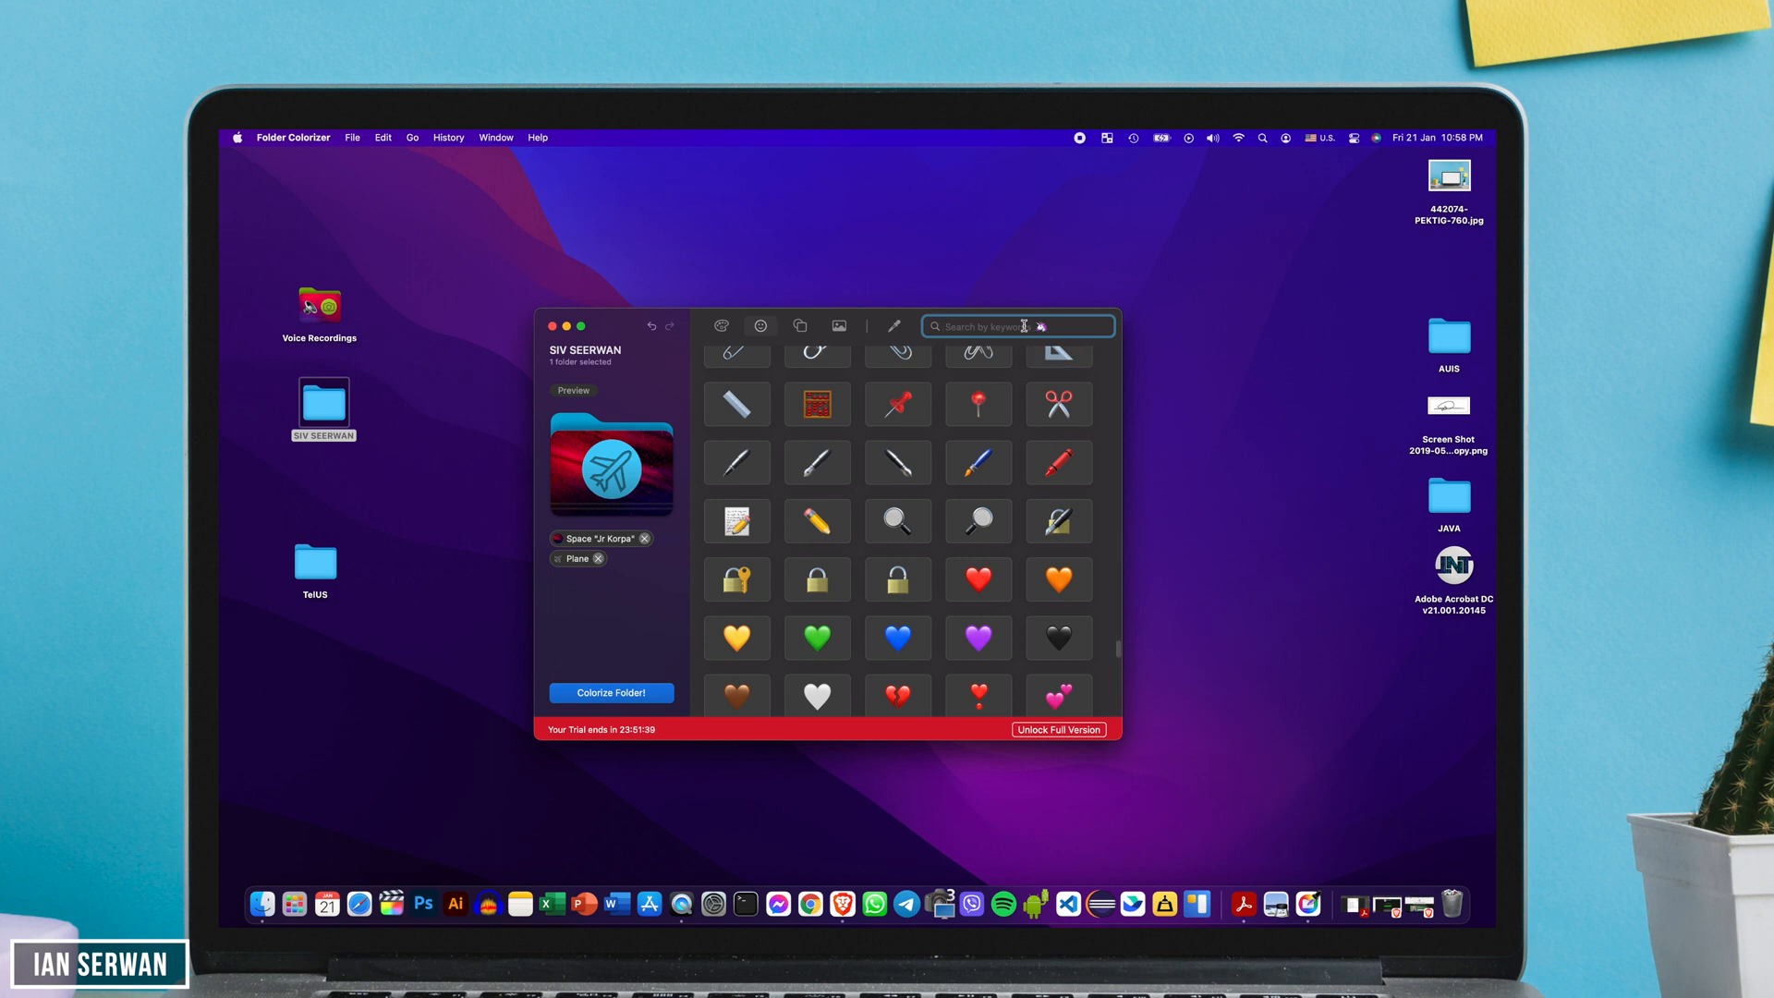
{"action": "type", "text": "plane"}
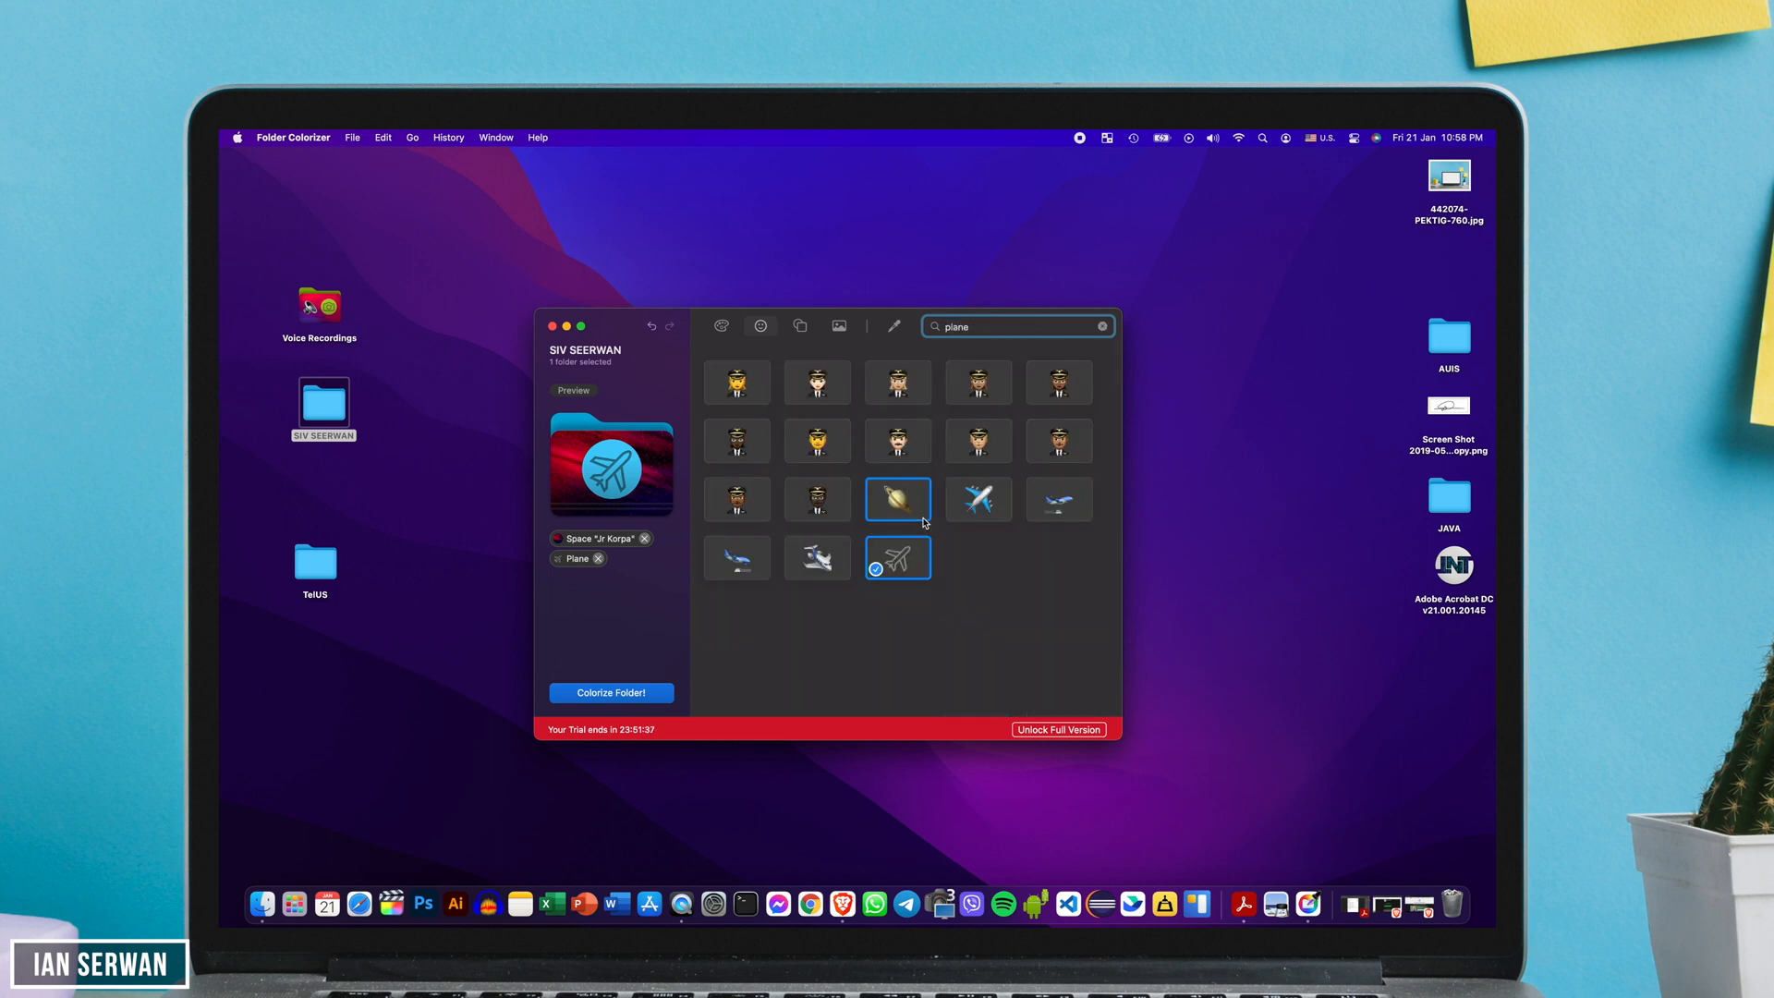
{"action": "left_click", "coordinate": [817, 558]}
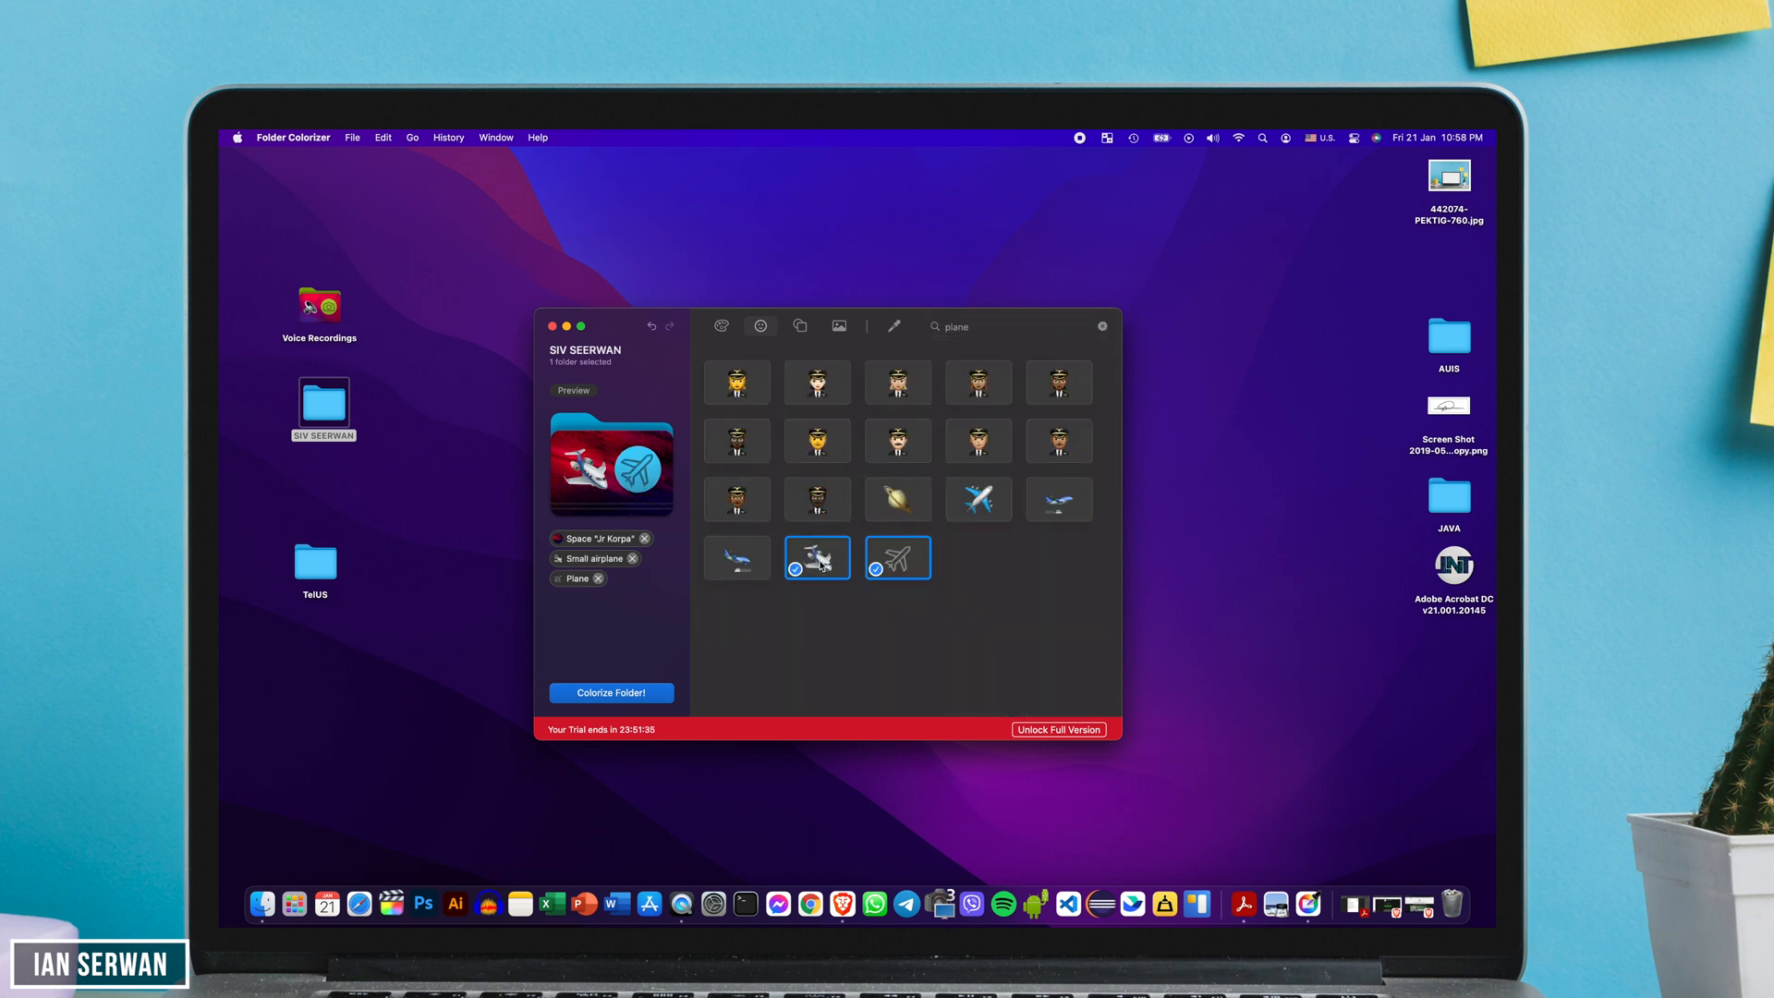
{"action": "left_click", "coordinate": [610, 693]}
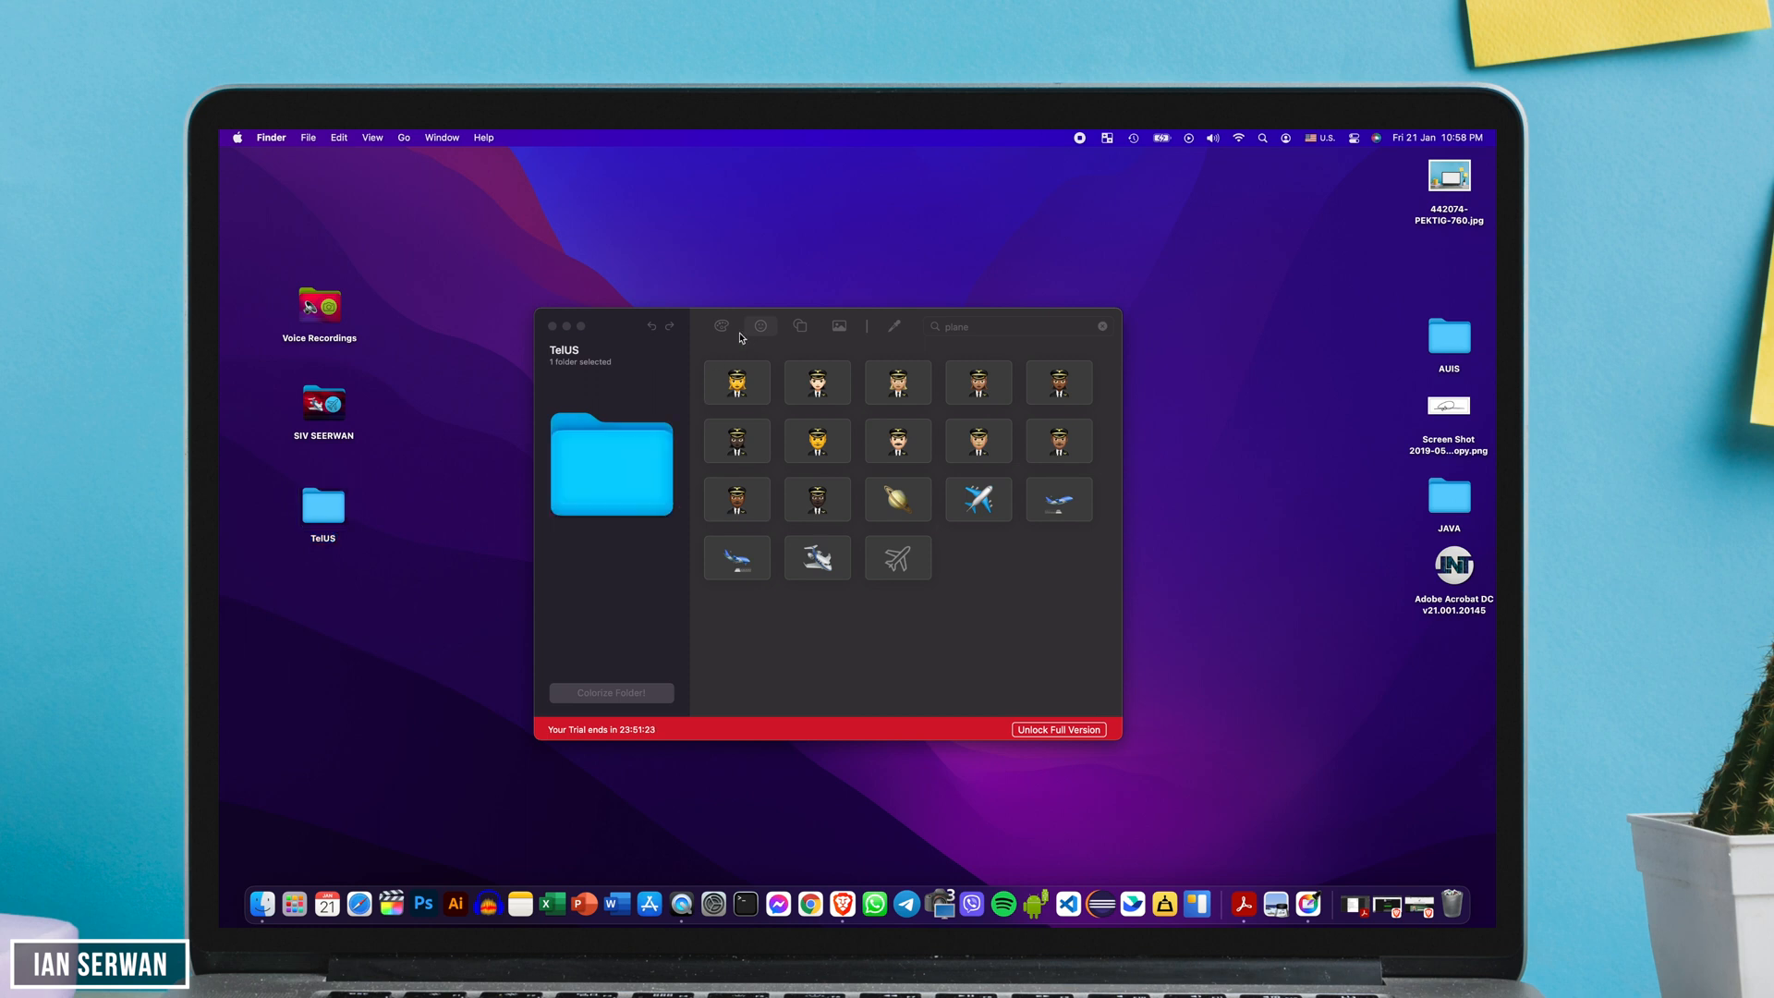
- Give TelUS Witch Haze yellow, the Dark vibes background and the work briefcase icon
{"action": "left_click", "coordinate": [721, 325]}
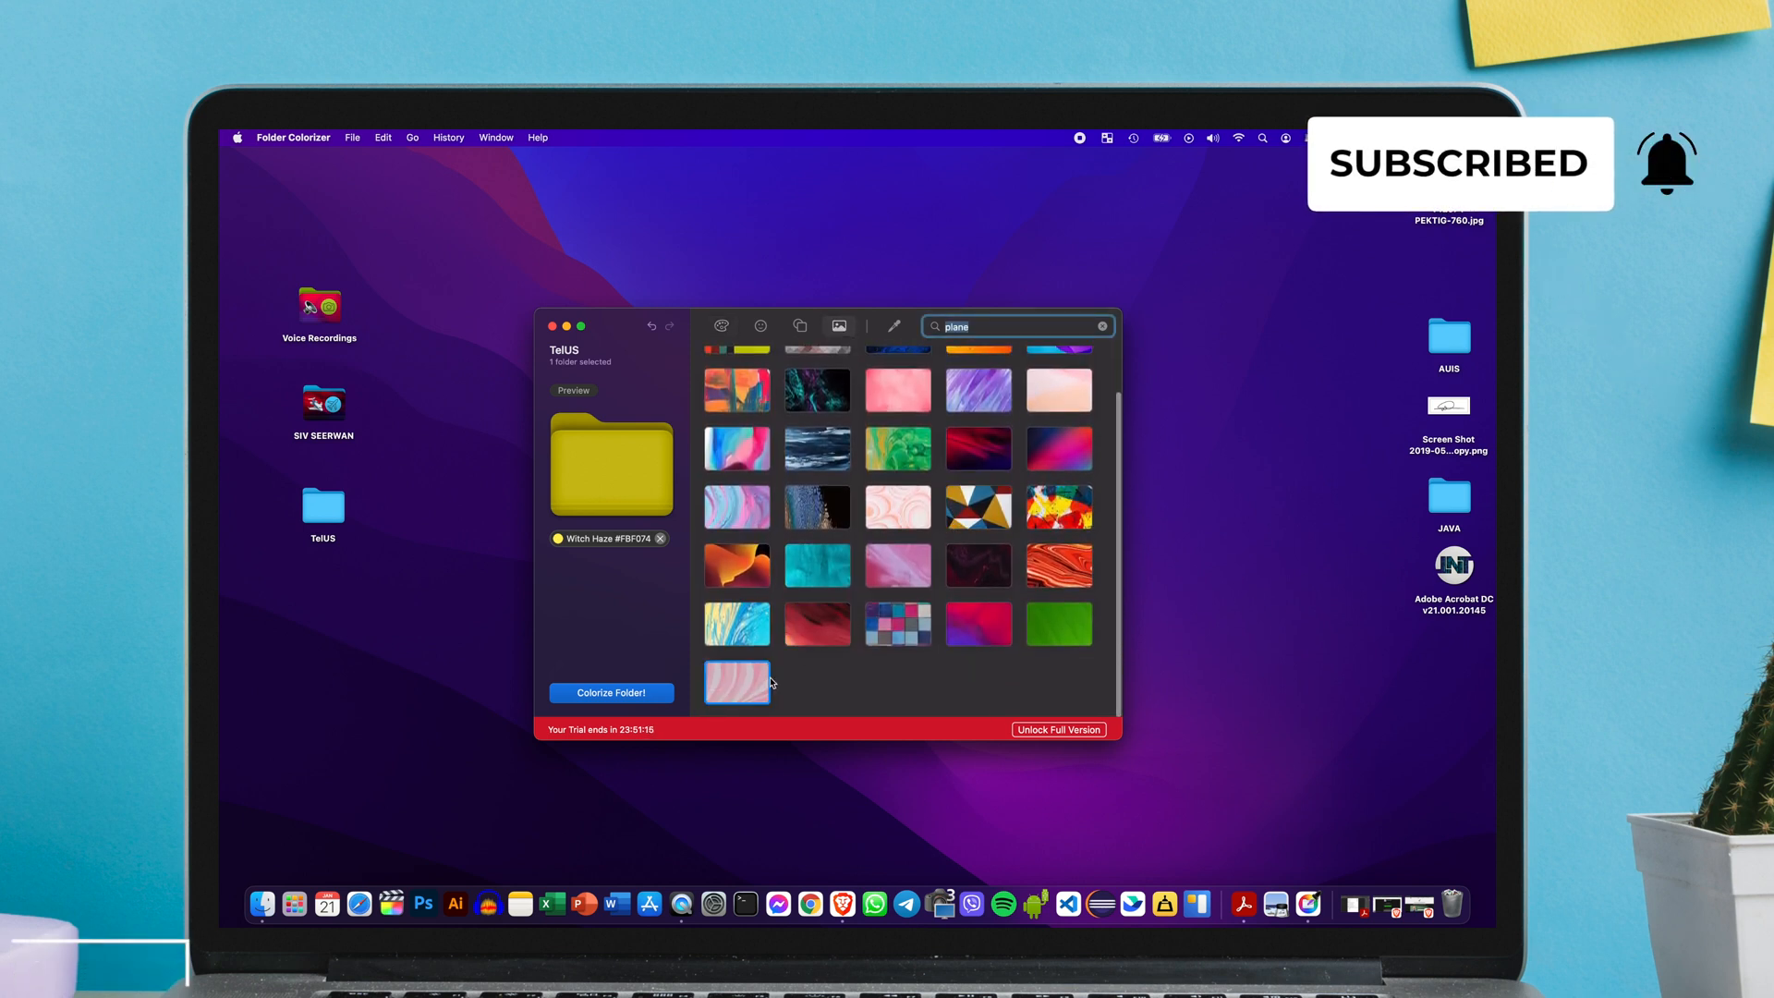
{"action": "left_click", "coordinate": [978, 565]}
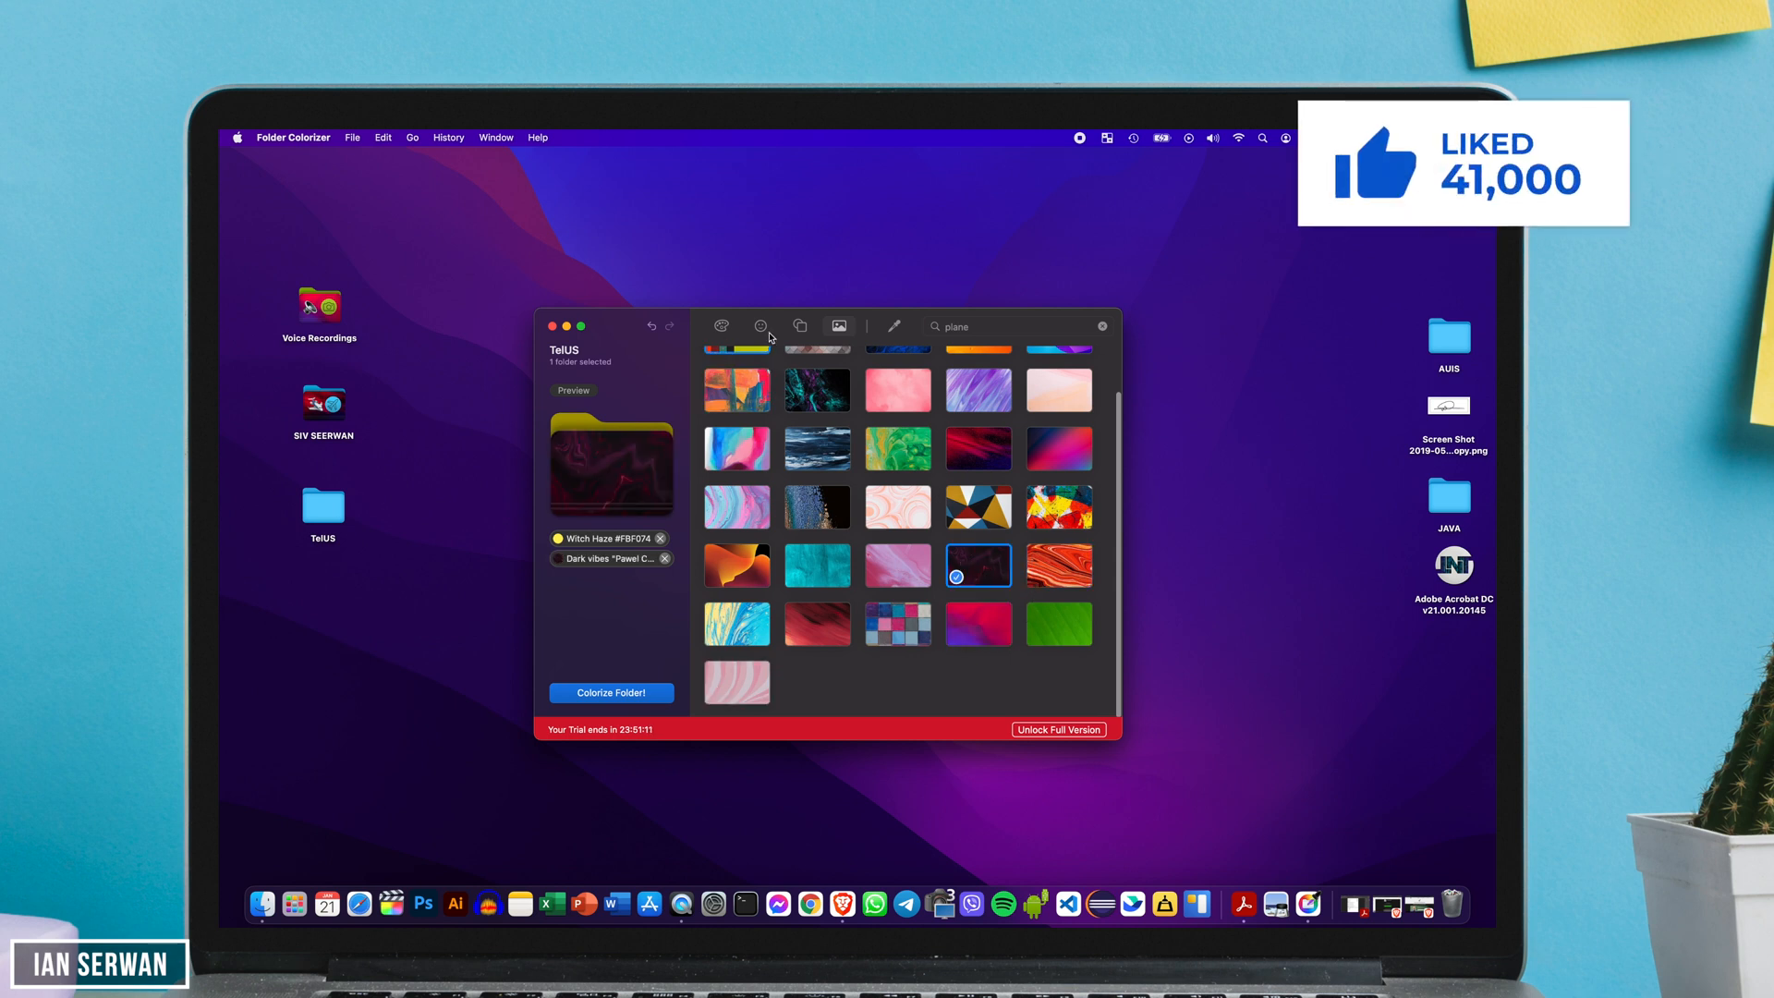
{"action": "left_click", "coordinate": [799, 325]}
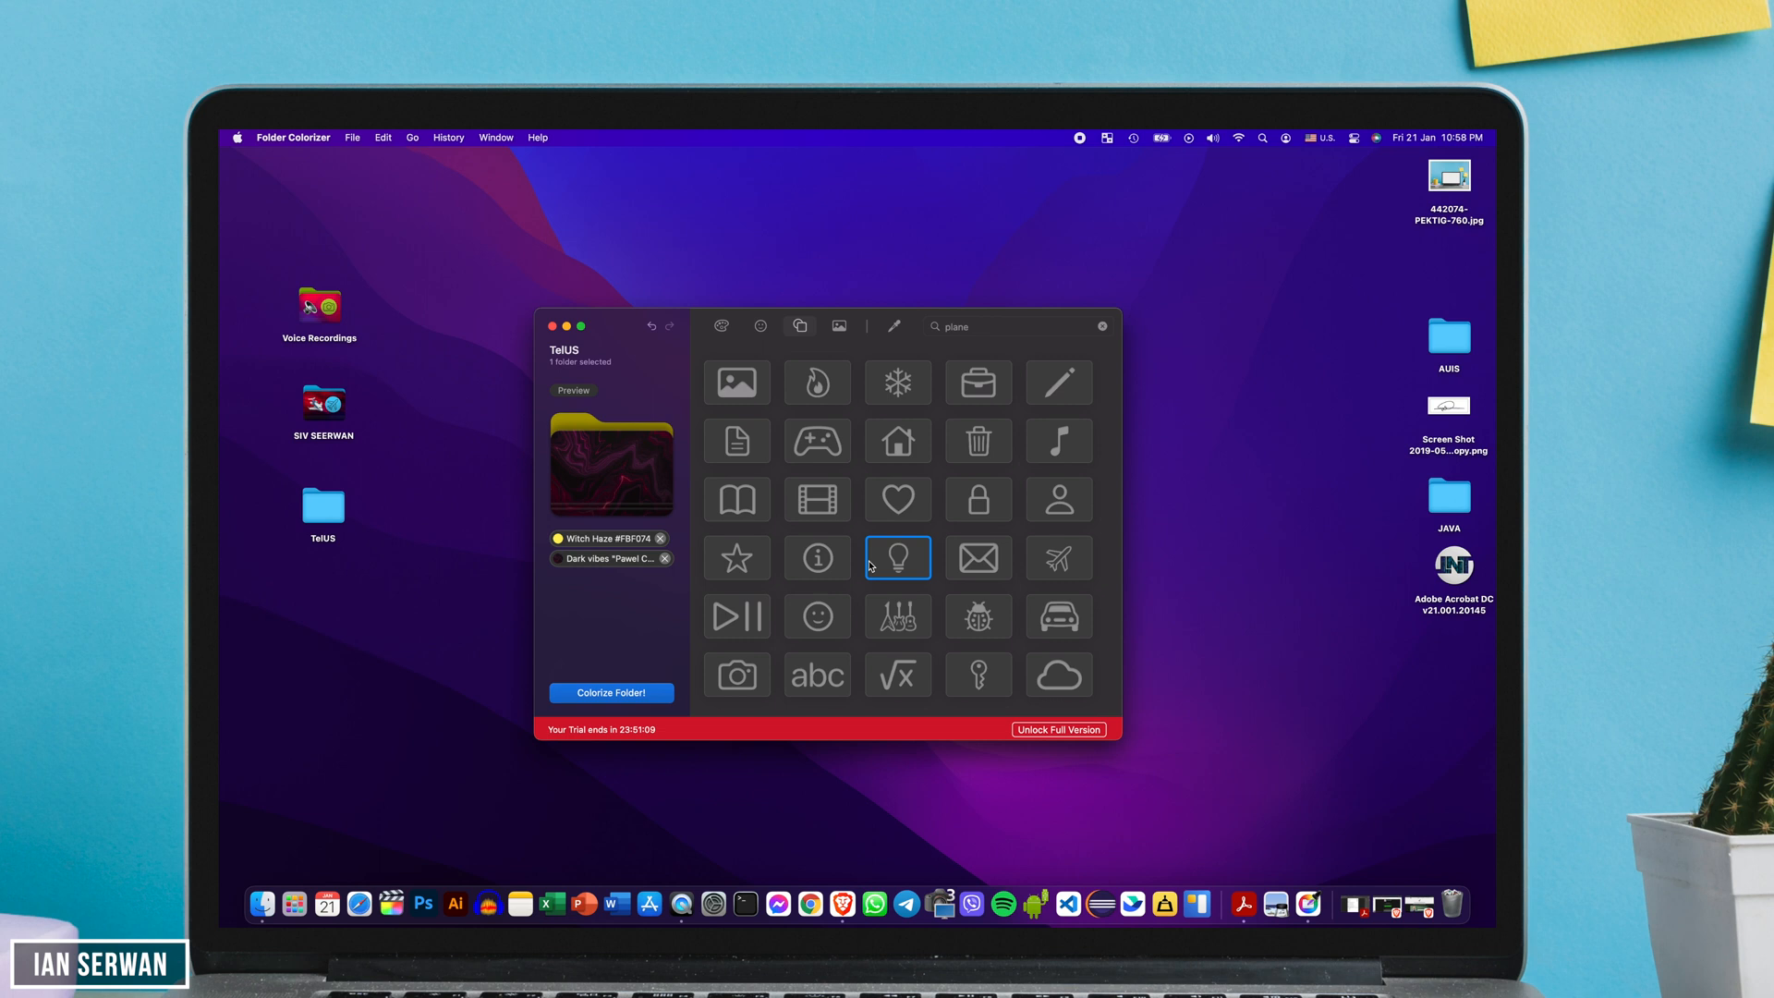
{"action": "left_click", "coordinate": [978, 382]}
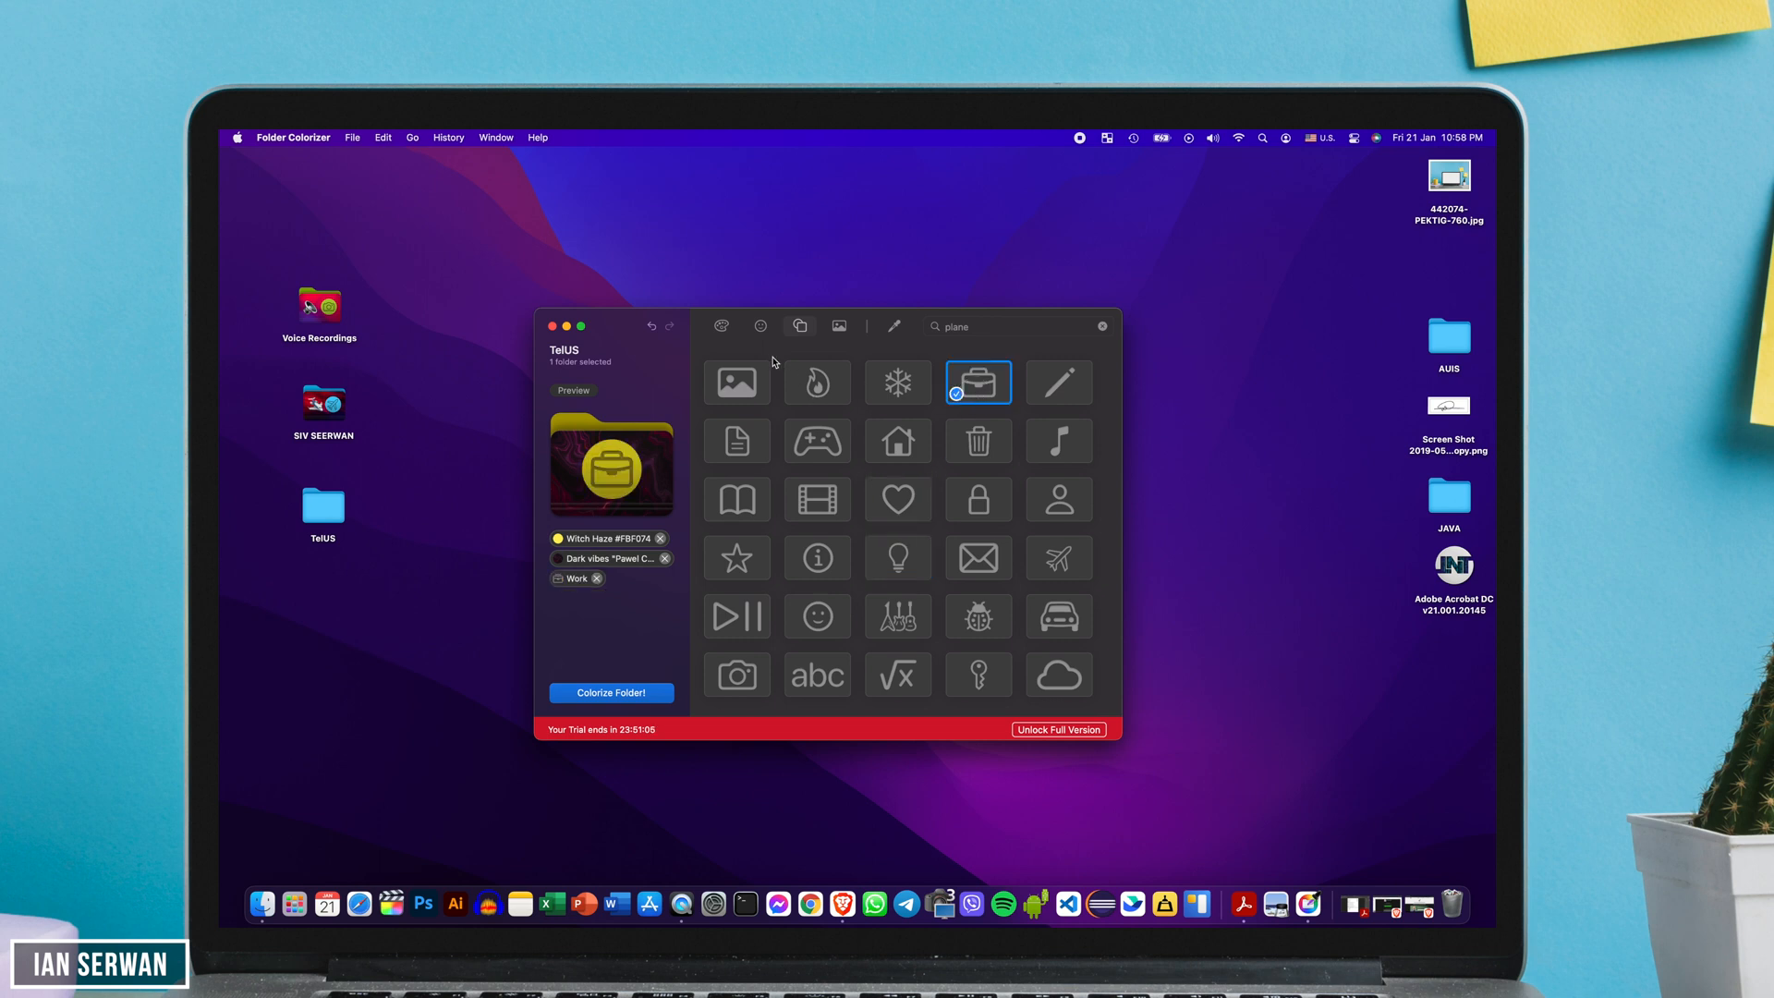
- Search emoji for 'comp' and add the Desktop computer emoji to TelUS
{"action": "scroll", "scroll_direction": "down", "scroll_amount": 3}
{"action": "type", "text": "w"}
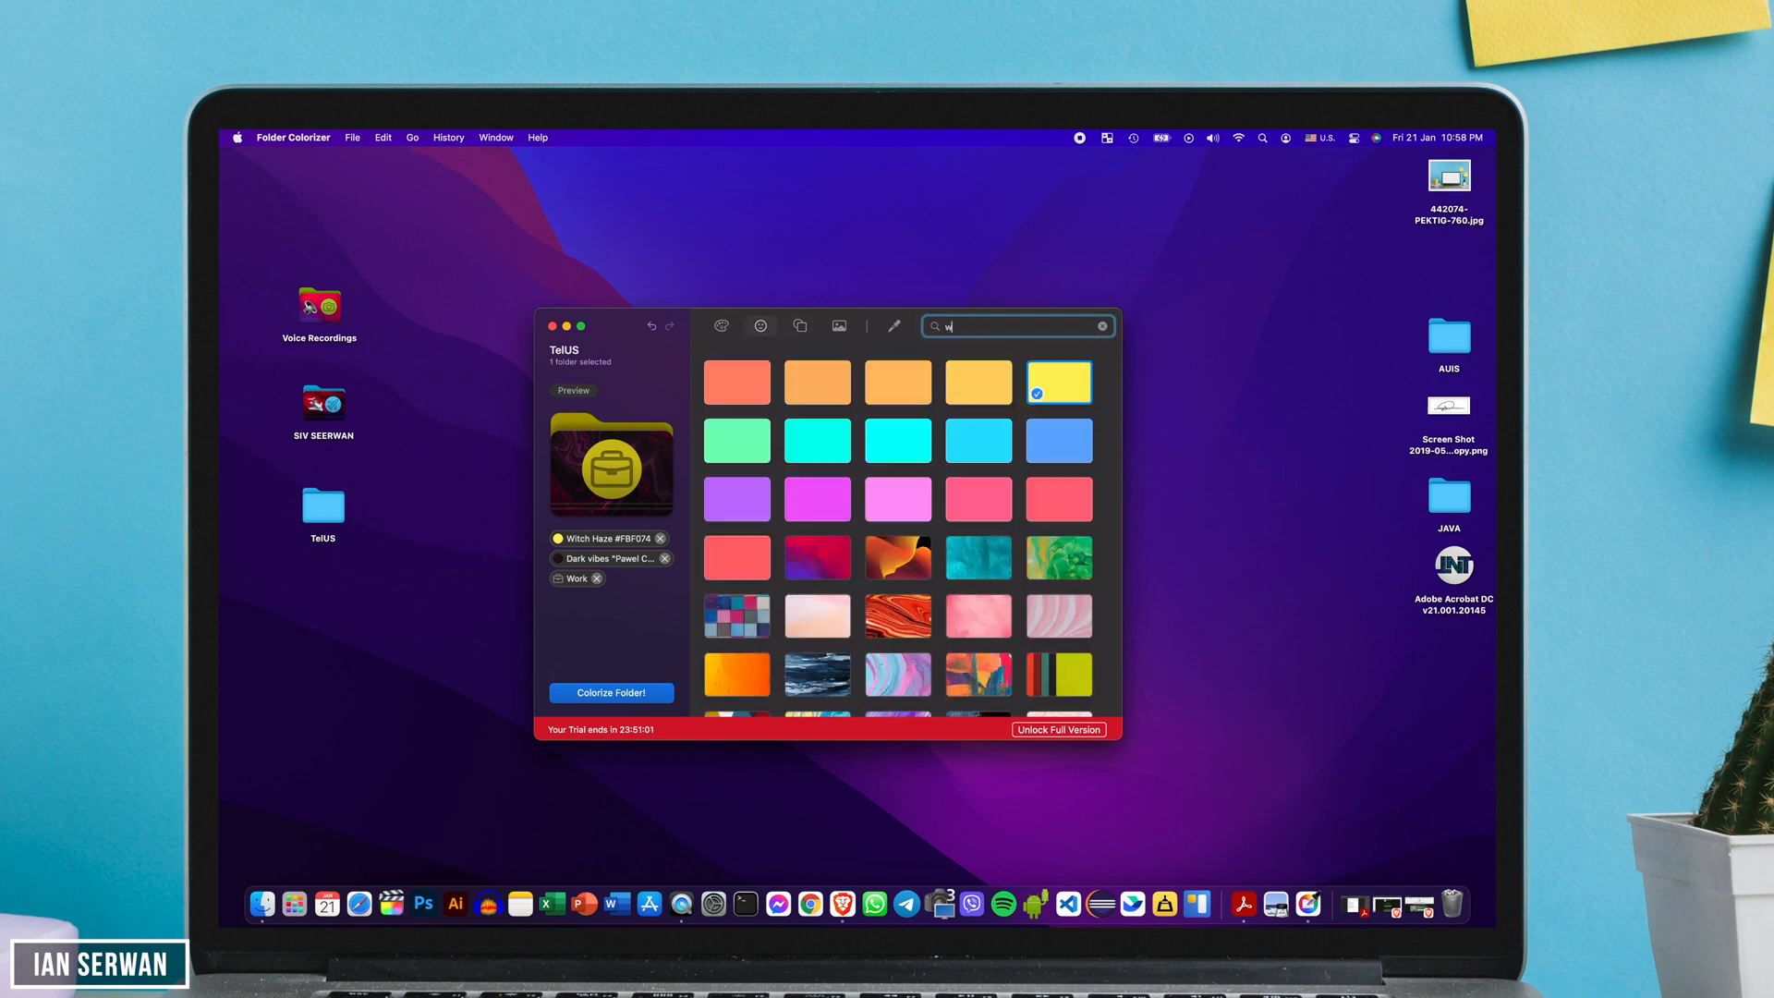
{"action": "type", "text": "ork"}
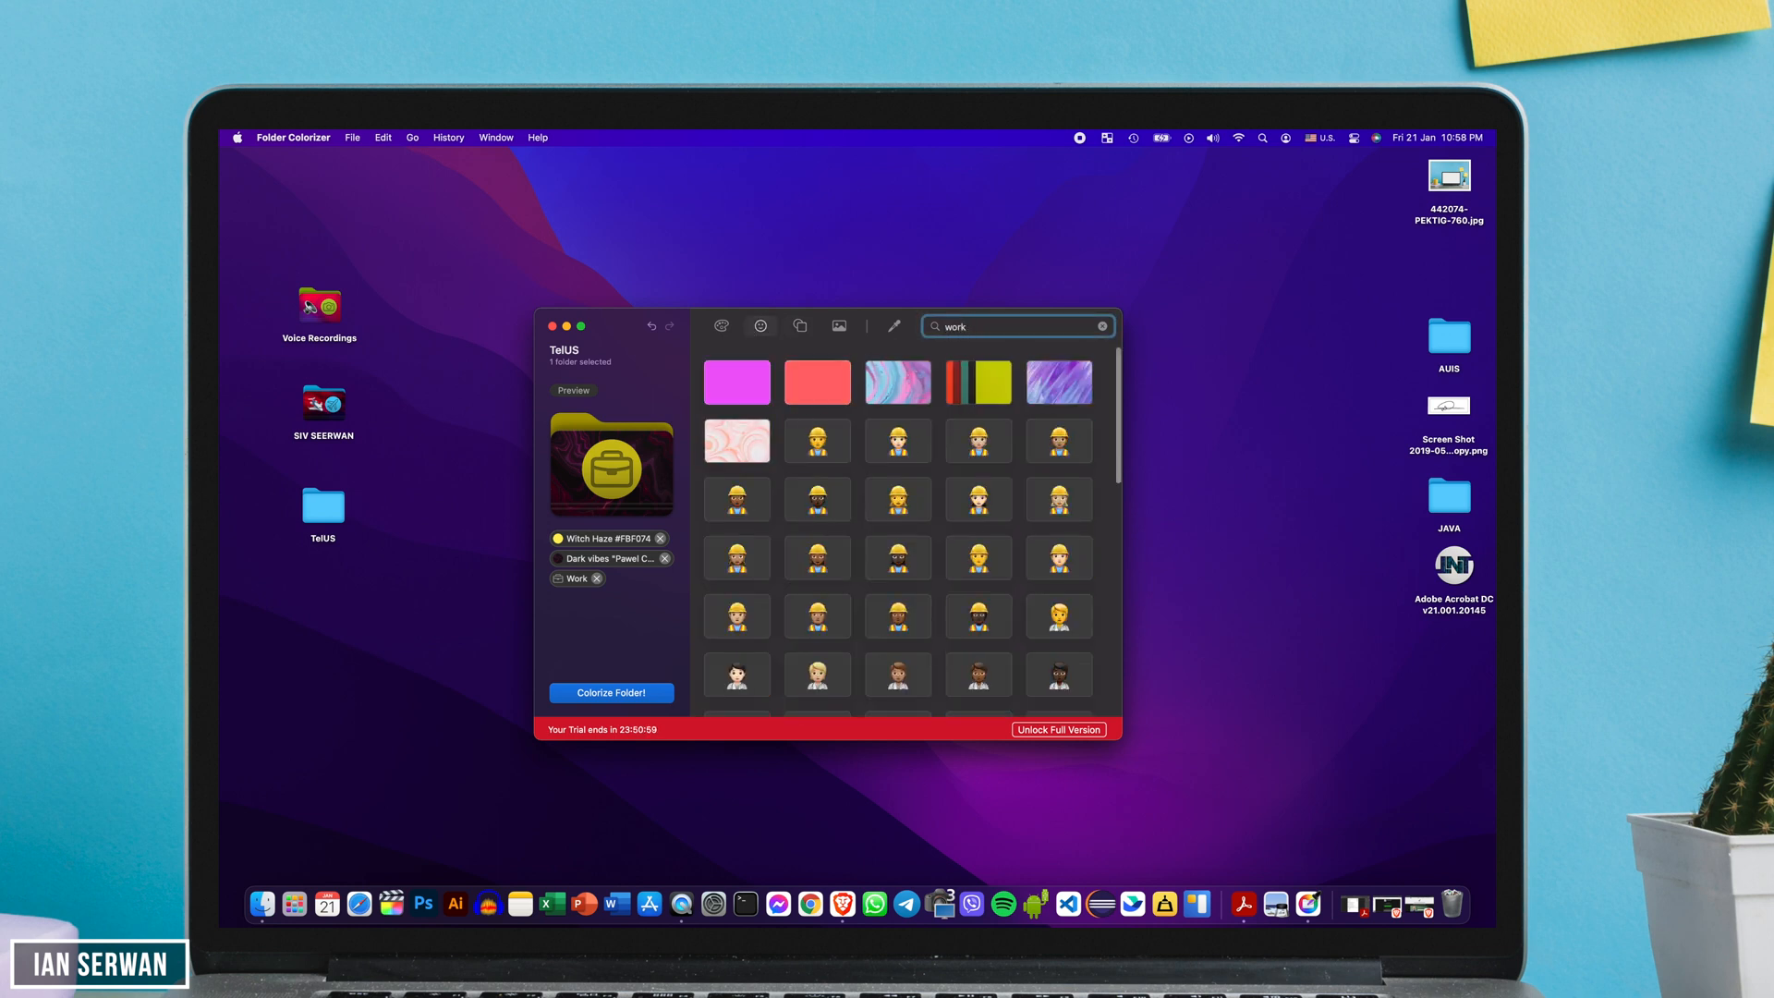
{"action": "scroll", "scroll_direction": "down", "scroll_amount": 3}
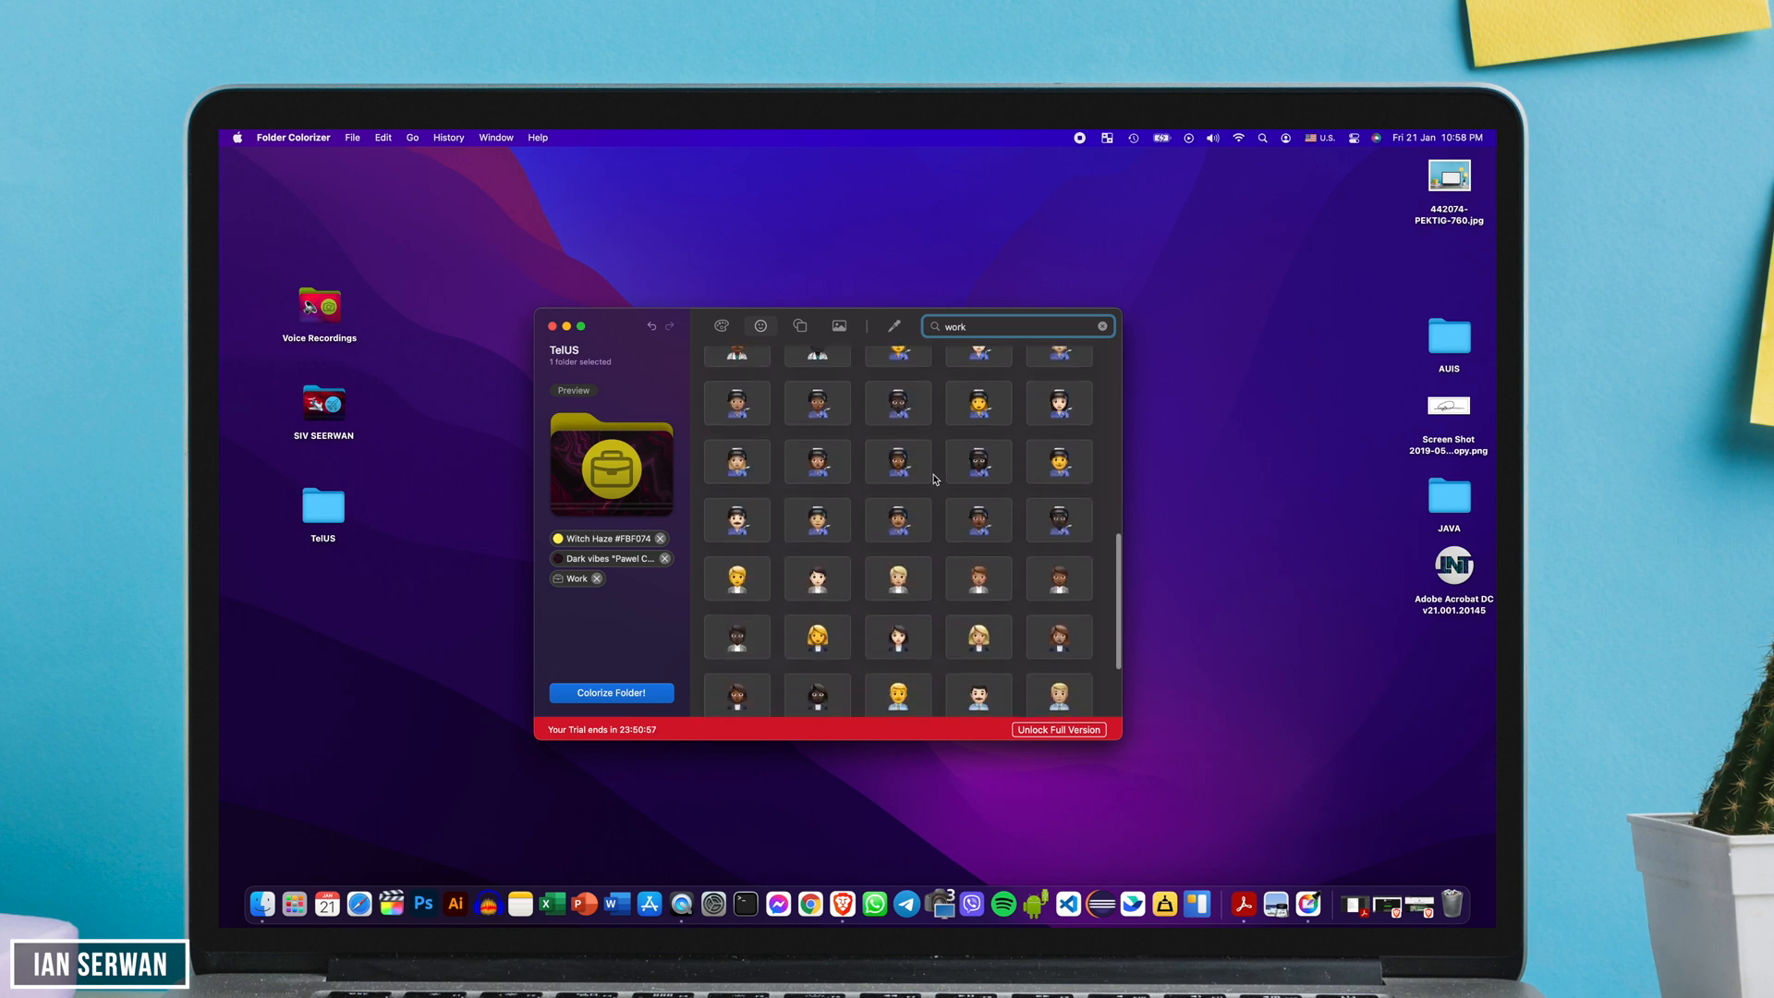
{"action": "scroll", "scroll_direction": "down", "scroll_amount": 3}
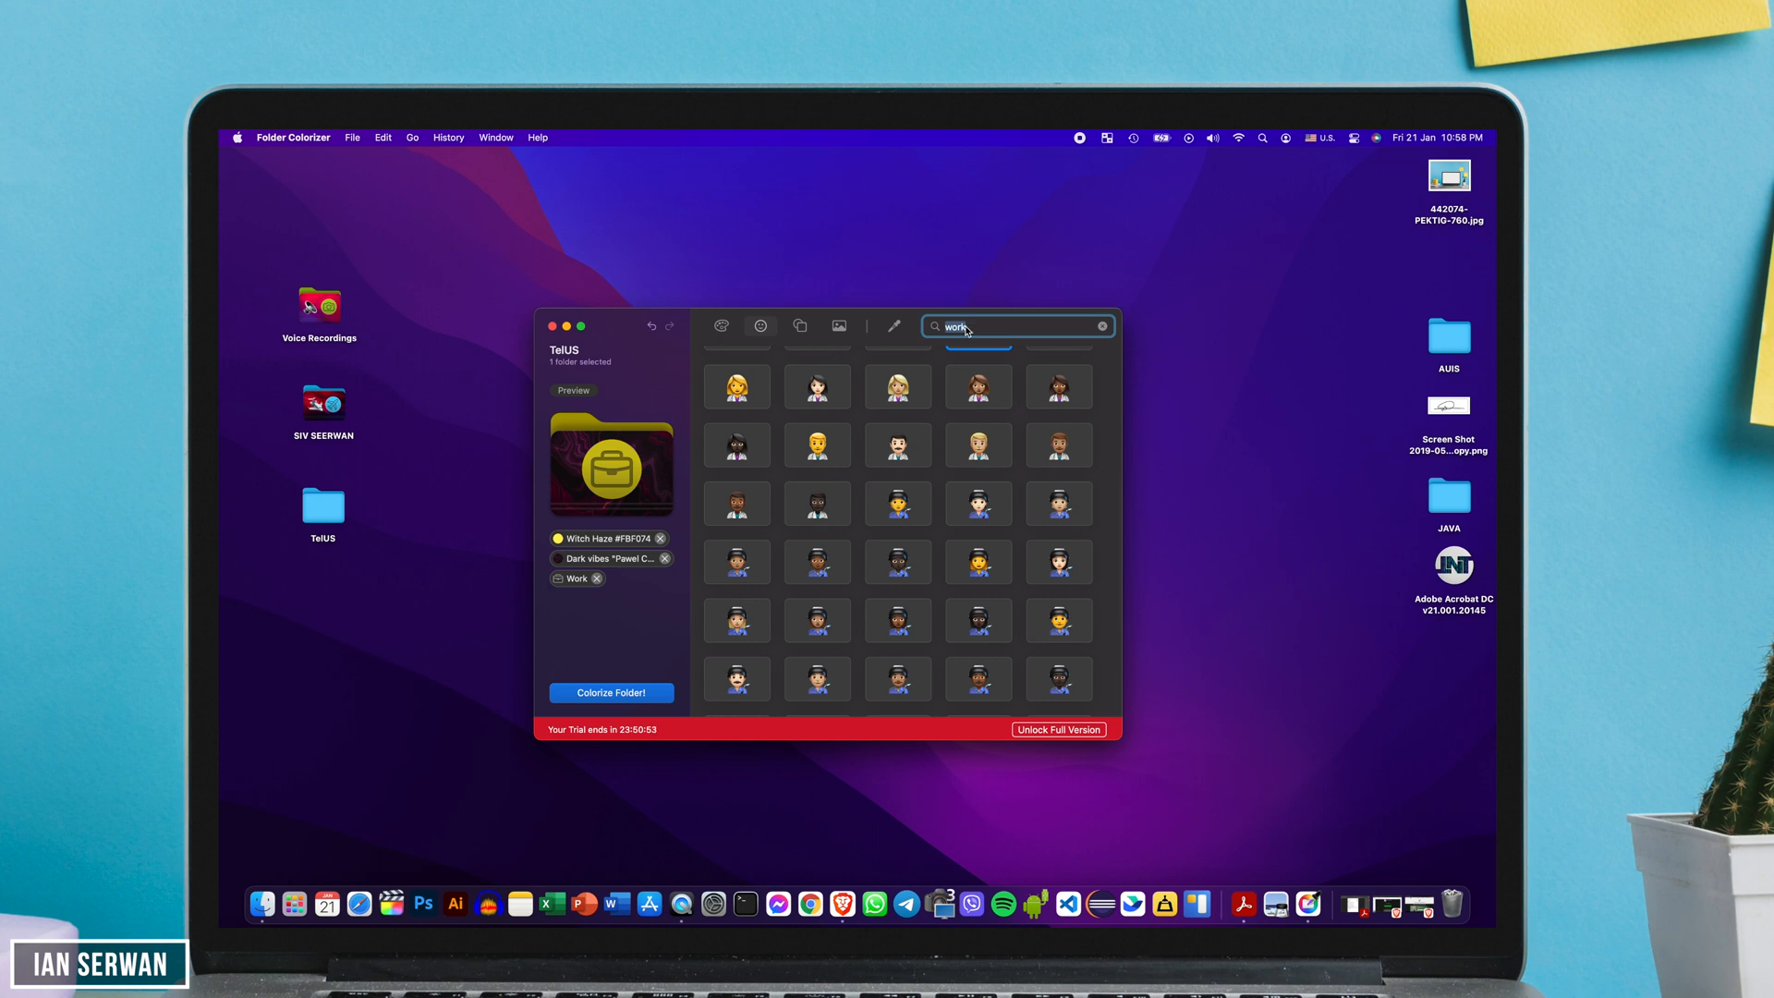
{"action": "type", "text": "comp"}
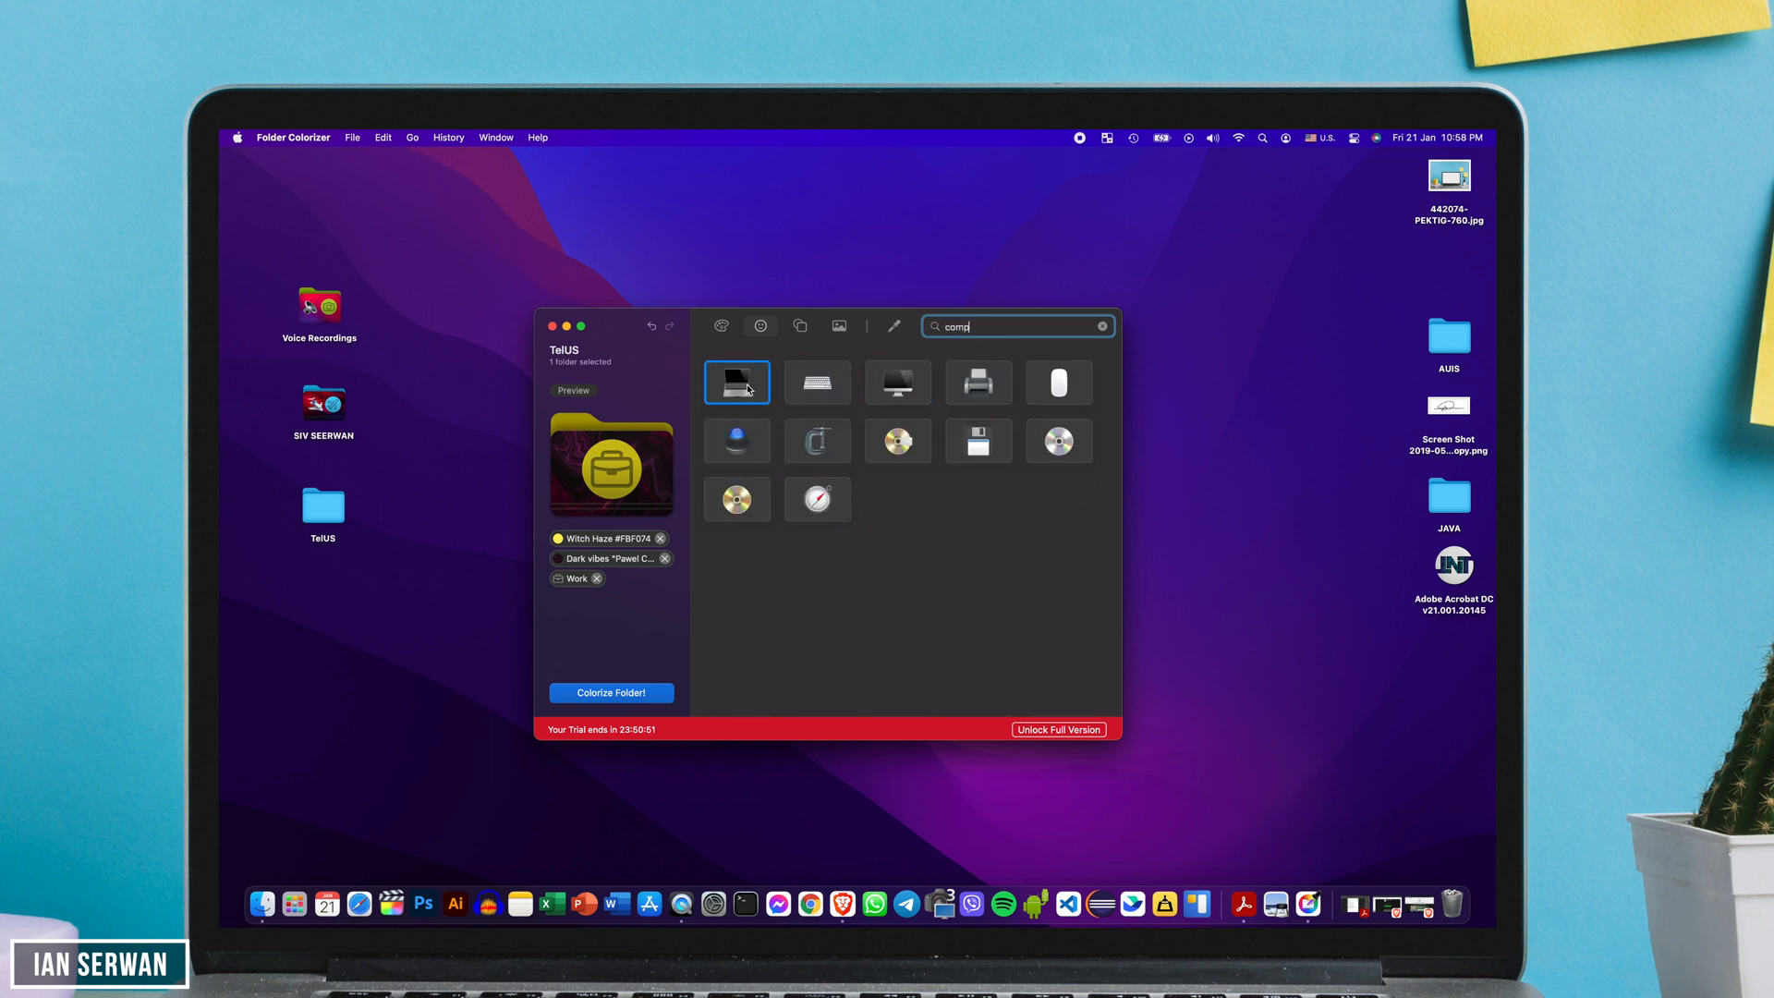
{"action": "left_click", "coordinate": [817, 382]}
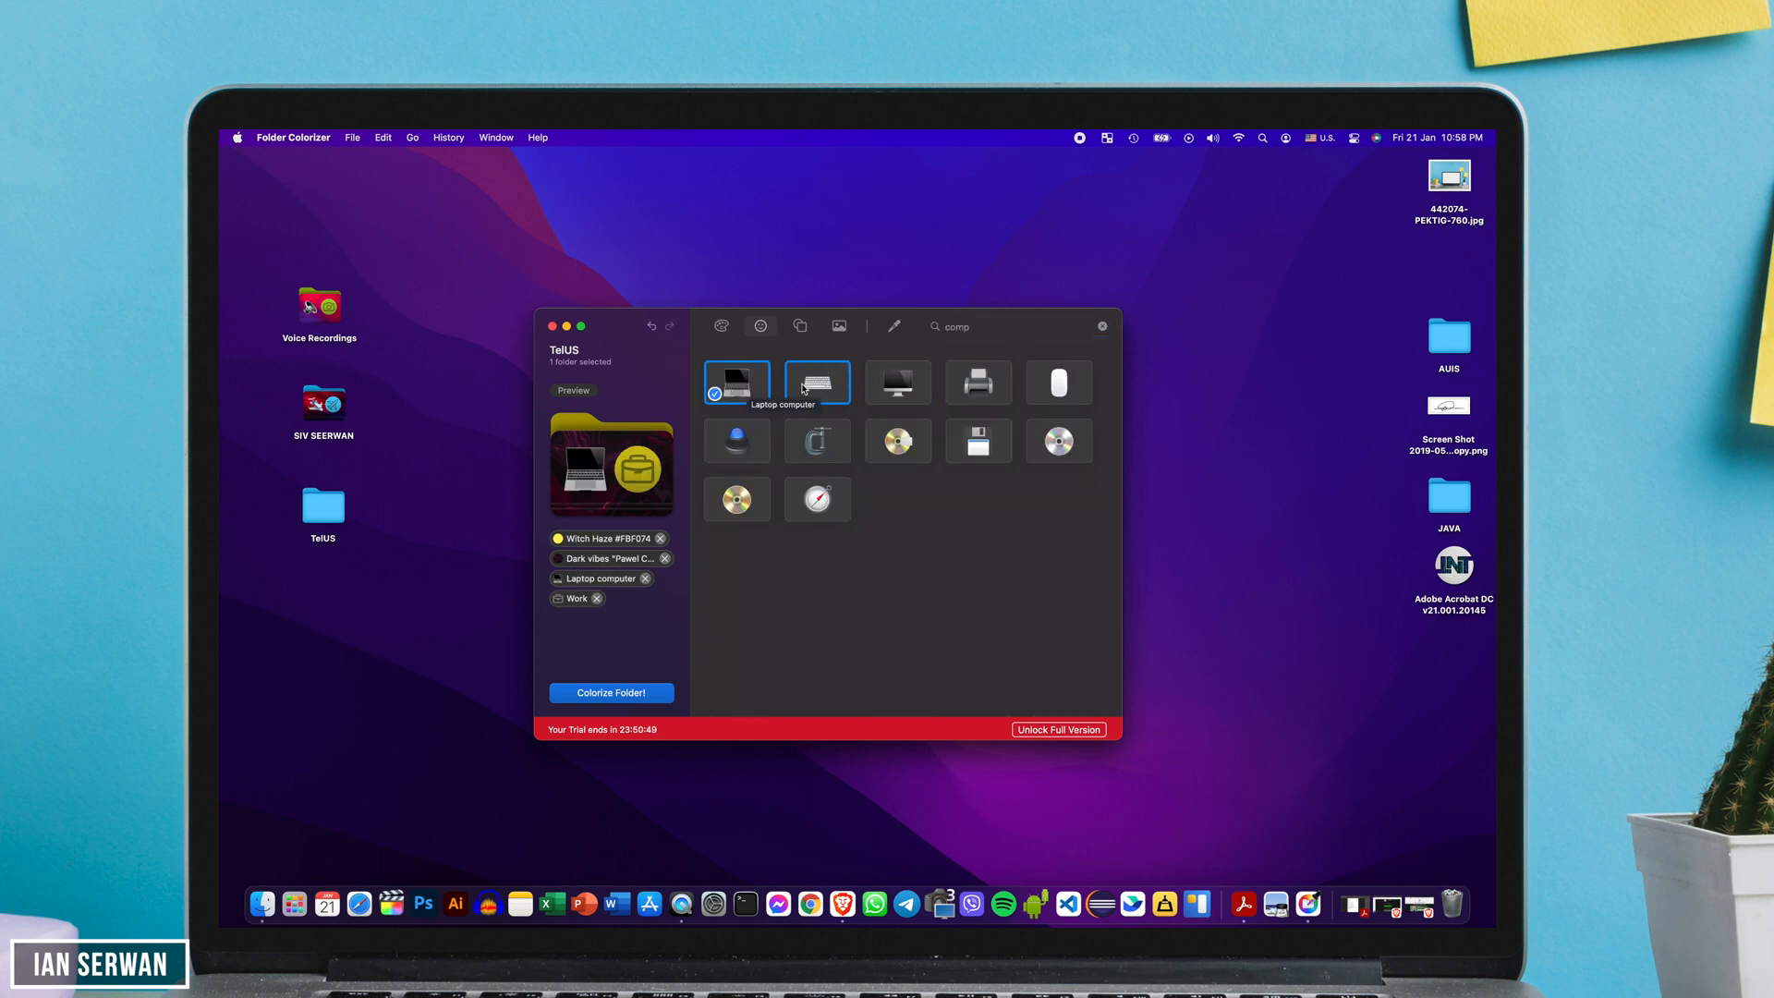
{"action": "left_click", "coordinate": [897, 383]}
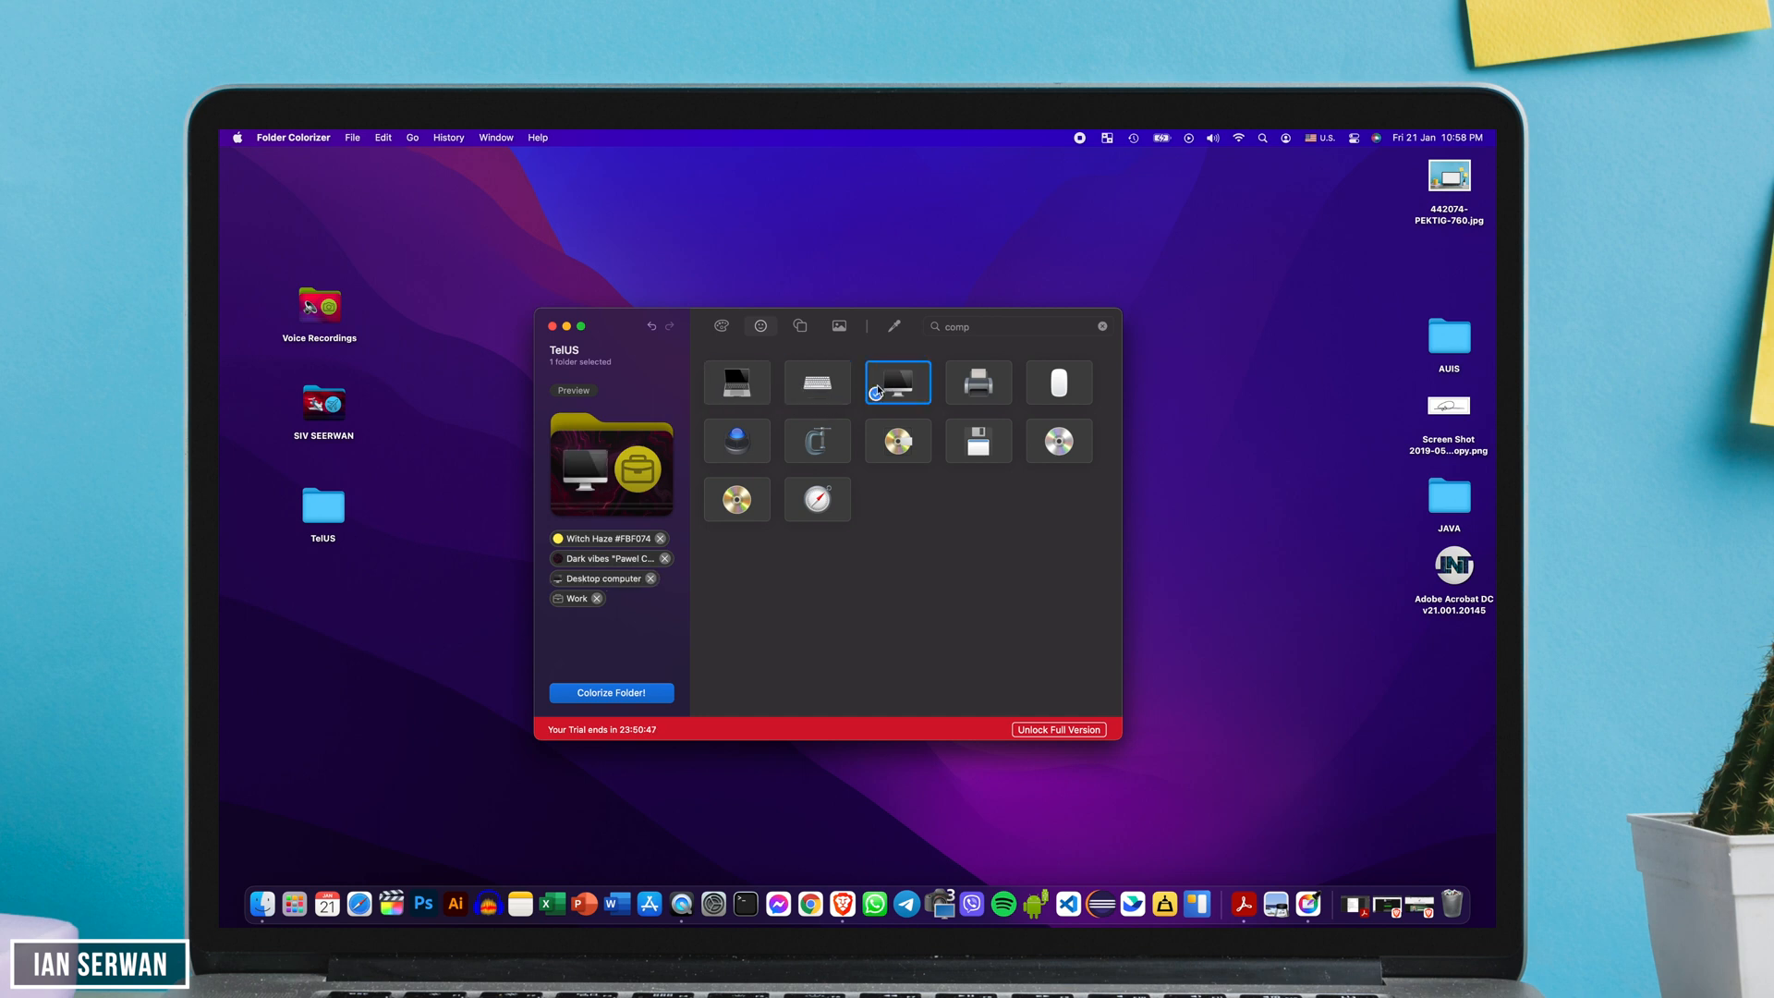
- Switch TelUS back to the laptop emoji and pick custom warm yellow #FBCC7C
{"action": "left_click", "coordinate": [737, 383]}
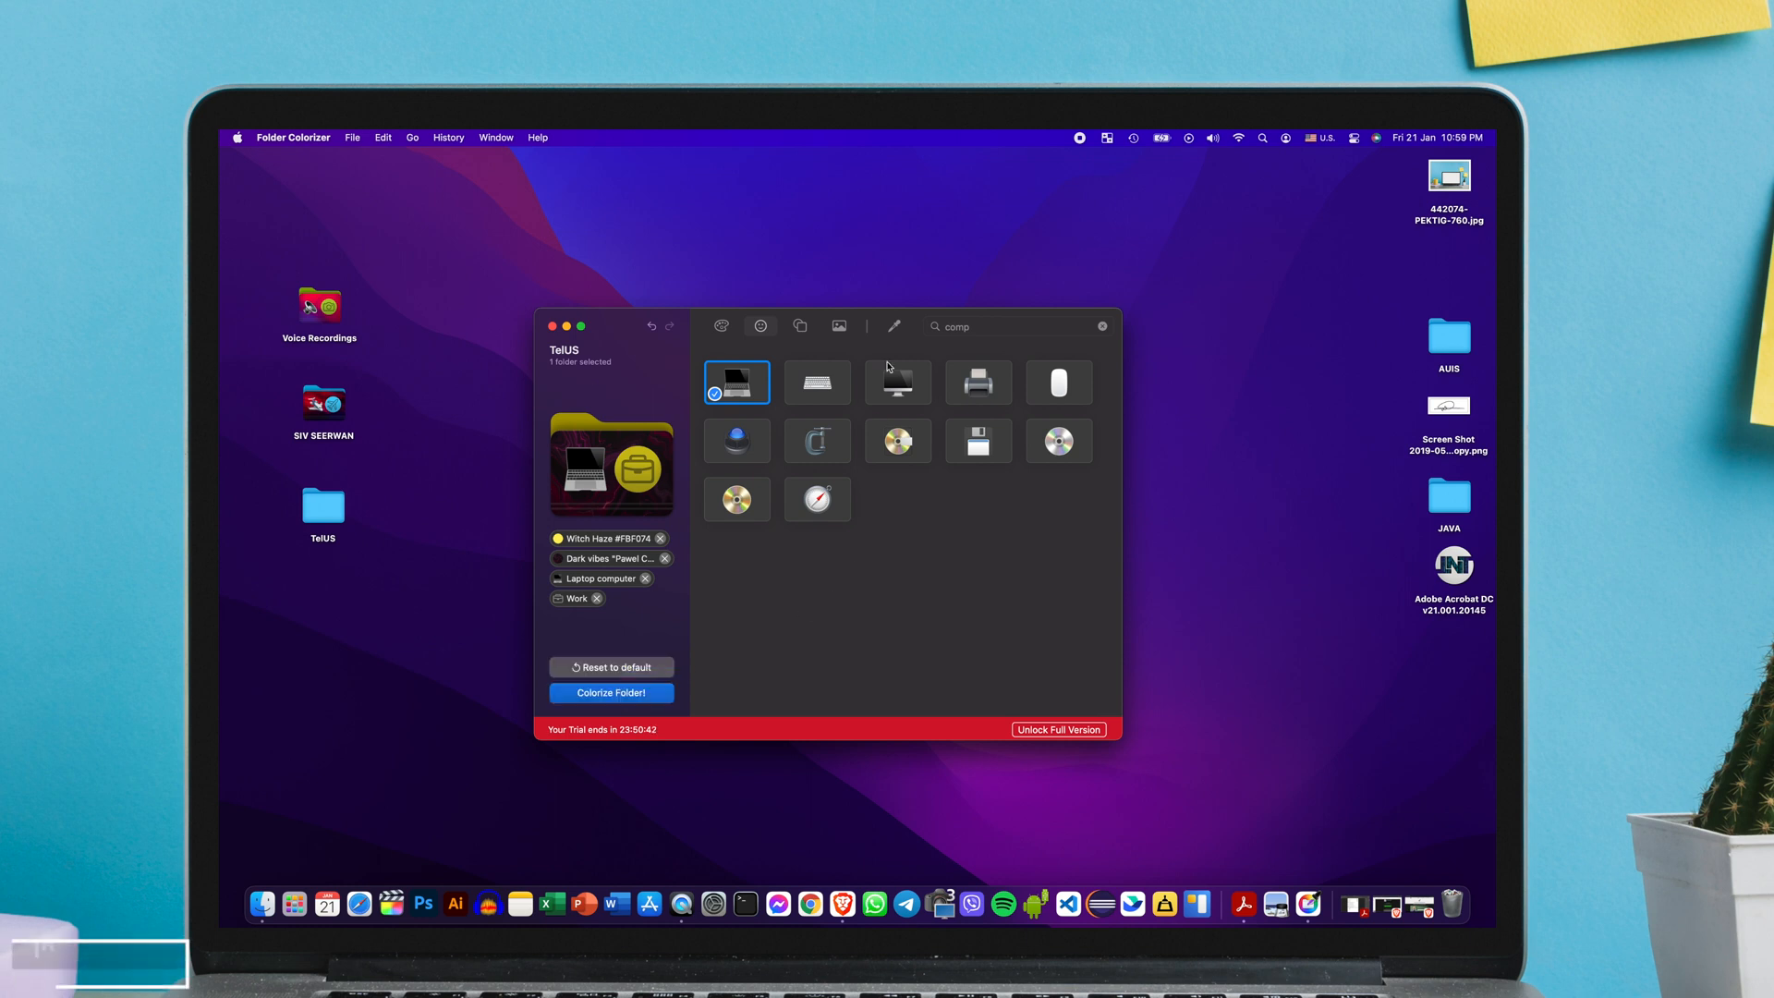
{"action": "left_click", "coordinate": [893, 326]}
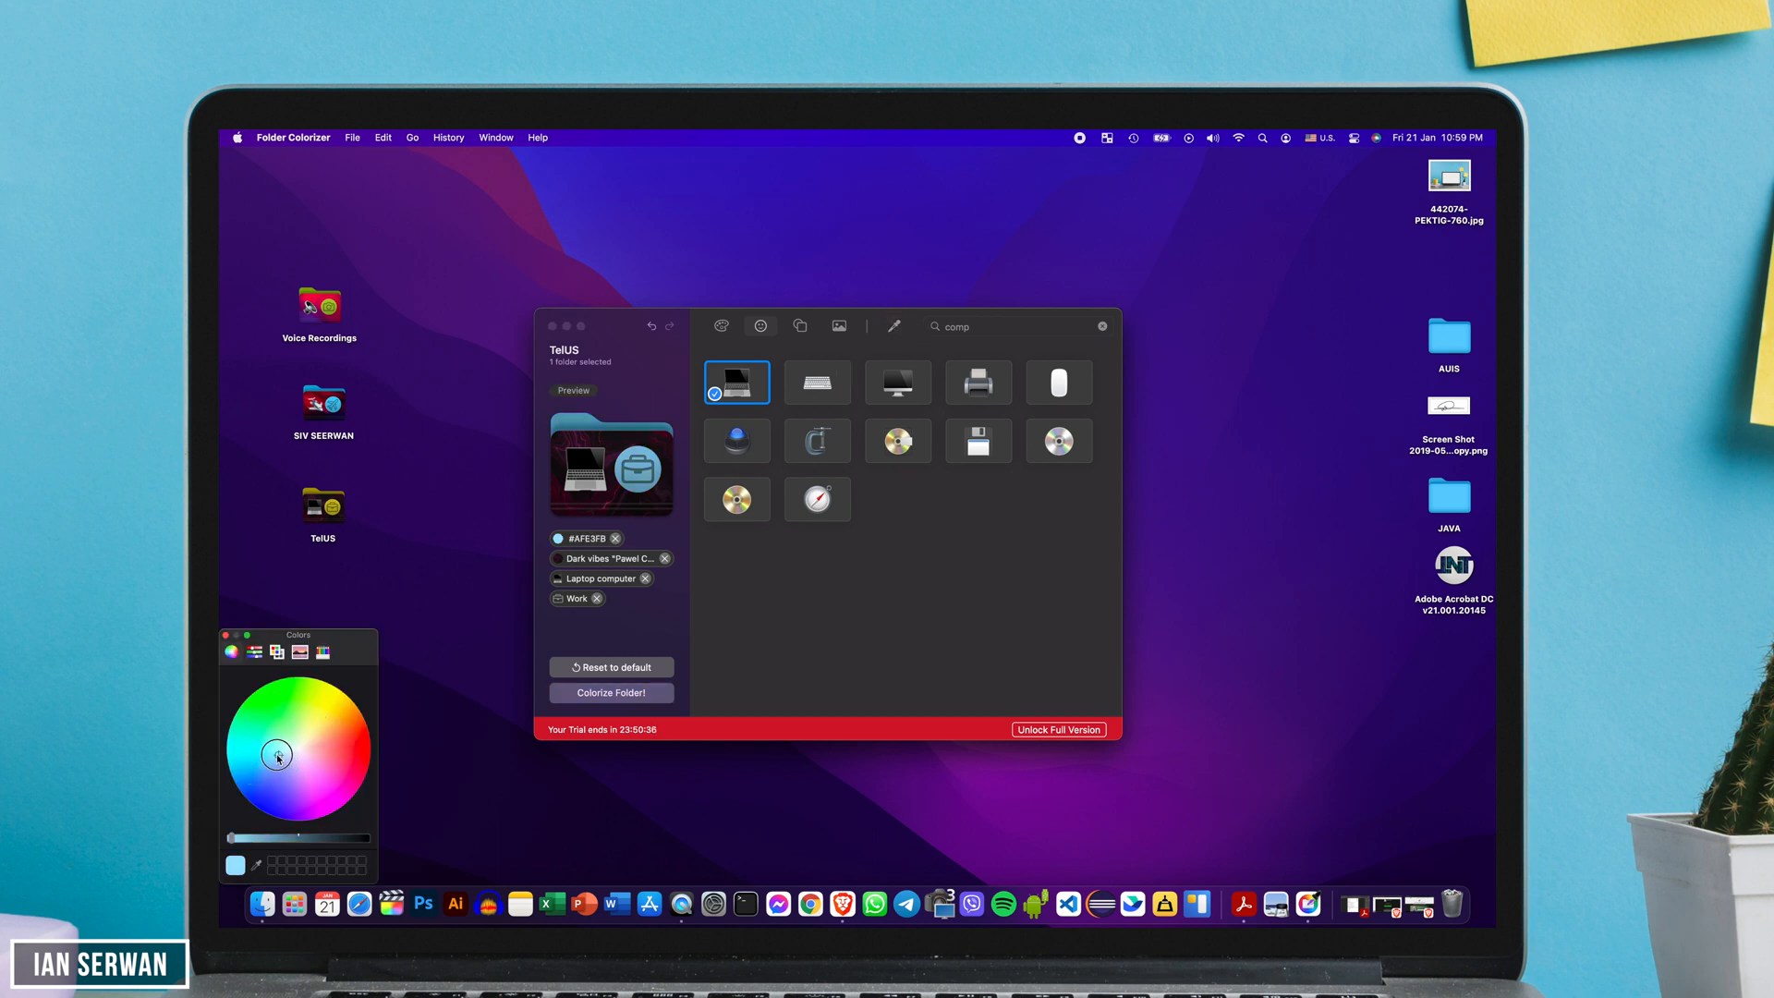
{"action": "left_click", "coordinate": [310, 776]}
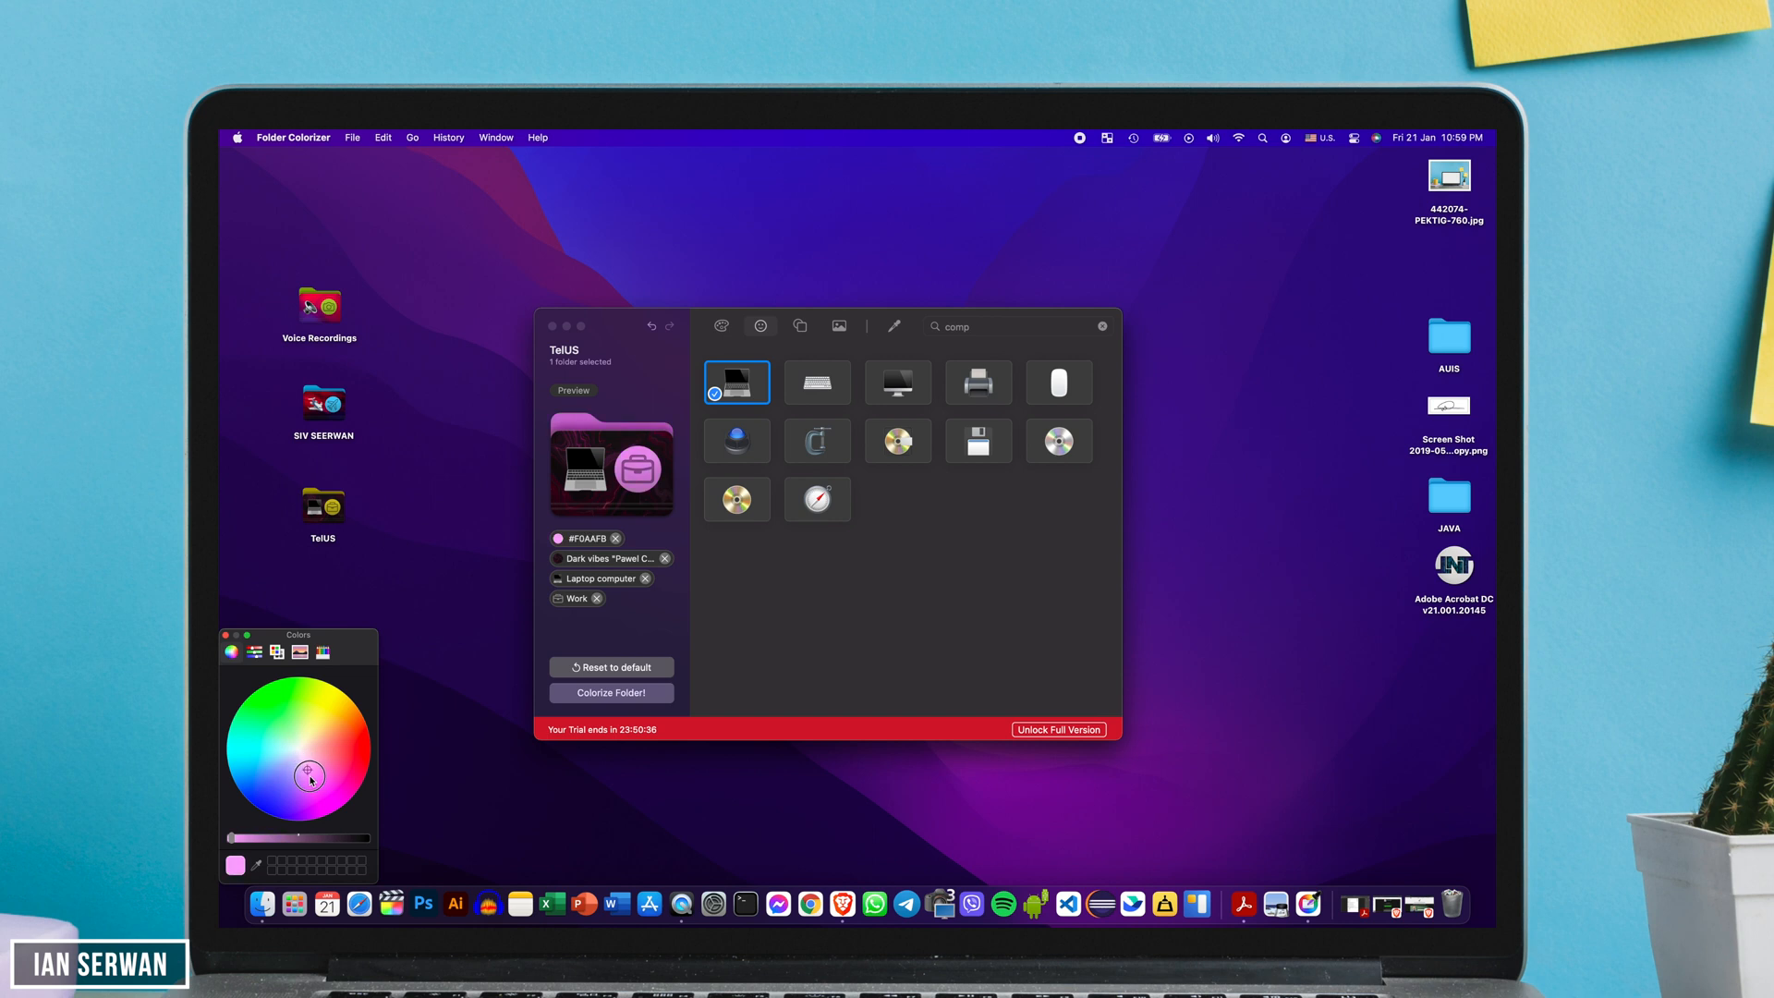
{"action": "left_click", "coordinate": [325, 729]}
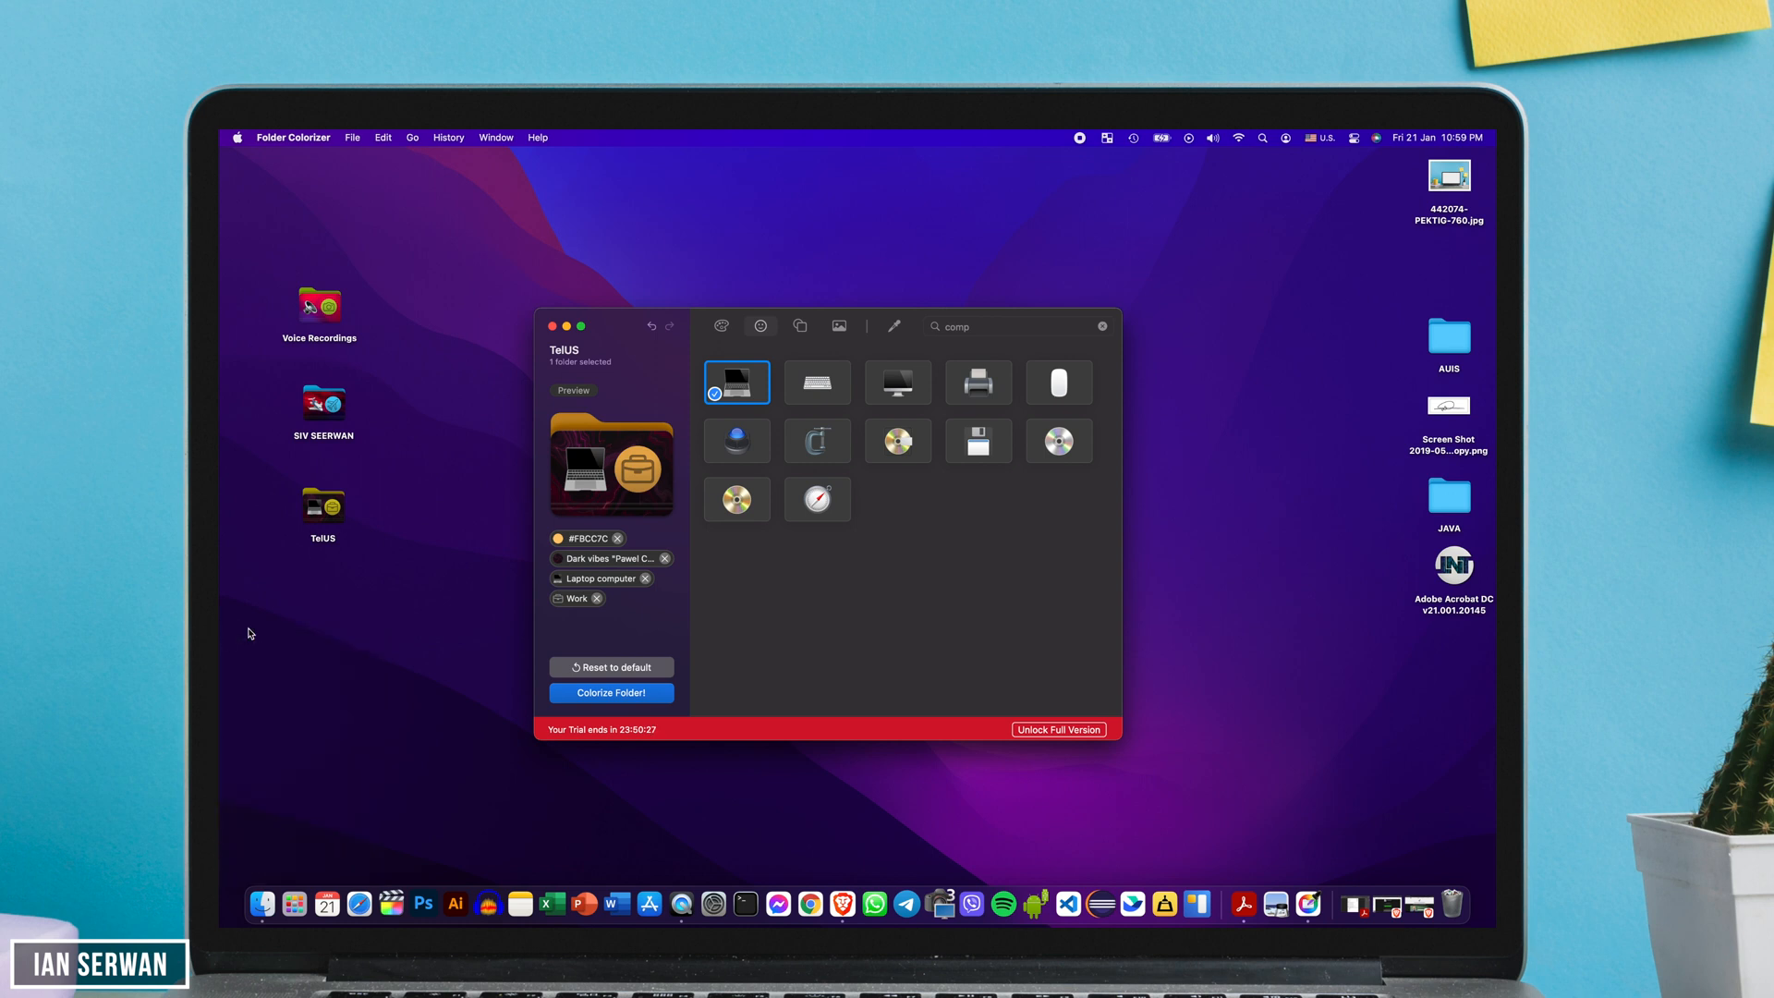
{"action": "mouse_move", "coordinate": [633, 316]}
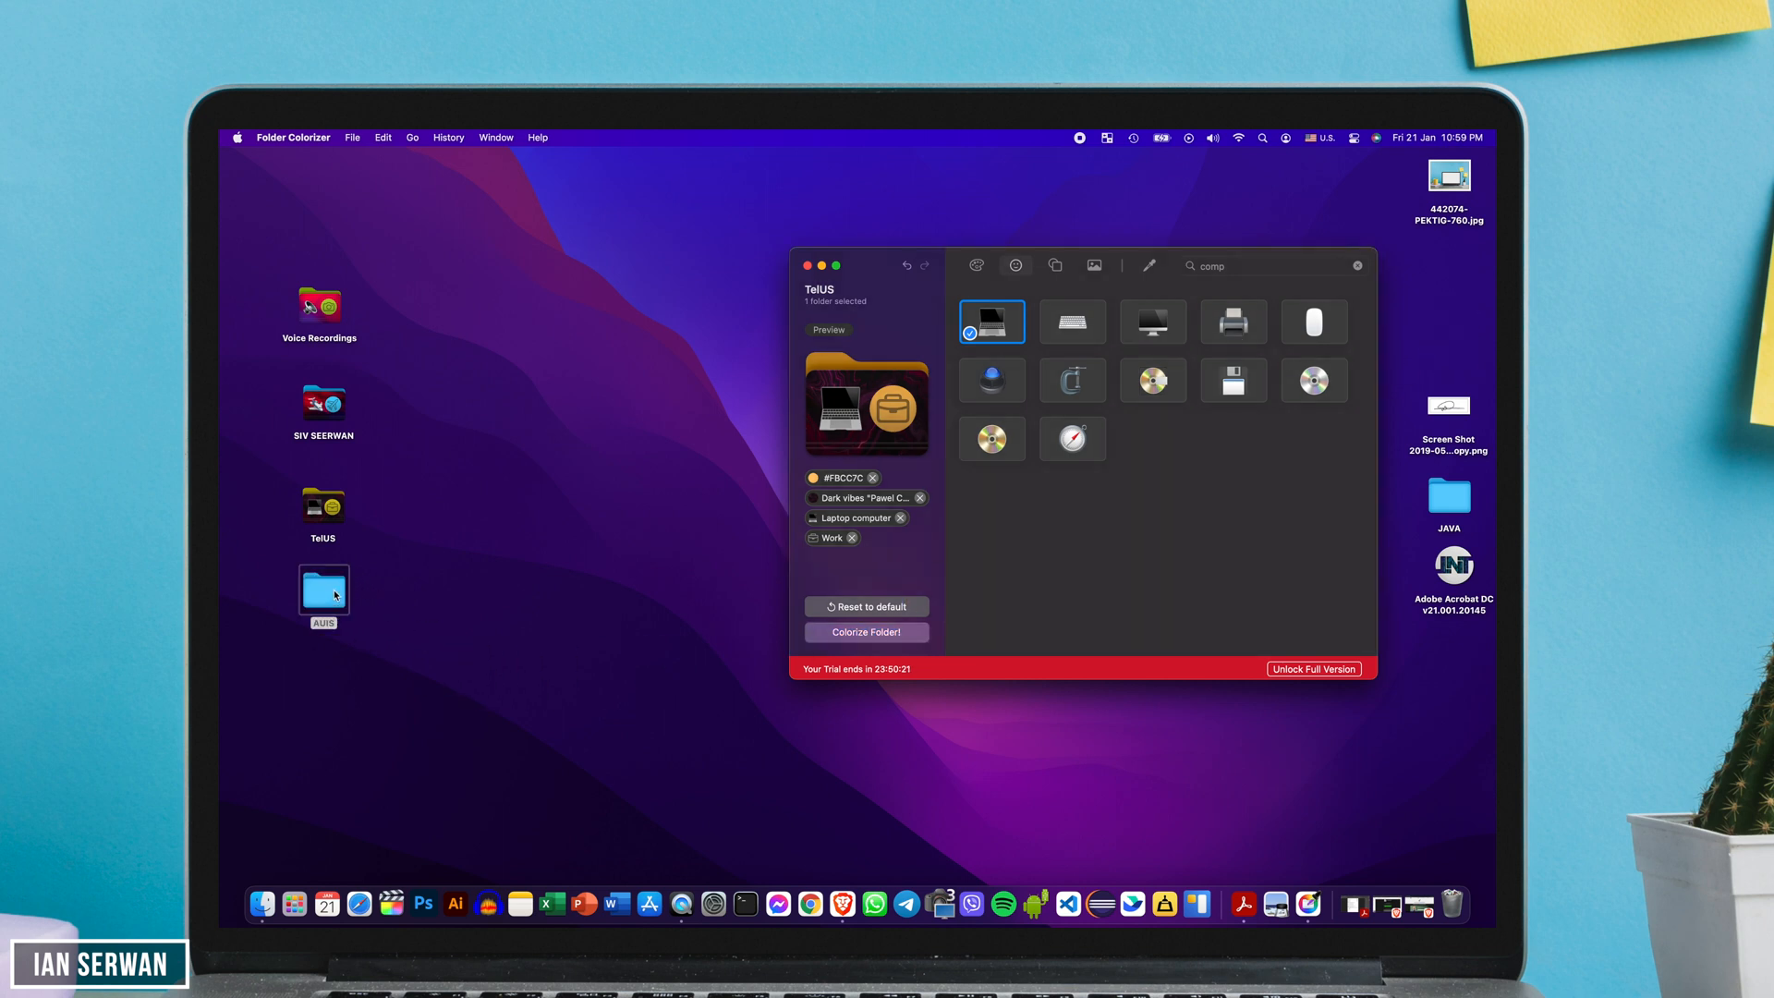
- Load AUIS, set the Euphoria gradient background and pen icon, and search emoji for 'school'
{"action": "left_click", "coordinate": [322, 592]}
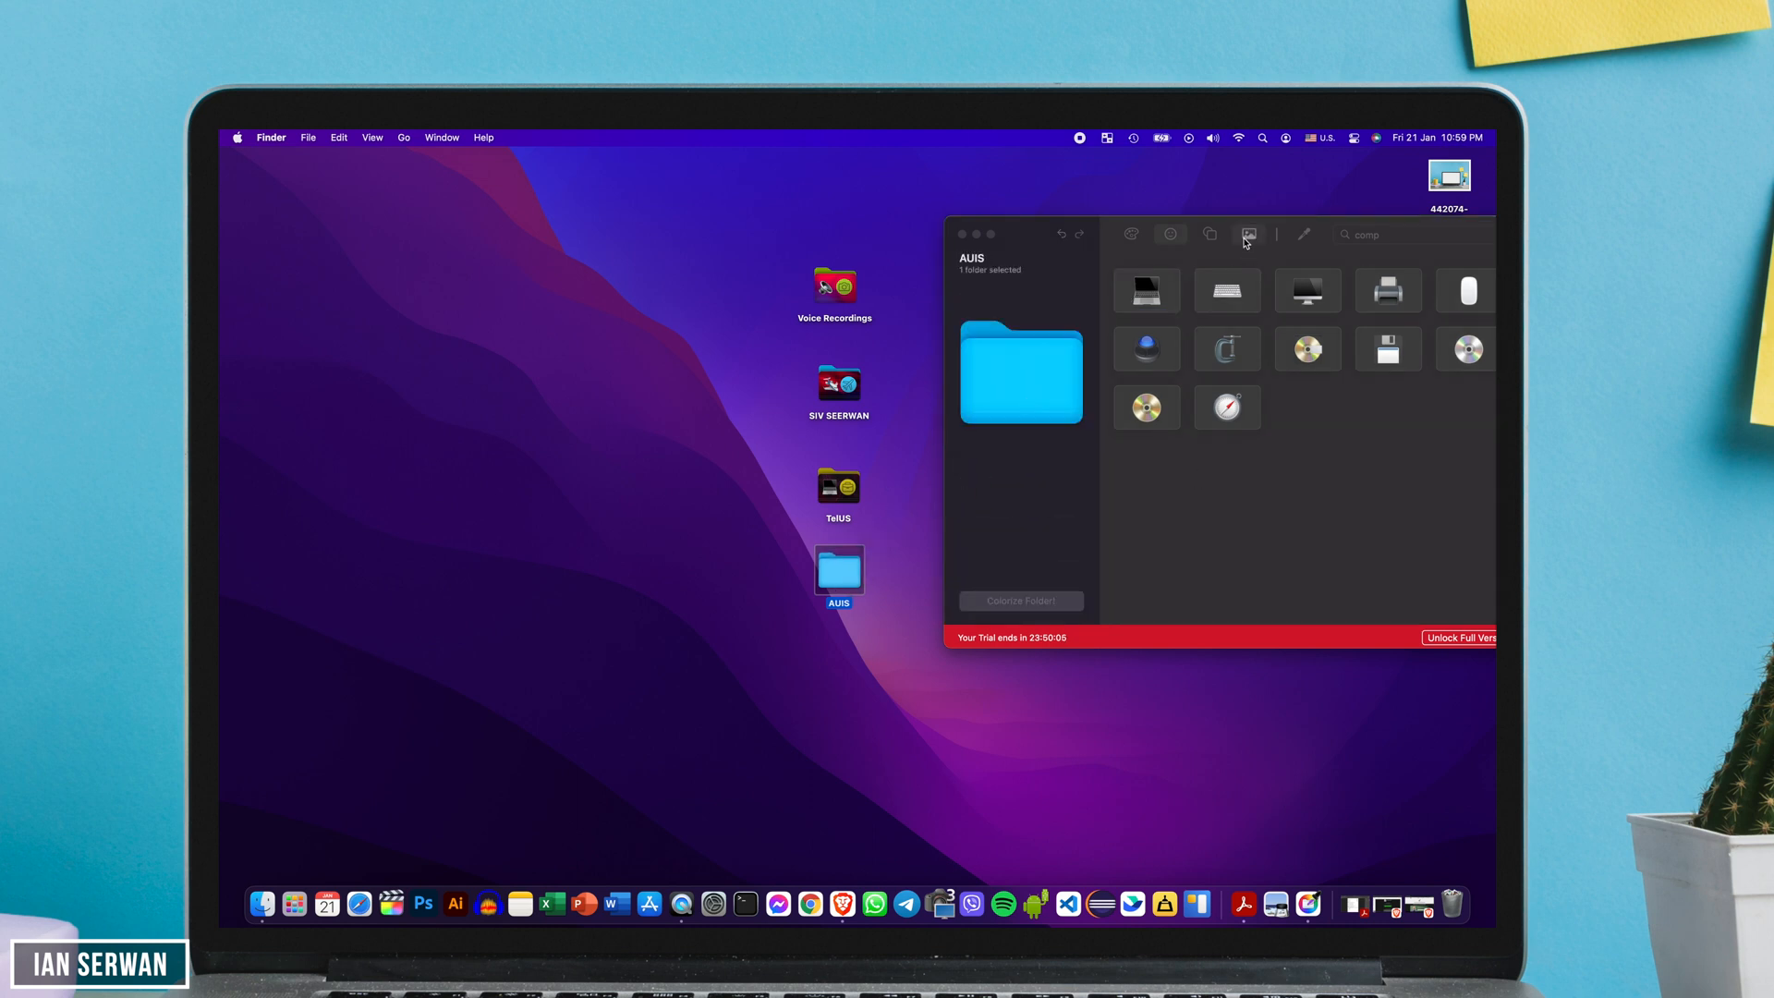
{"action": "left_click", "coordinate": [1248, 234]}
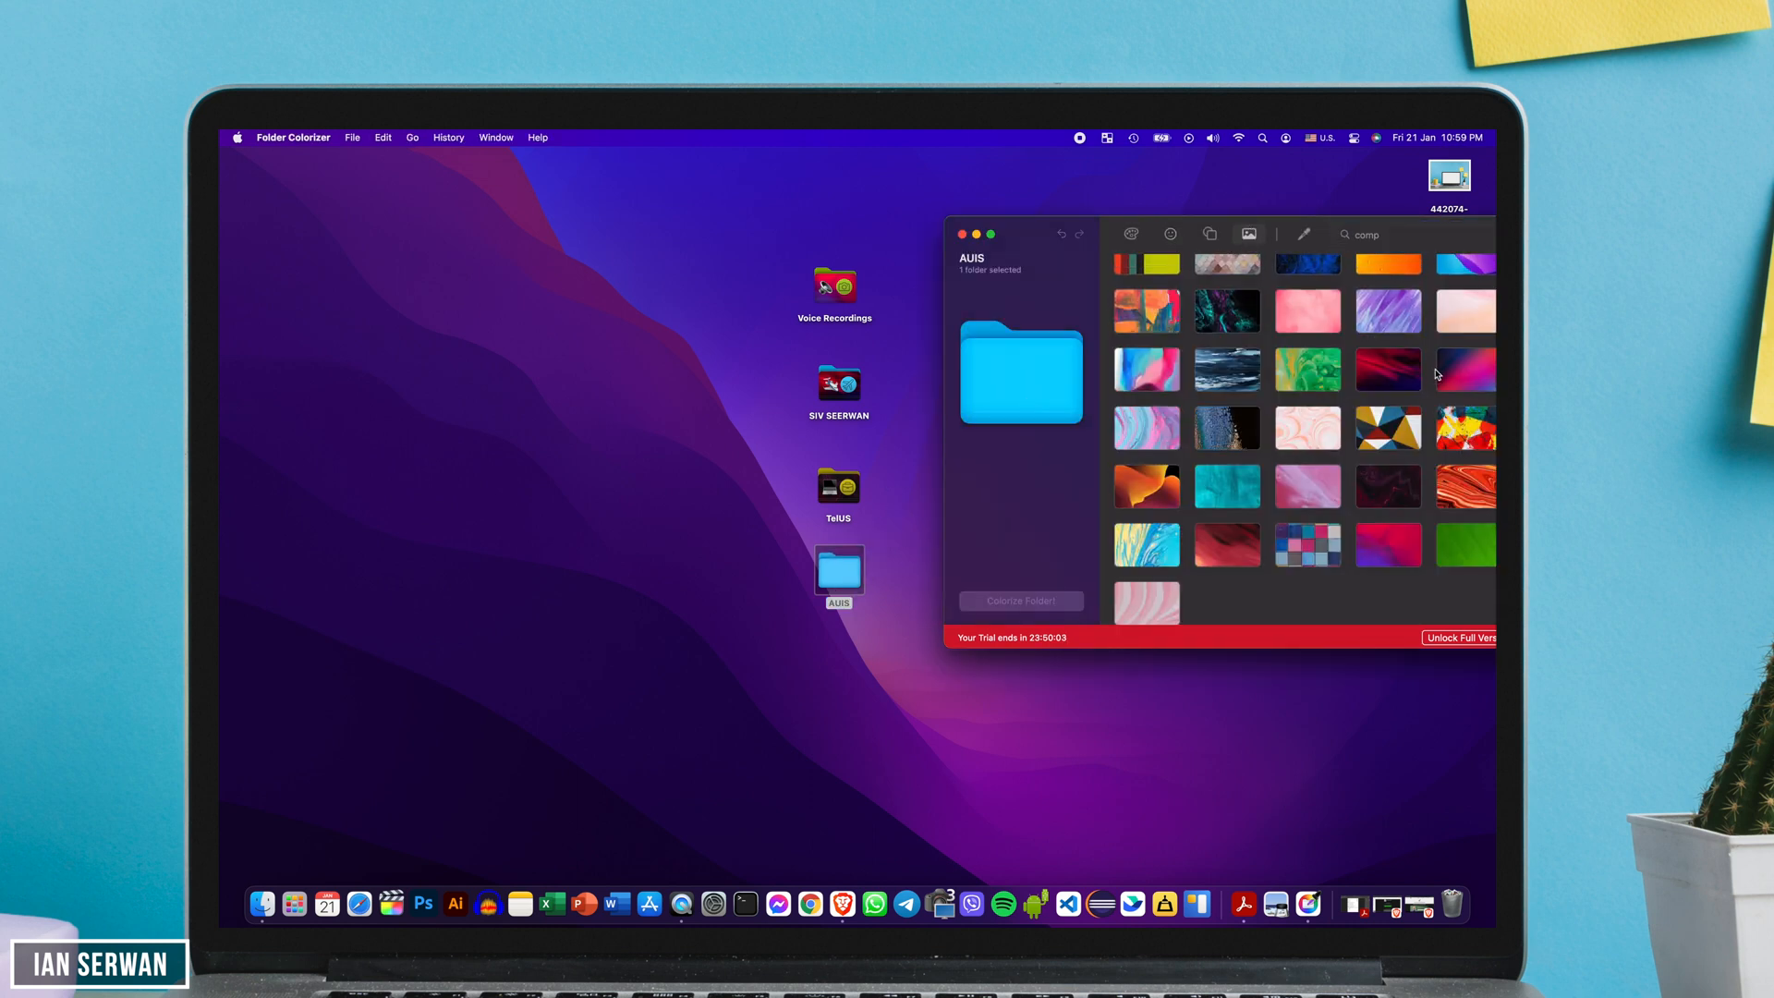
{"action": "left_click", "coordinate": [1465, 371]}
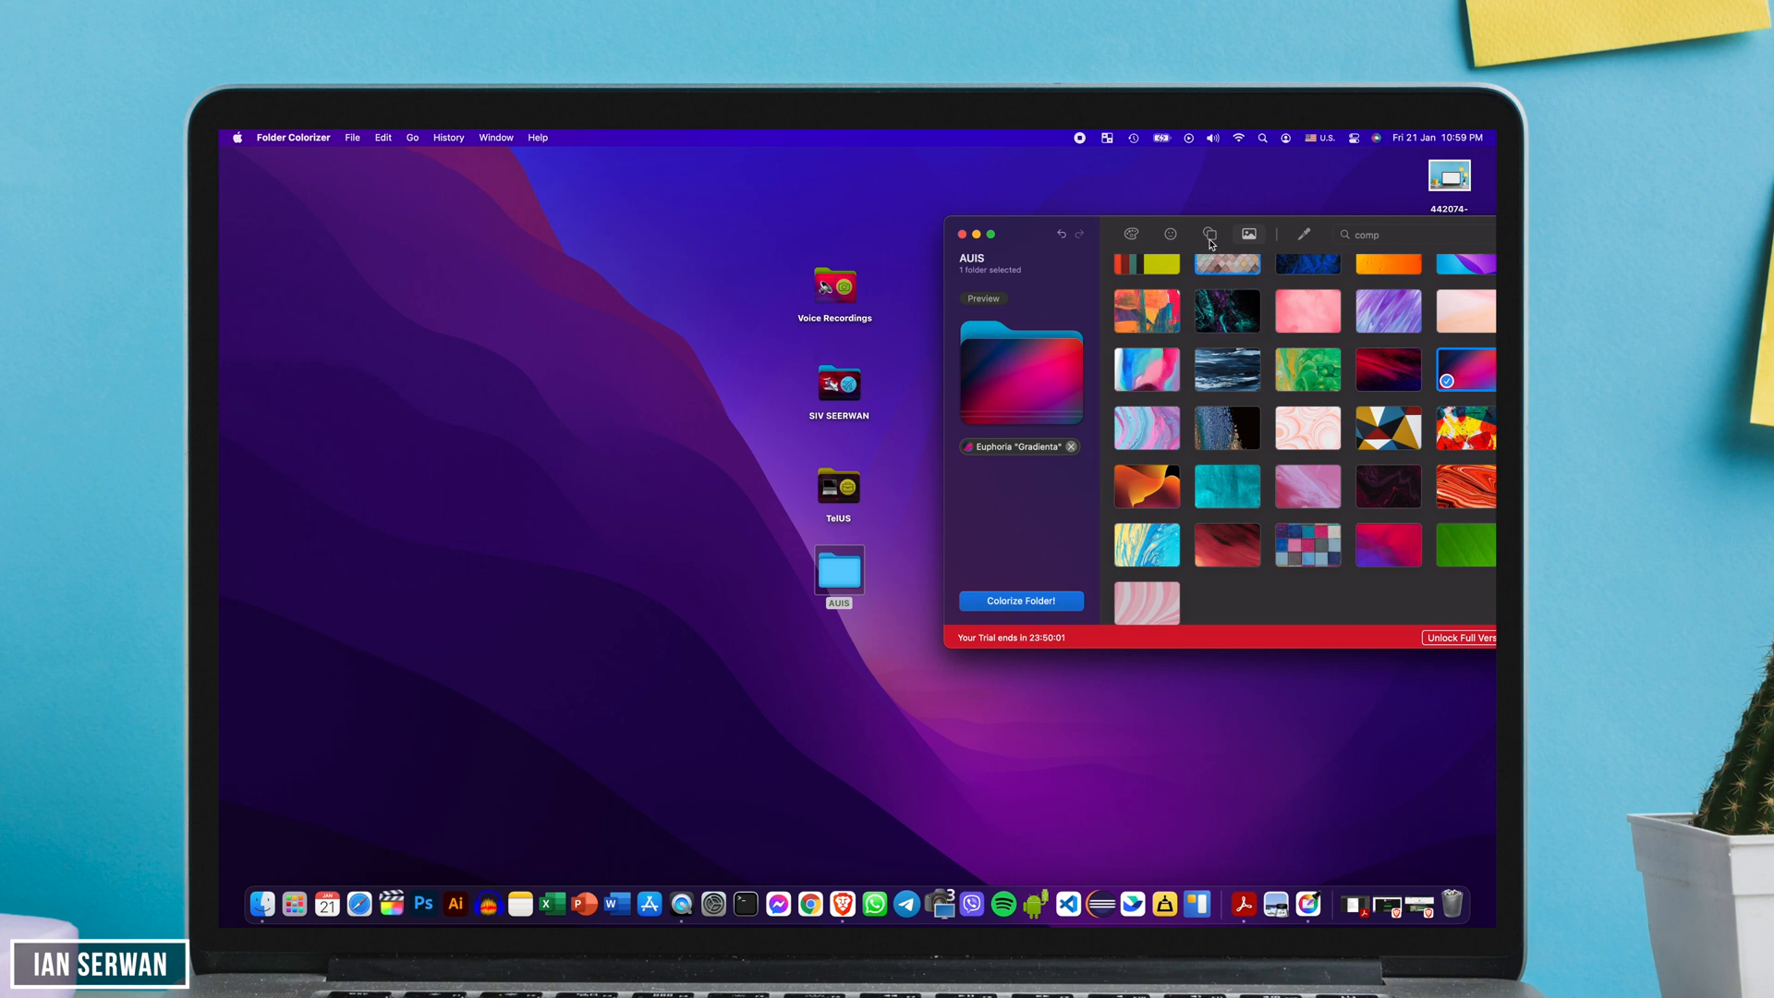
{"action": "left_click", "coordinate": [1210, 234]}
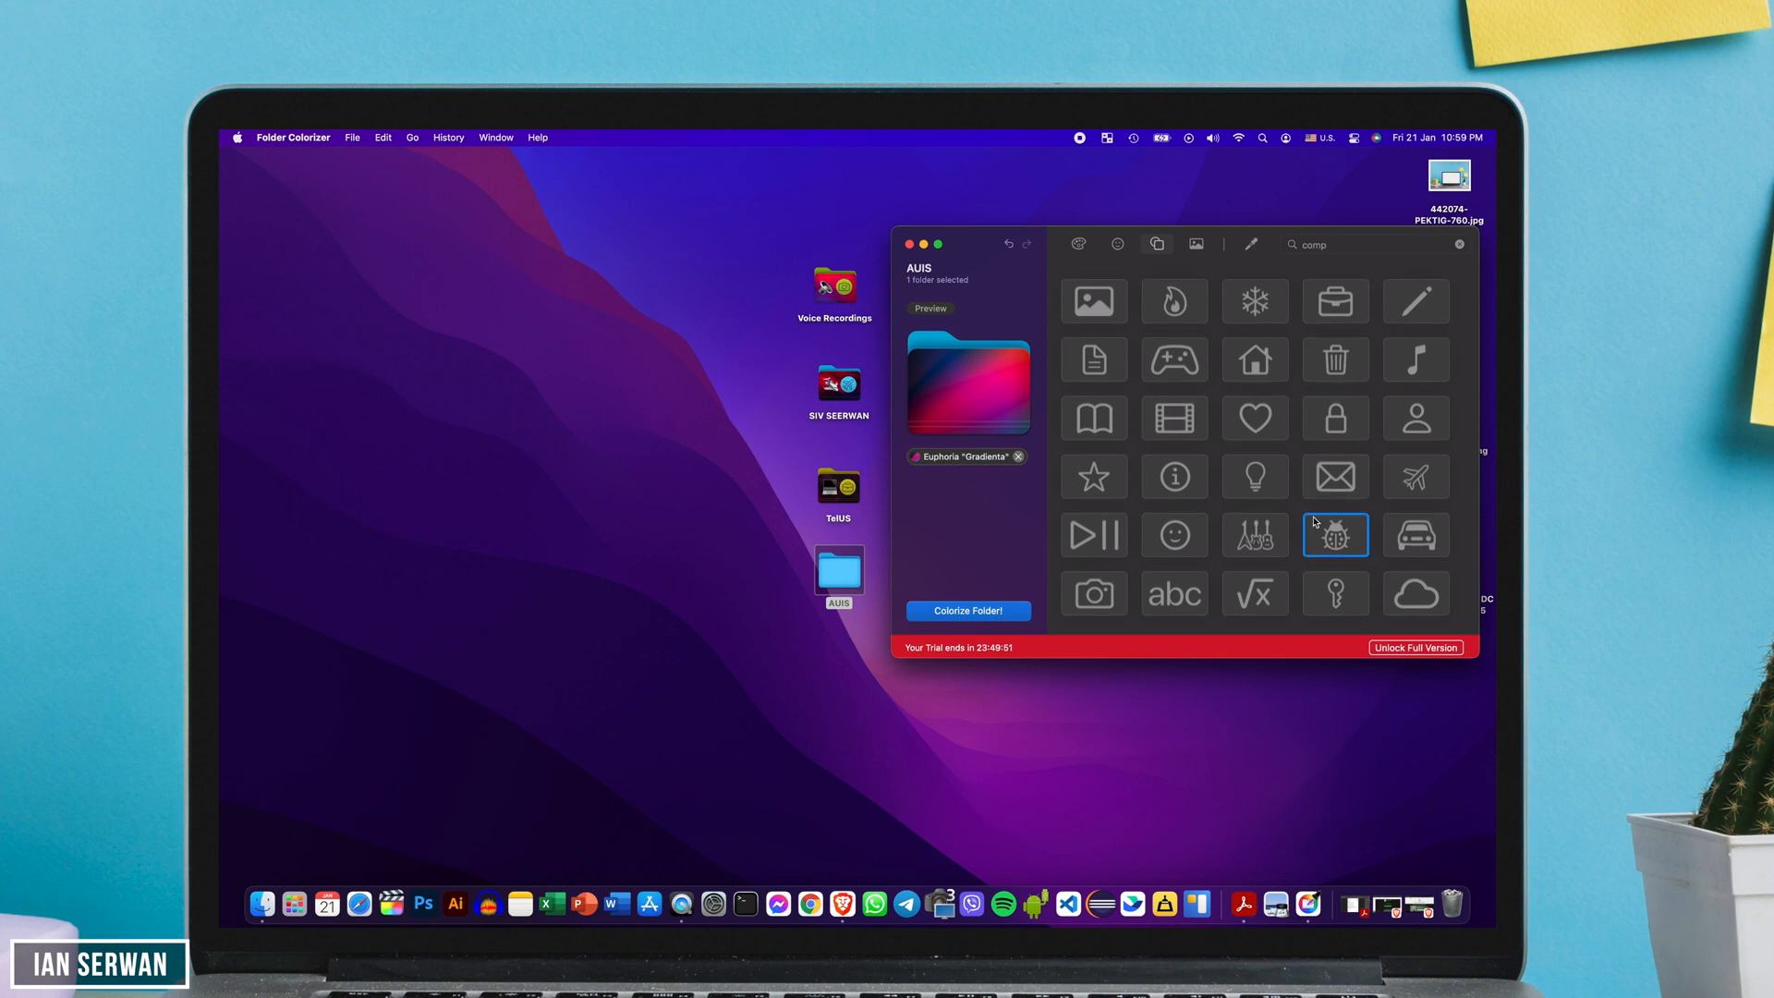
{"action": "left_click", "coordinate": [1416, 300]}
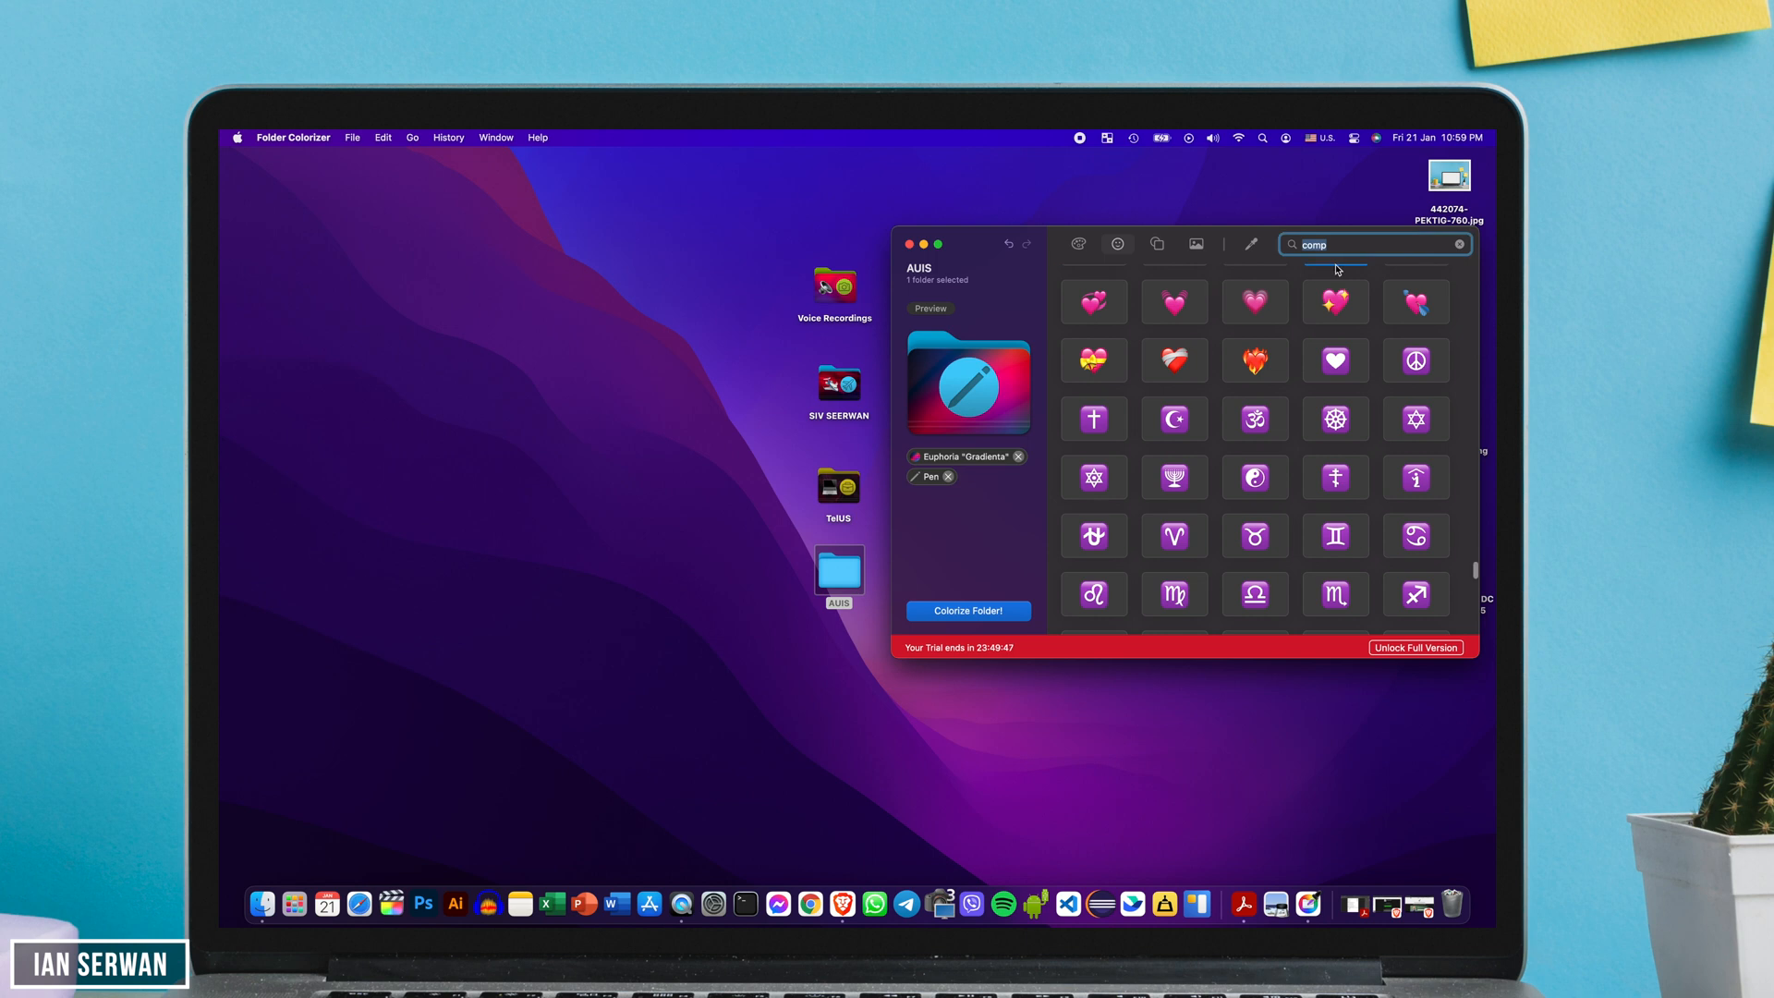
{"action": "type", "text": "school"}
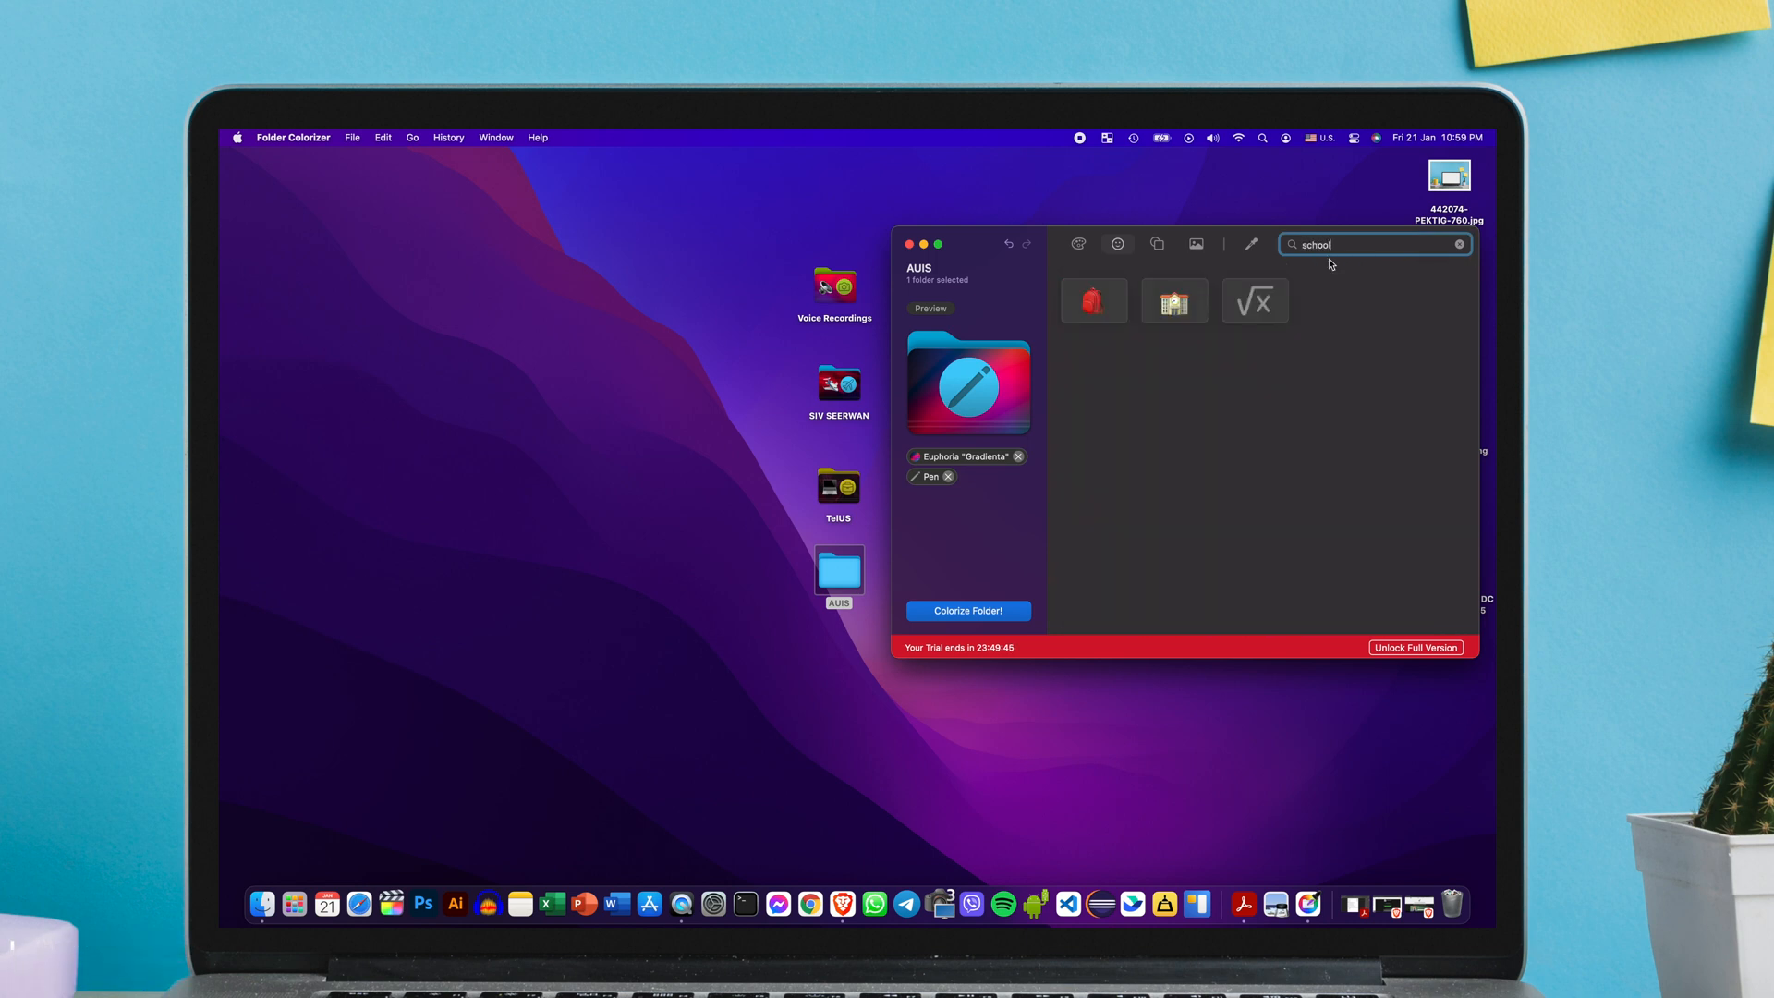
{"action": "left_click", "coordinate": [1094, 301]}
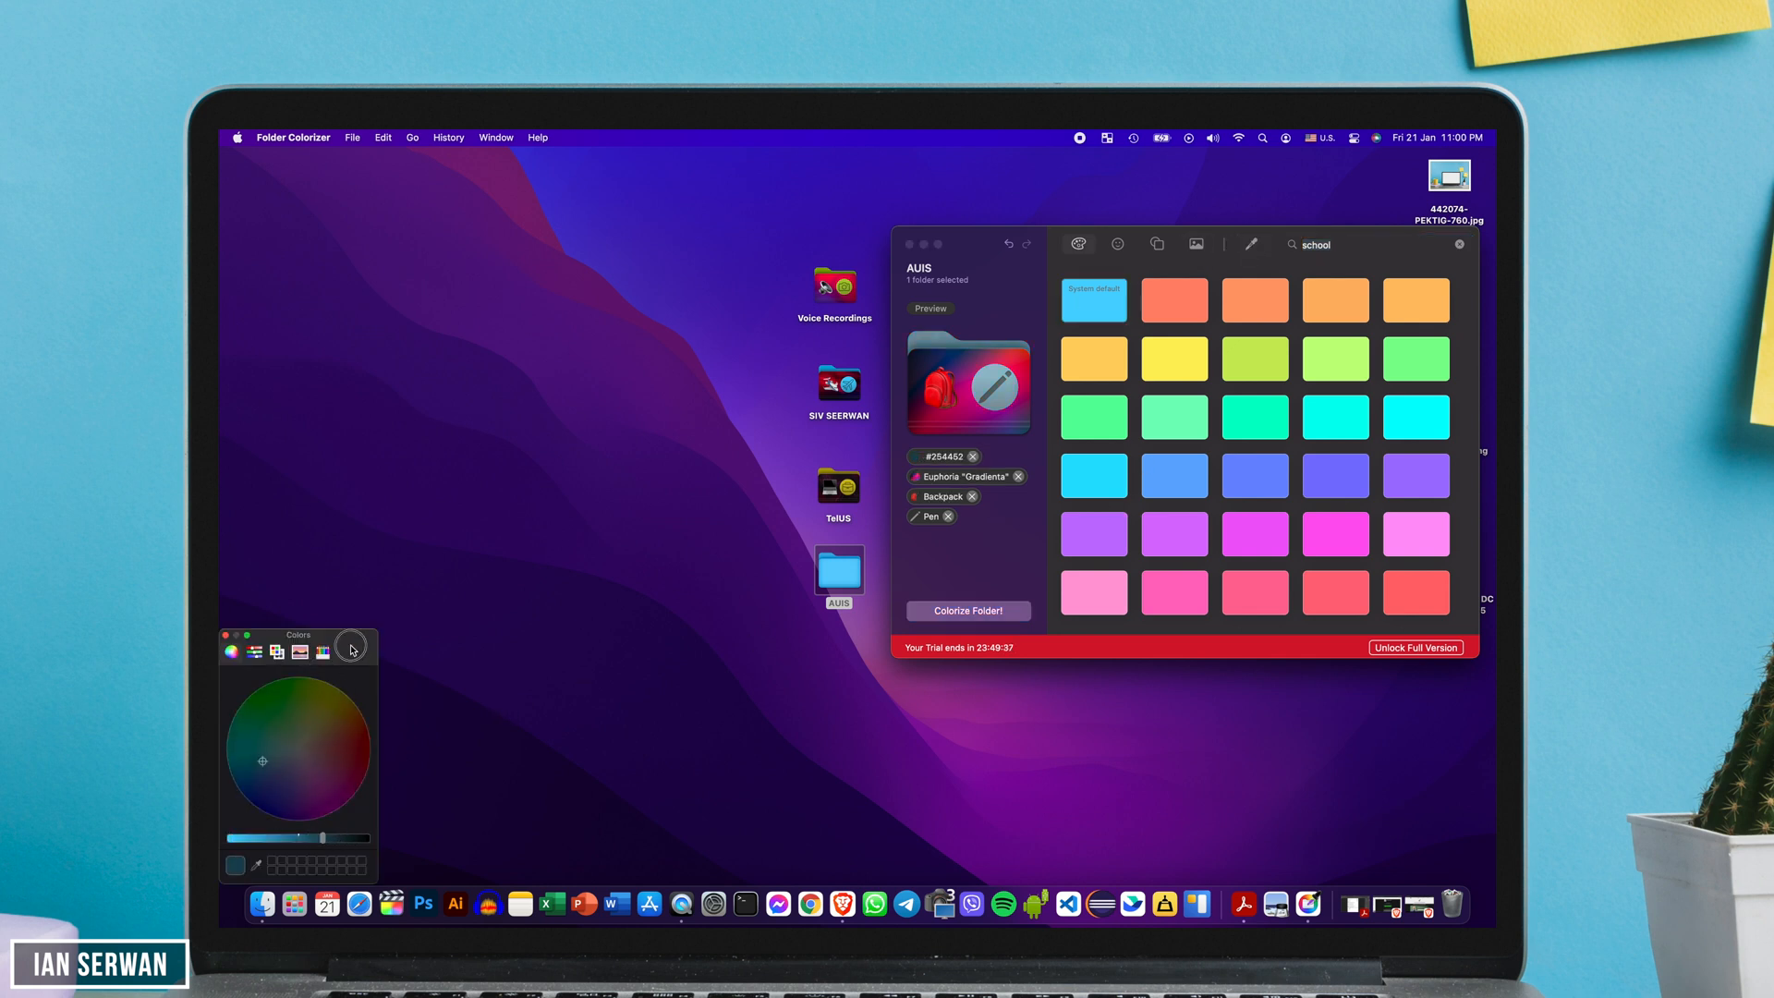
- Try tints for AUIS, settle on pale yellow #F0FFBD, and close the colour picker
{"action": "left_click", "coordinate": [299, 794]}
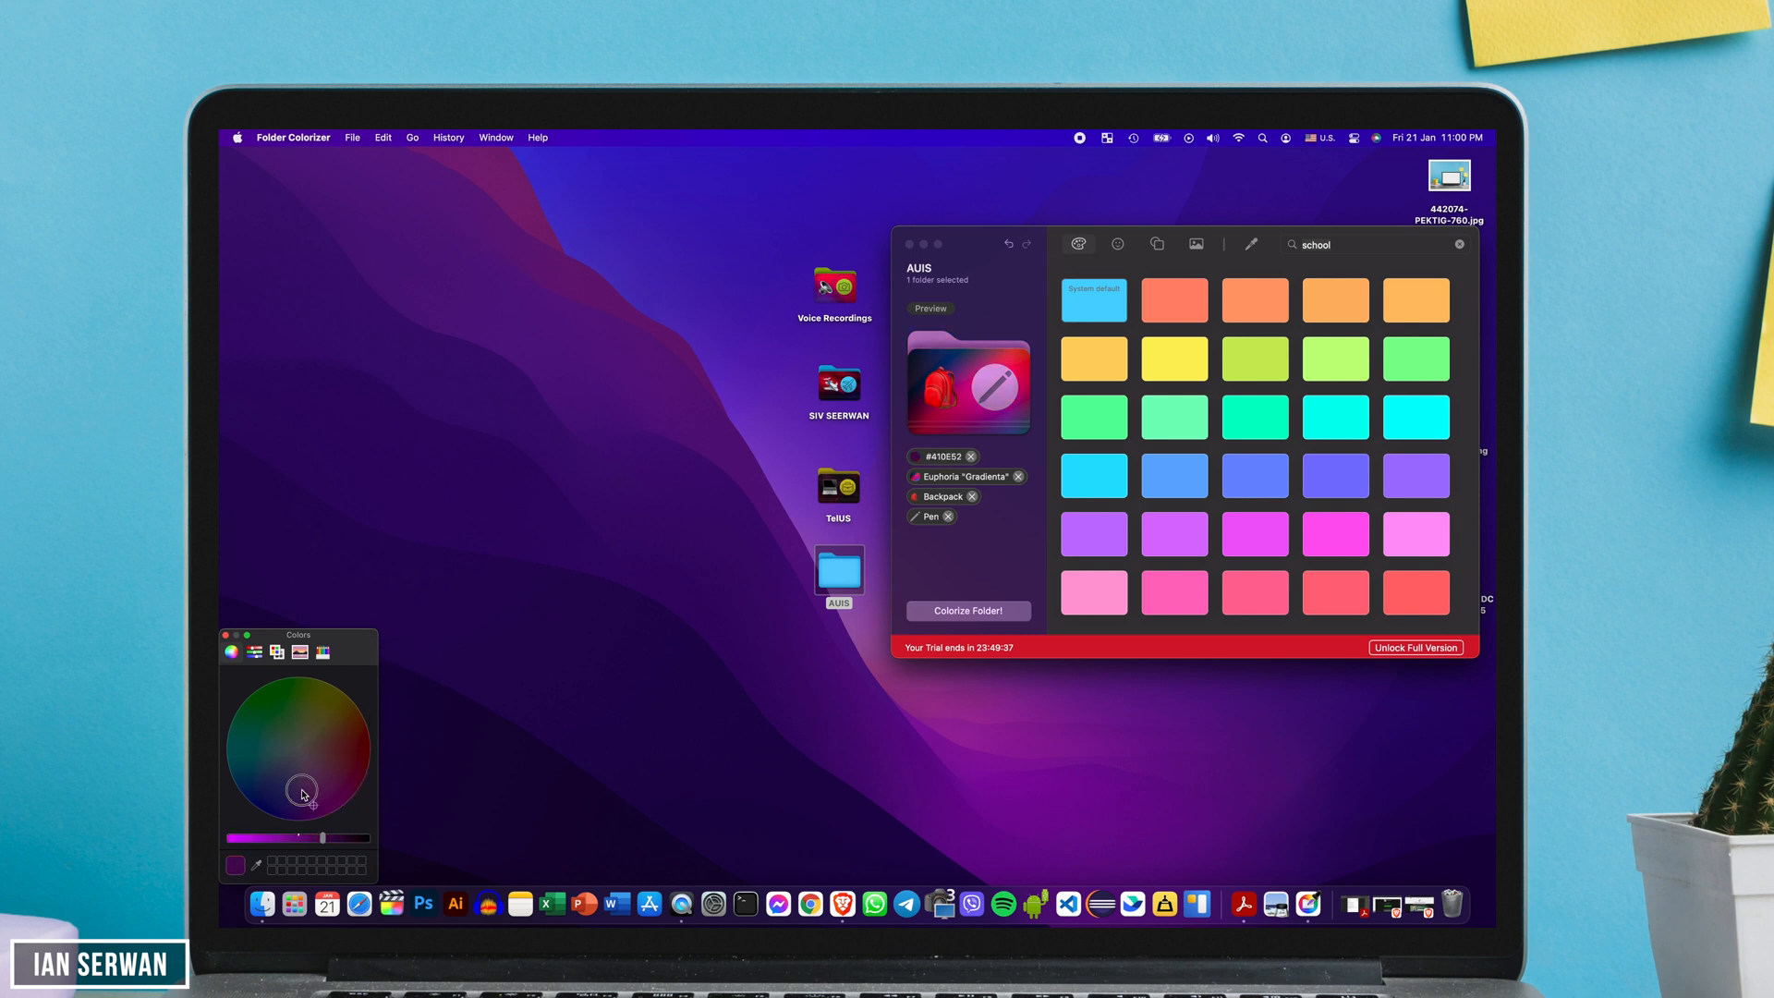
{"action": "left_click_drag", "start_coordinate": [322, 837], "coordinate": [252, 837]}
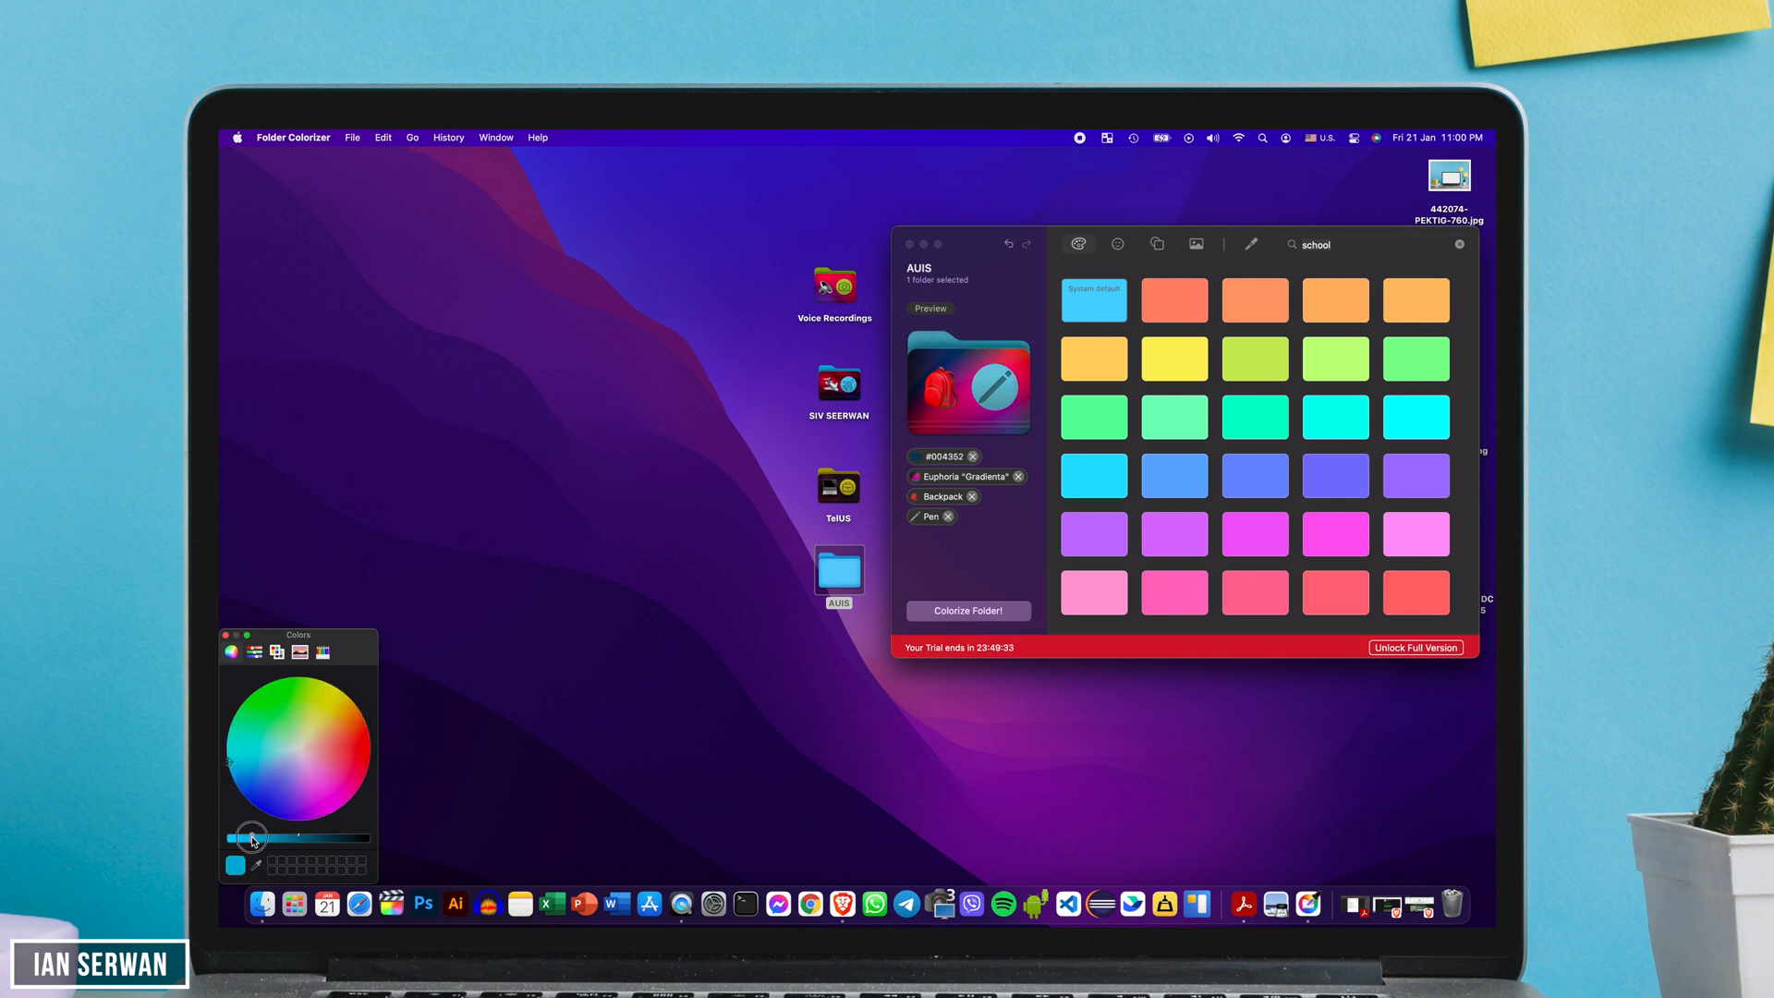
{"action": "left_click", "coordinate": [373, 760]}
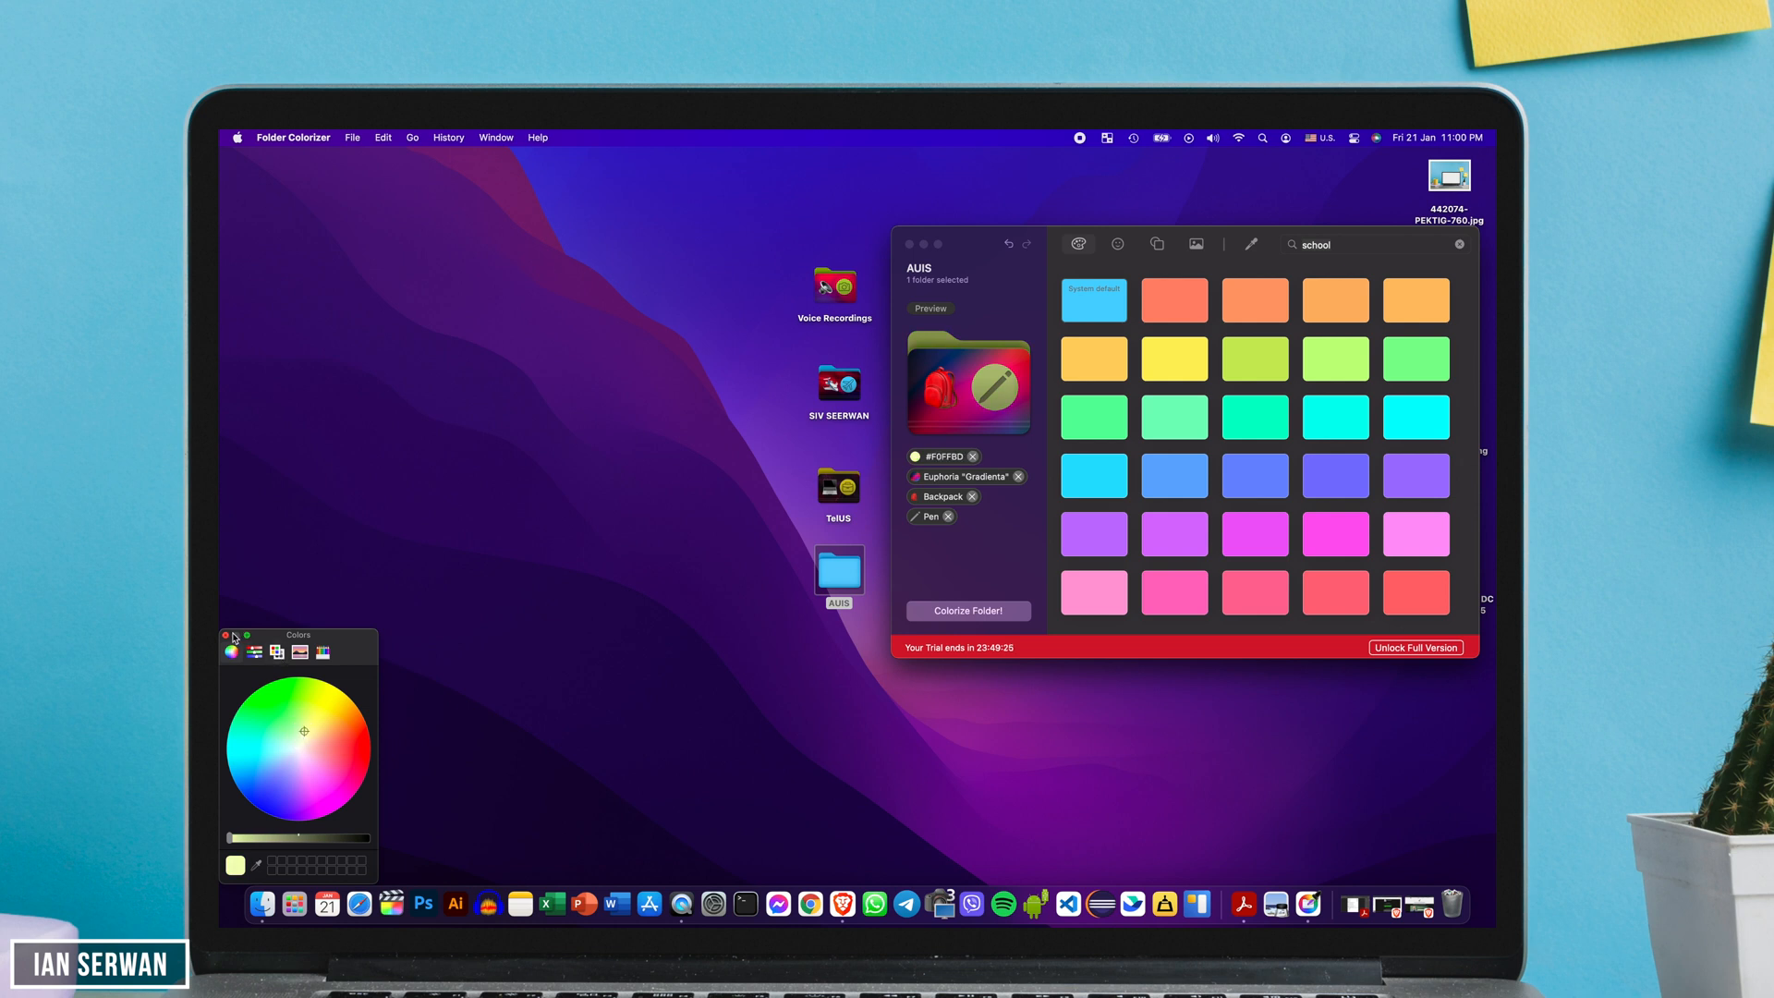
{"action": "left_click", "coordinate": [968, 611]}
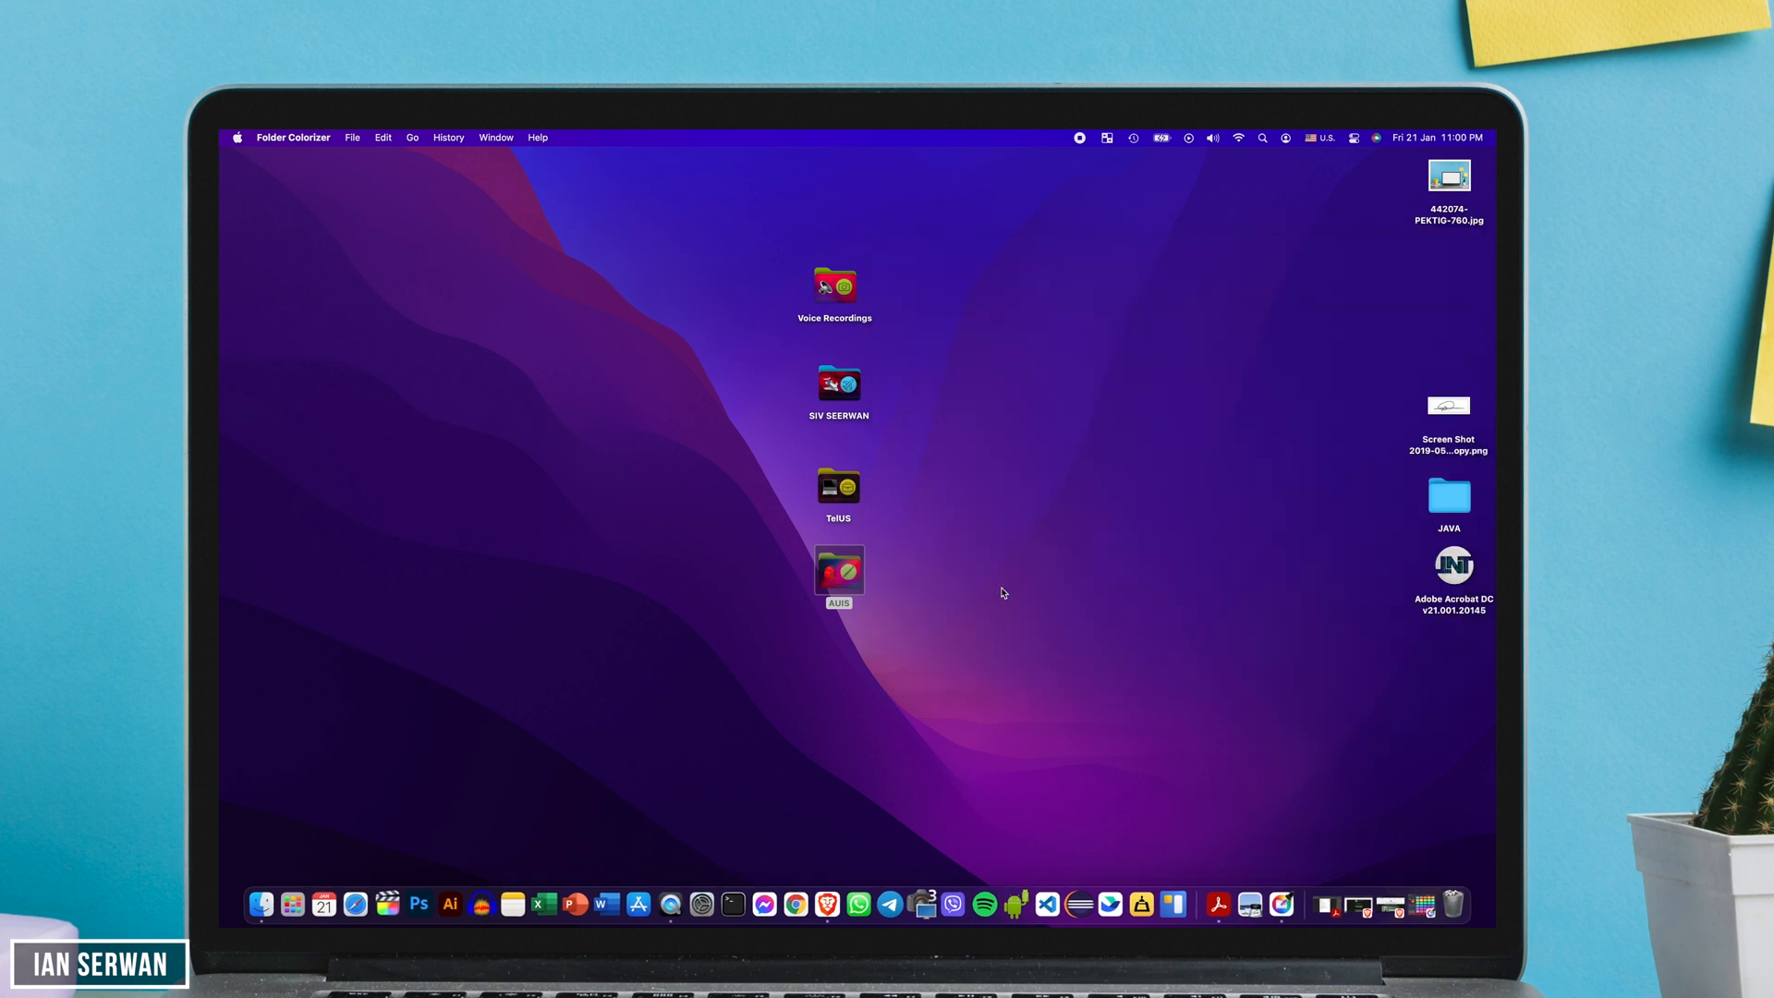
- Move AUIS, SIV SEERWAN and Voice Recordings to new spots around TelUS on the desktop
{"action": "left_click", "coordinate": [922, 649]}
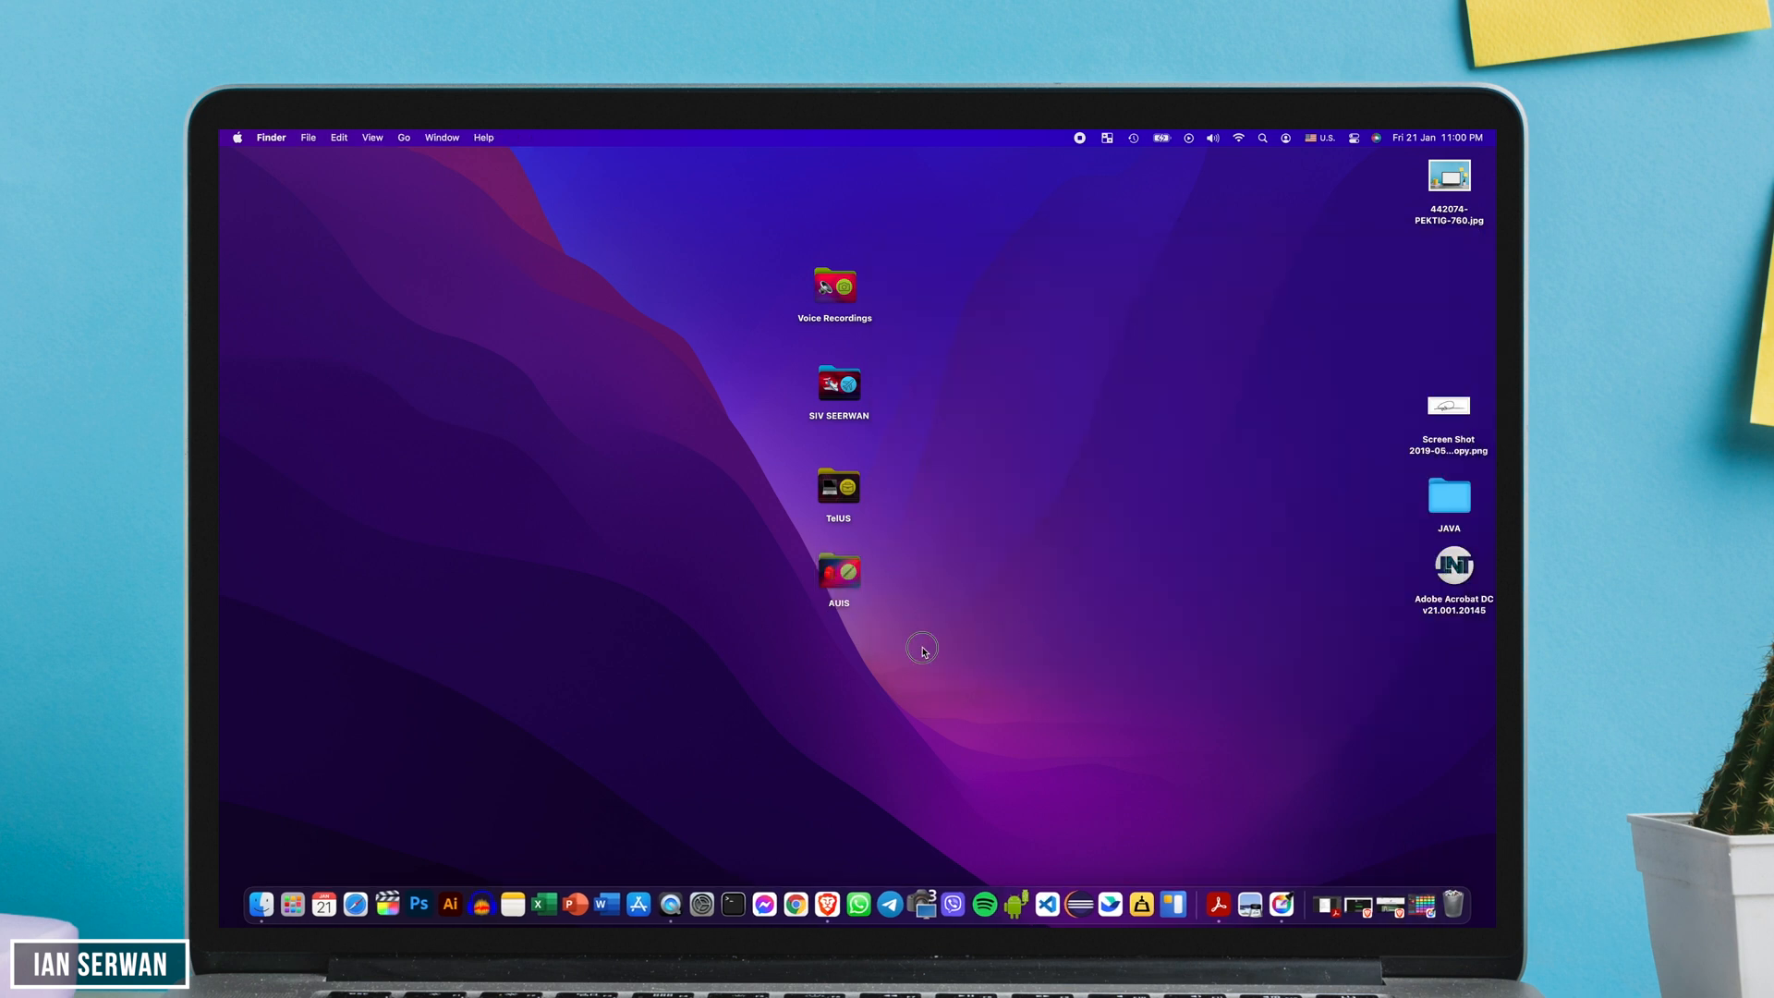
{"action": "mouse_move", "coordinate": [910, 537]}
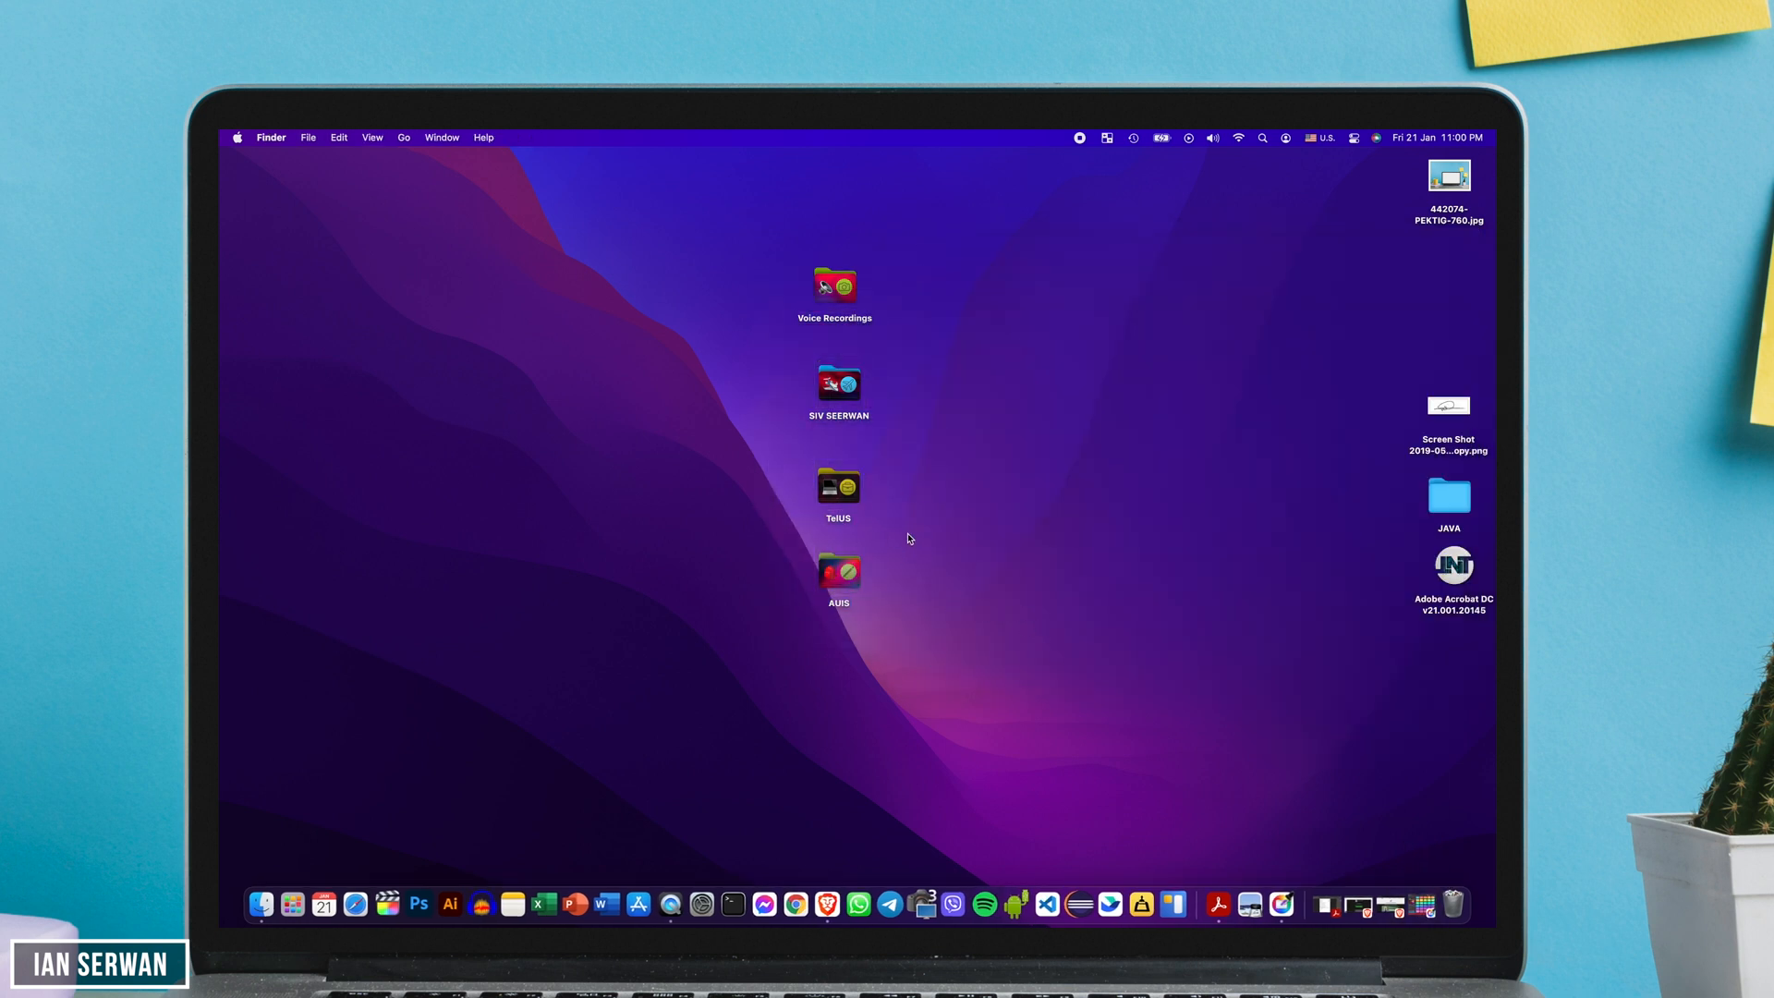
{"action": "left_click_drag", "start_coordinate": [838, 571], "coordinate": [711, 481]}
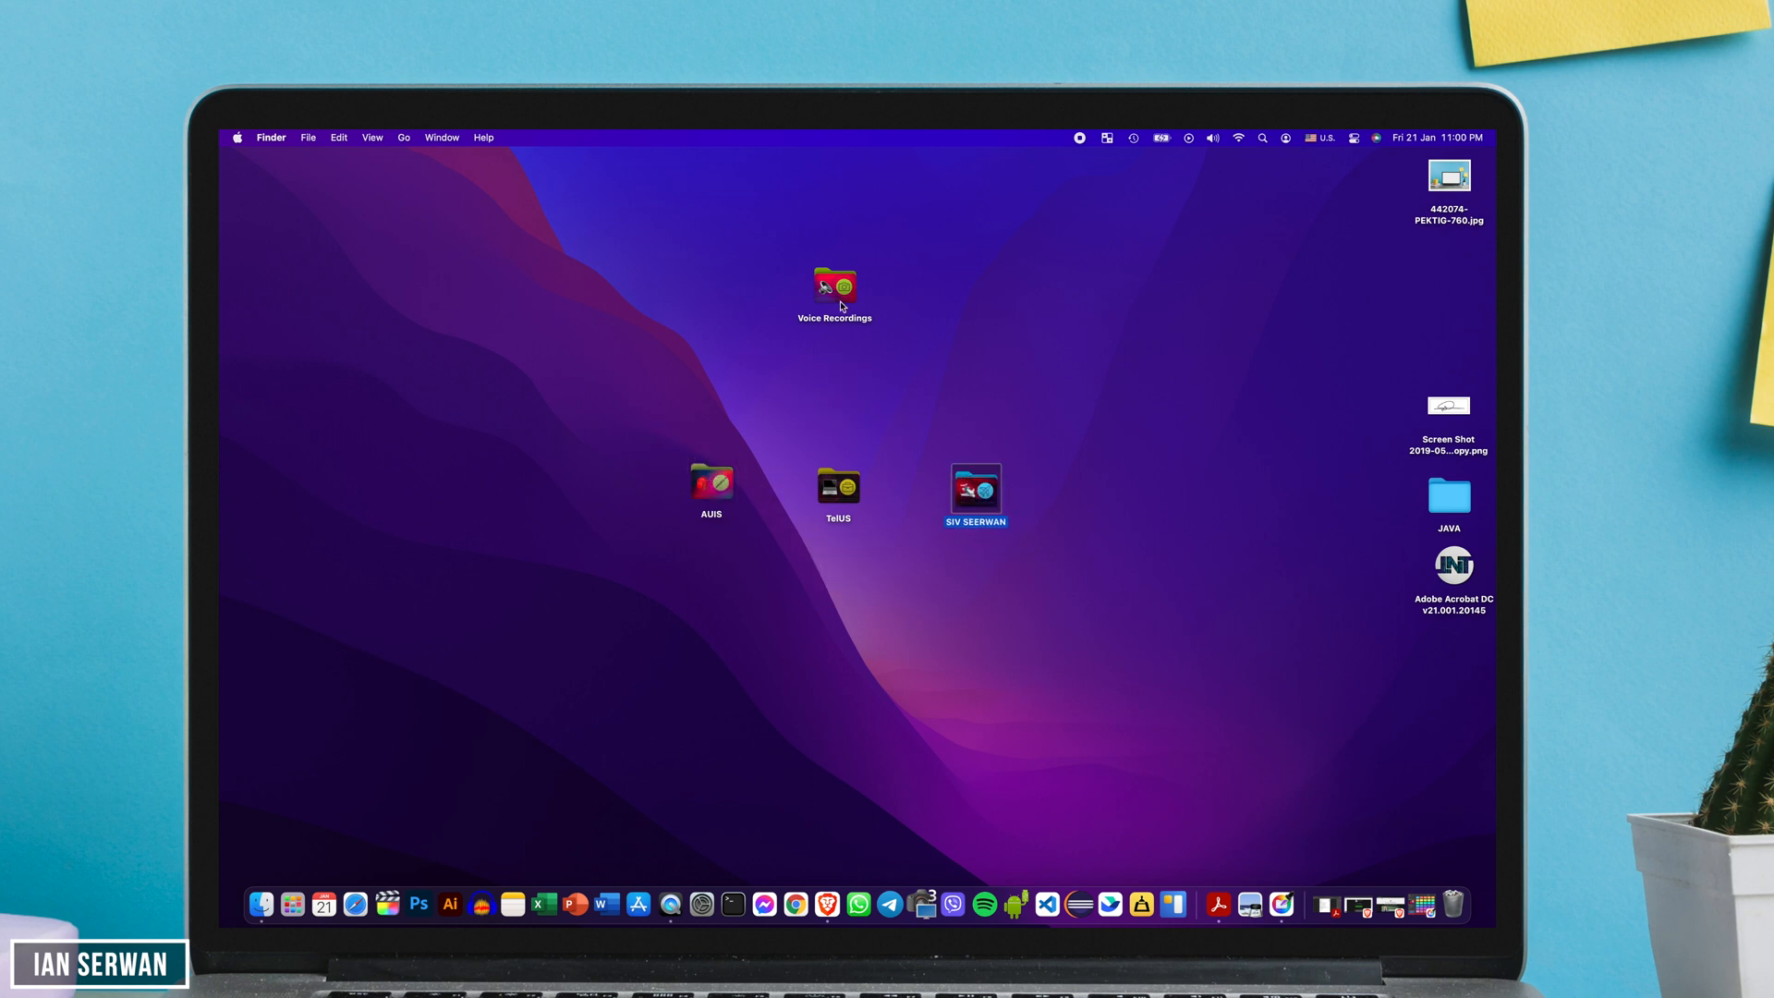
{"action": "left_click_drag", "start_coordinate": [836, 288], "coordinate": [835, 583]}
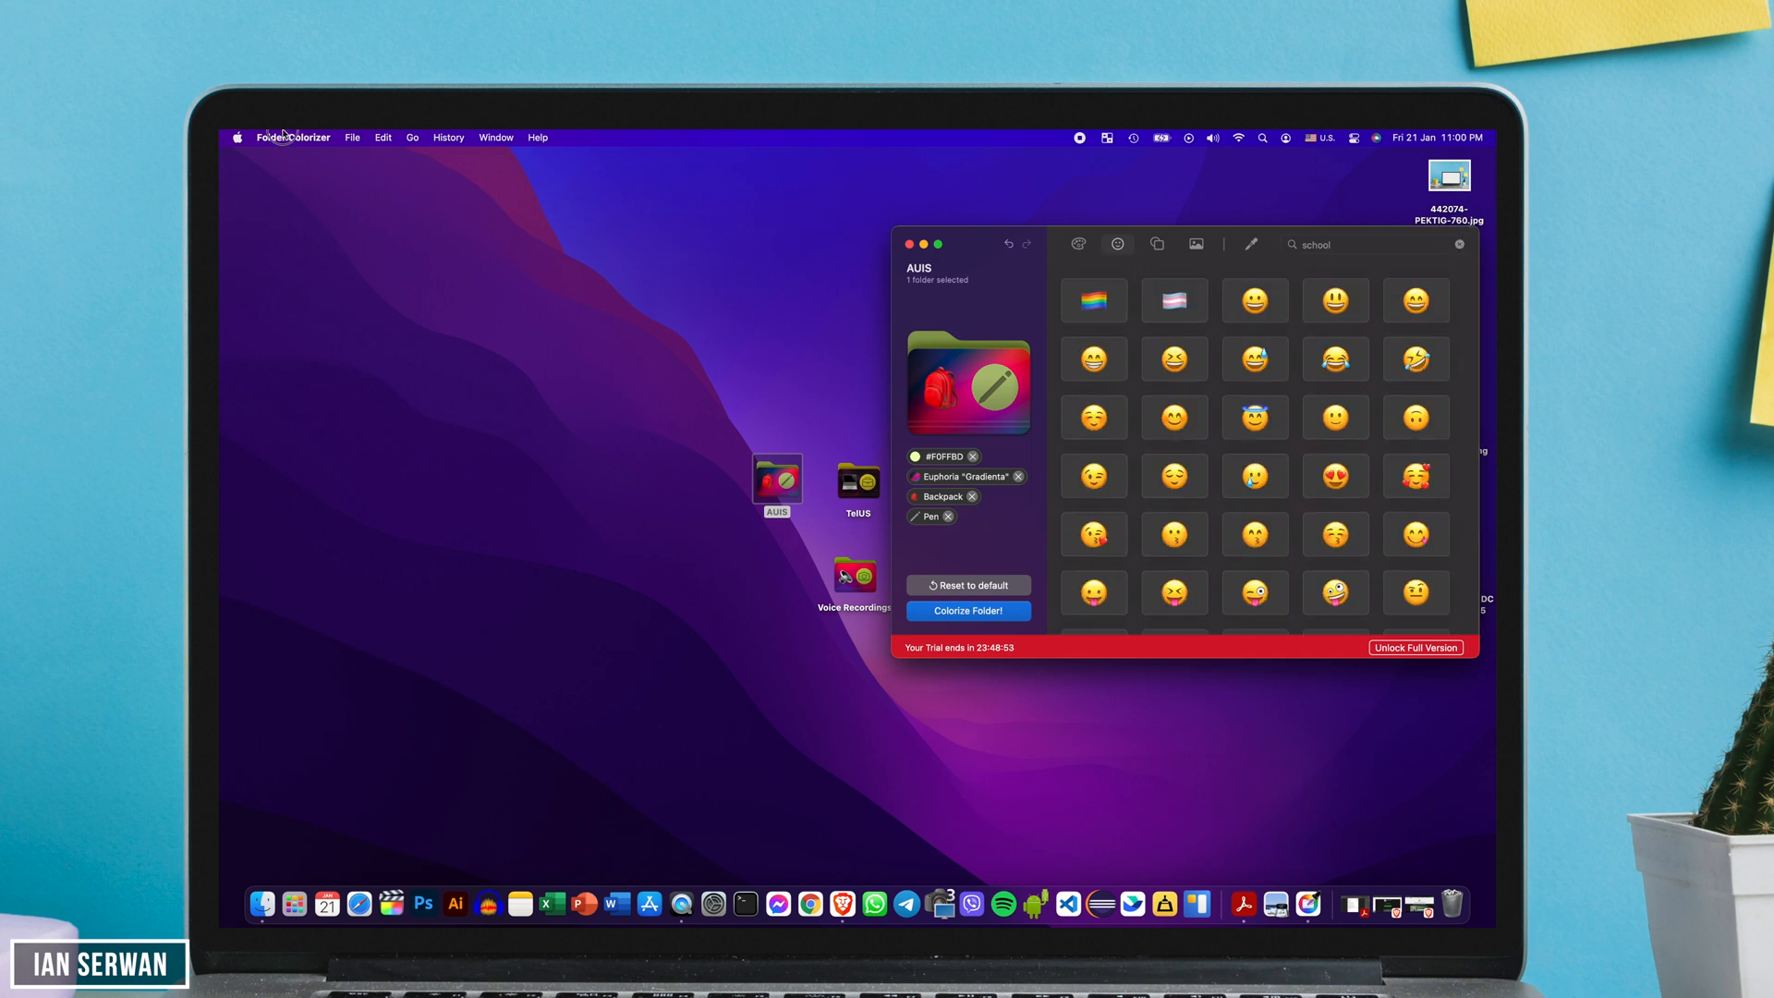
{"action": "left_click", "coordinate": [383, 137]}
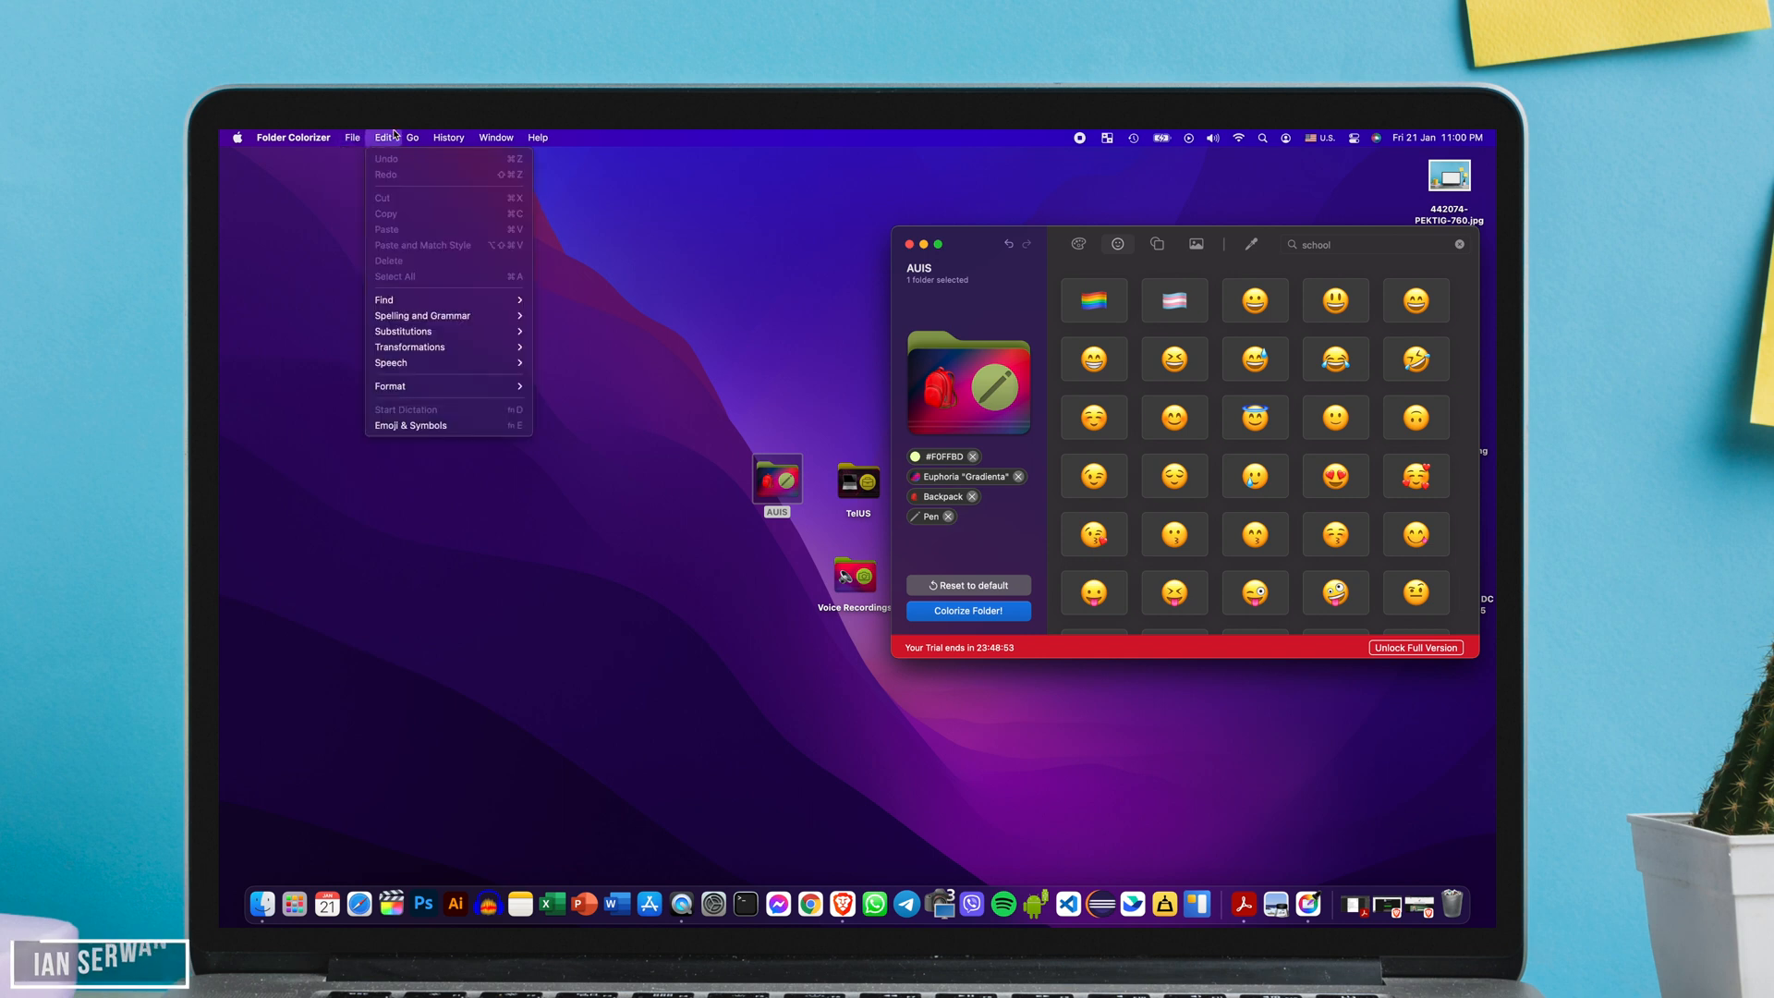
{"action": "left_click", "coordinate": [449, 136]}
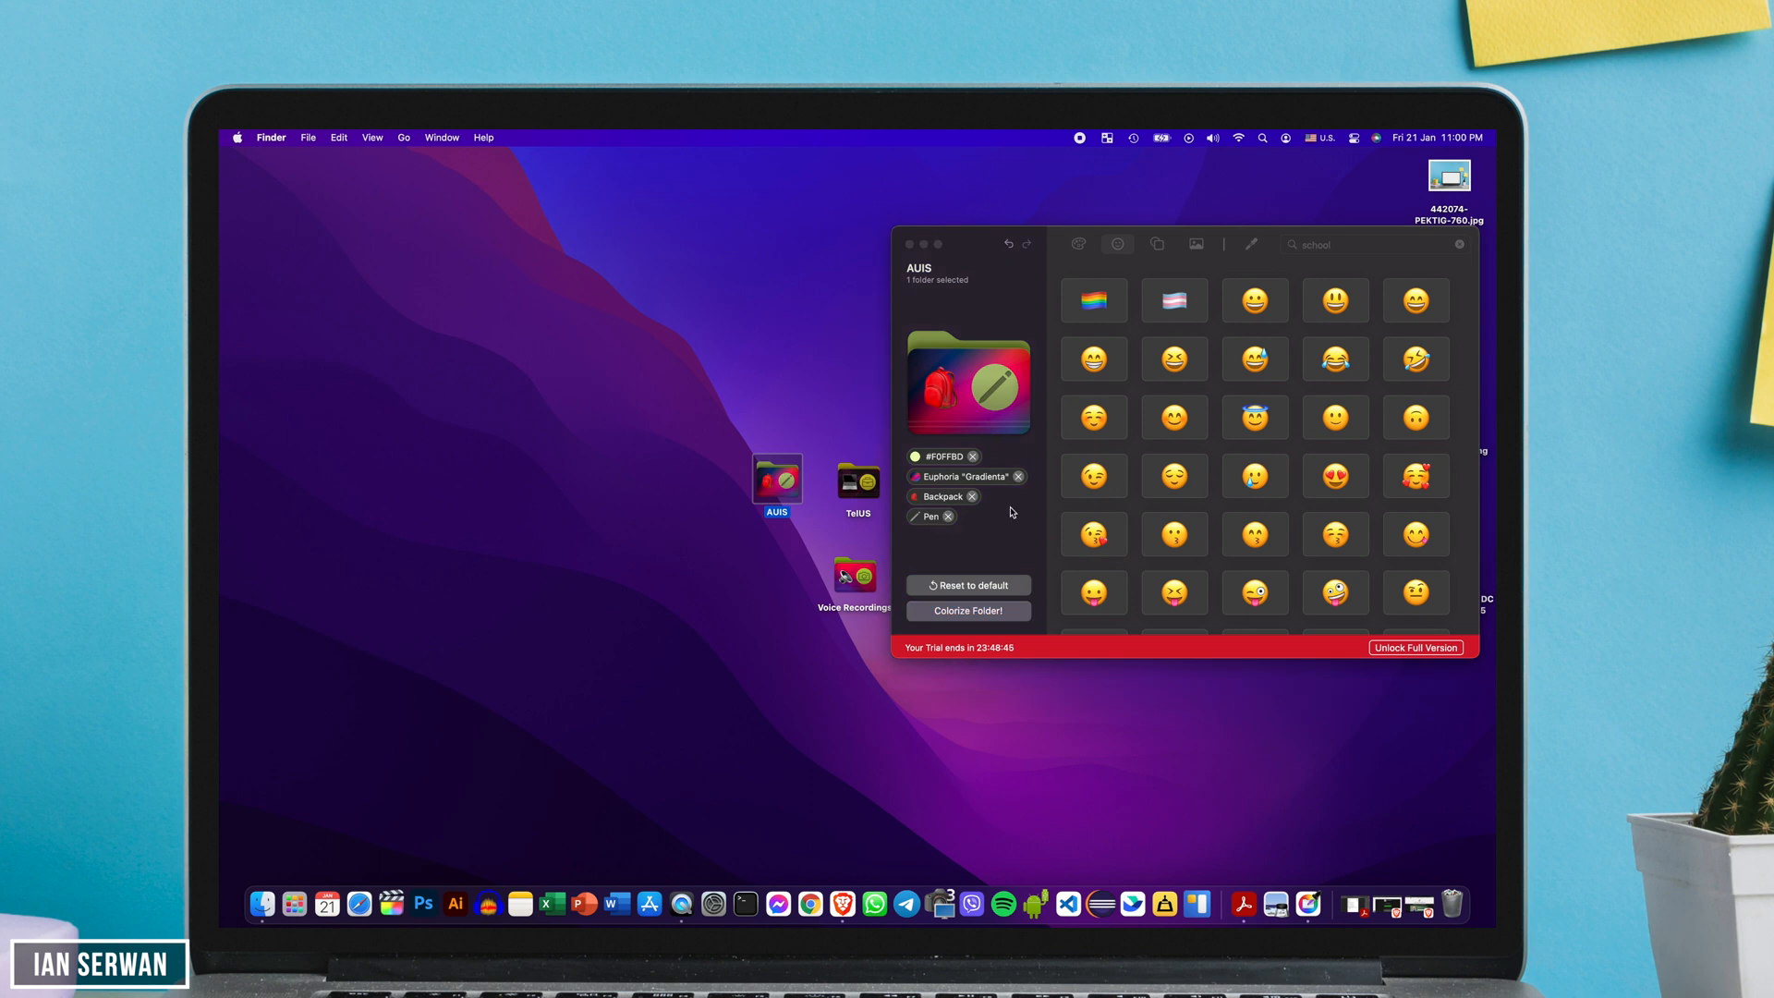
{"action": "left_click", "coordinate": [1194, 244]}
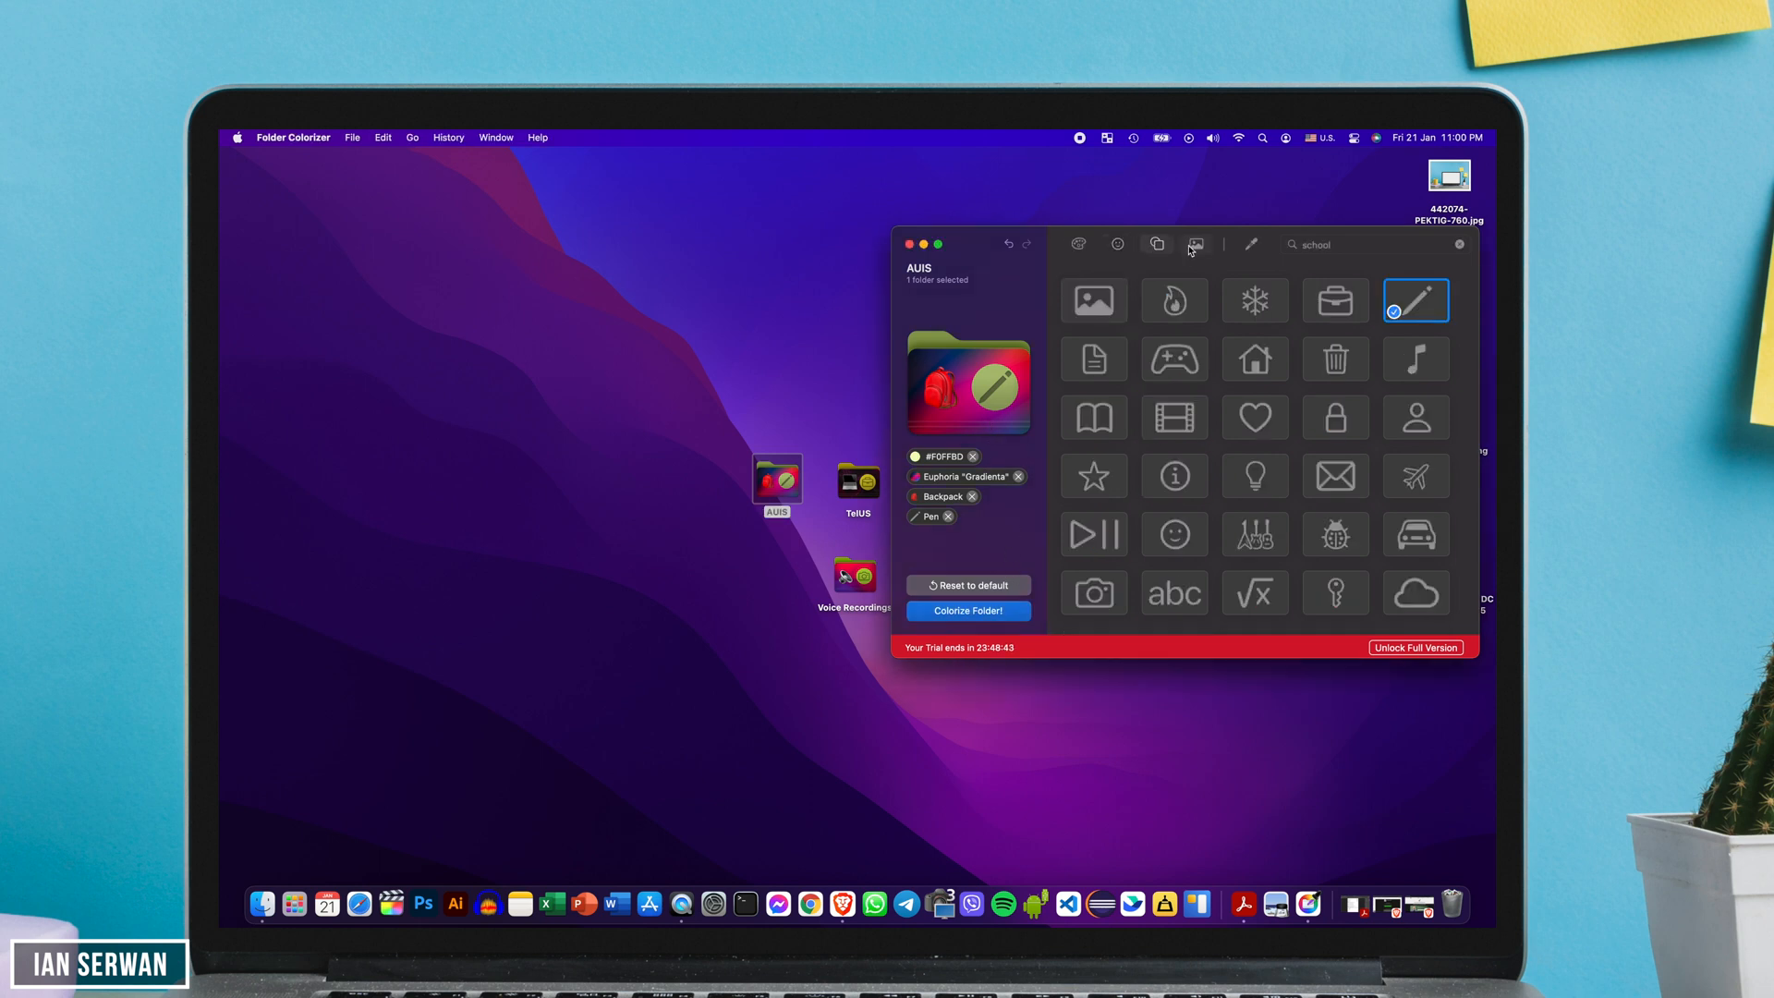
{"action": "left_click", "coordinate": [1196, 244]}
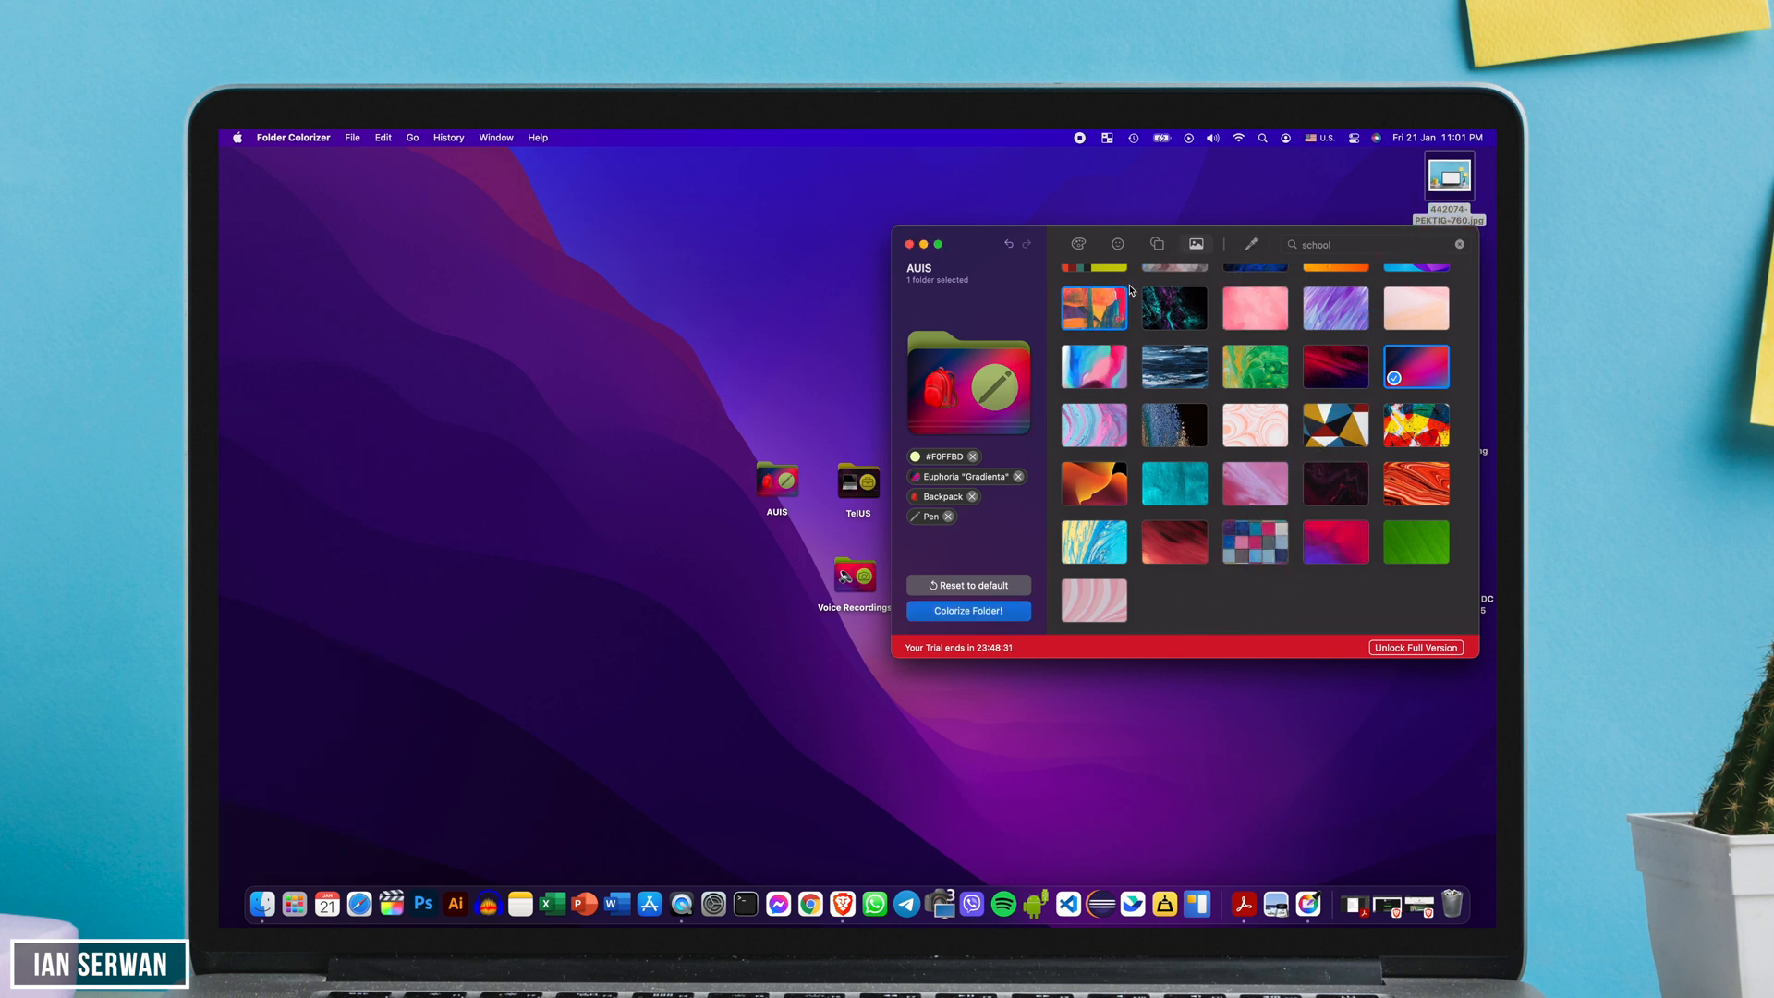
{"action": "left_click", "coordinate": [1079, 244]}
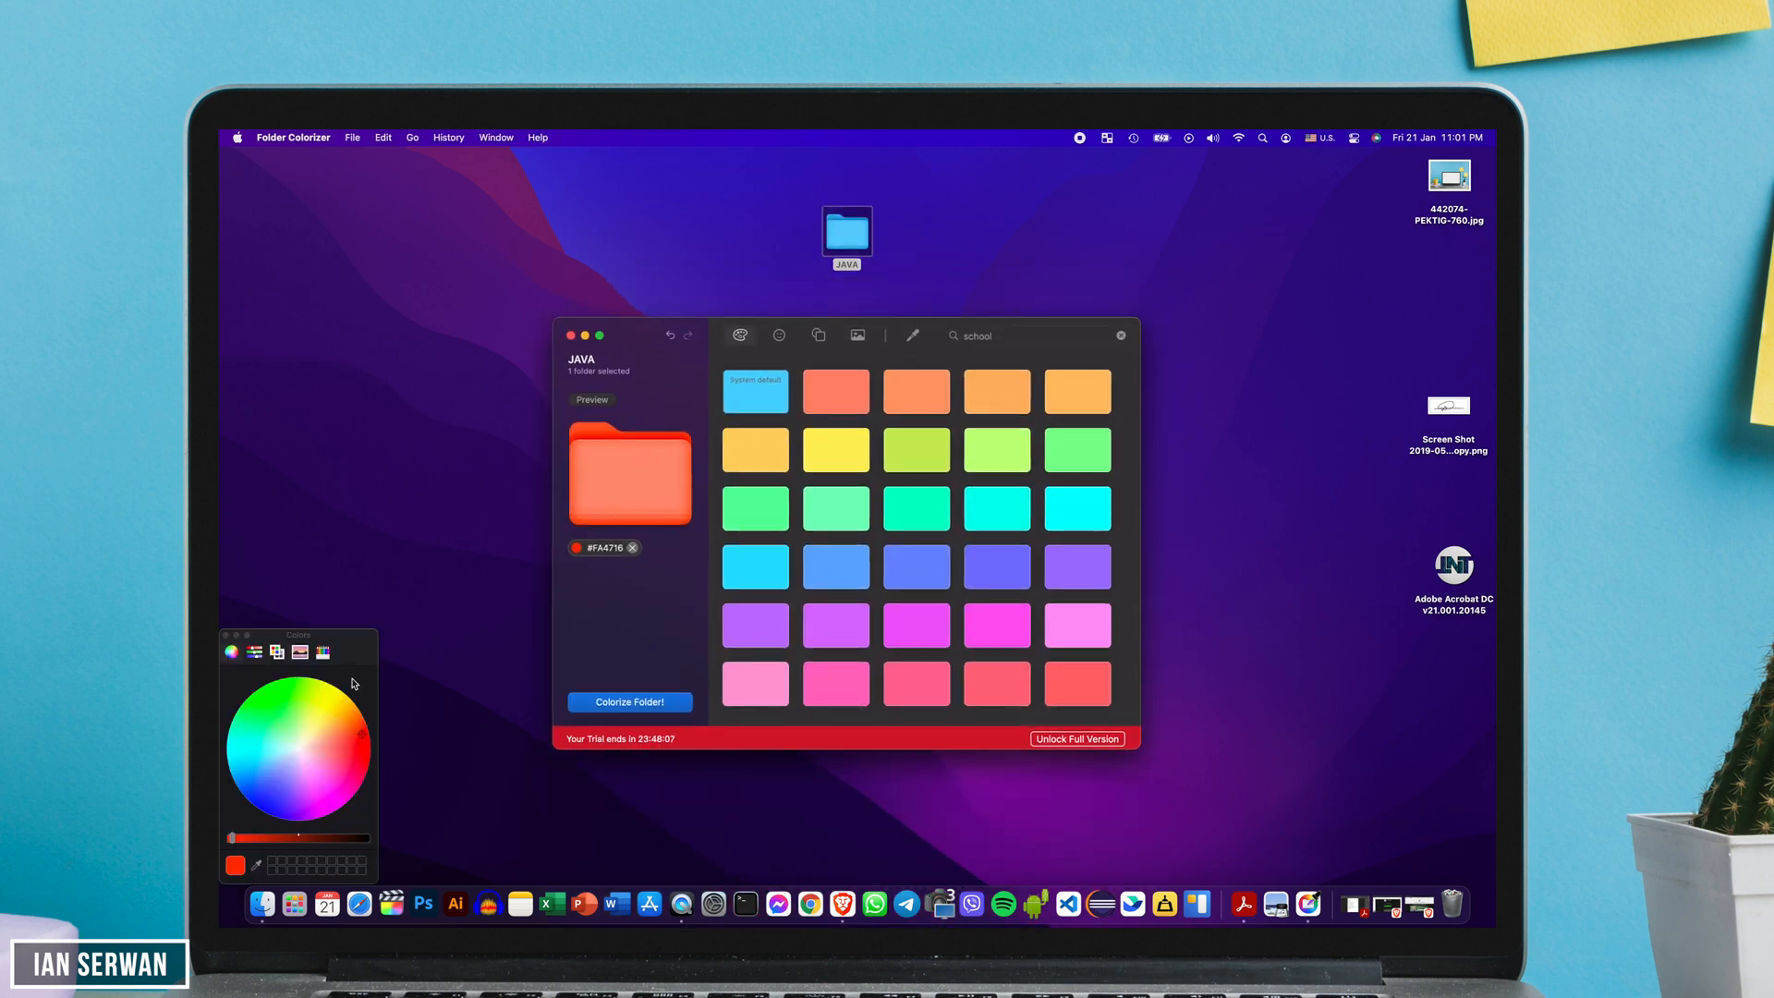
- Tint the JAVA folder deep red #600300 and bring up the emoji choices
{"action": "left_click", "coordinate": [331, 780]}
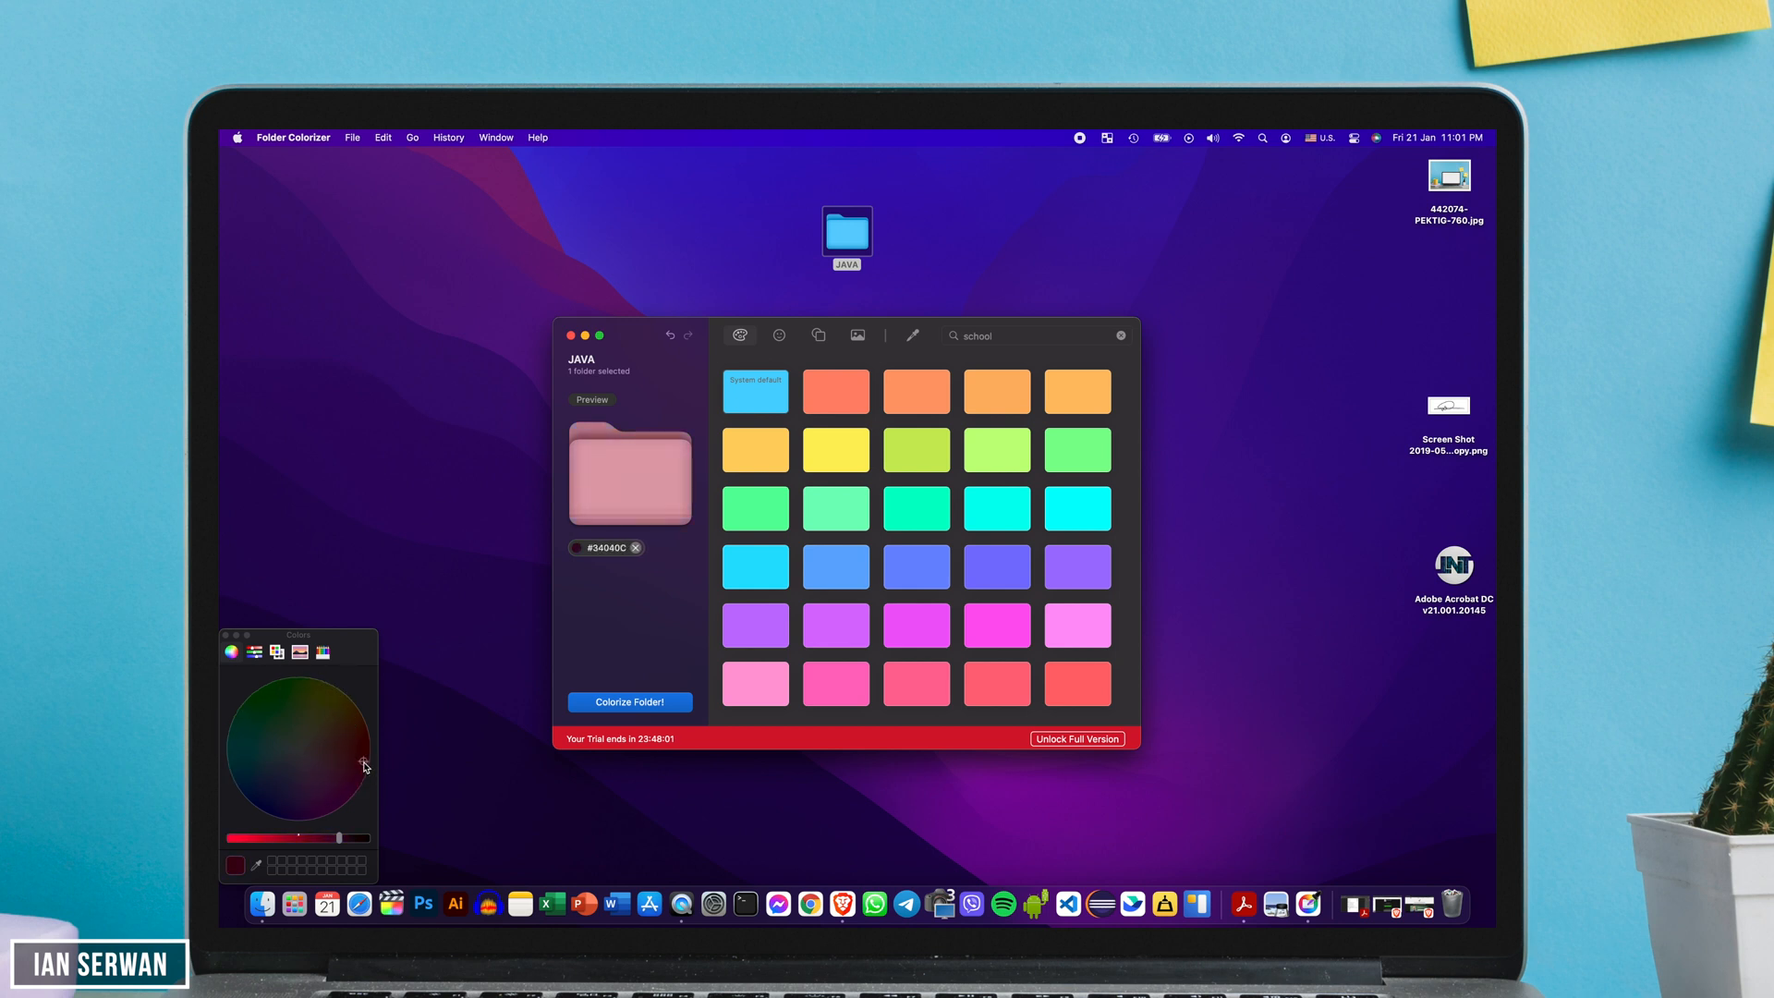
{"action": "left_click_drag", "start_coordinate": [343, 837], "coordinate": [233, 837]}
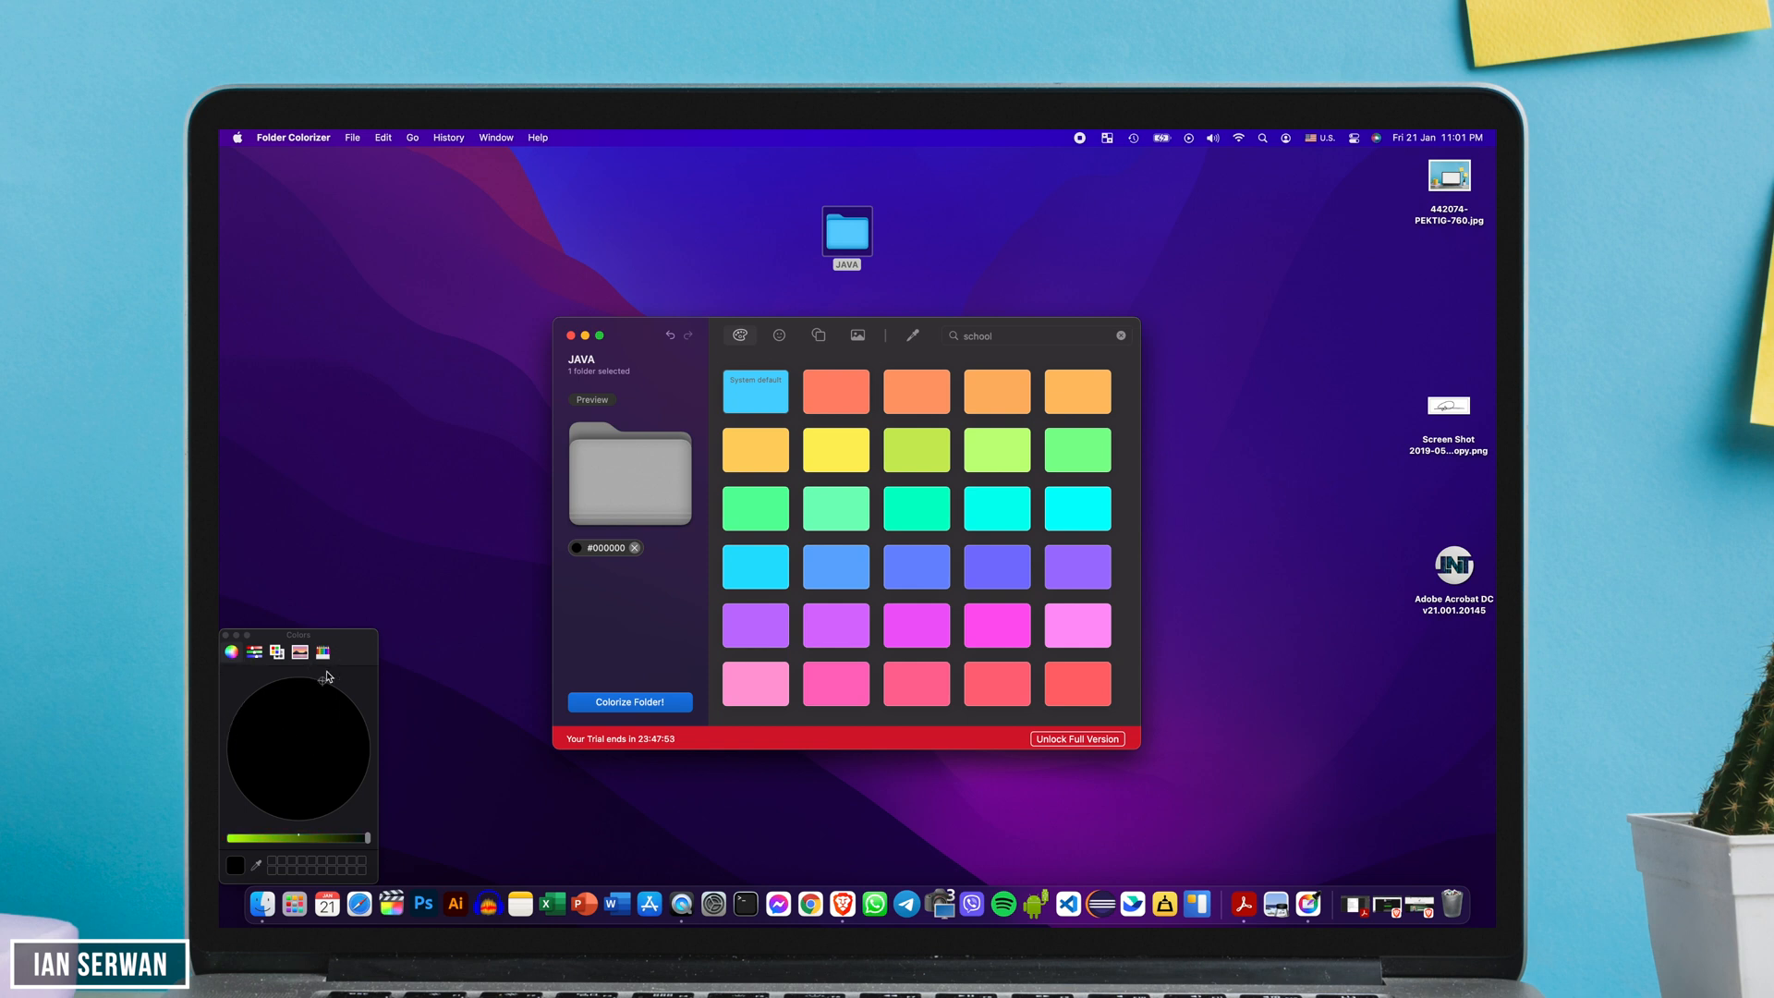
{"action": "left_click", "coordinate": [343, 755]}
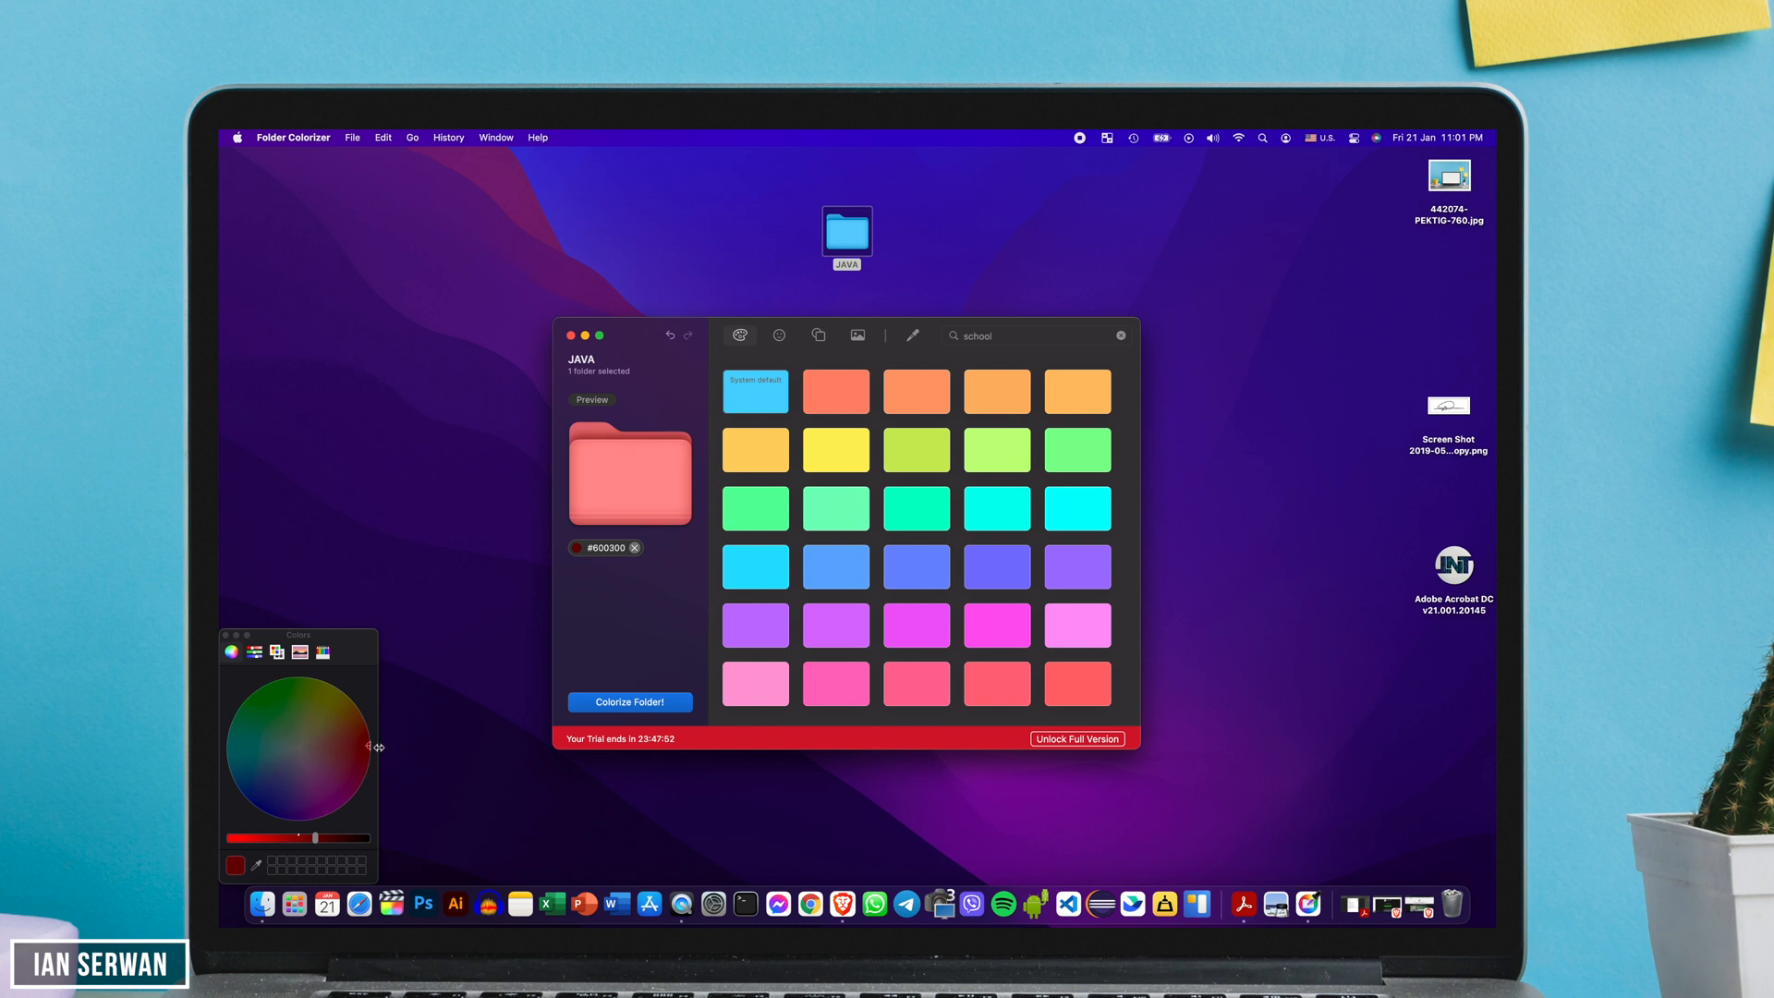
{"action": "left_click", "coordinate": [779, 336]}
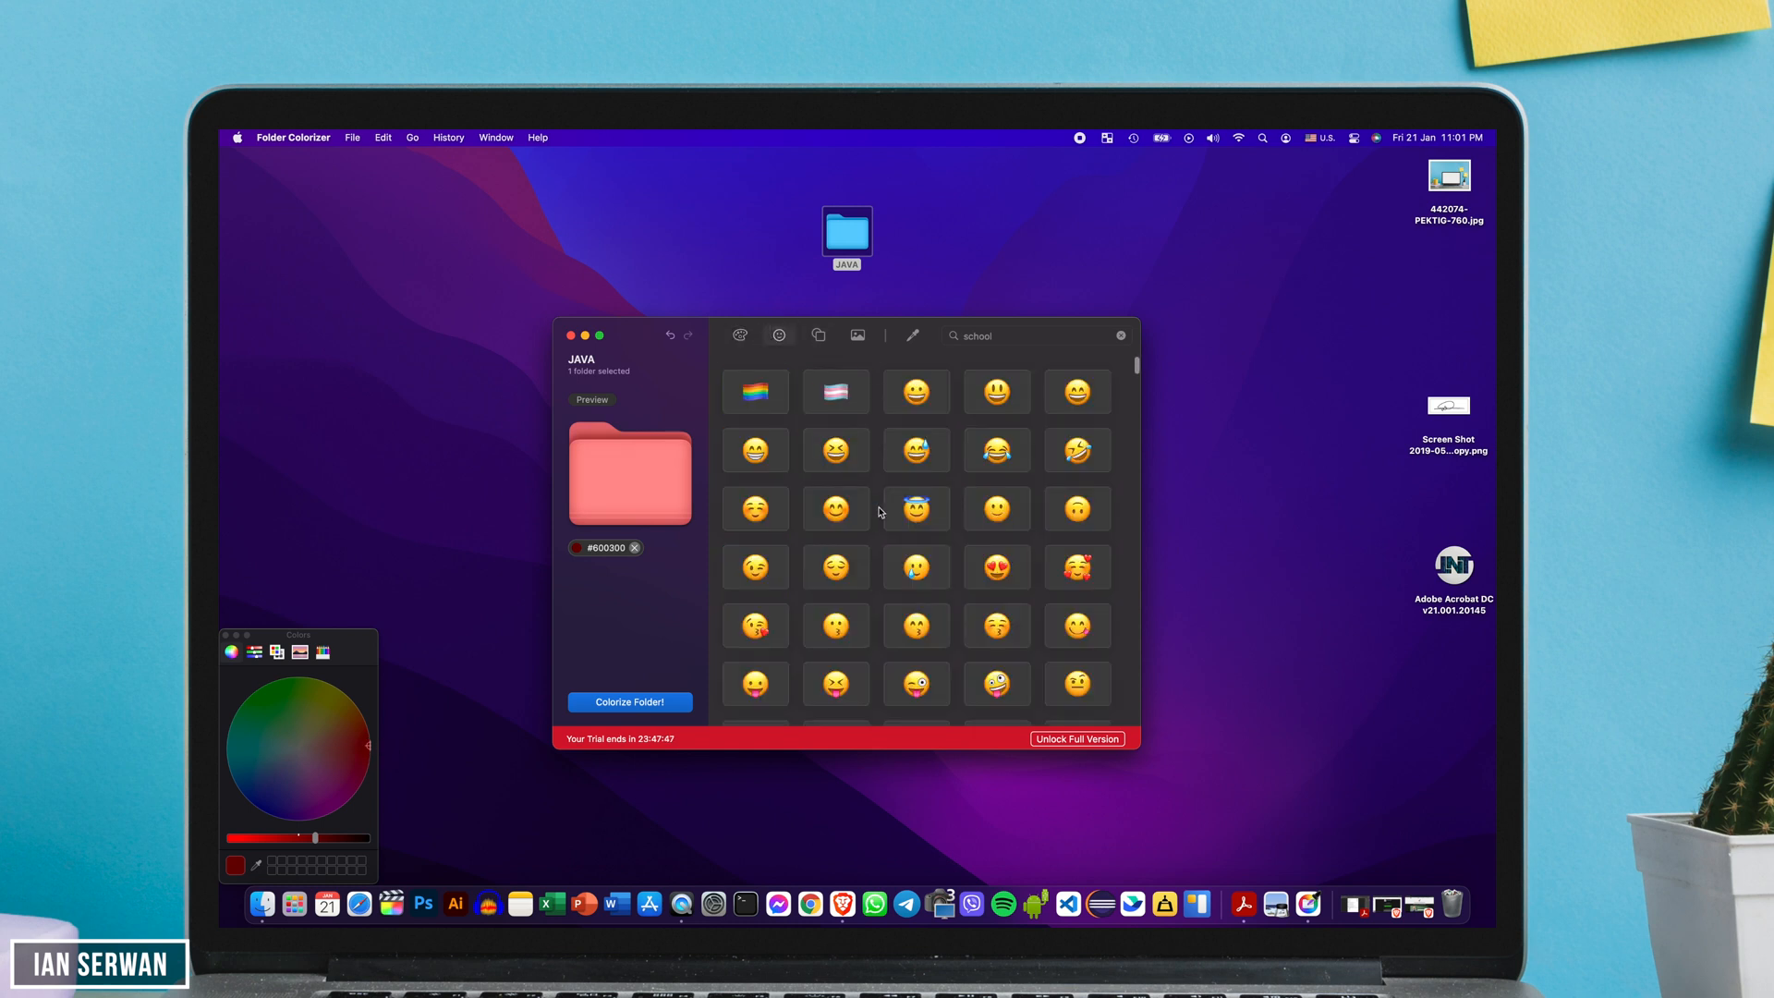
- Add the fire icon and flame emoji to JAVA, then colorize the folder
{"action": "type", "text": "co"}
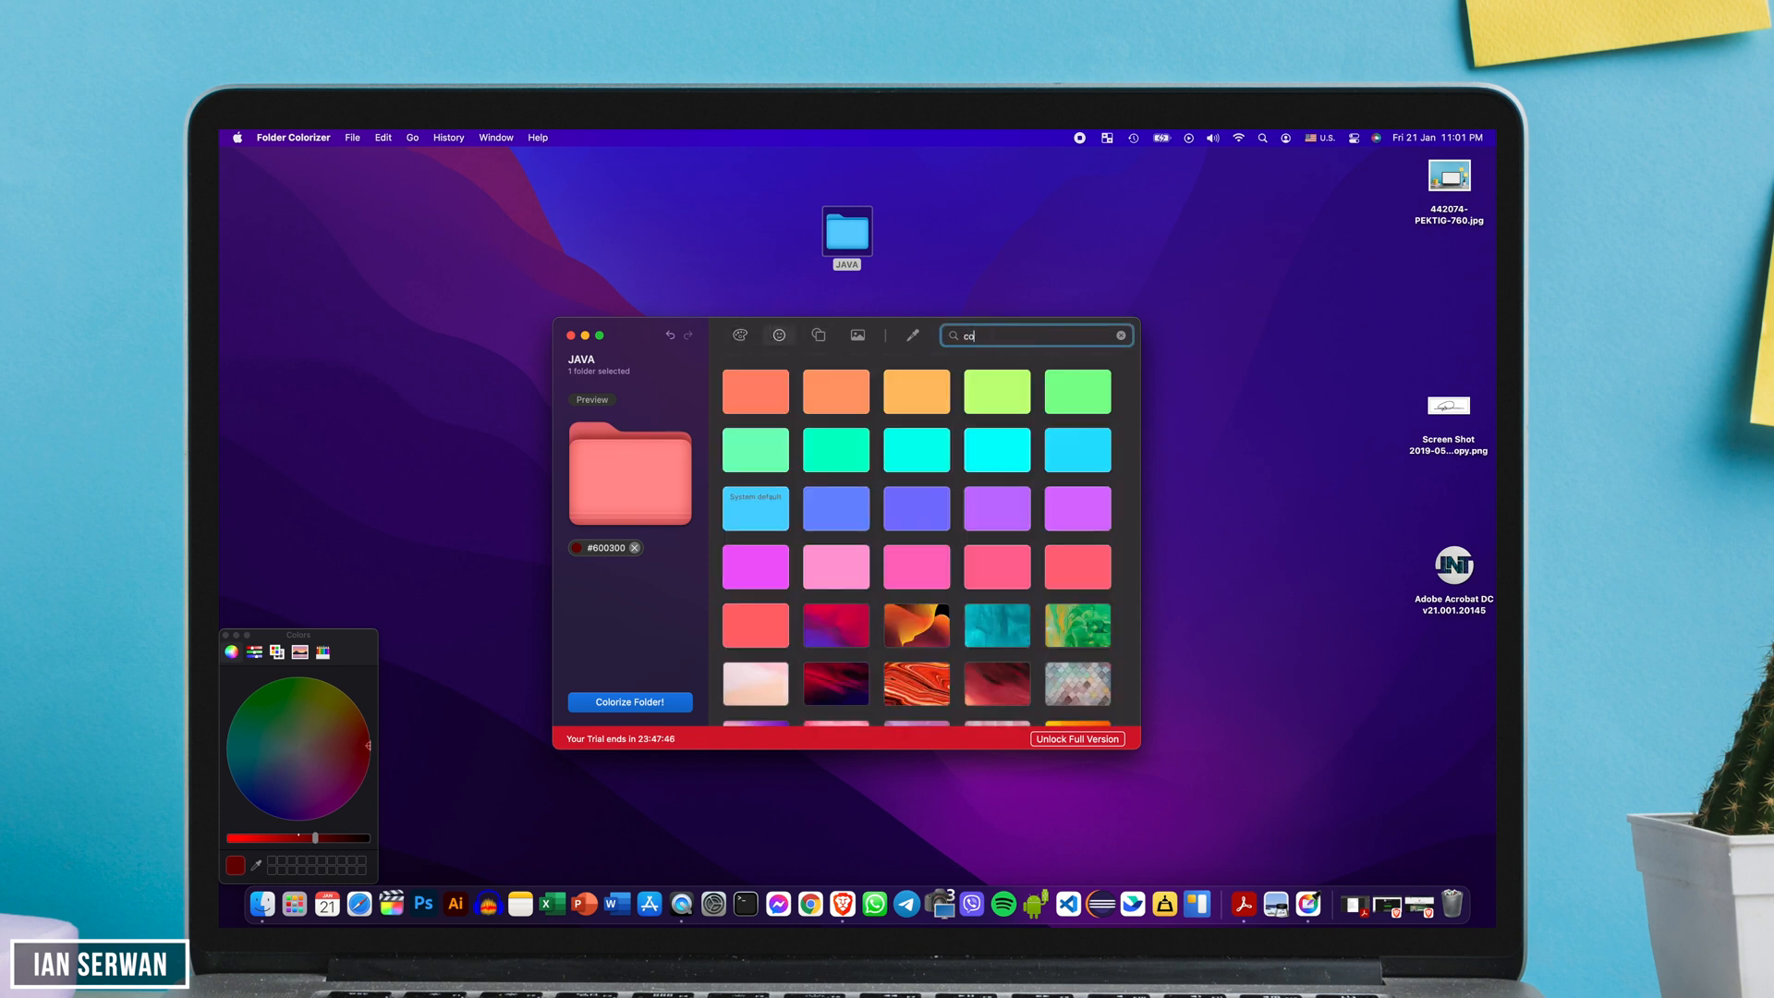
{"action": "type", "text": "ode"}
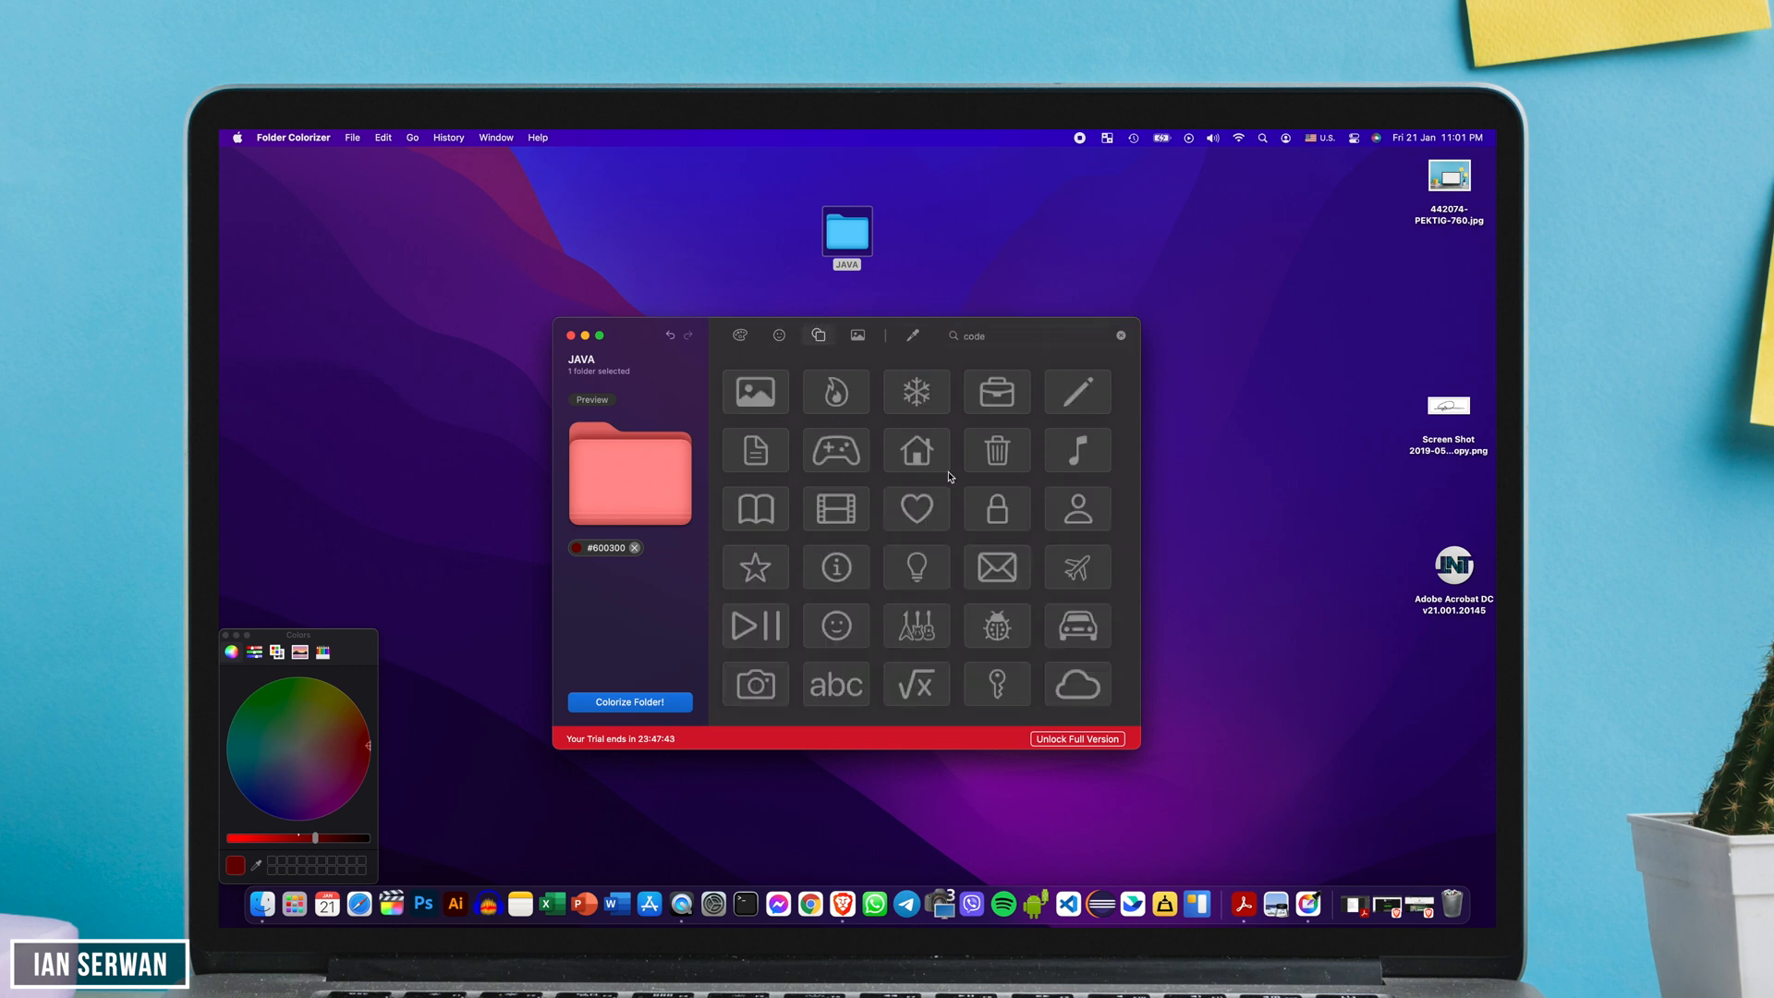
{"action": "left_click", "coordinate": [755, 510]}
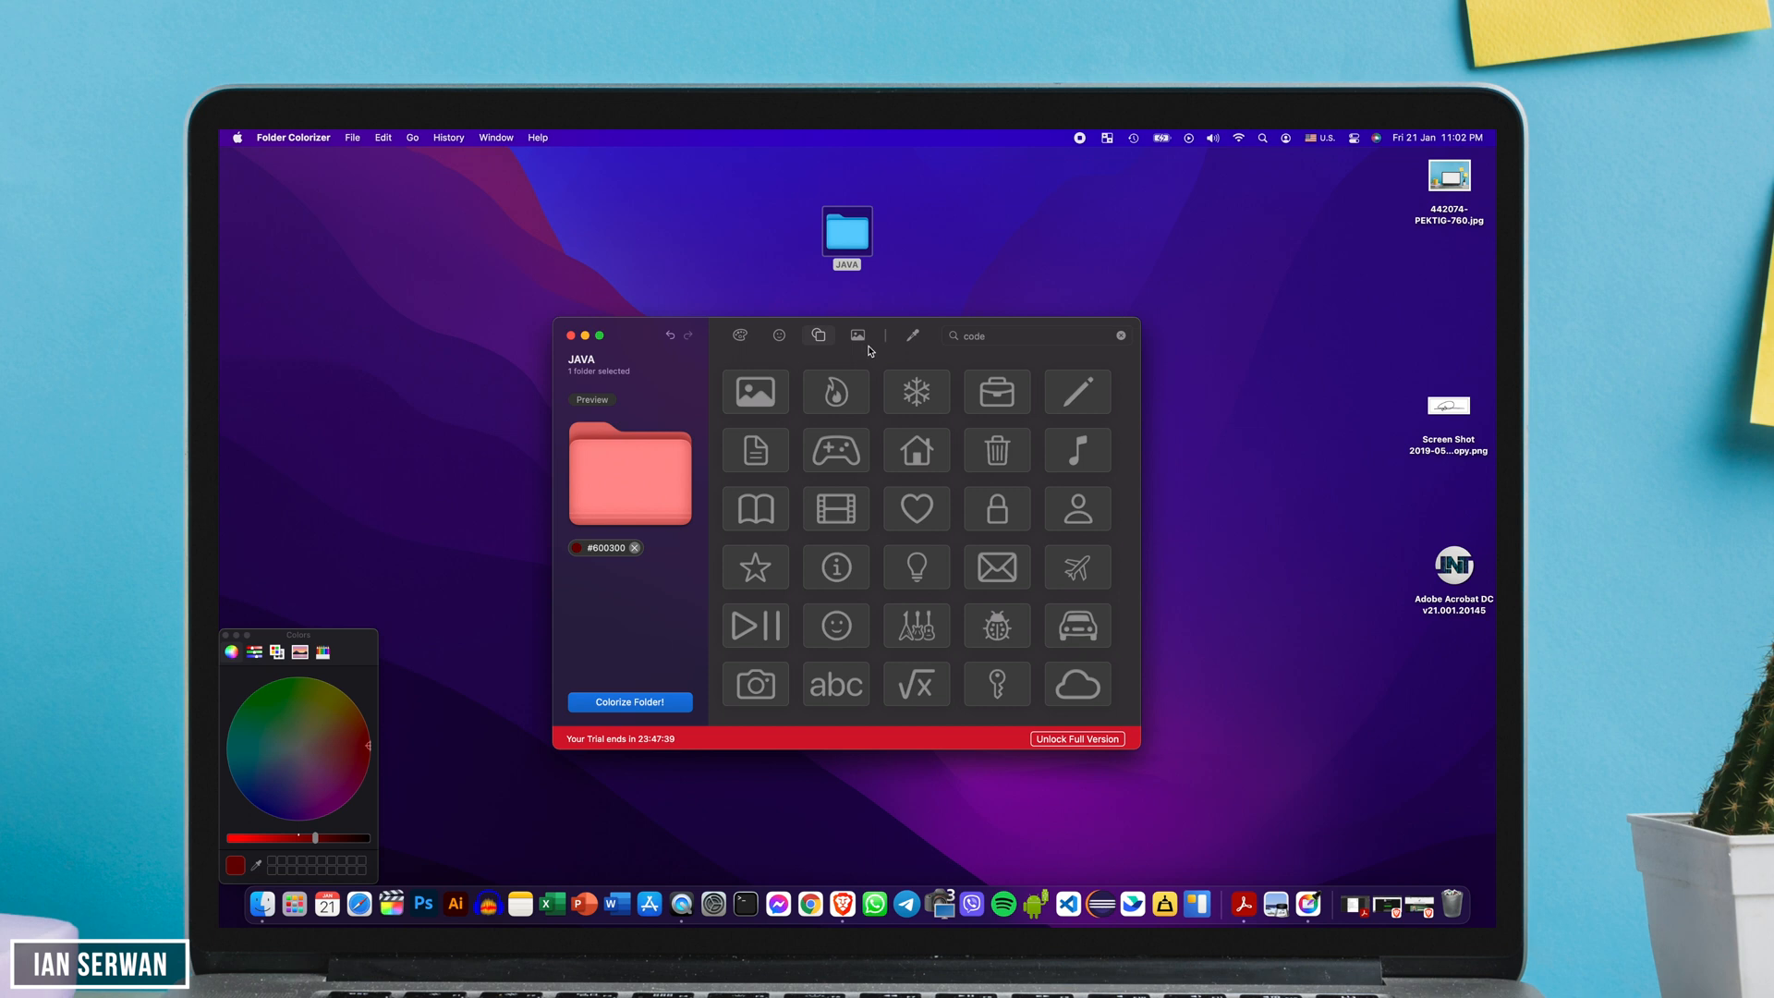
{"action": "left_click", "coordinate": [836, 392]}
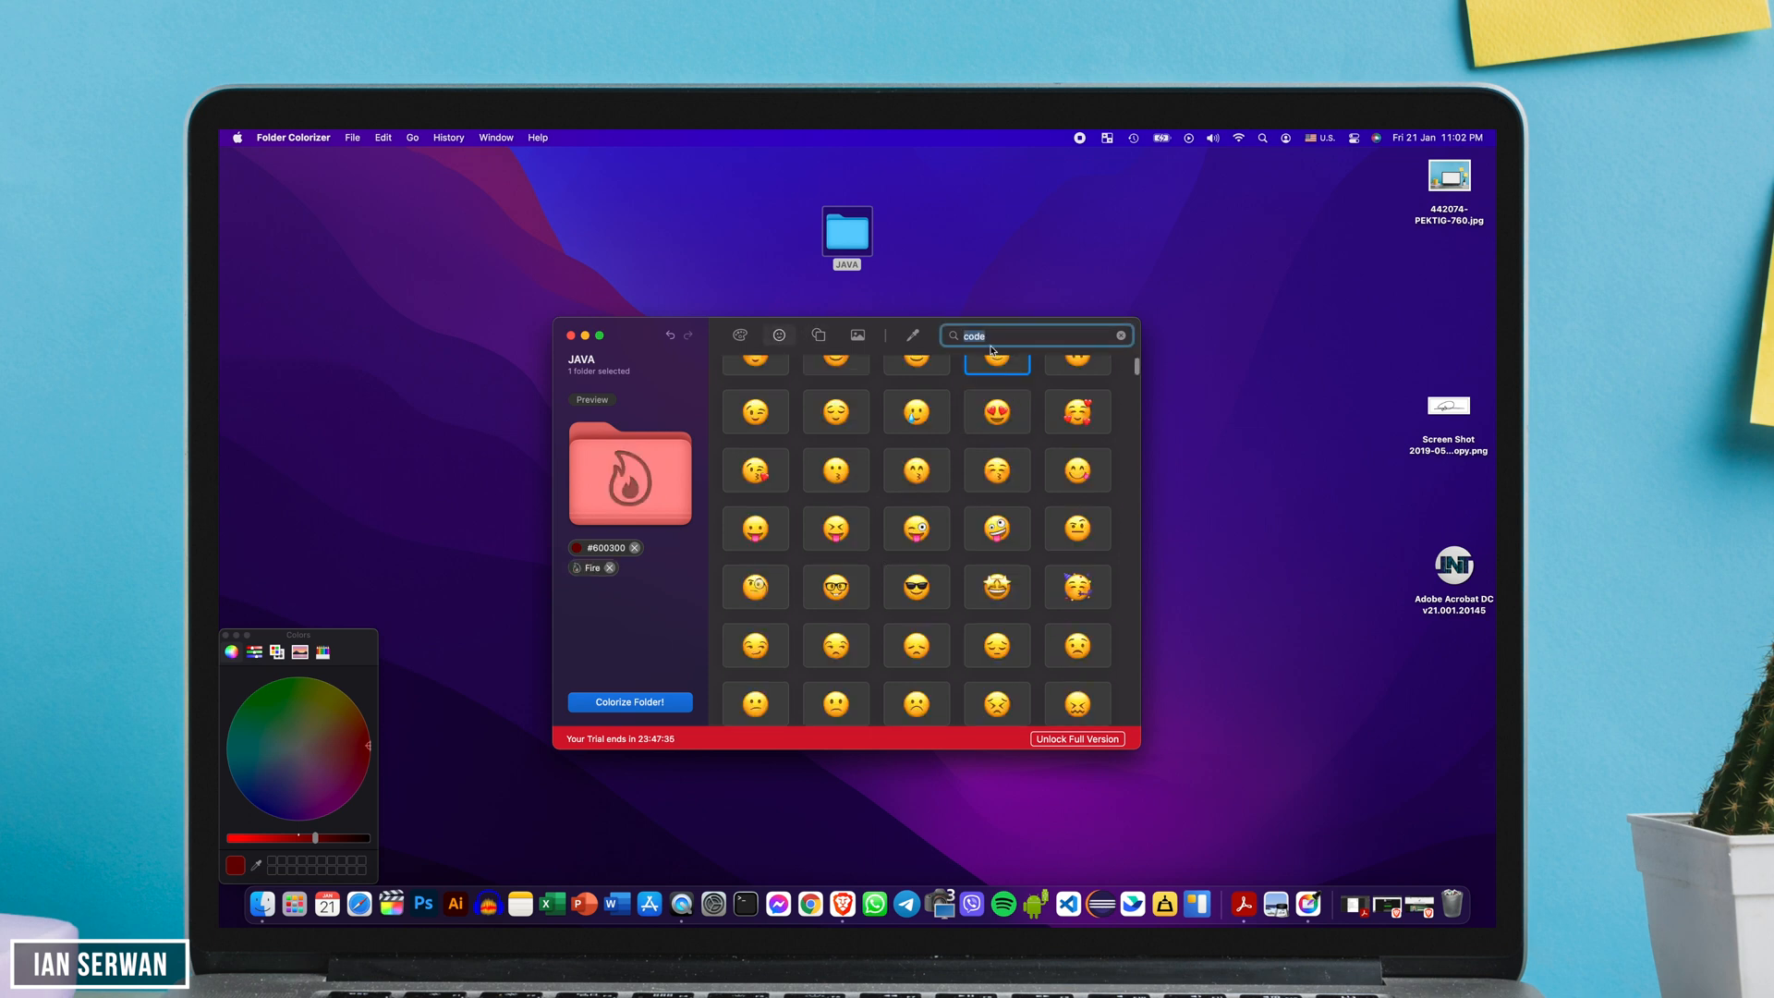
{"action": "type", "text": "fire"}
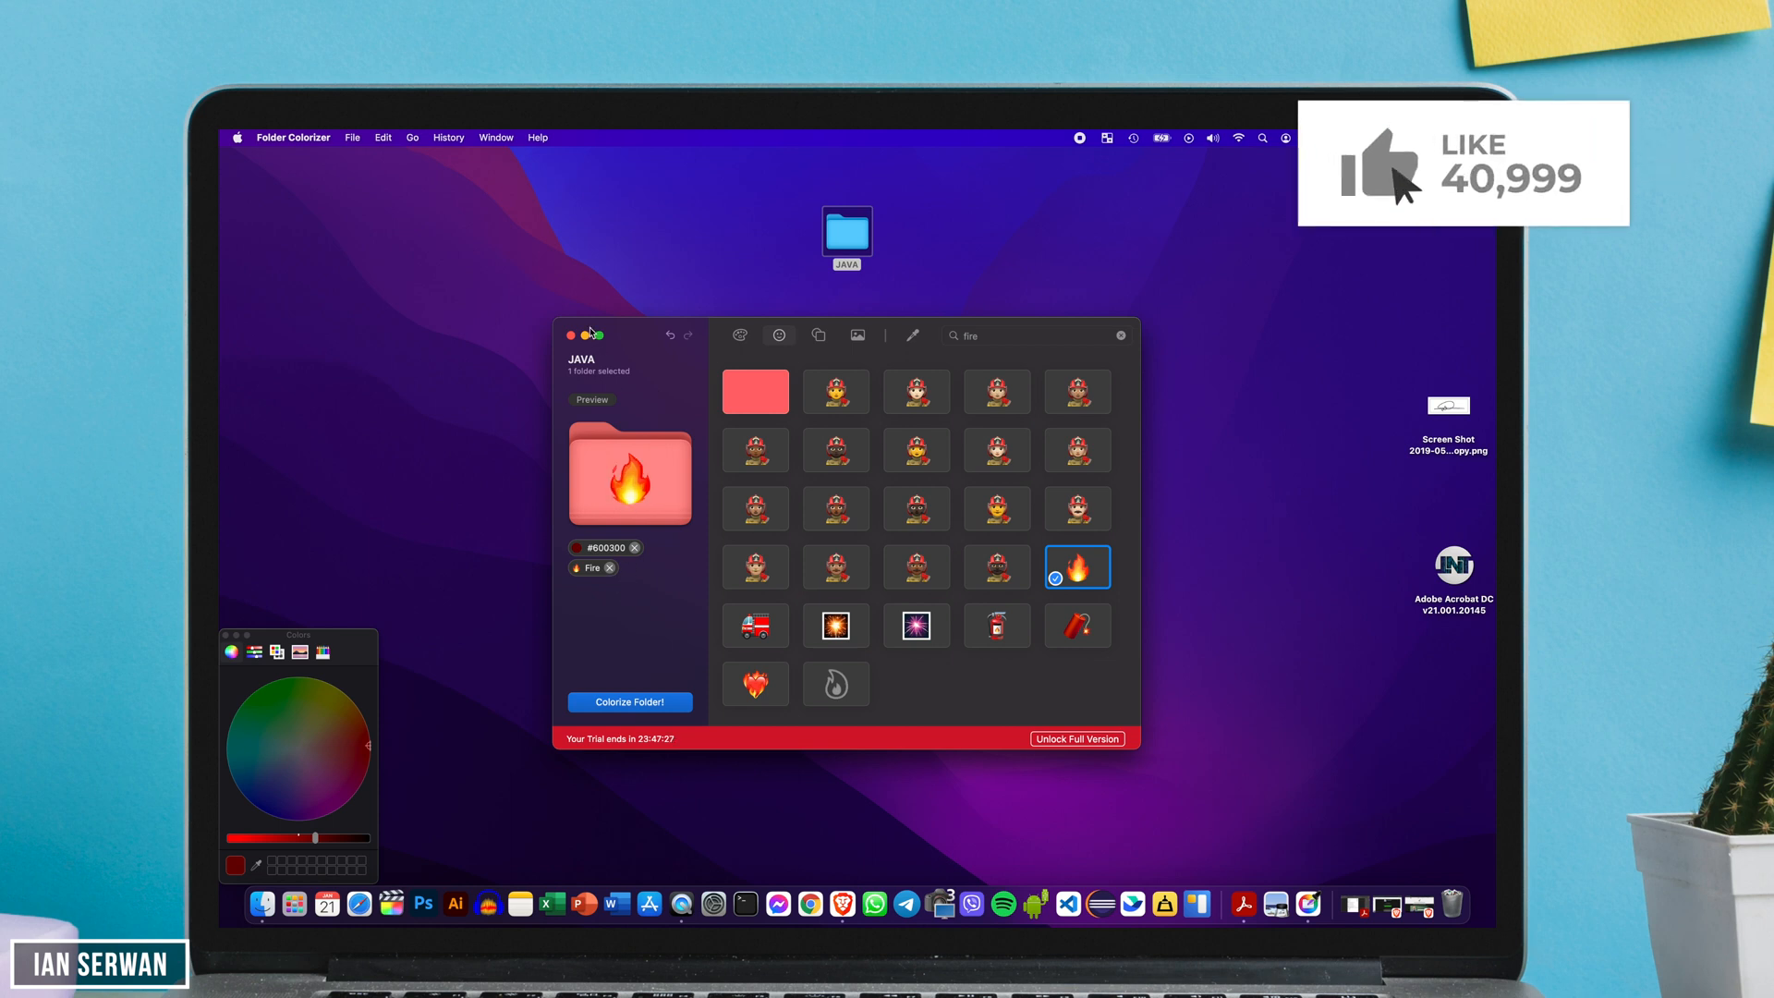
{"action": "left_click", "coordinate": [629, 702]}
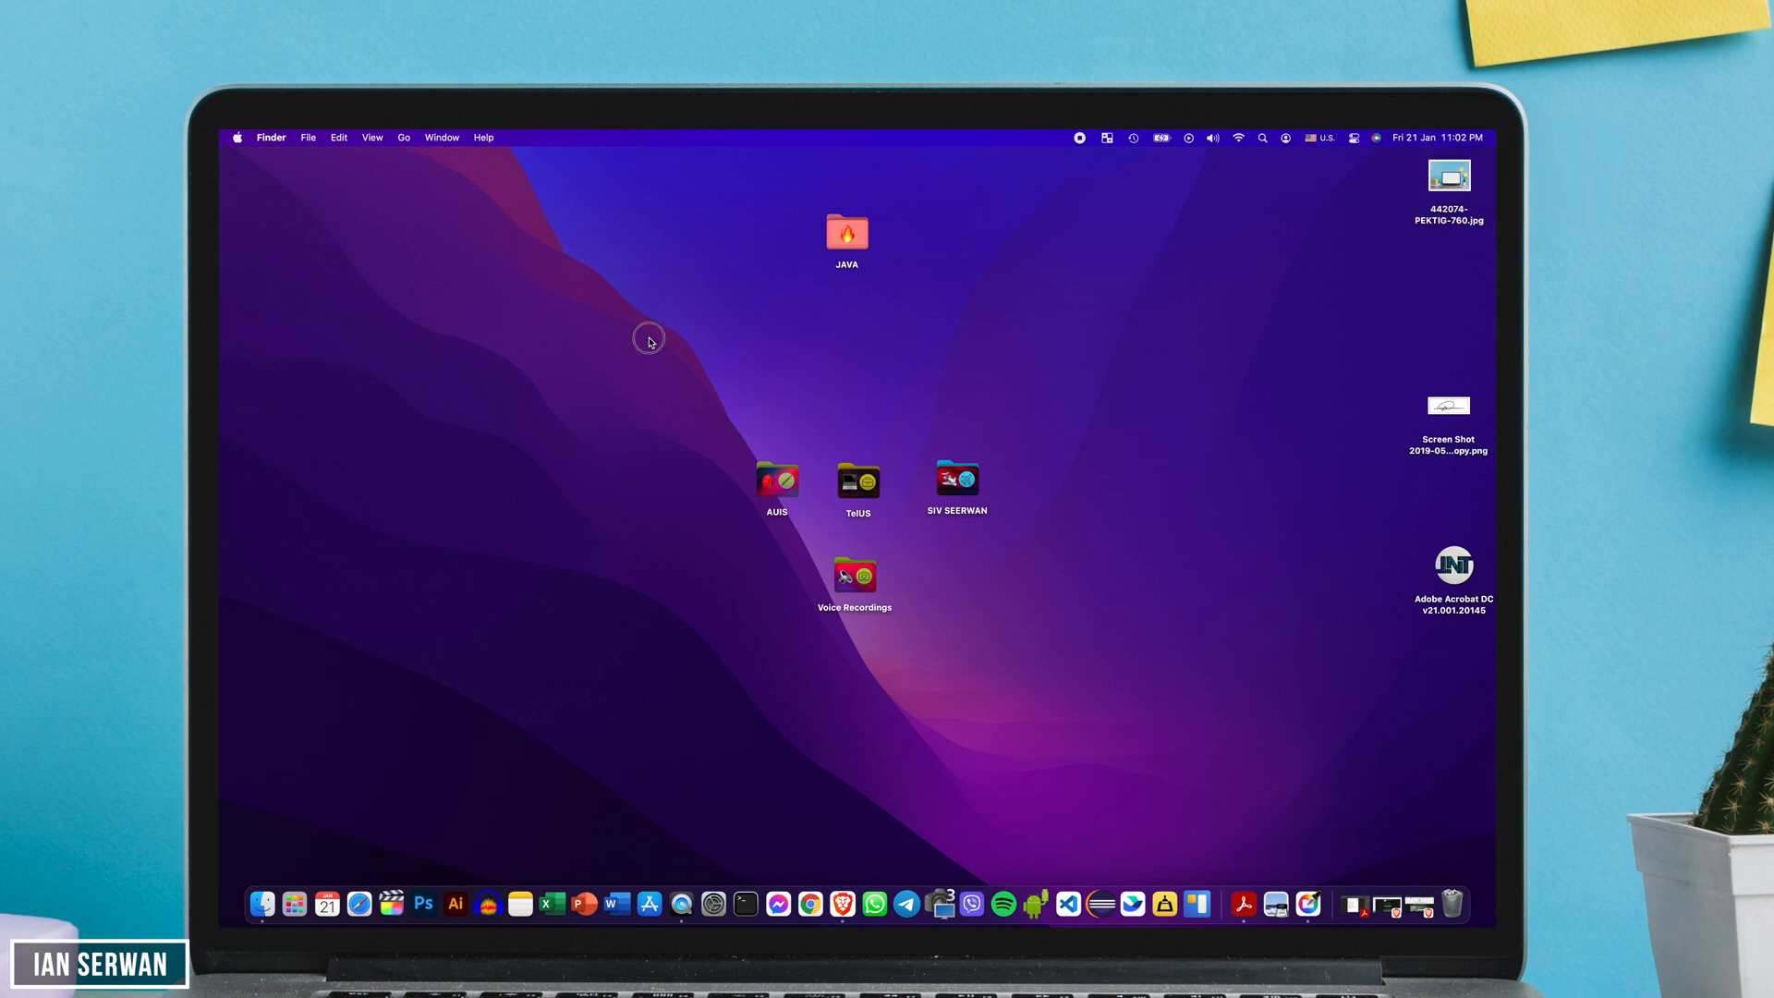
- Drag the JAVA folder down beside Voice Recordings and reopen it in Folder Colorizer
{"action": "left_click_drag", "start_coordinate": [846, 232], "coordinate": [903, 544]}
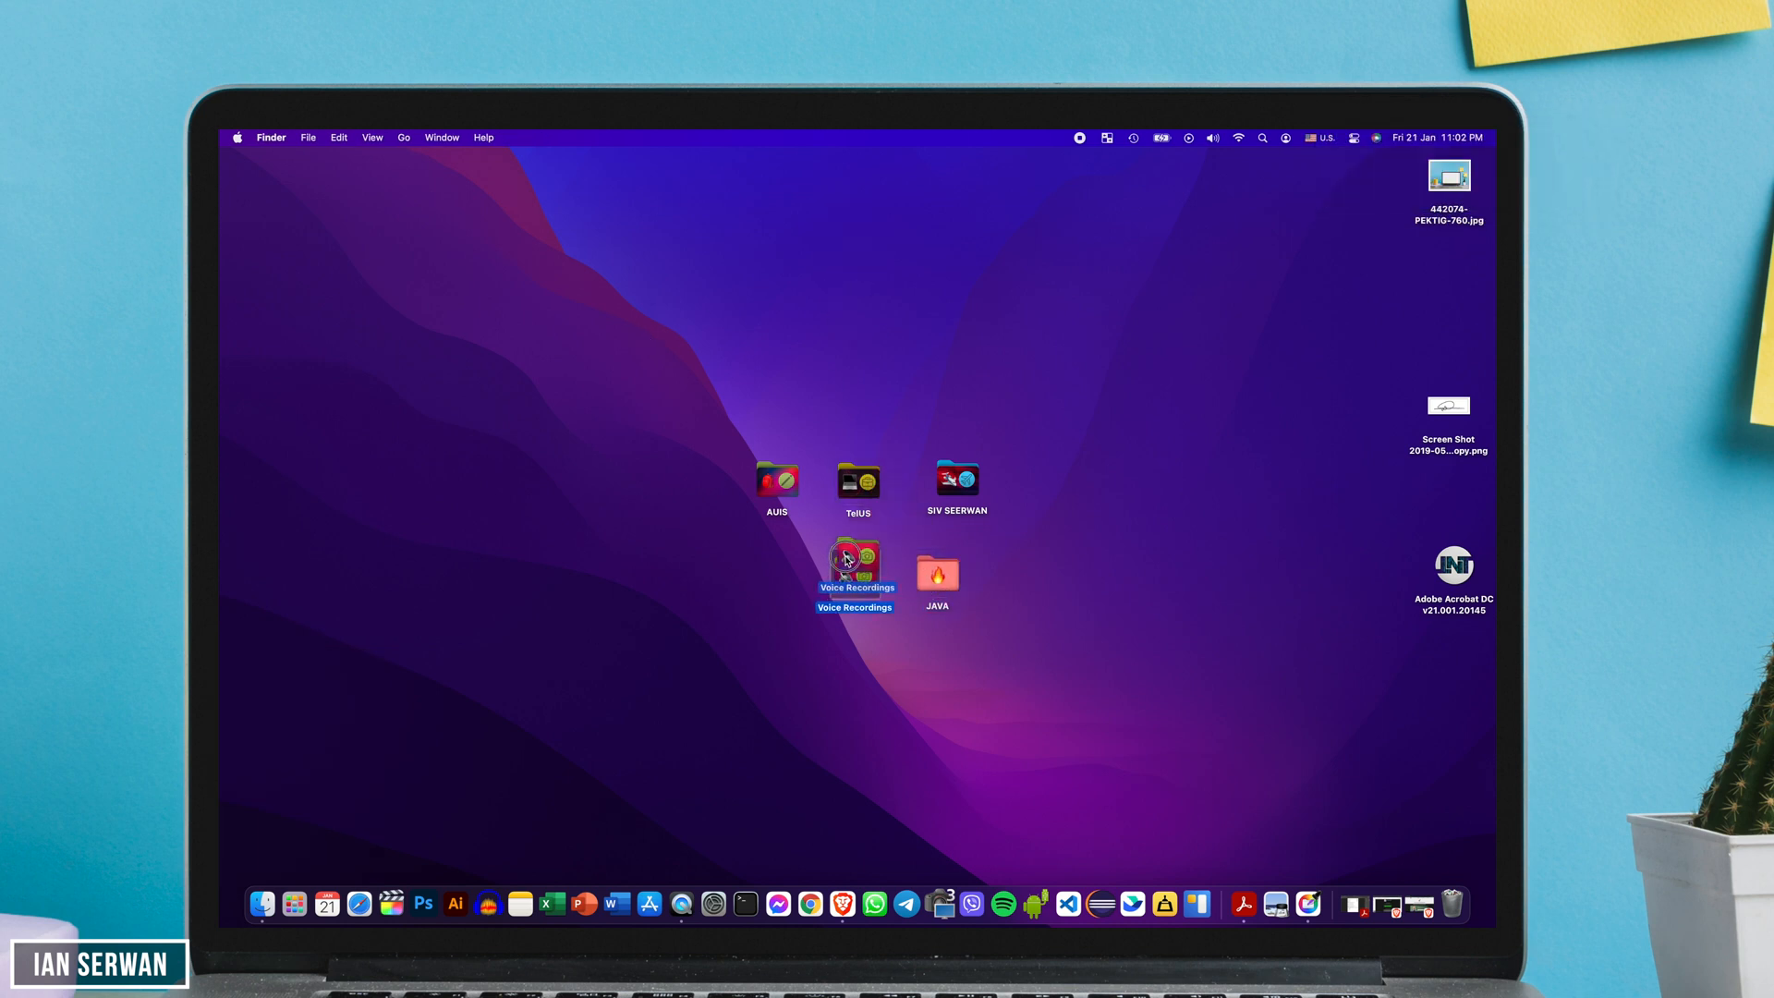
{"action": "left_click", "coordinate": [937, 571]}
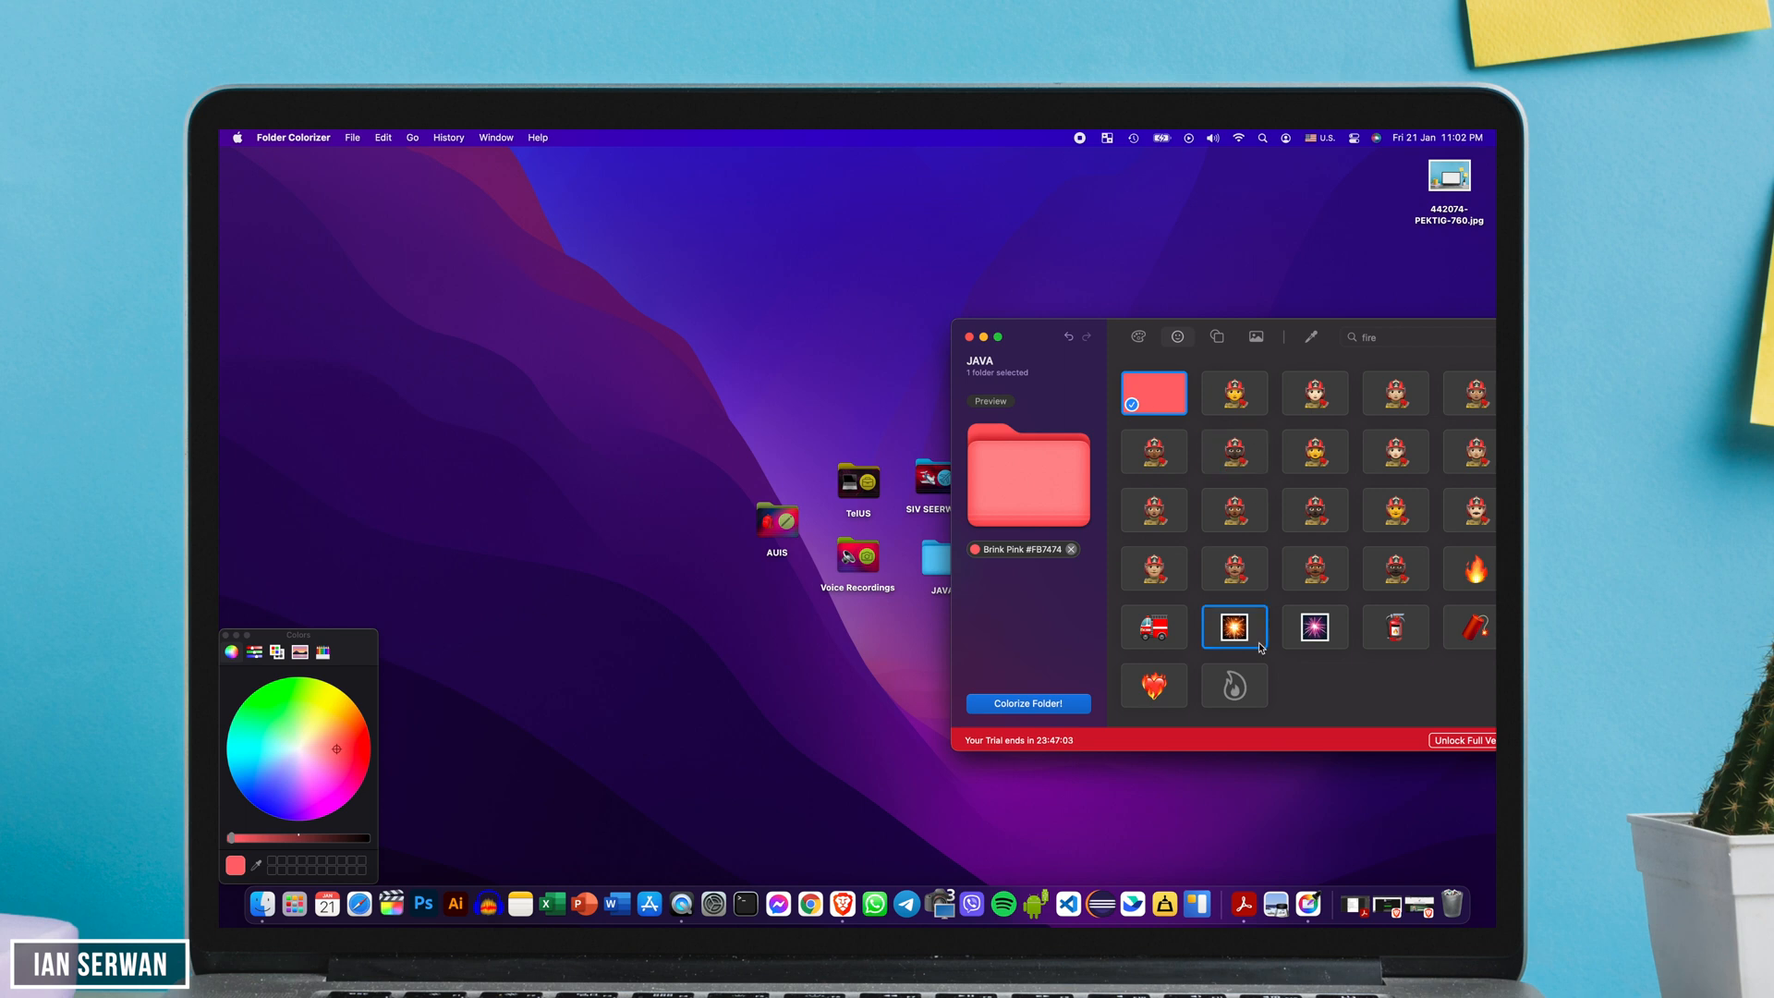
- Recolour JAVA Brink Pink, close the editor, and bring back Folder Colorizer from the Dock
{"action": "left_click", "coordinate": [1472, 568]}
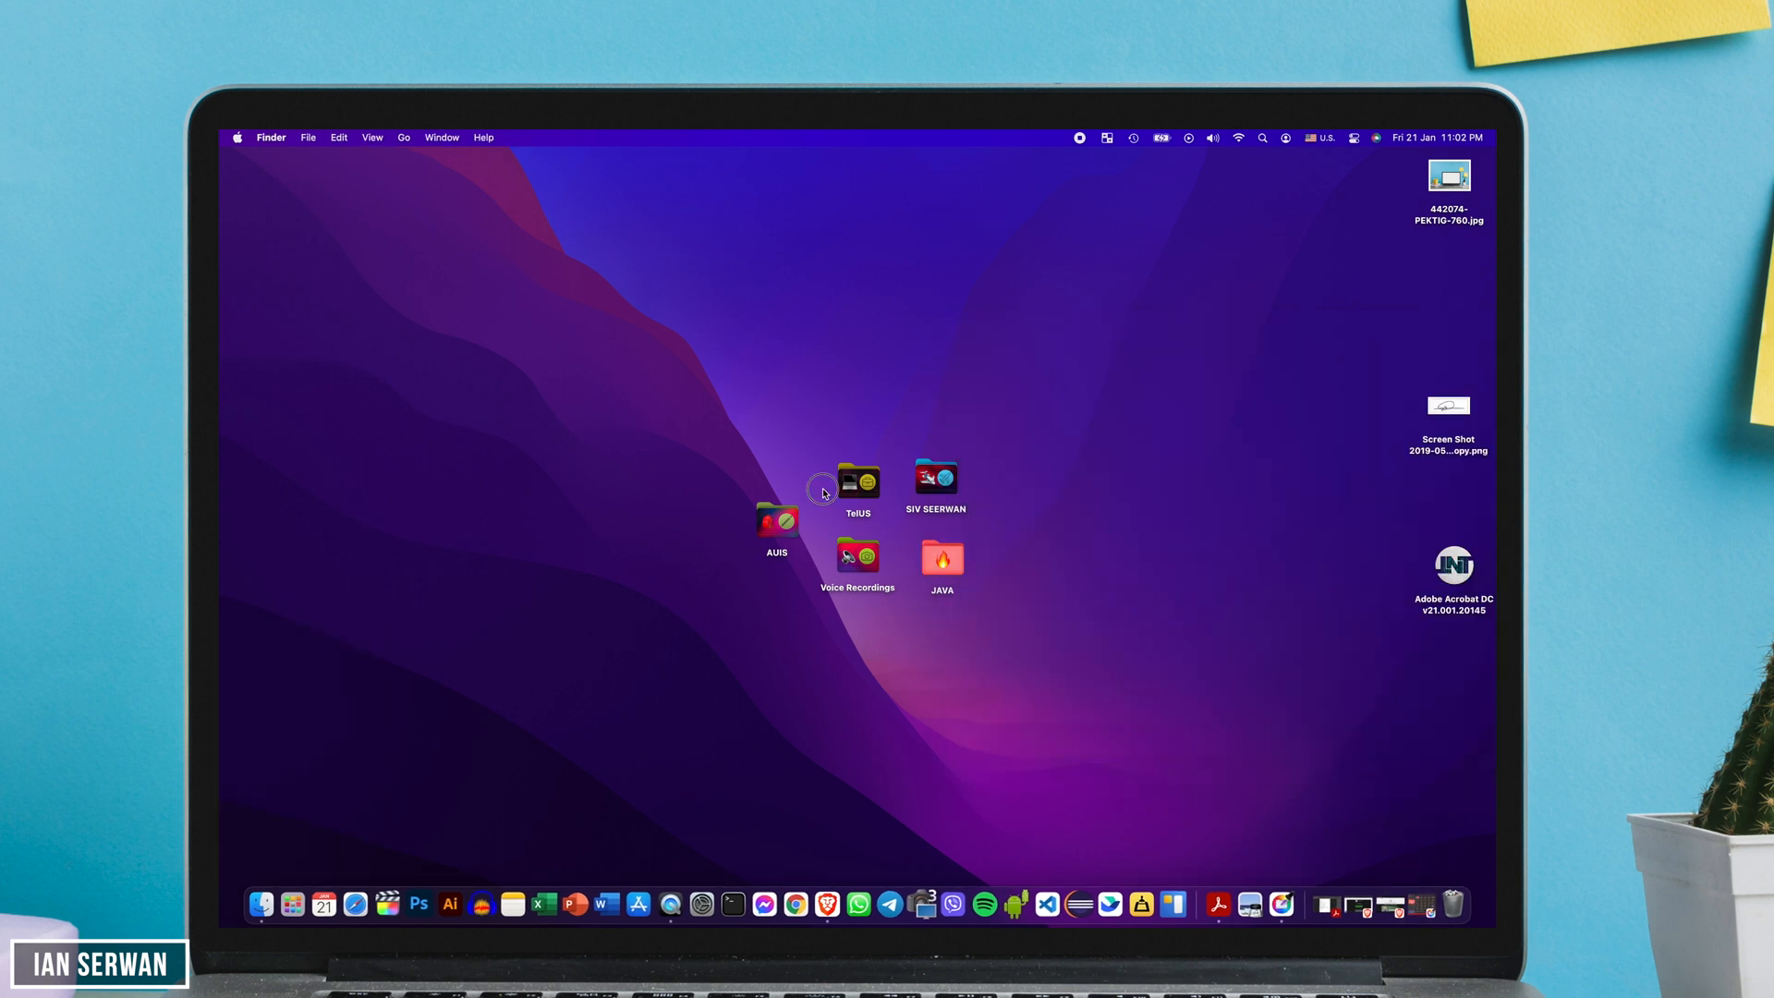
{"action": "left_click", "coordinate": [1301, 880]}
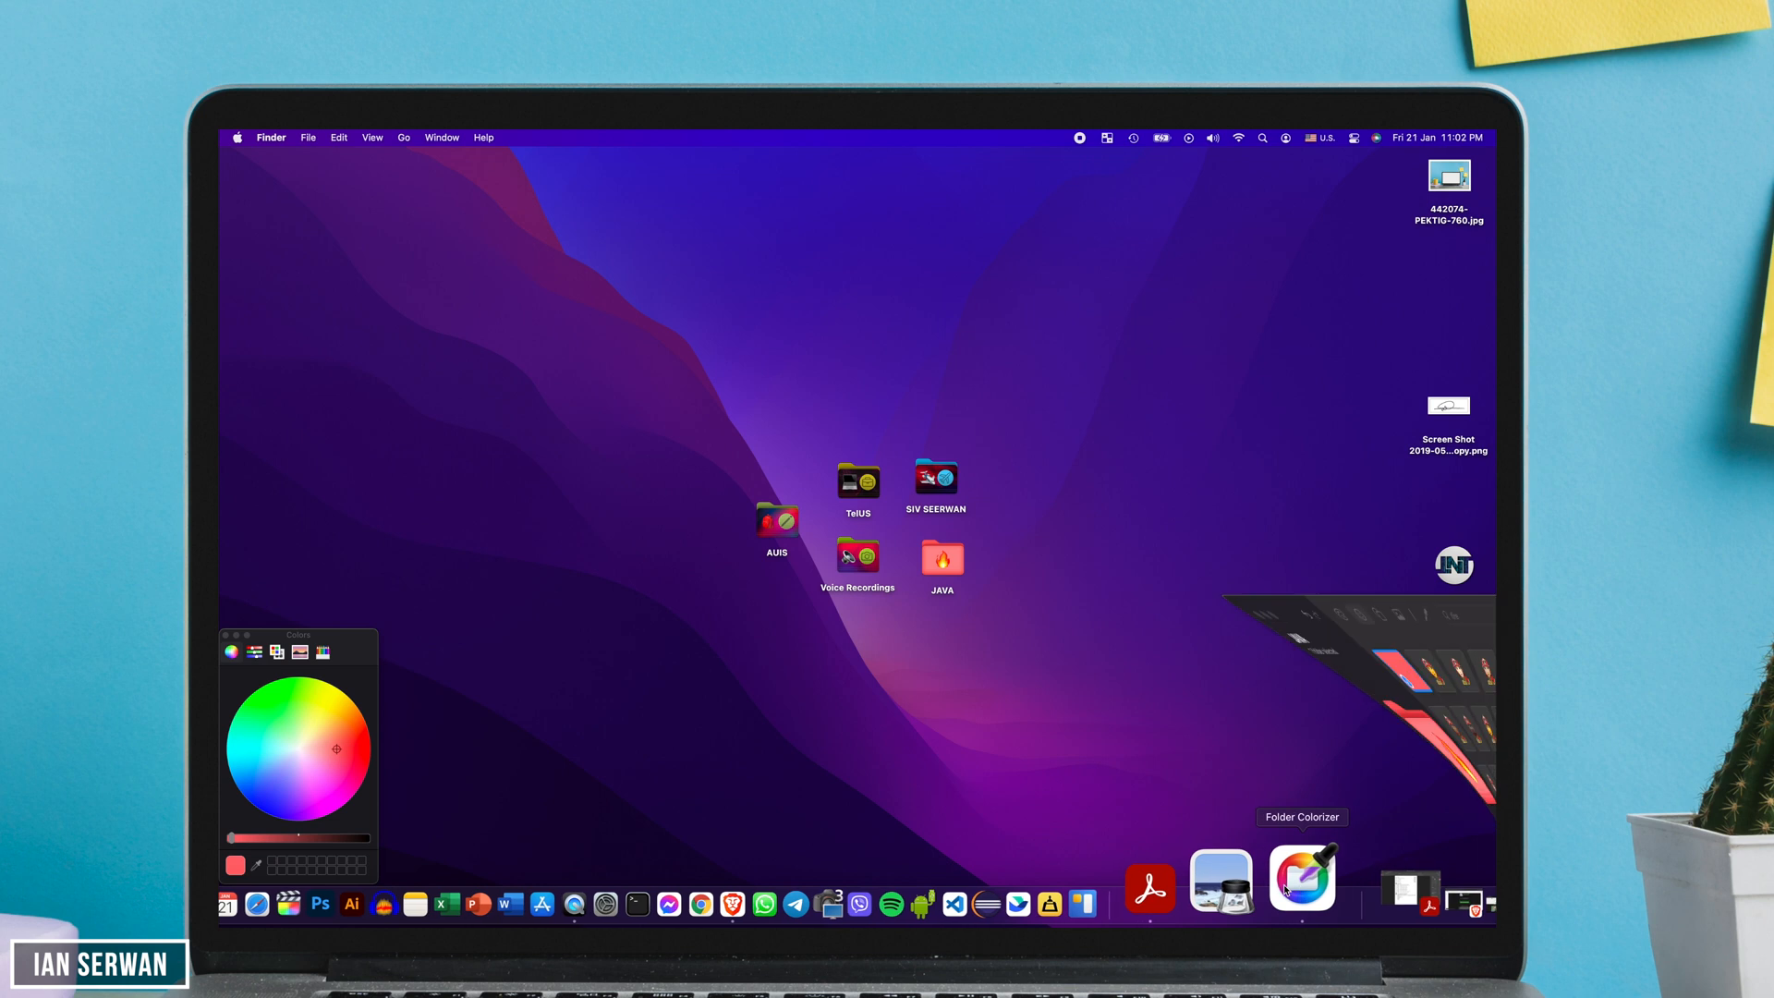